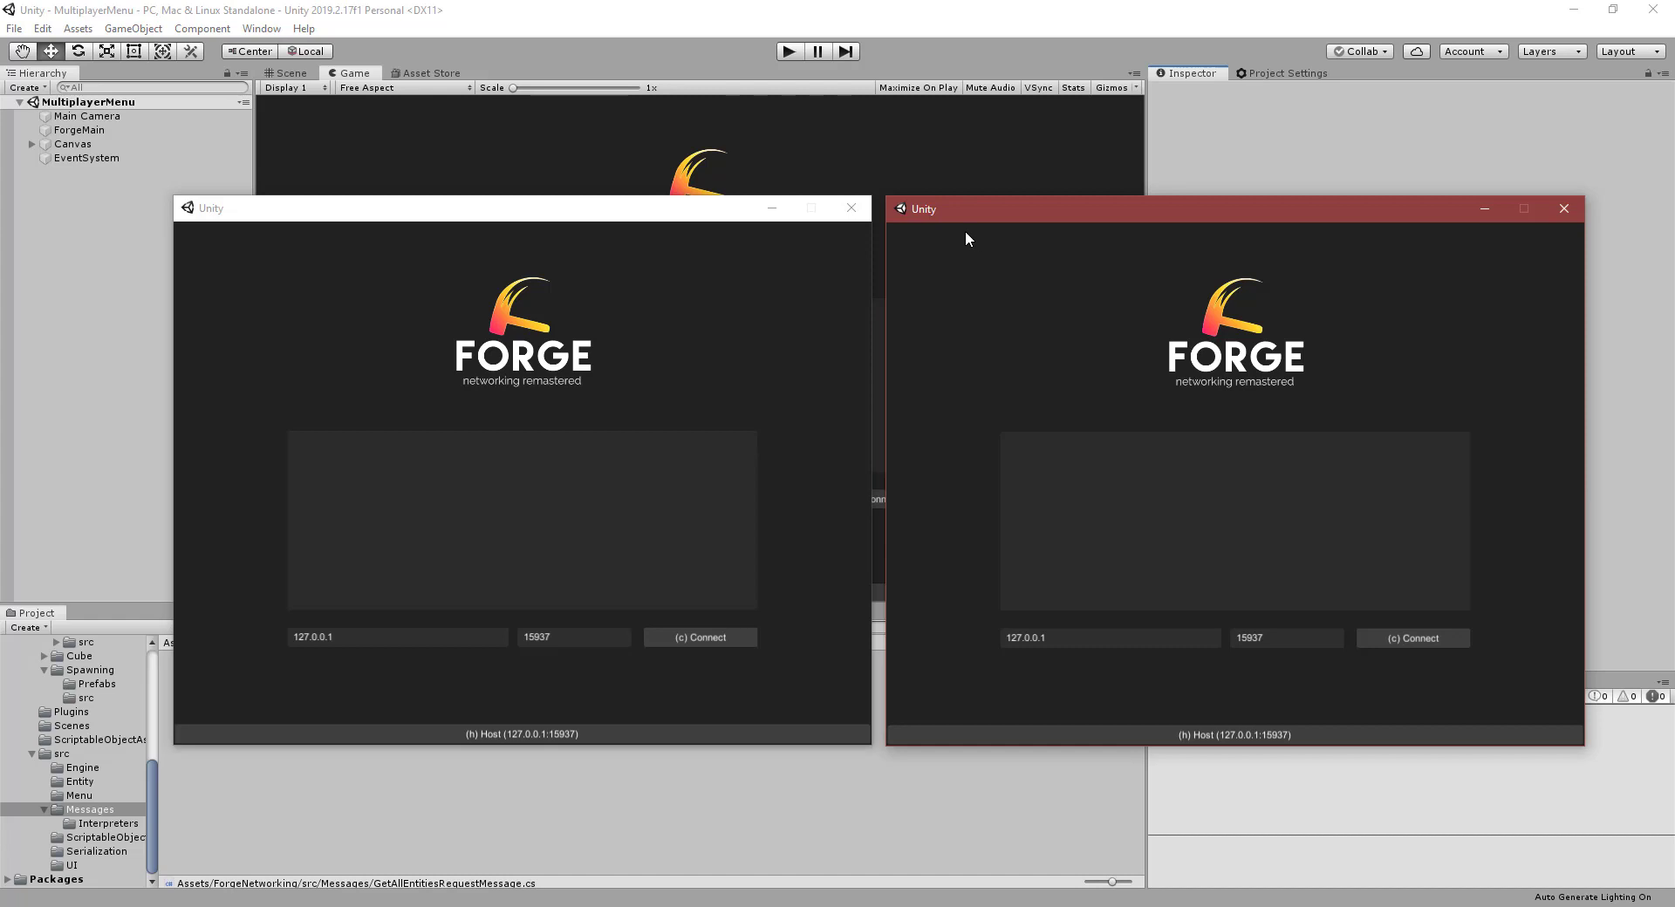
mouse_move(925, 288)
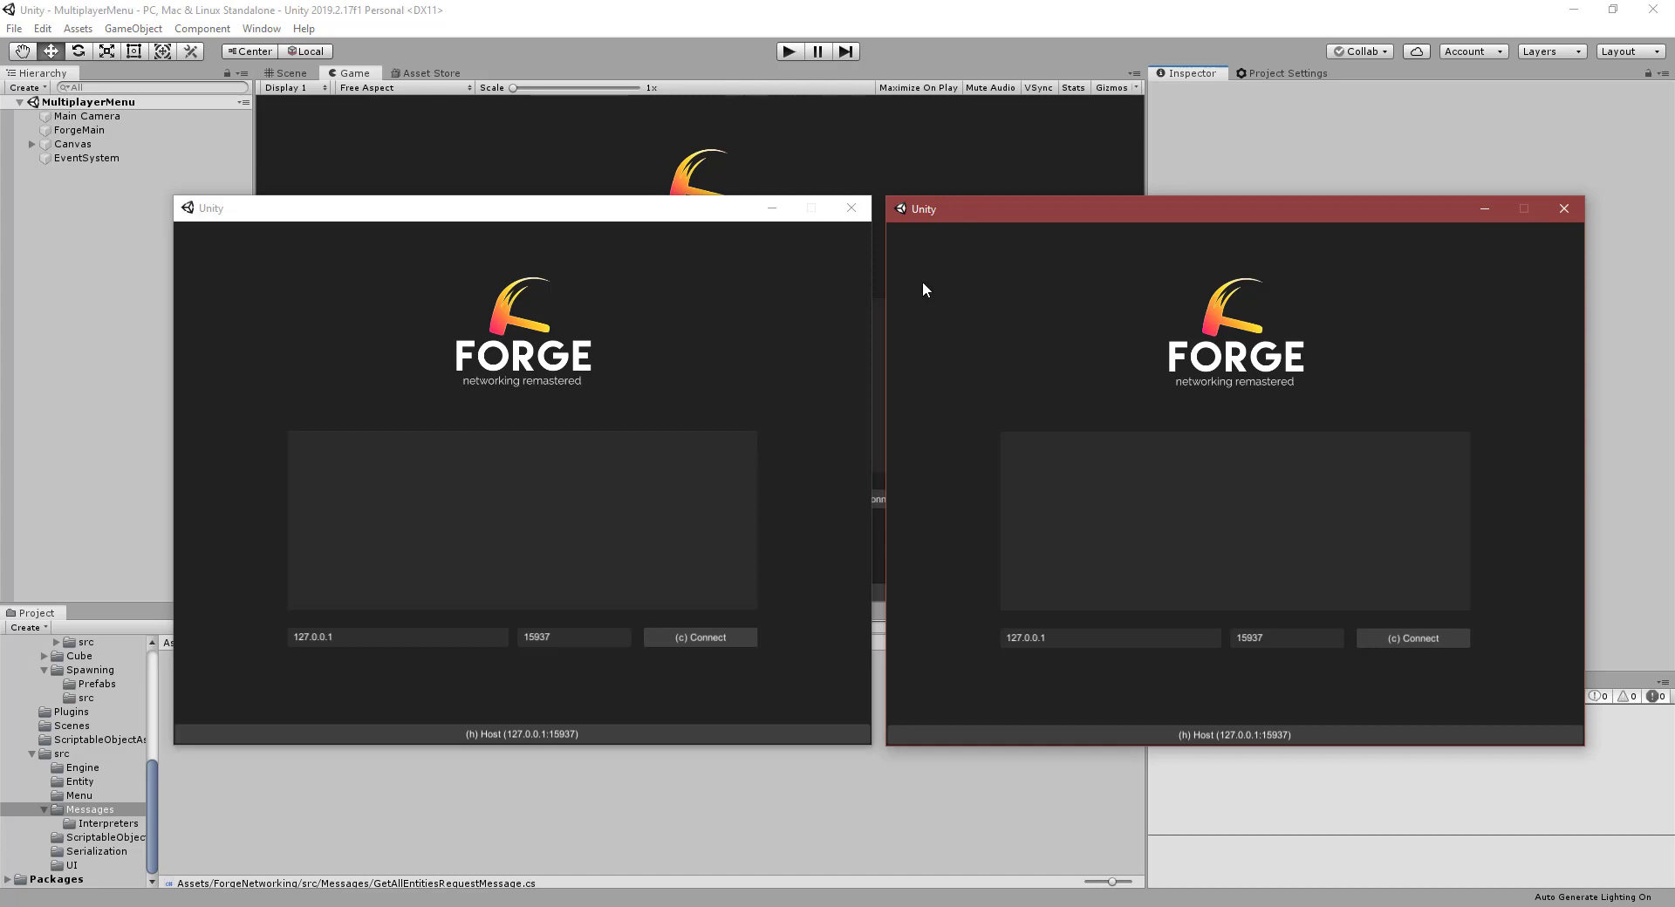
mouse_move(900, 316)
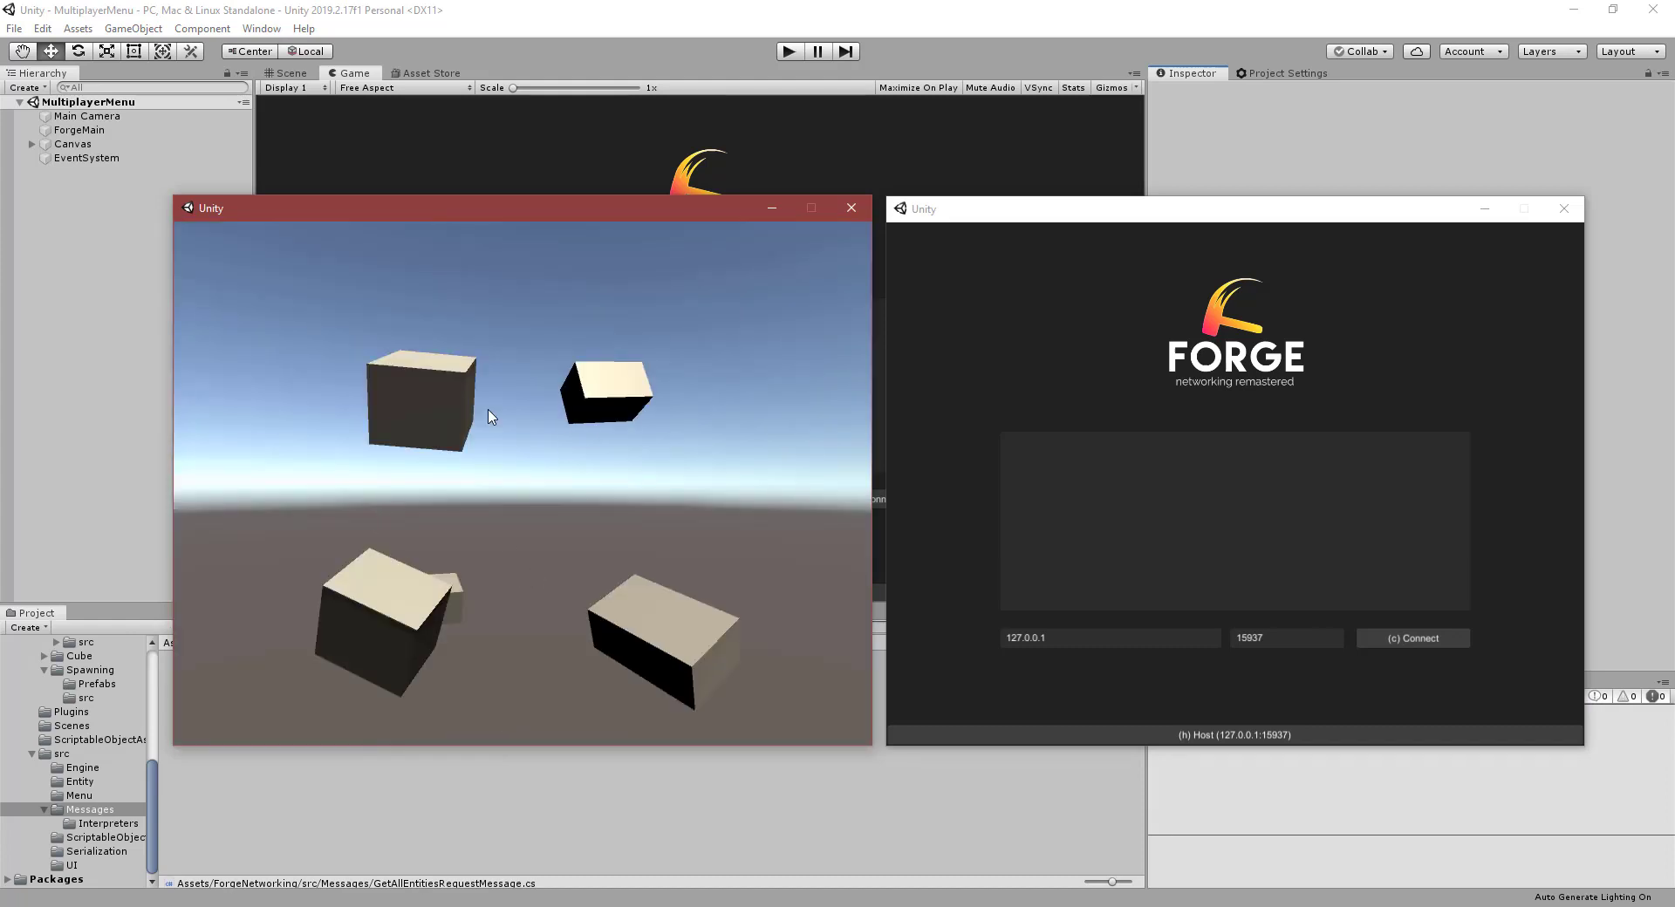
mouse_move(1048, 384)
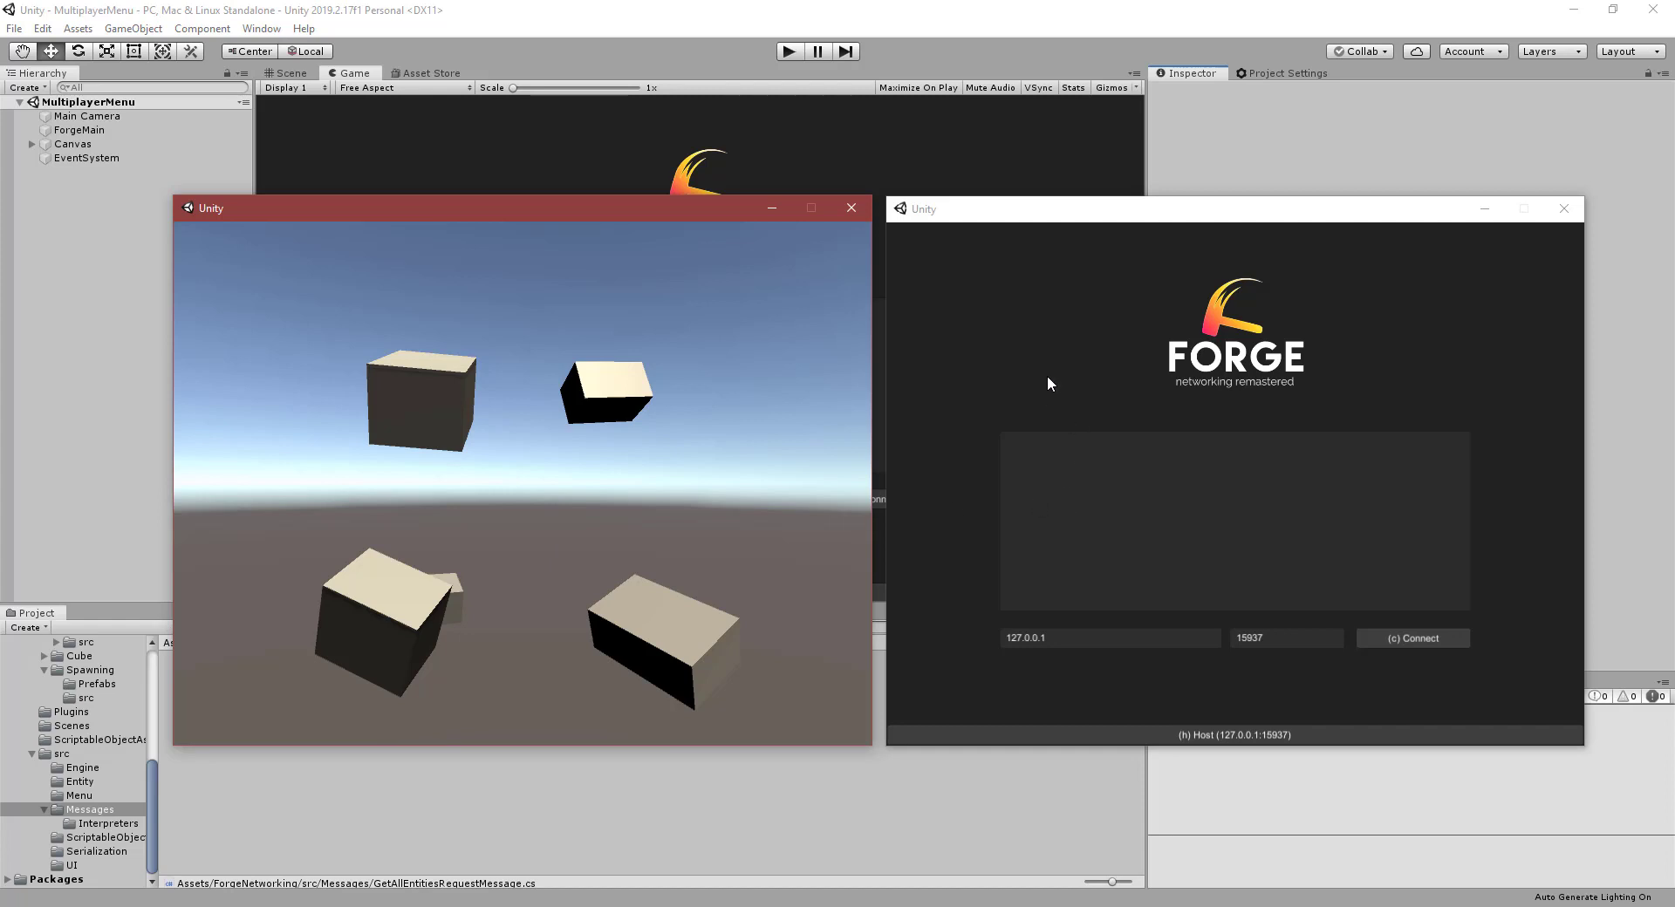
Connect the second player window to the host, compare the cubes, then close both game windows
left_click(1413, 639)
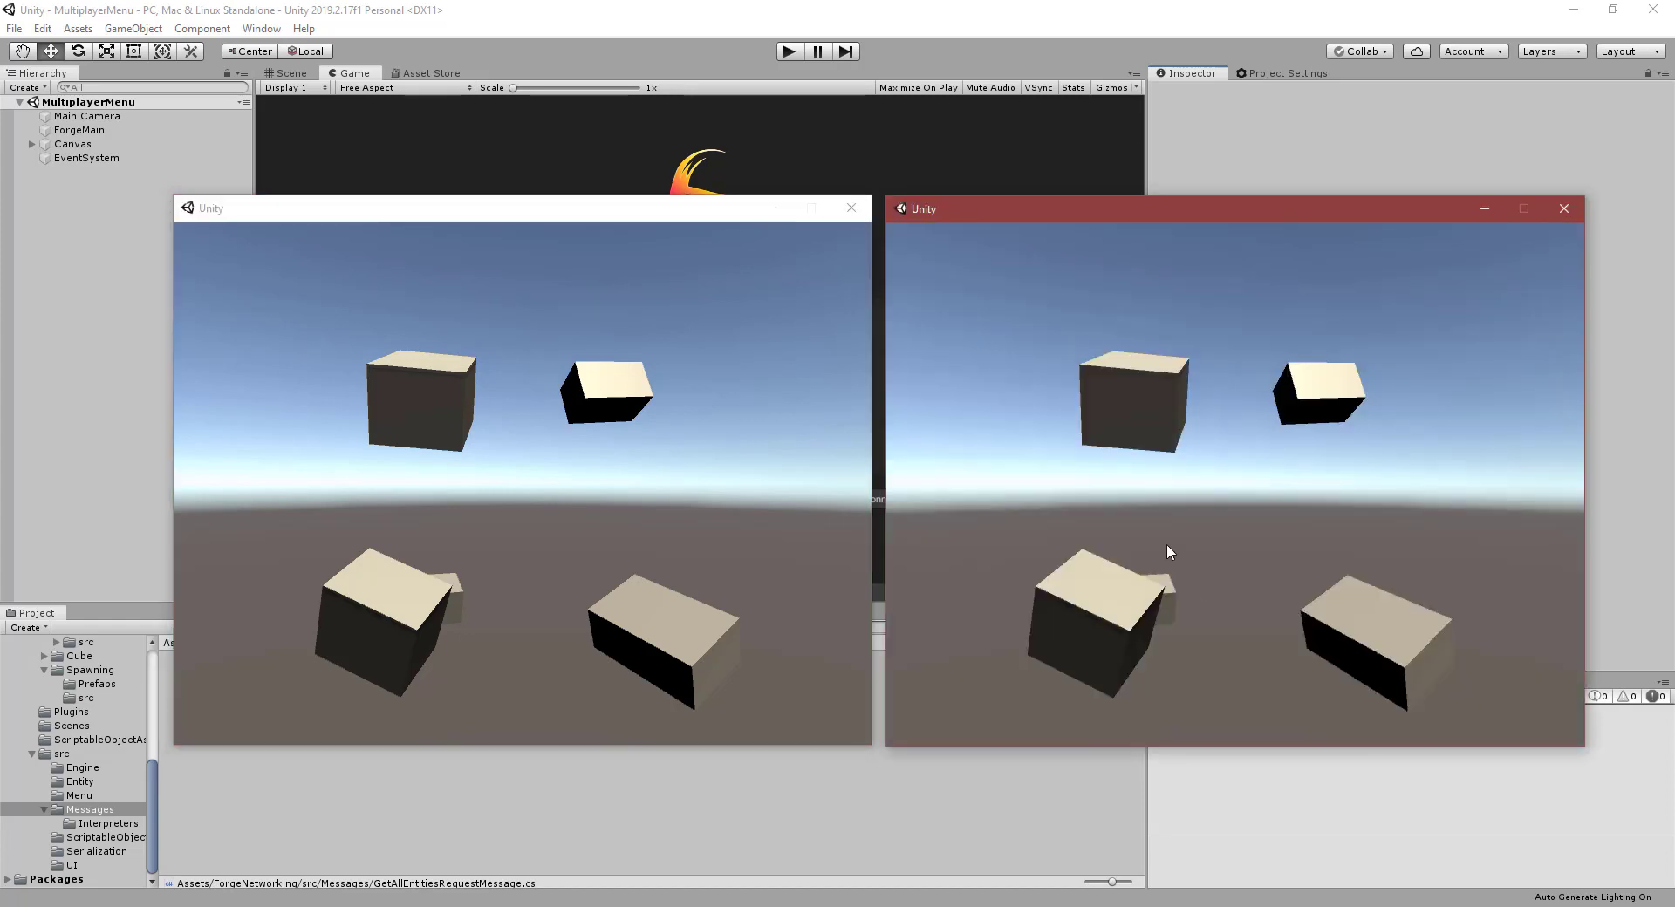
mouse_move(1183, 484)
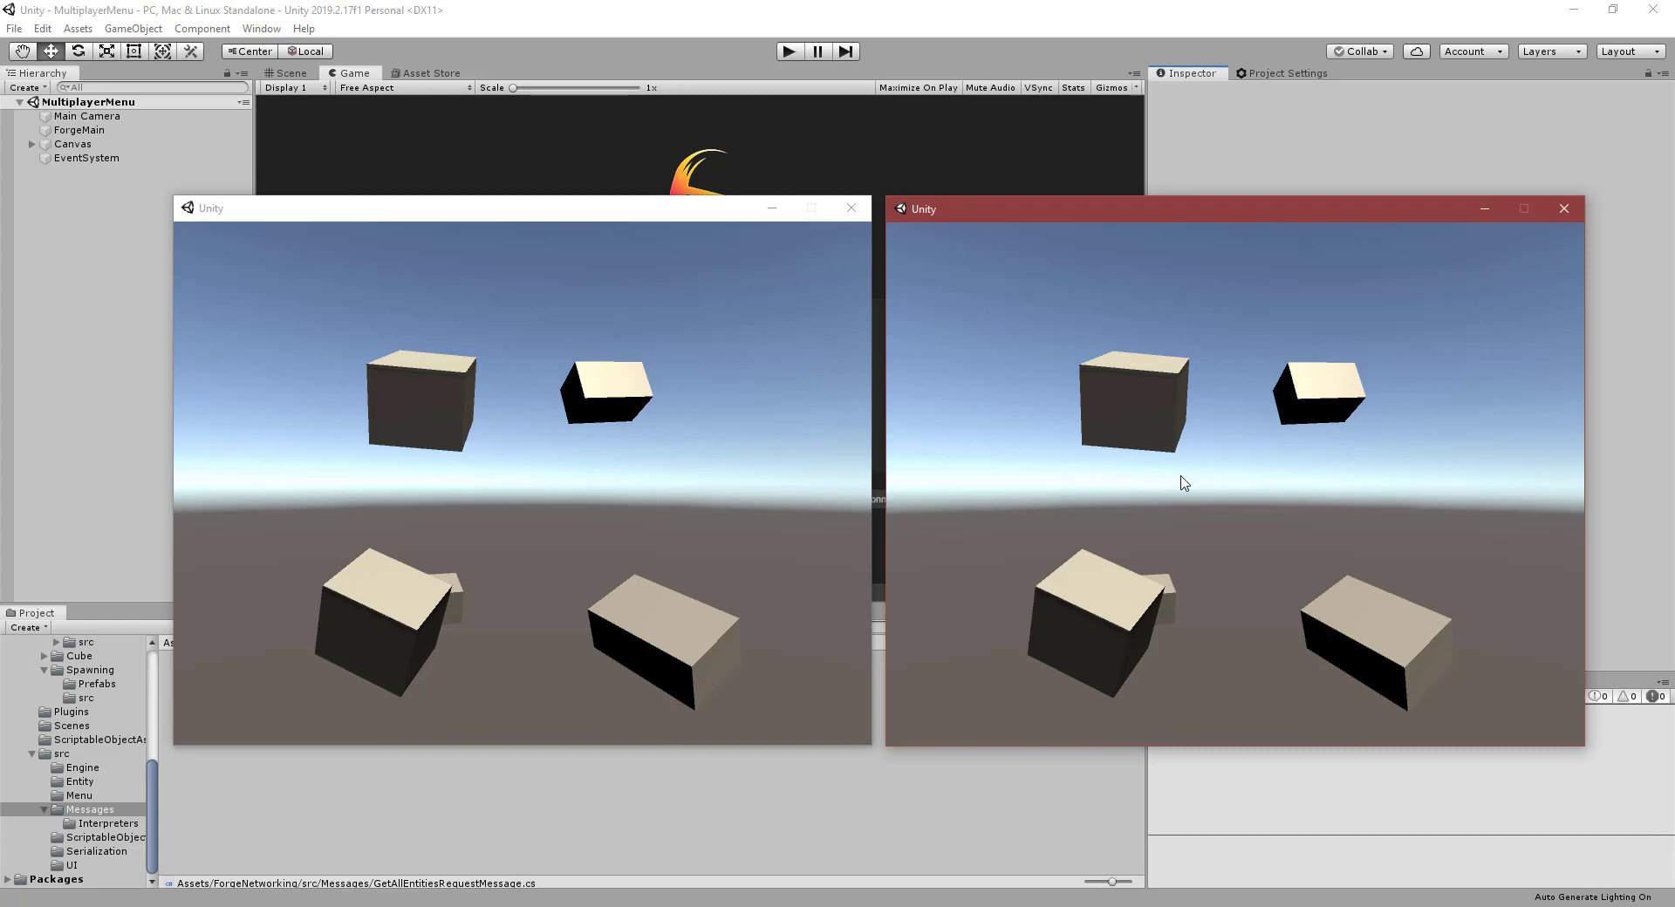
mouse_move(806, 326)
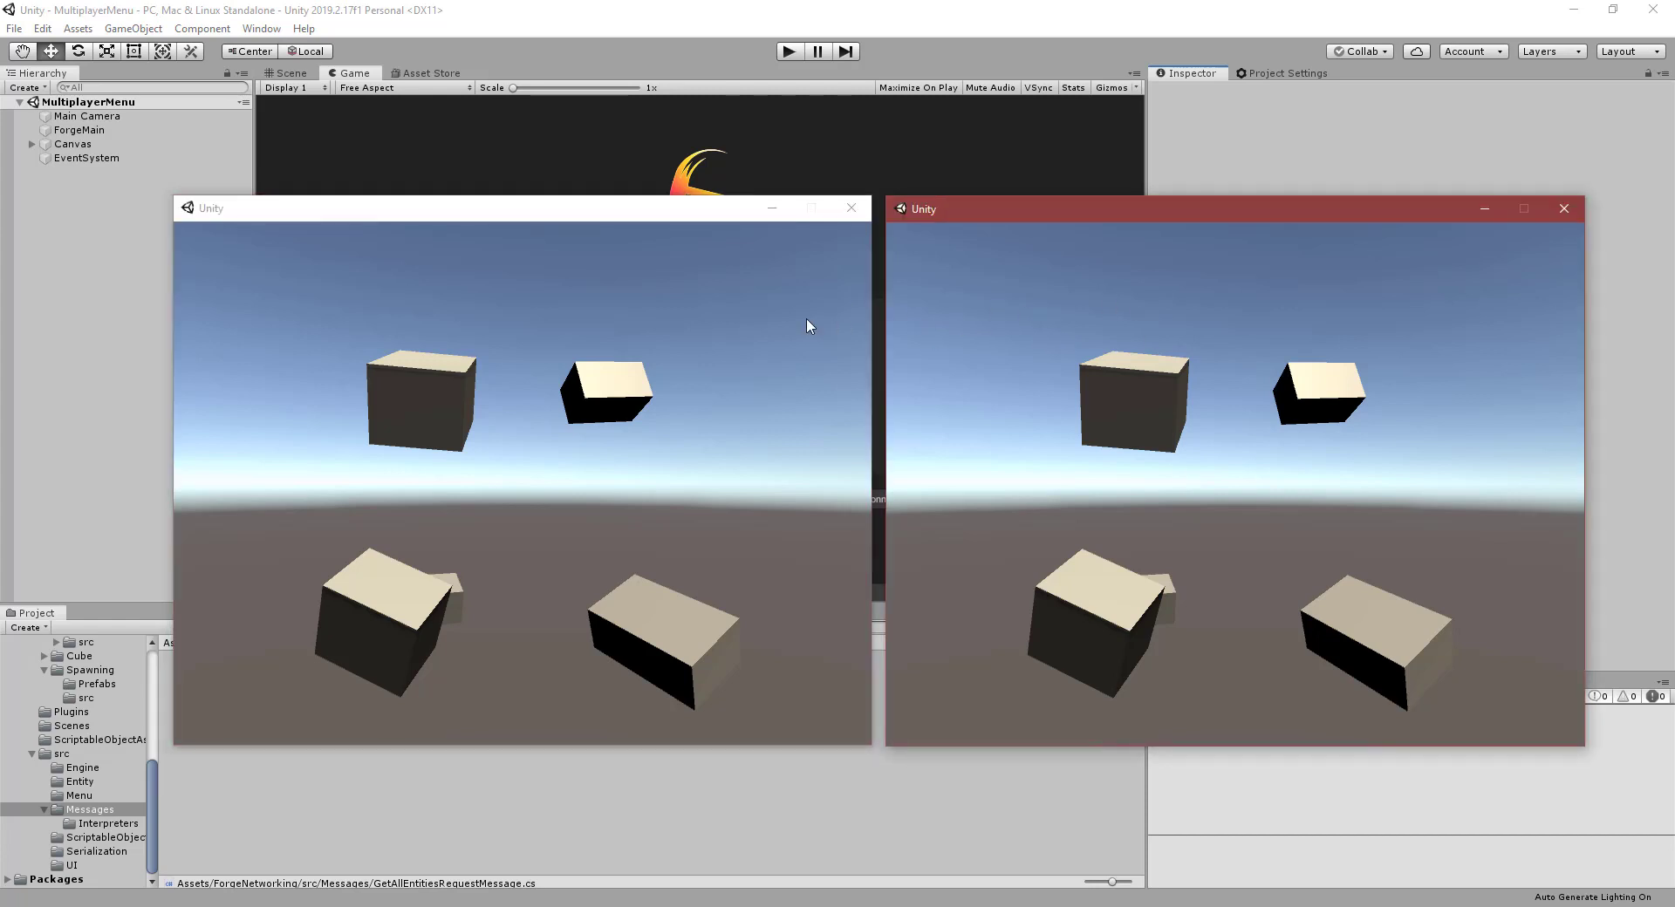
left_click(482, 207)
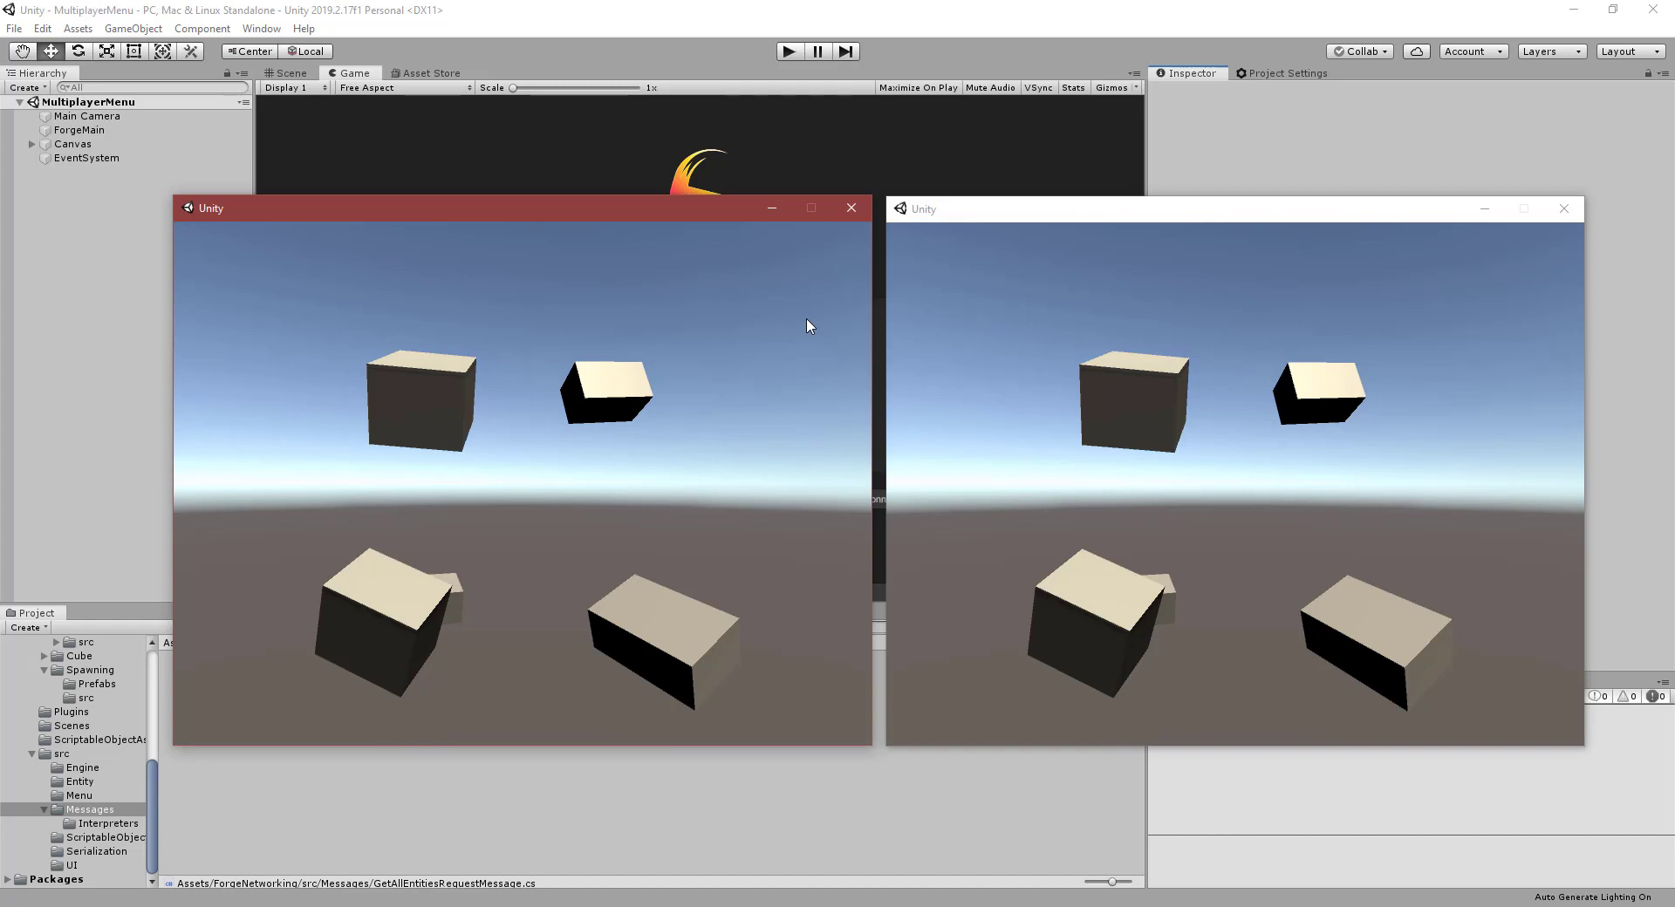
mouse_move(834, 279)
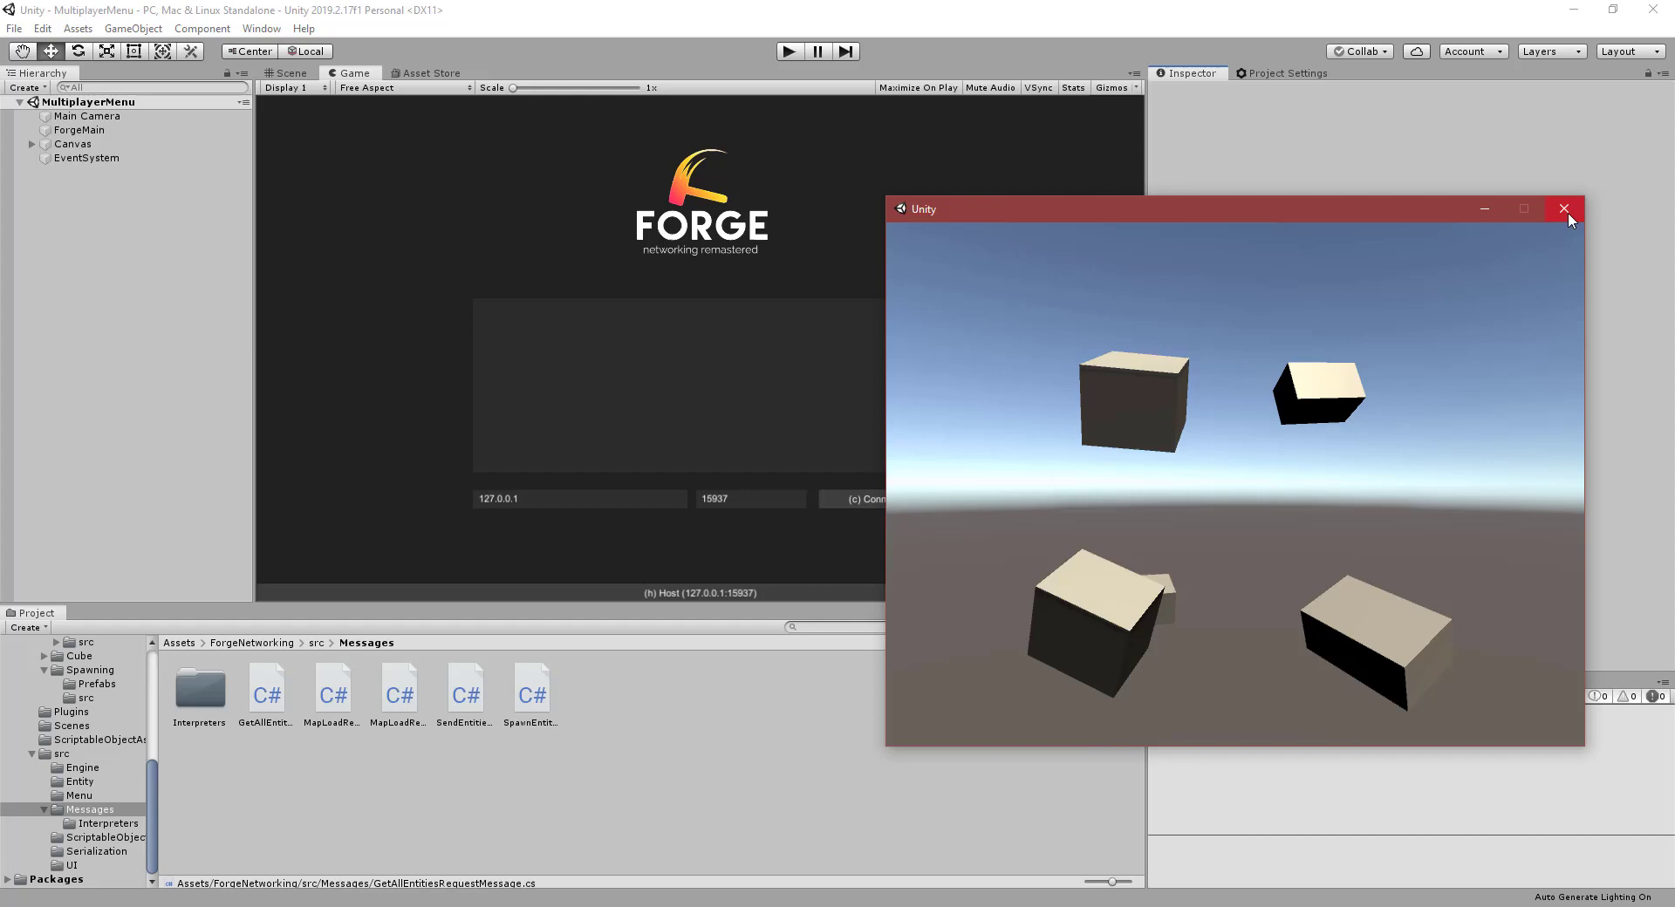
left_click(1563, 208)
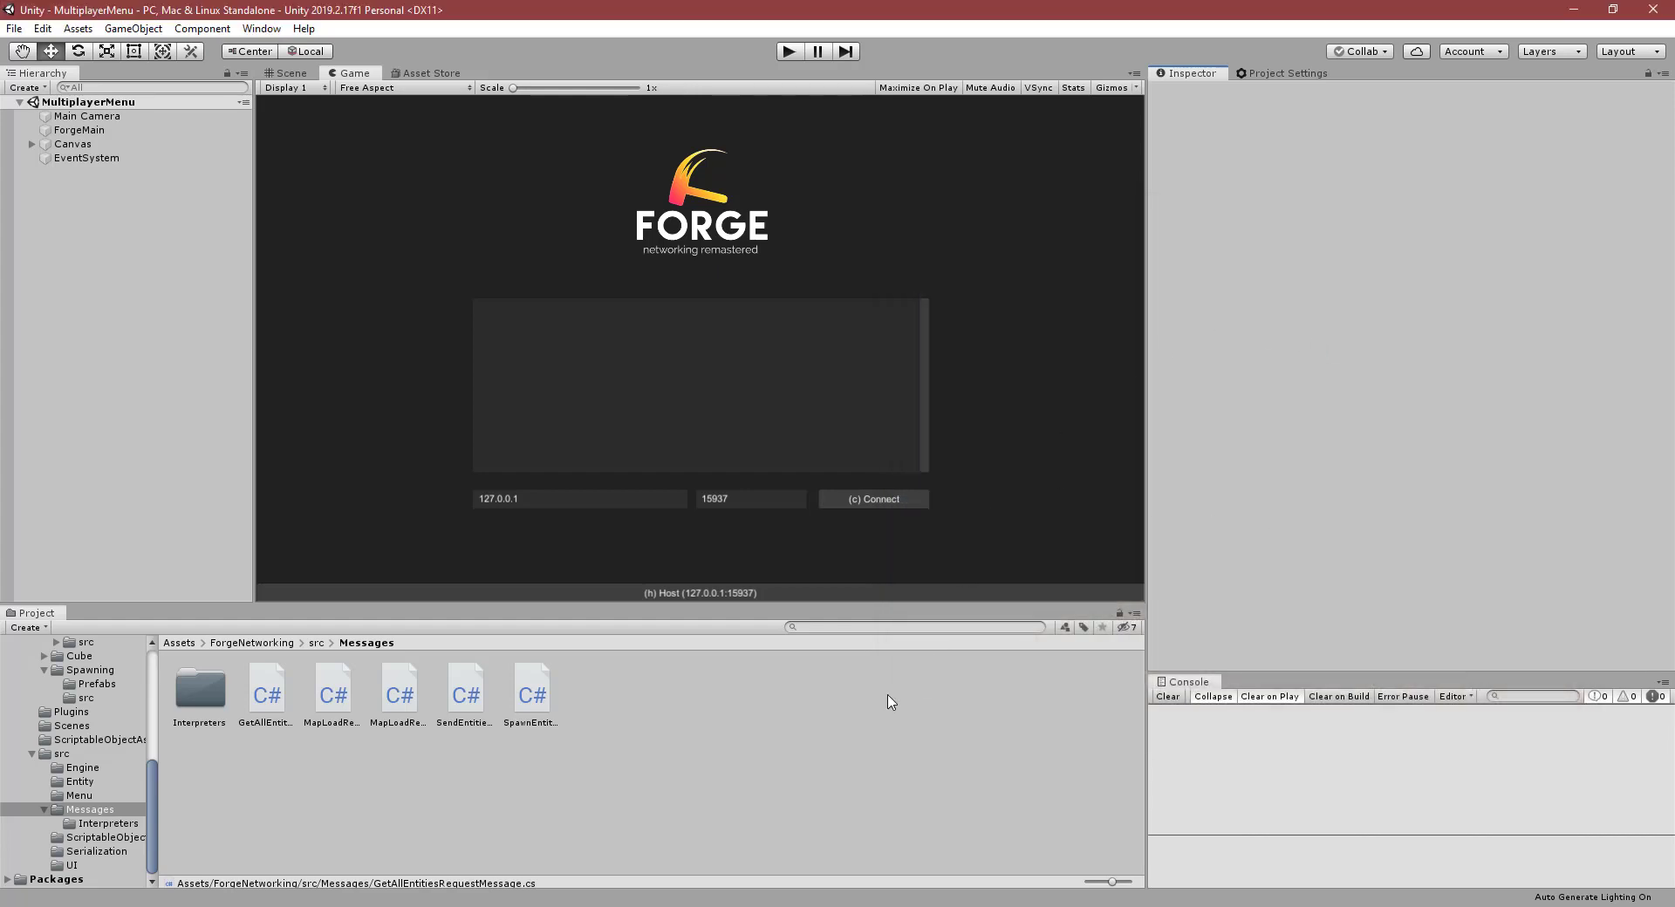
mouse_move(938, 704)
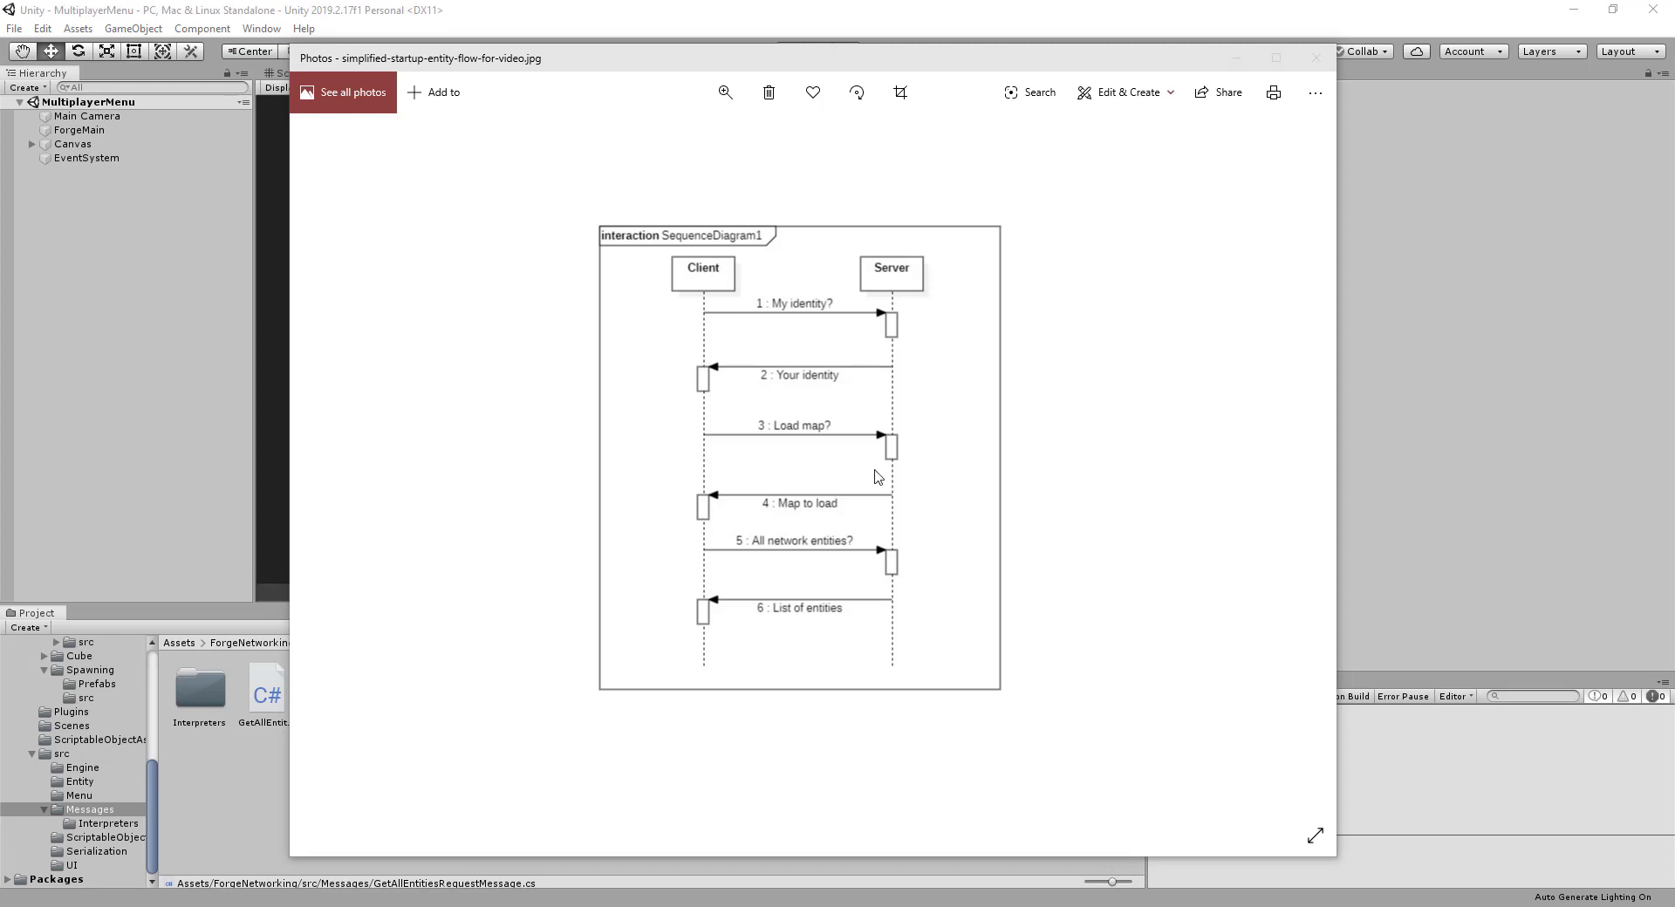
mouse_move(523, 307)
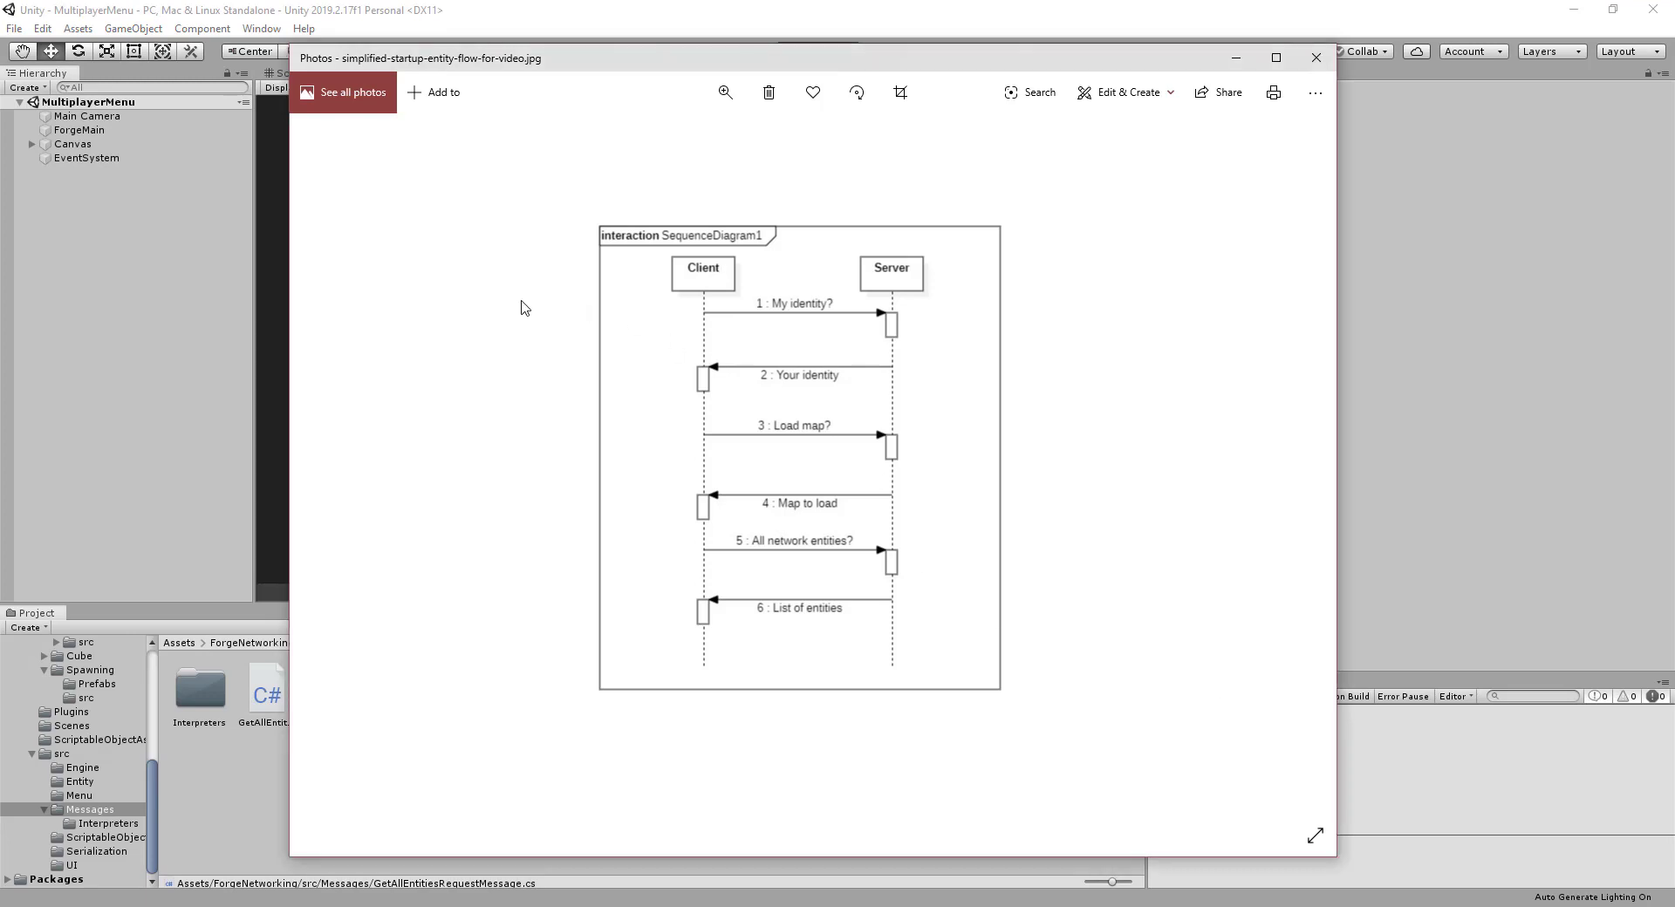
mouse_move(670, 311)
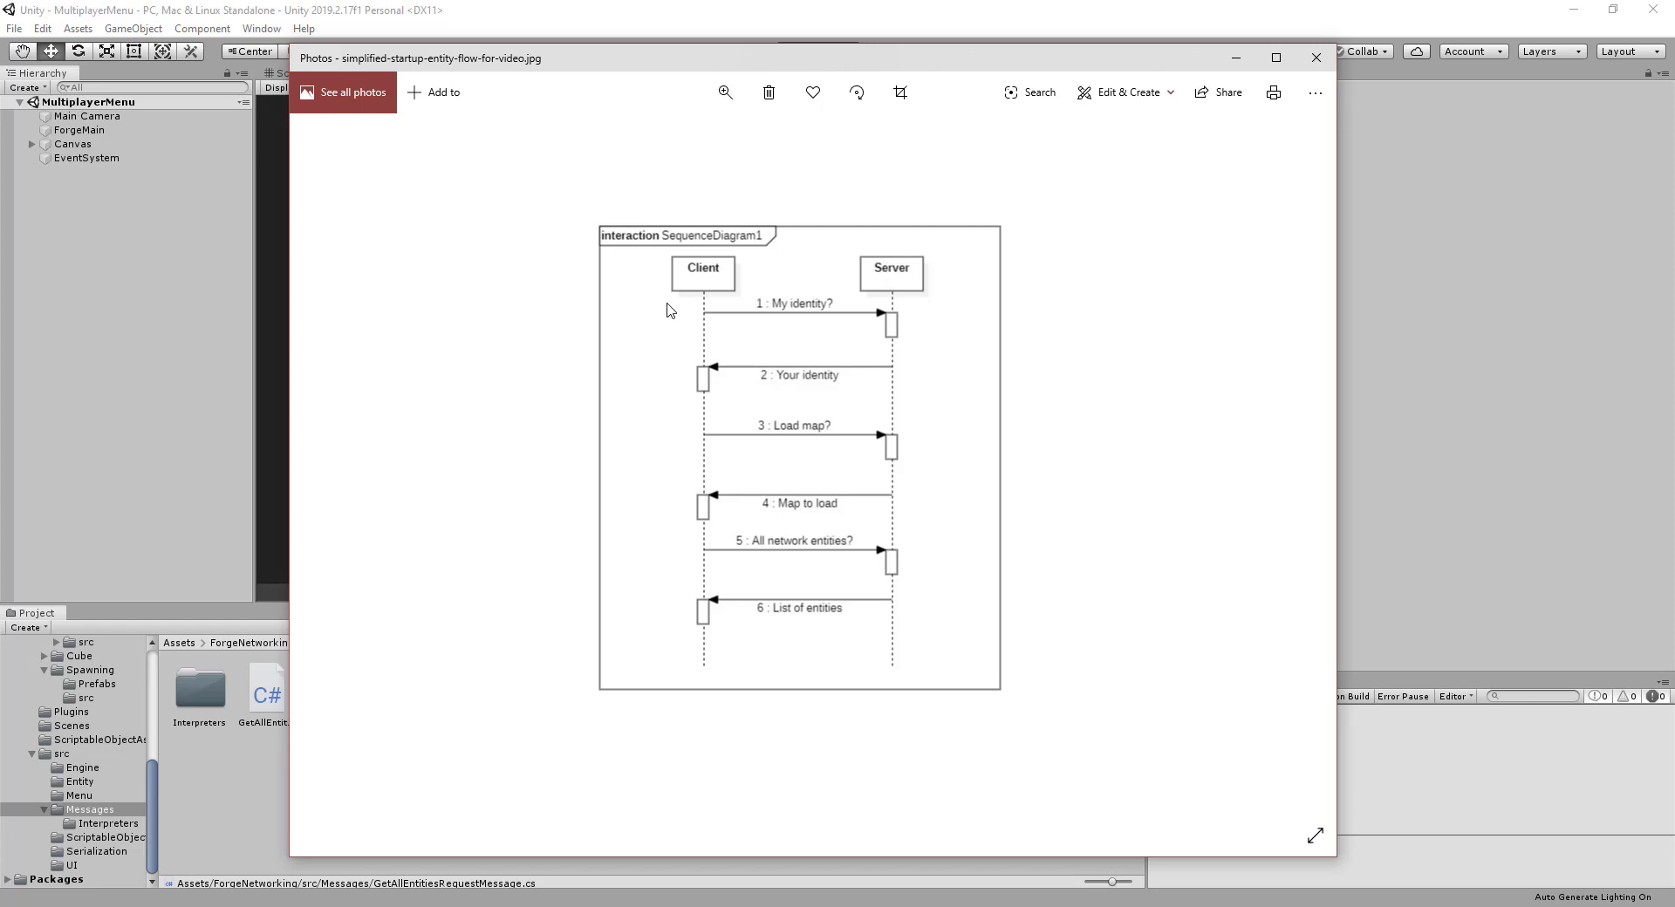
mouse_move(754, 272)
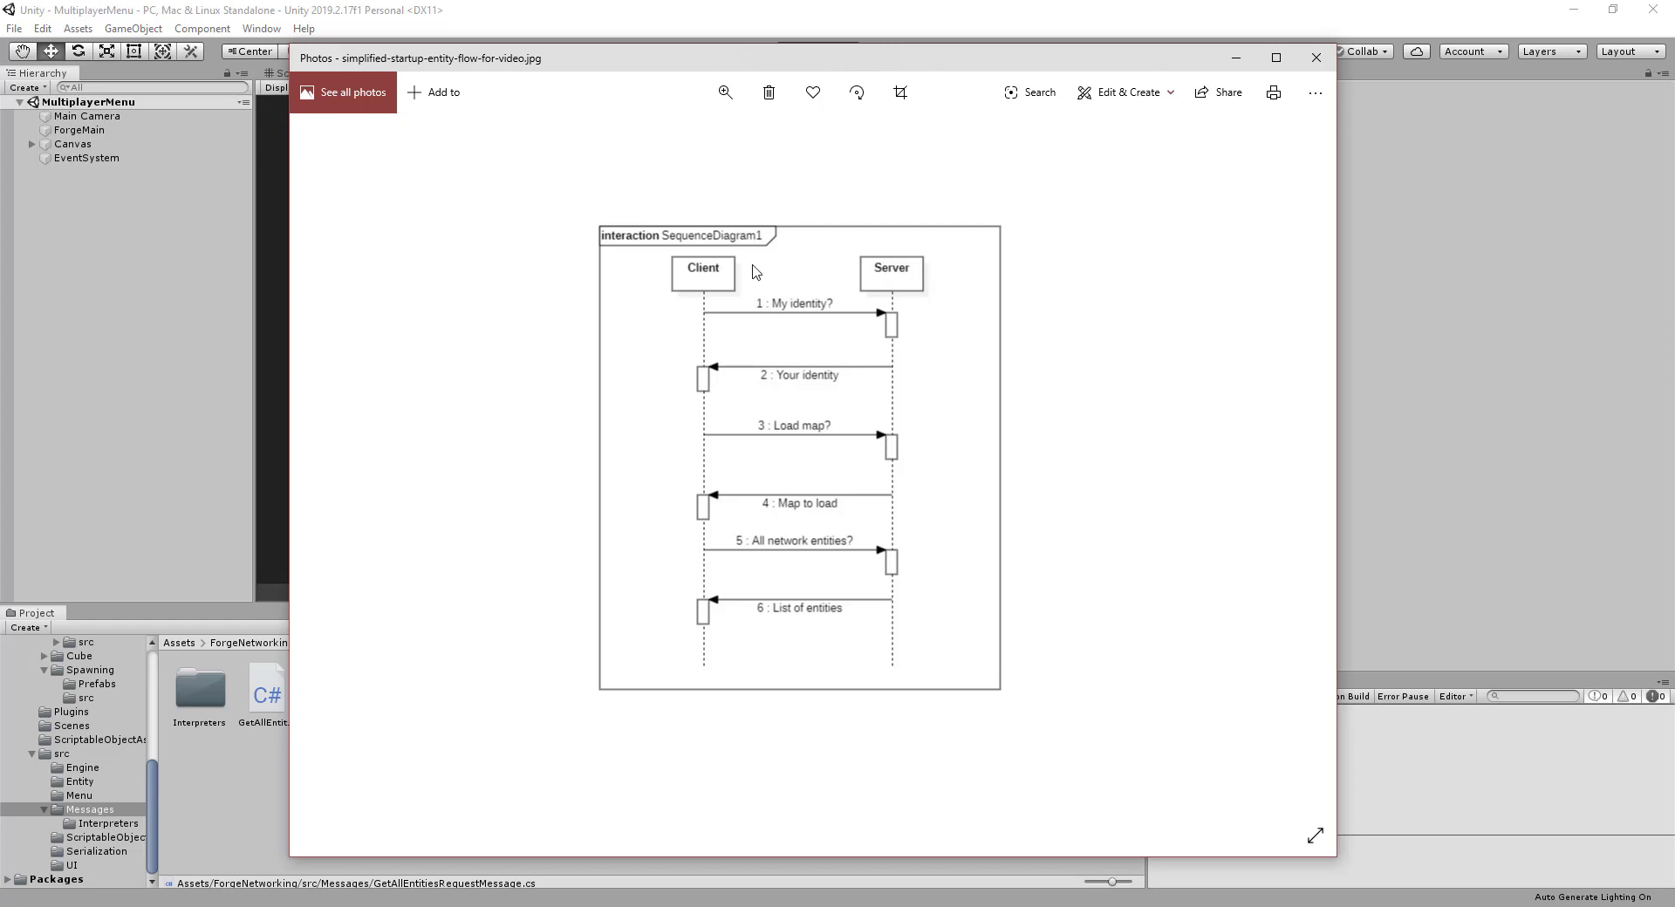
mouse_move(712, 216)
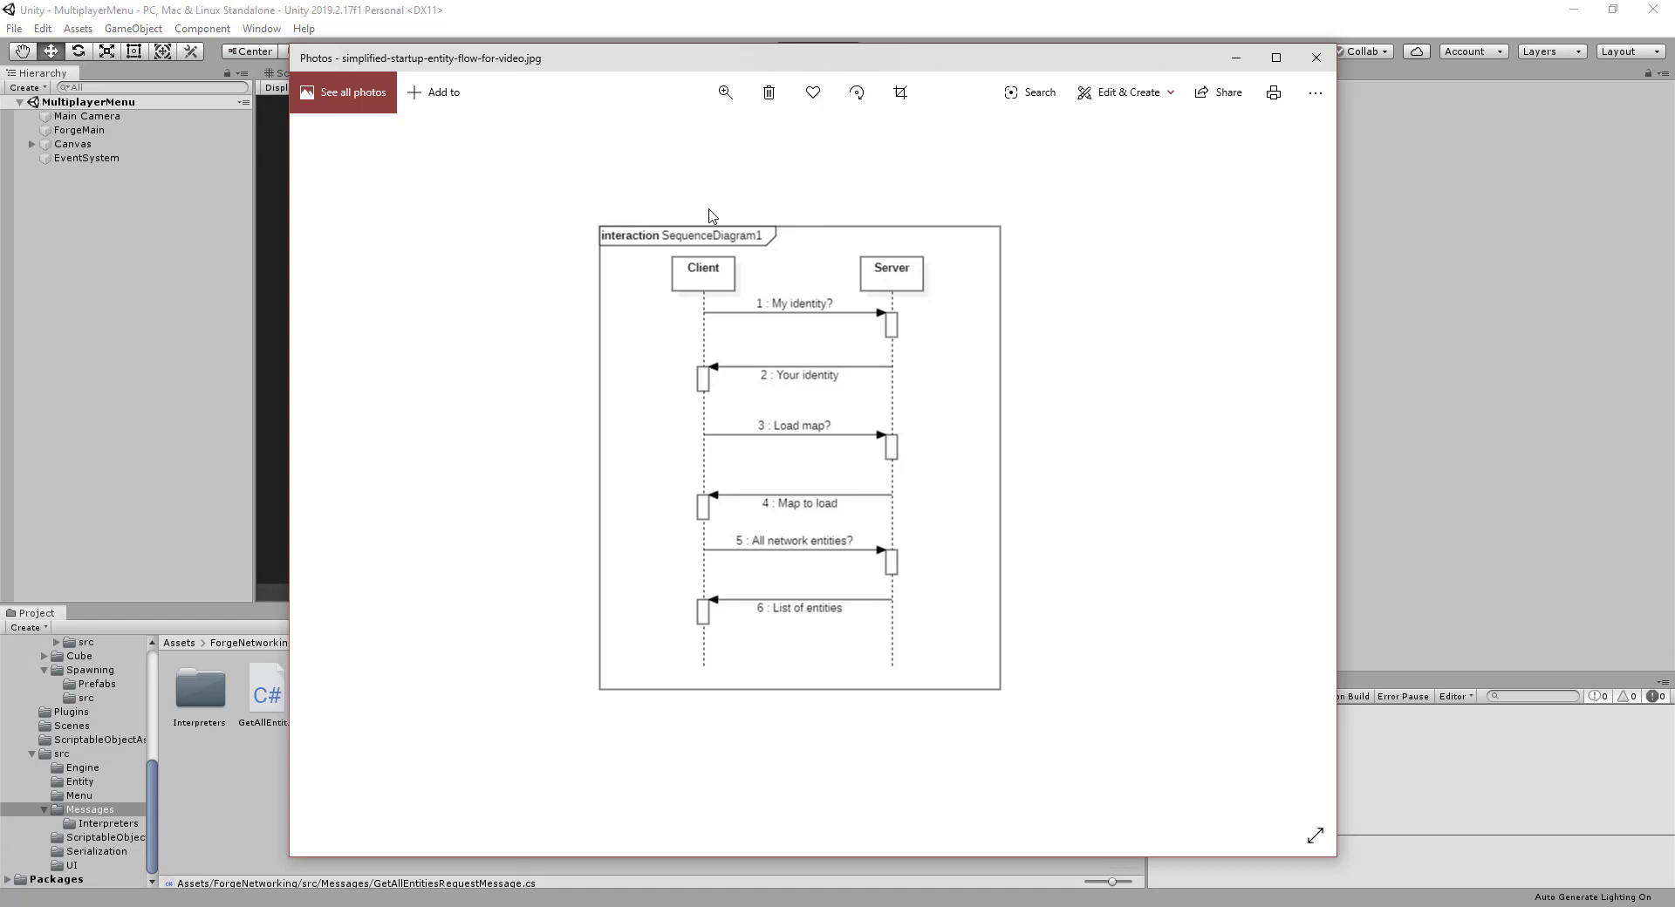
mouse_move(691, 220)
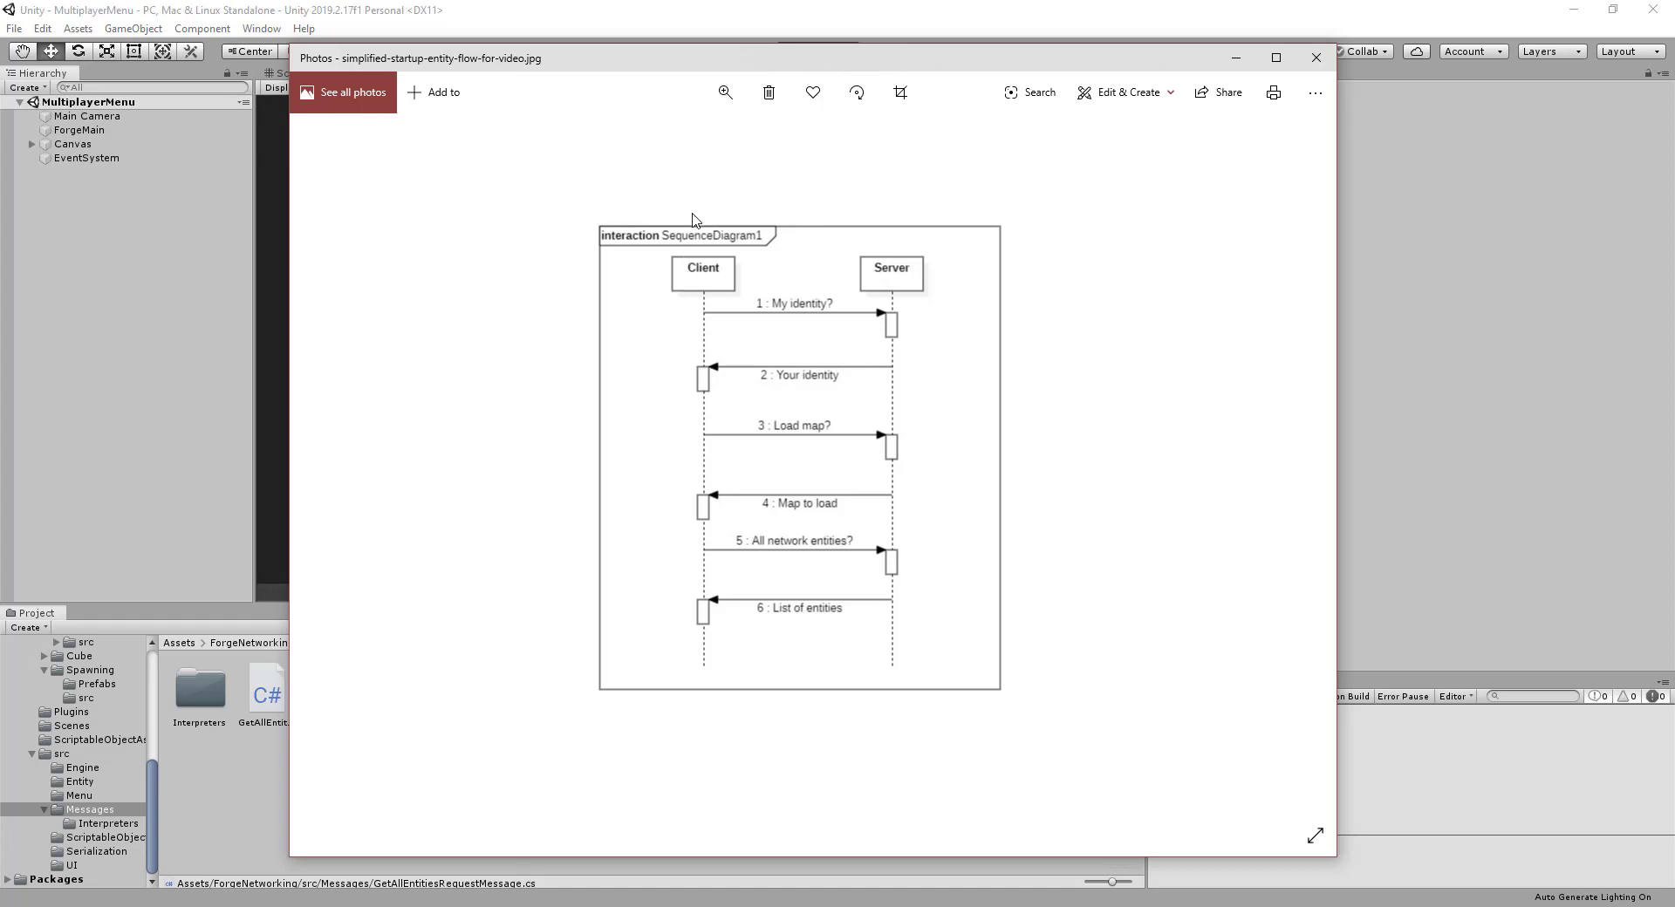
mouse_move(717, 193)
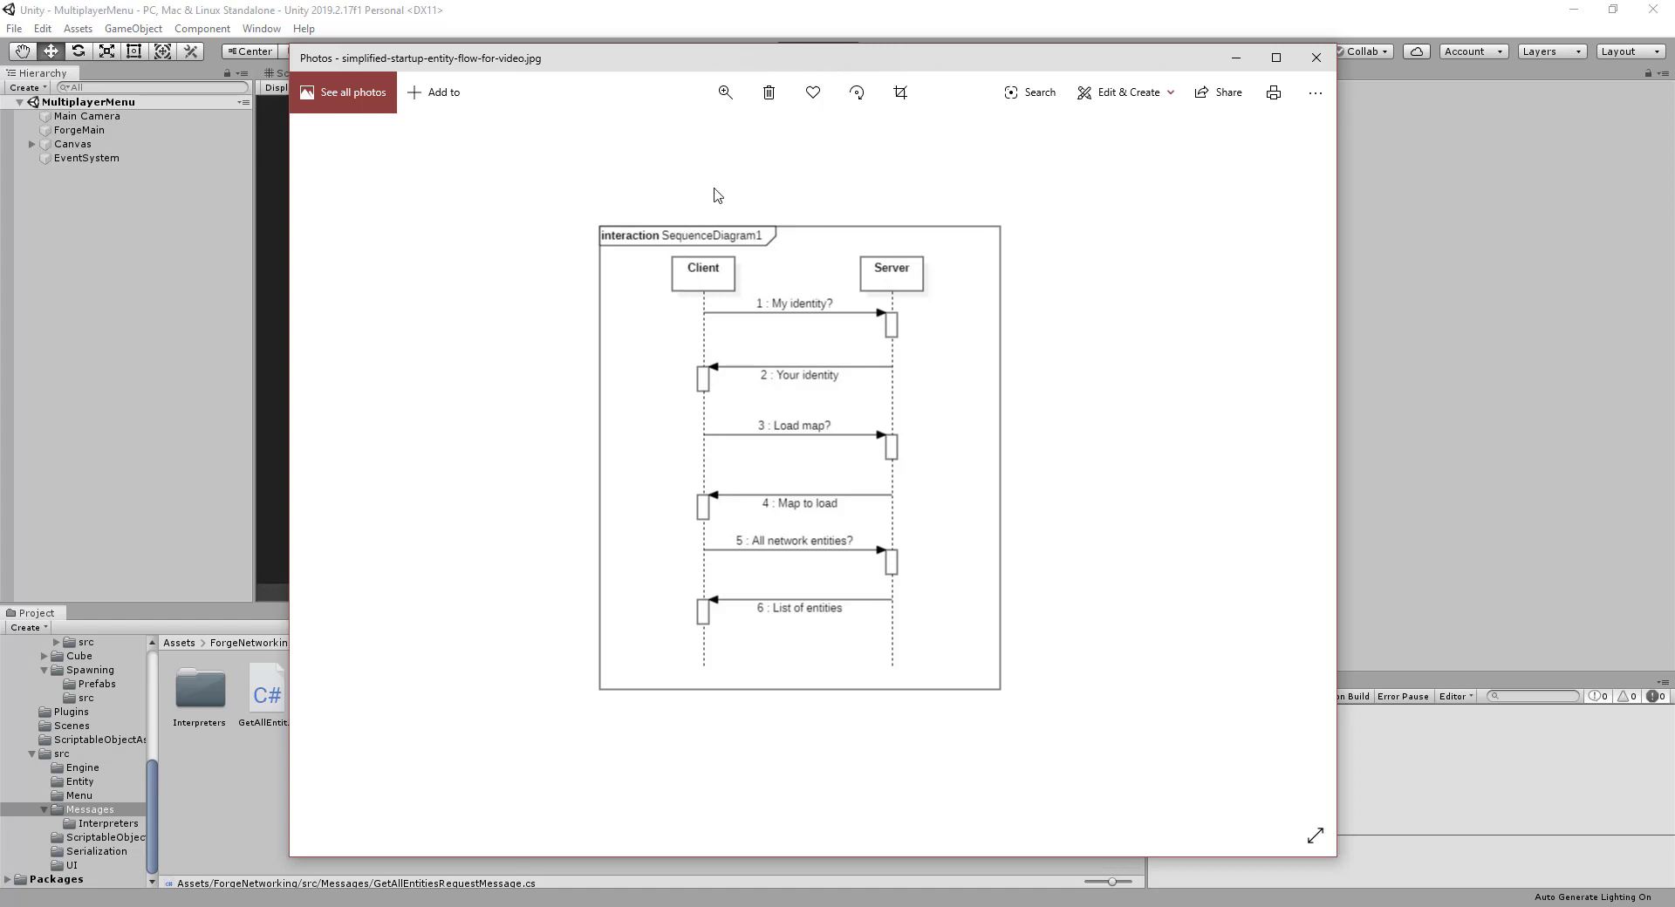
mouse_move(785, 178)
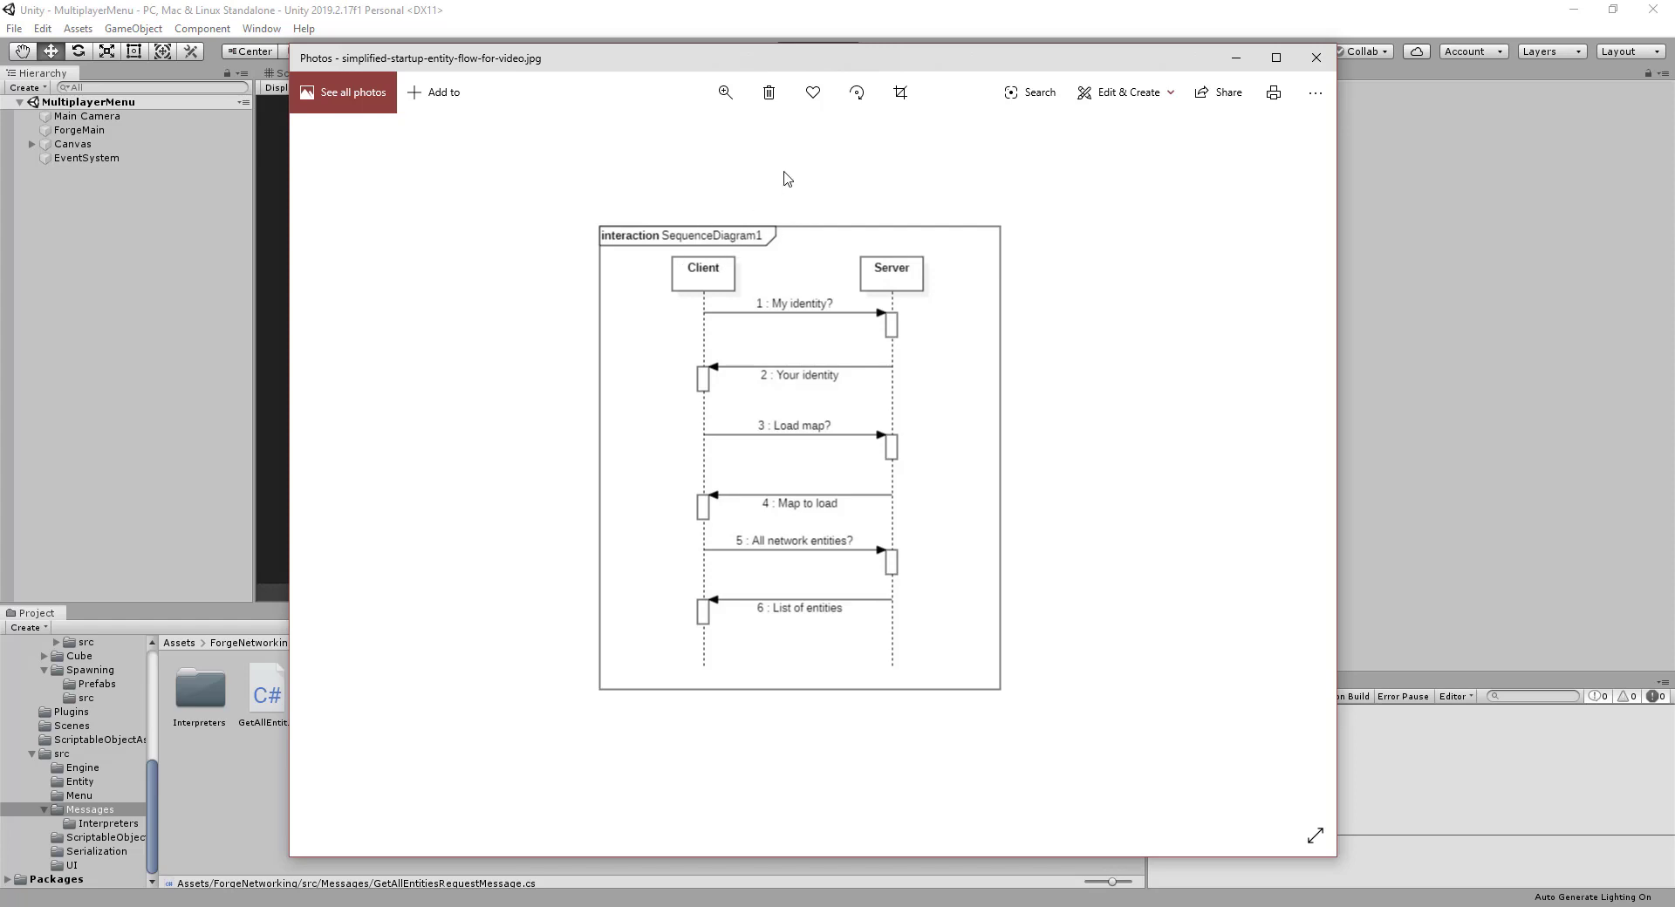
mouse_move(703, 317)
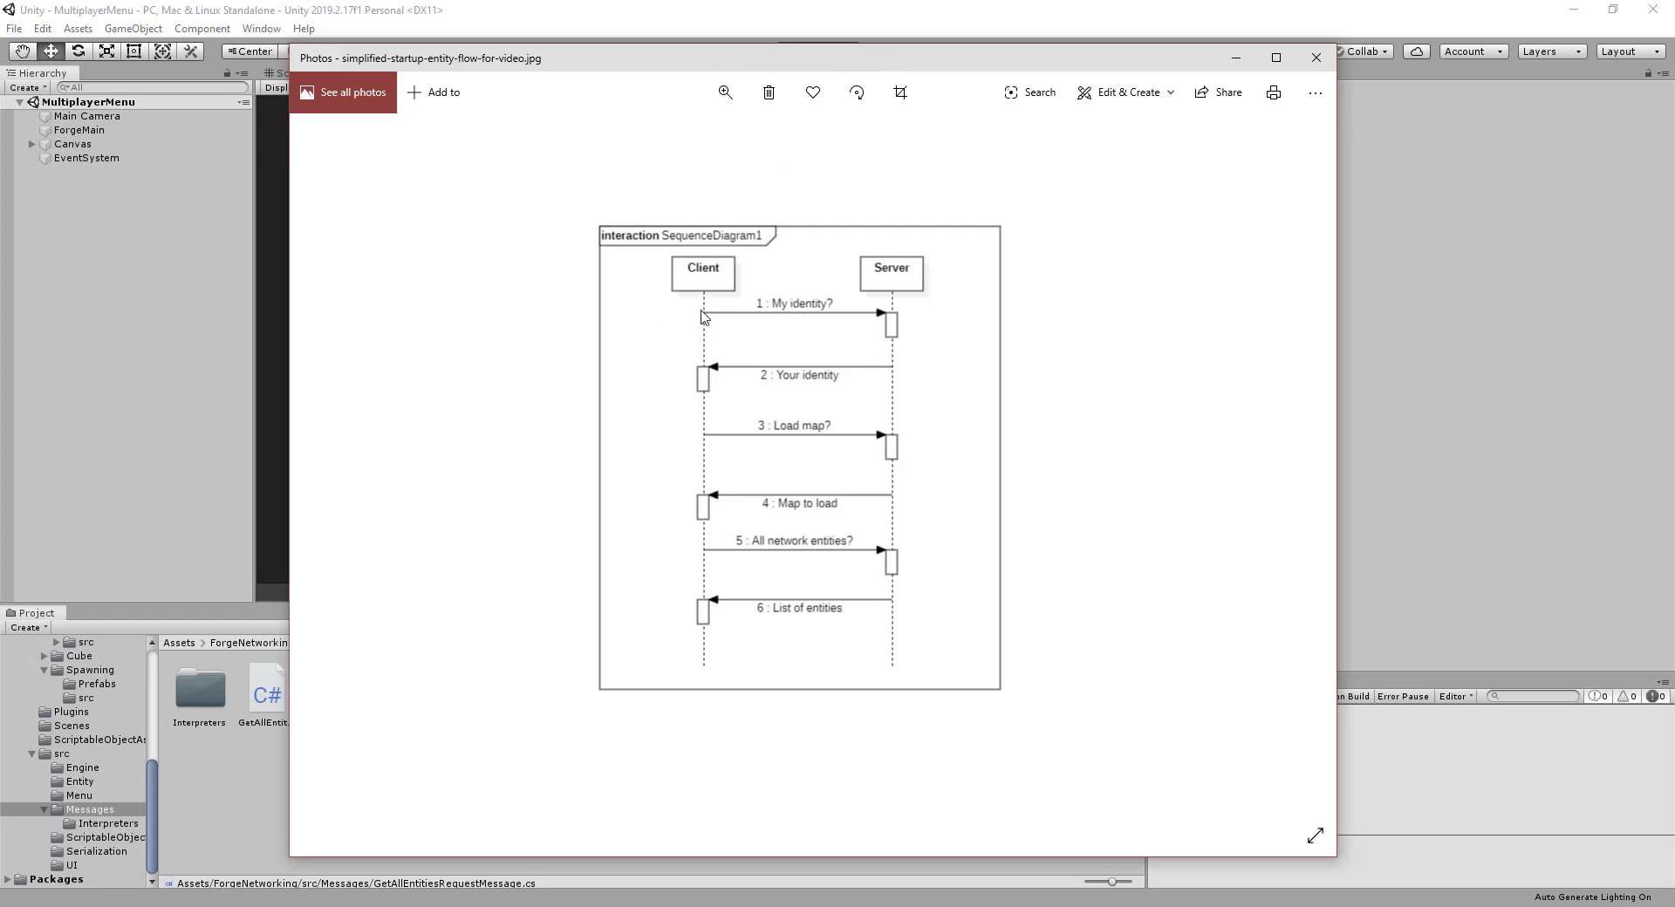
mouse_move(900, 325)
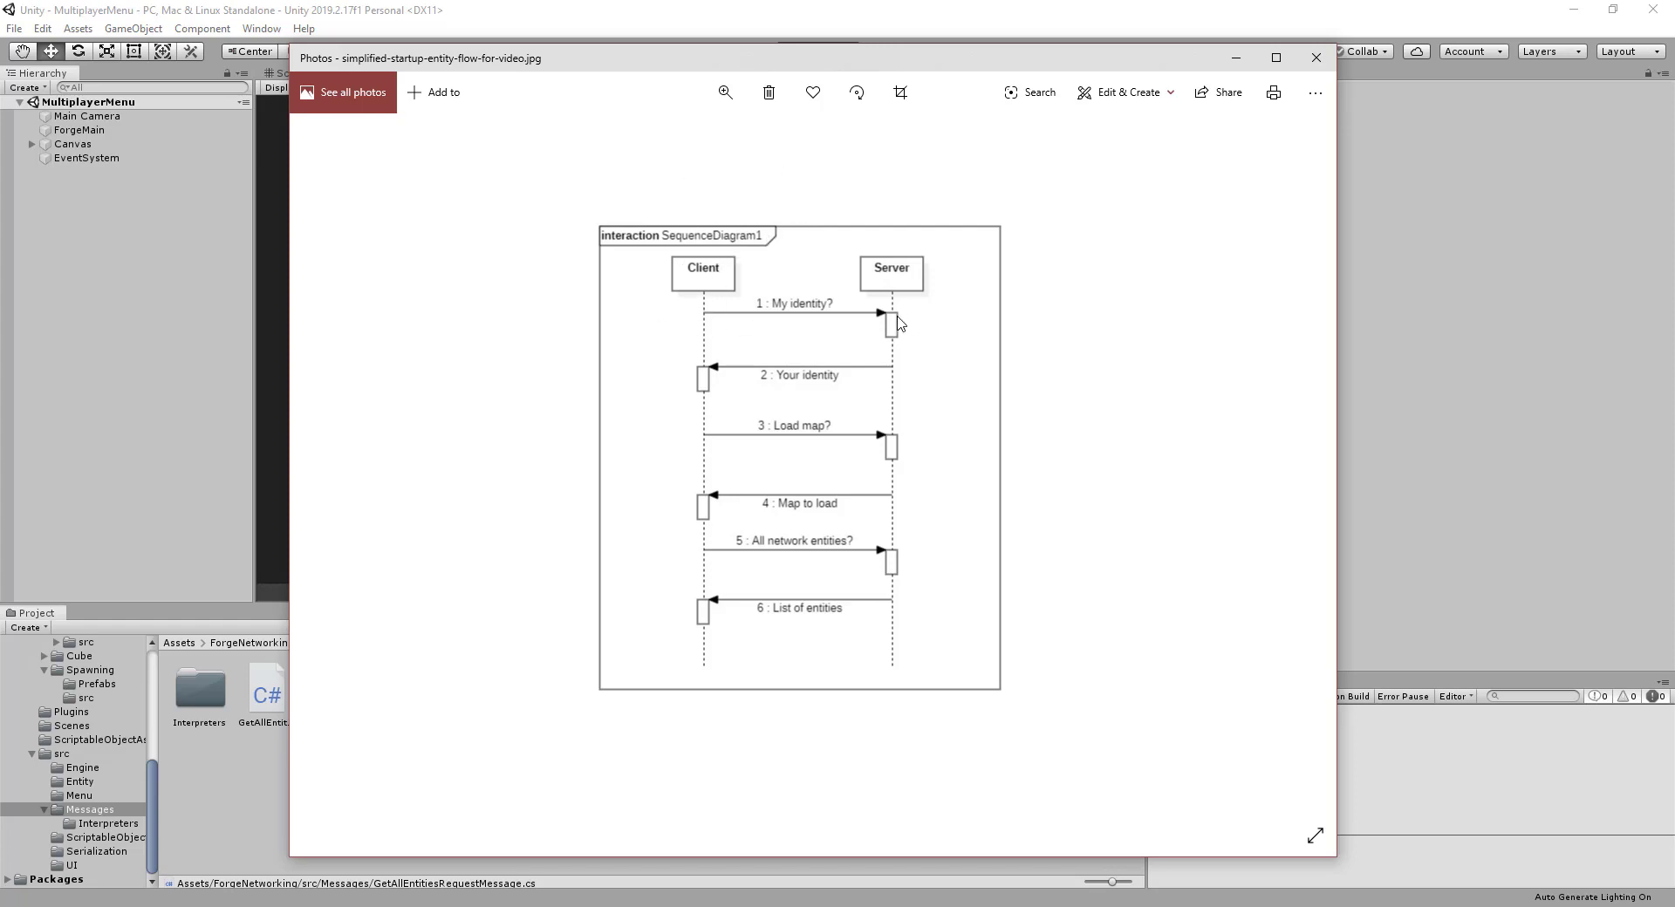
mouse_move(897, 381)
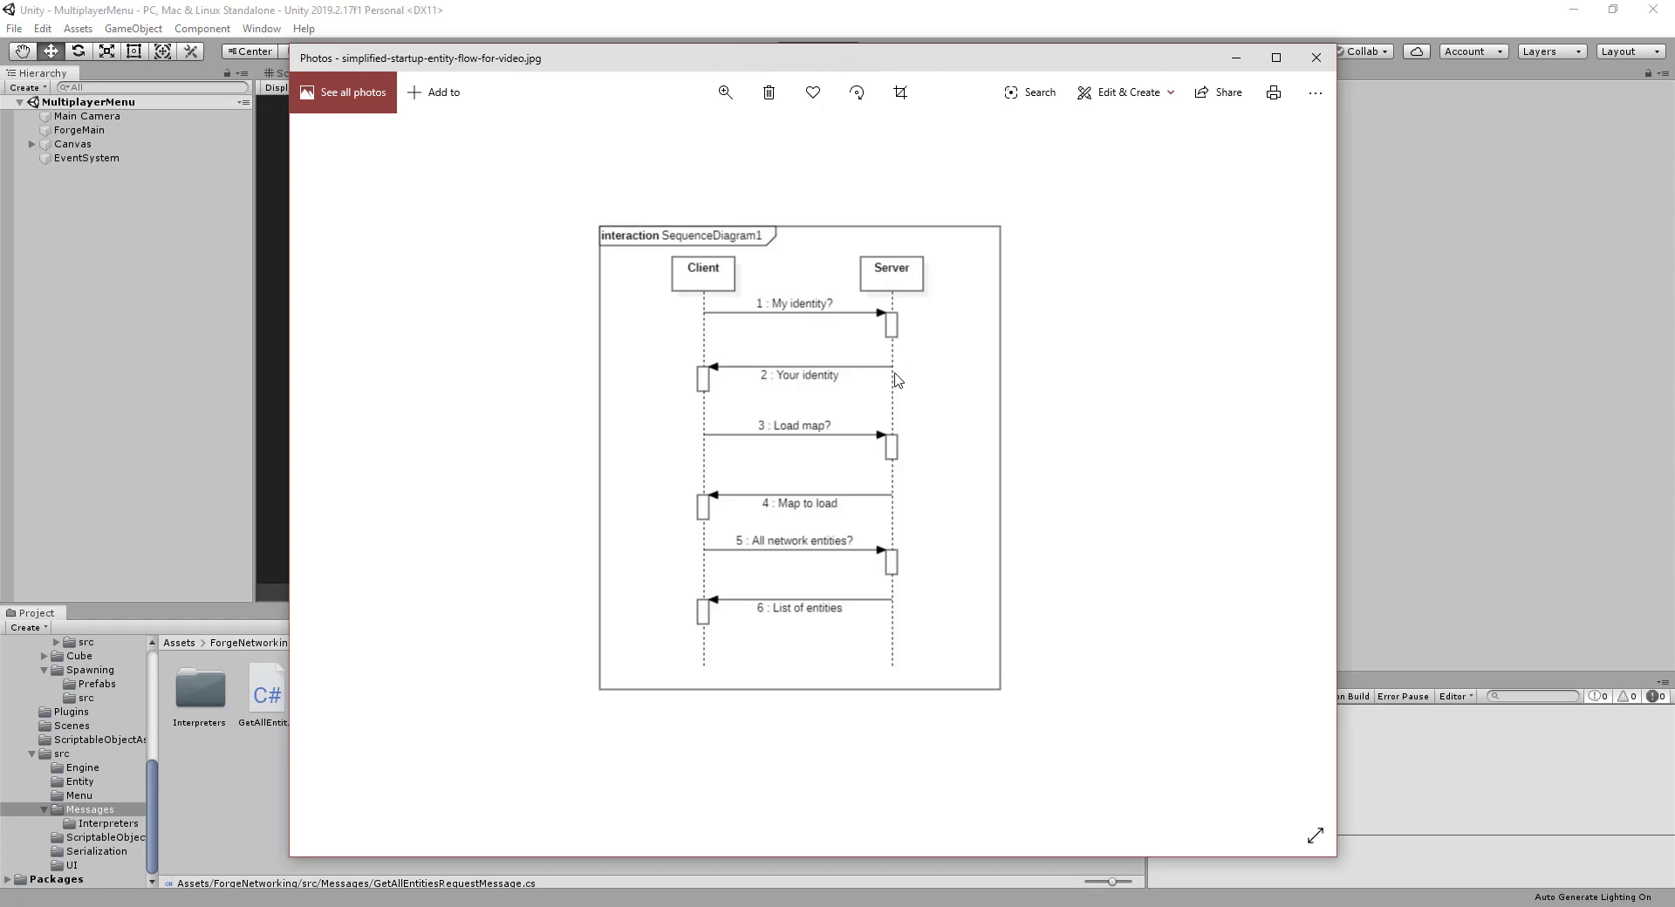
mouse_move(705, 377)
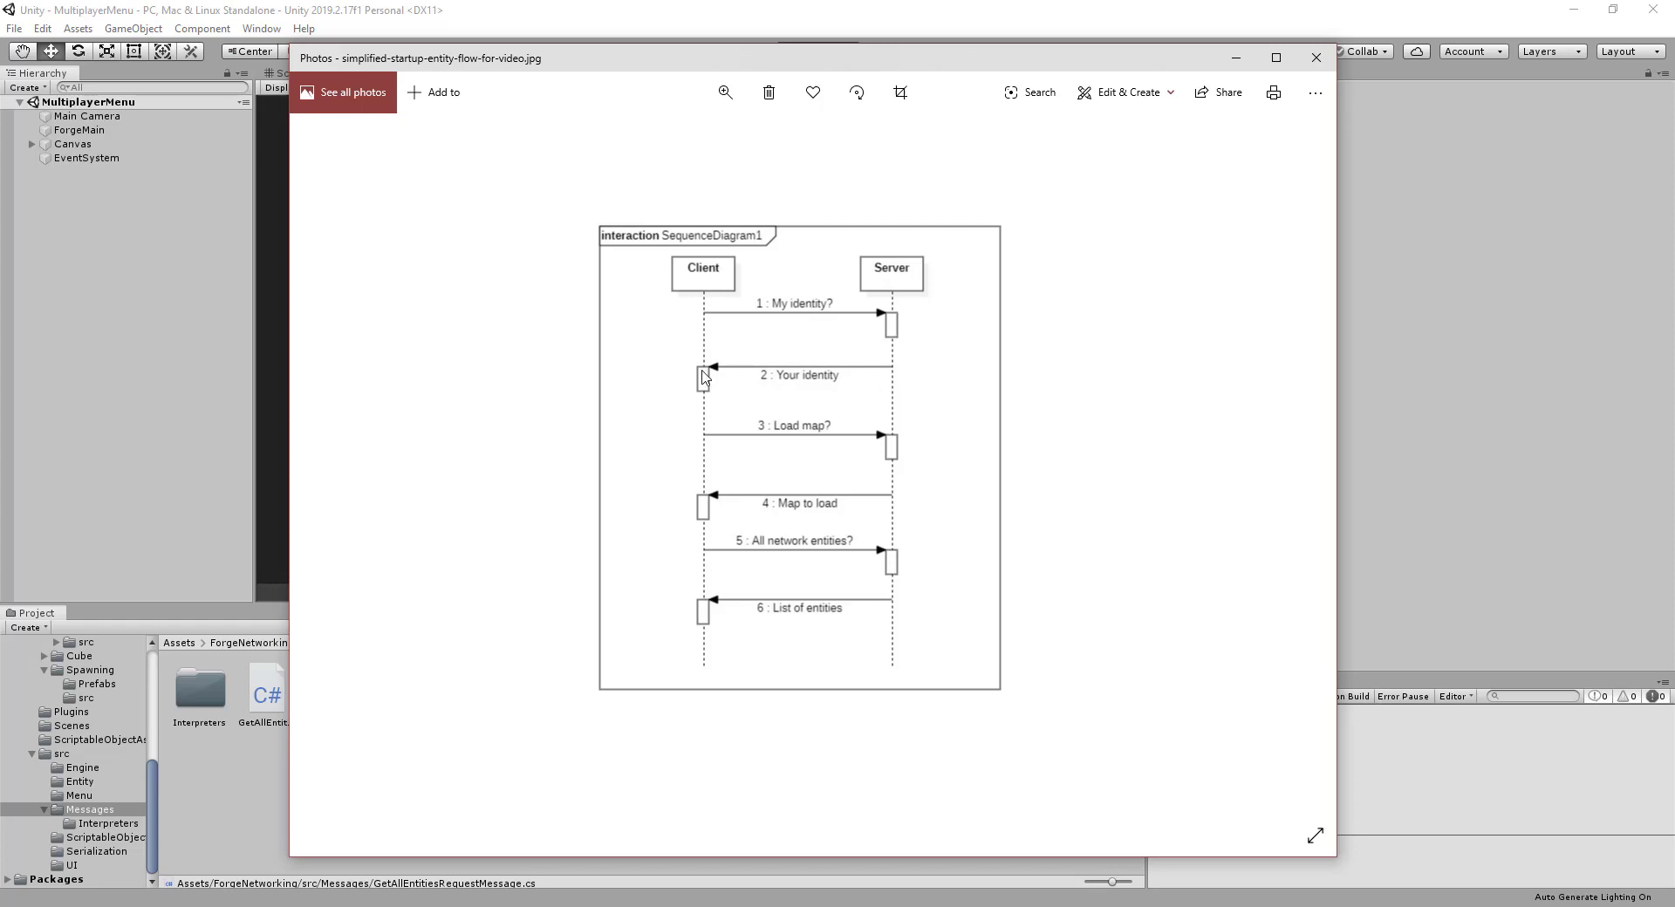
mouse_move(696, 445)
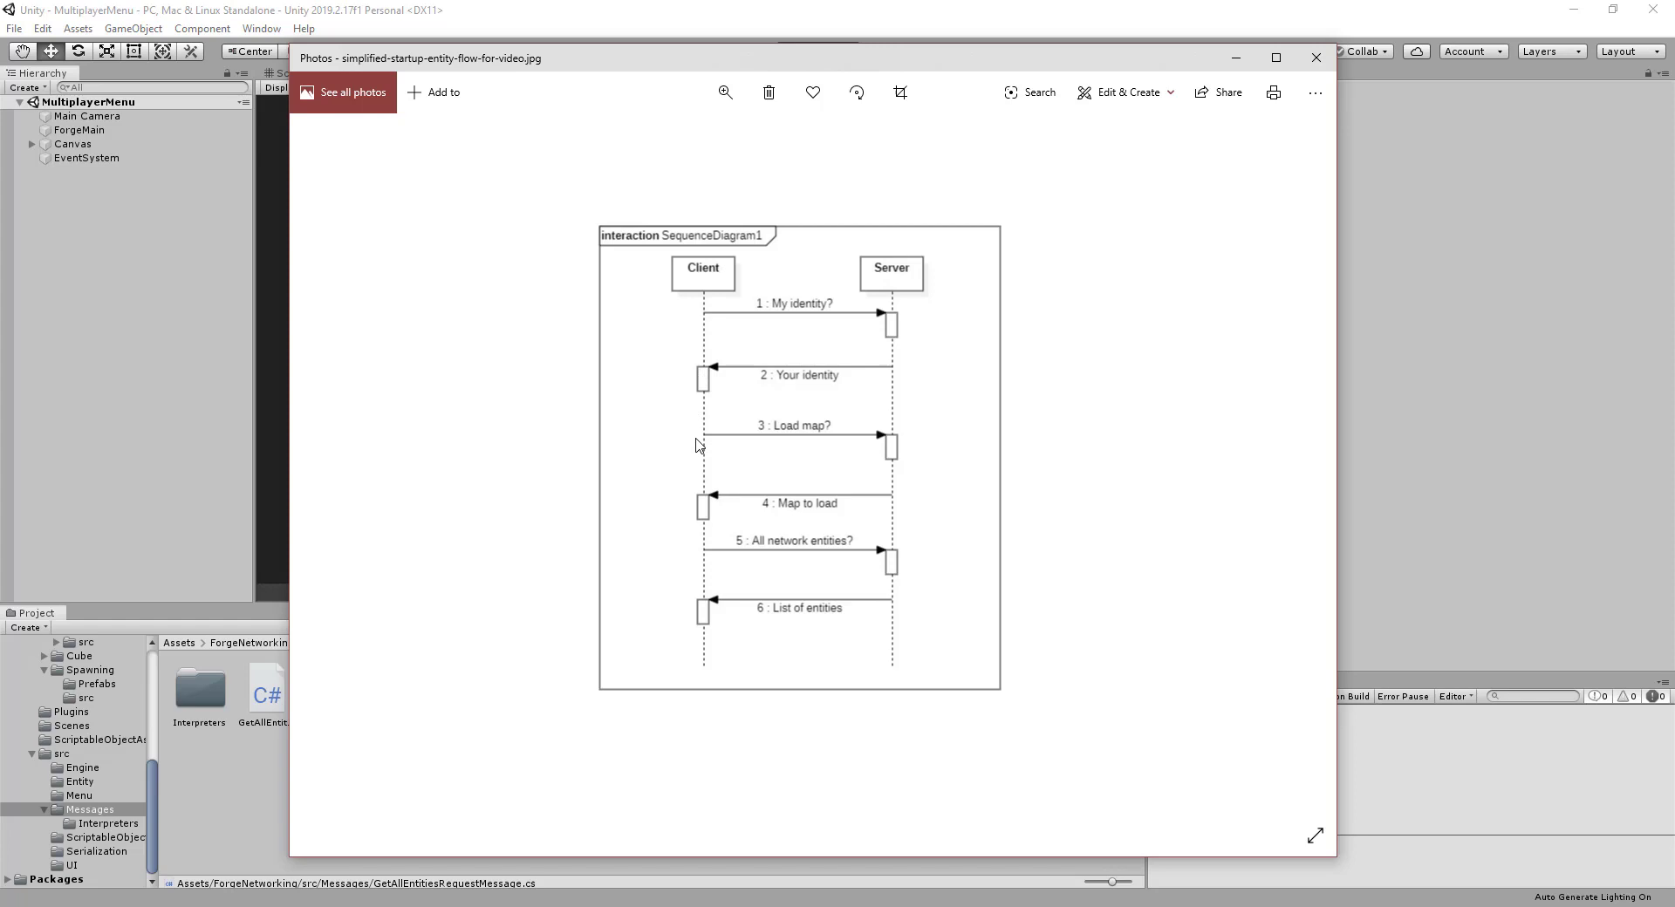
mouse_move(892, 440)
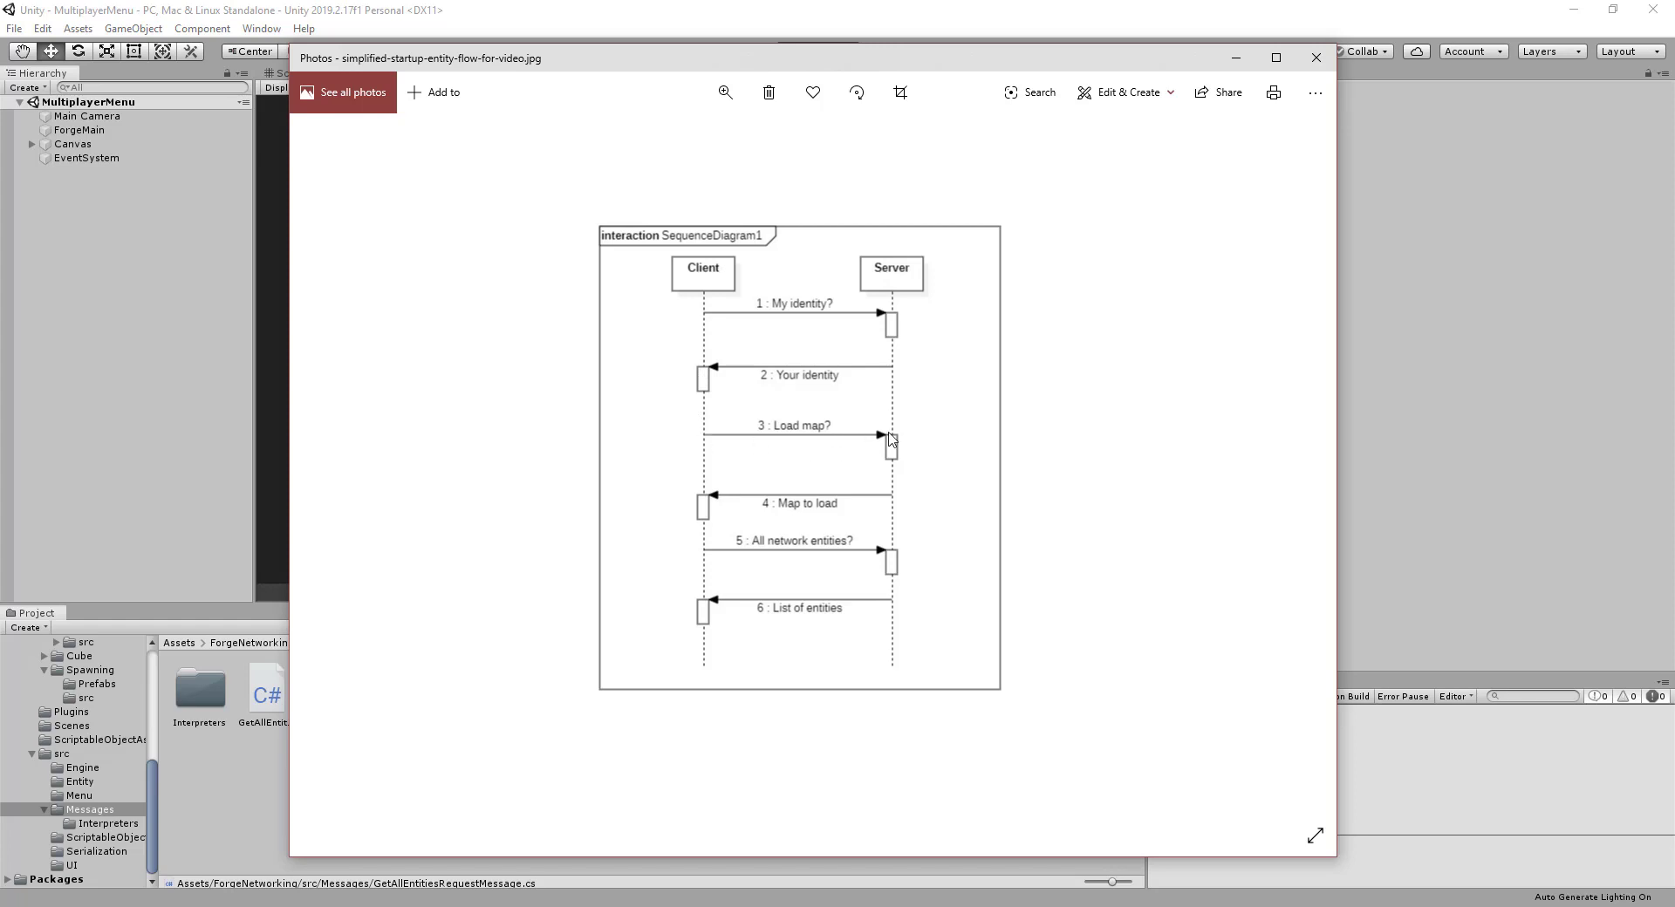
mouse_move(717, 503)
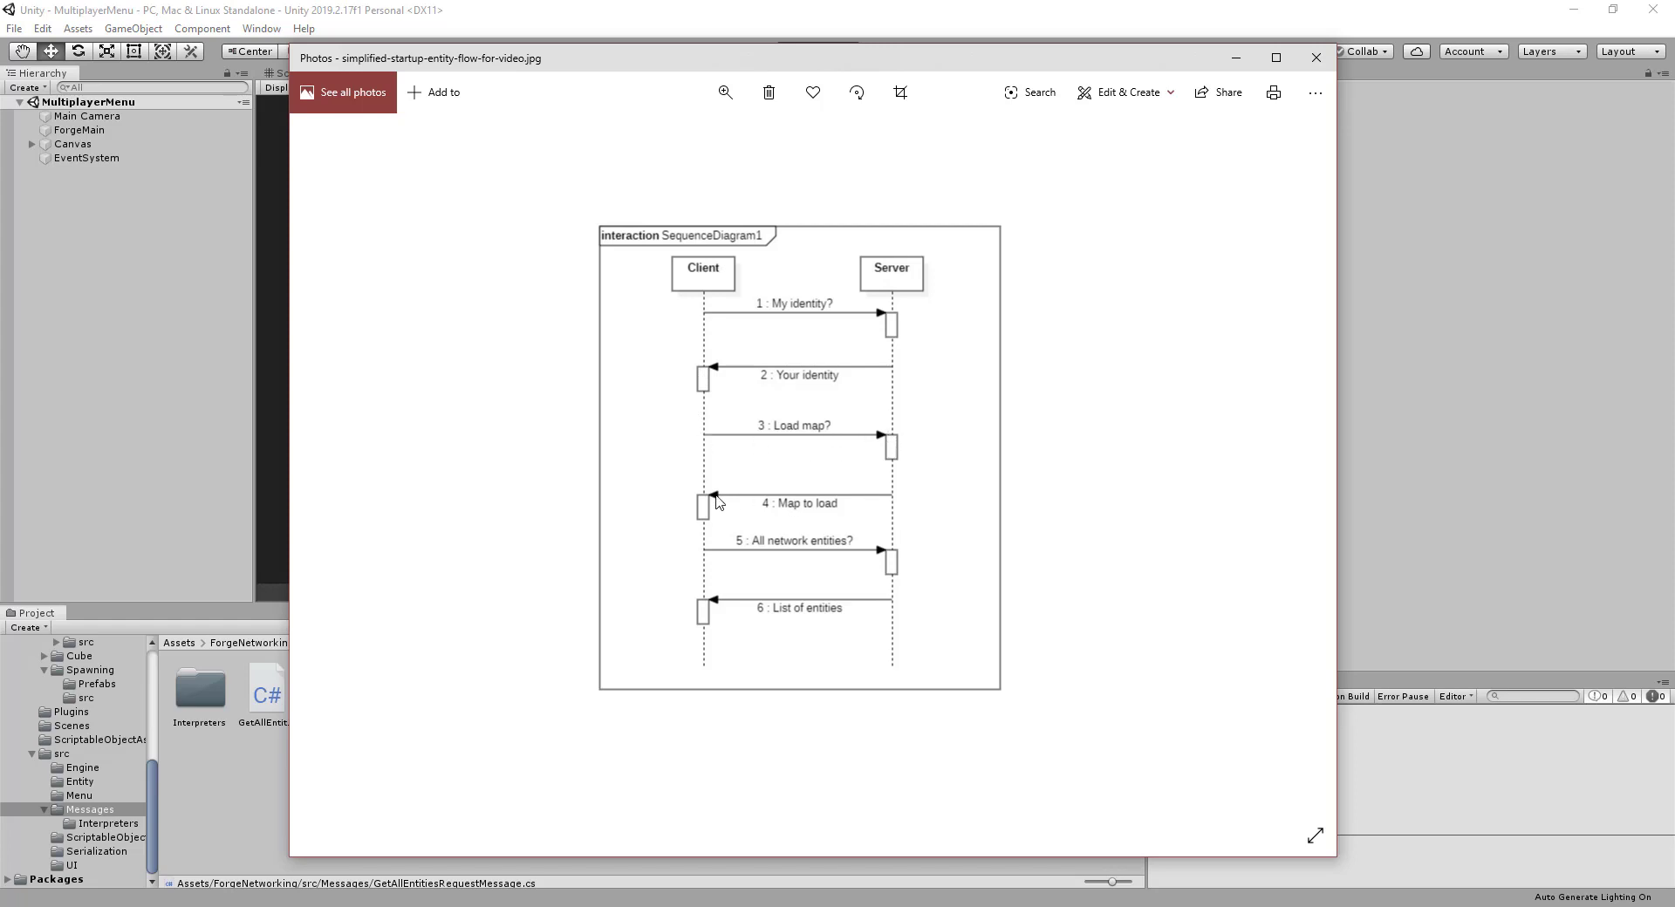
mouse_move(701, 567)
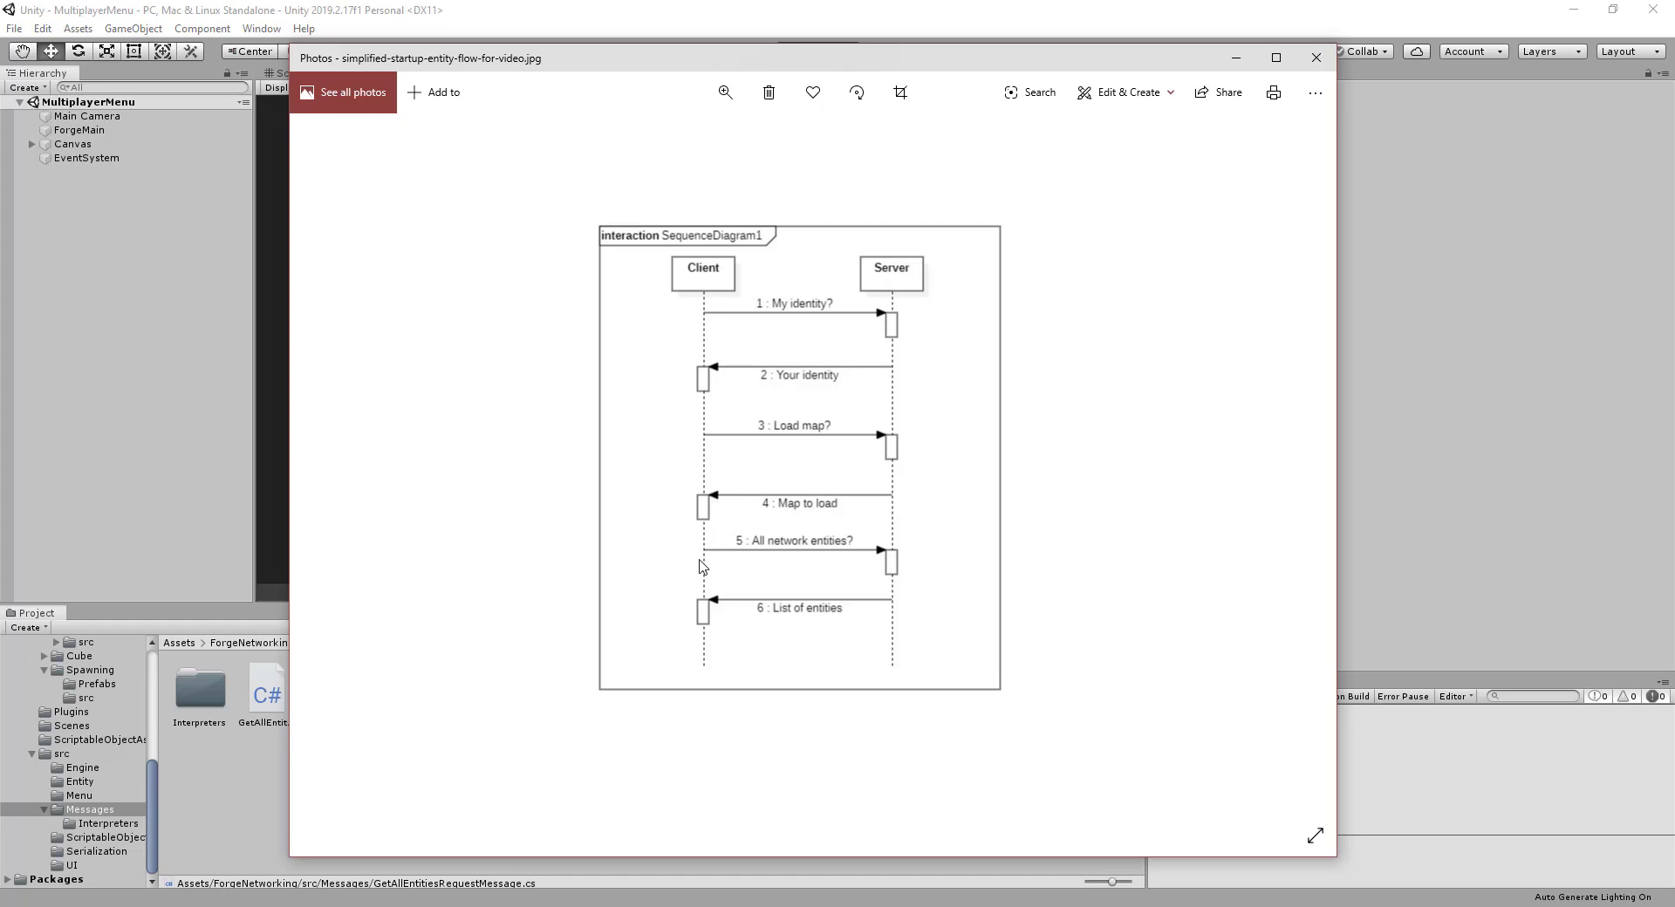
mouse_move(900, 564)
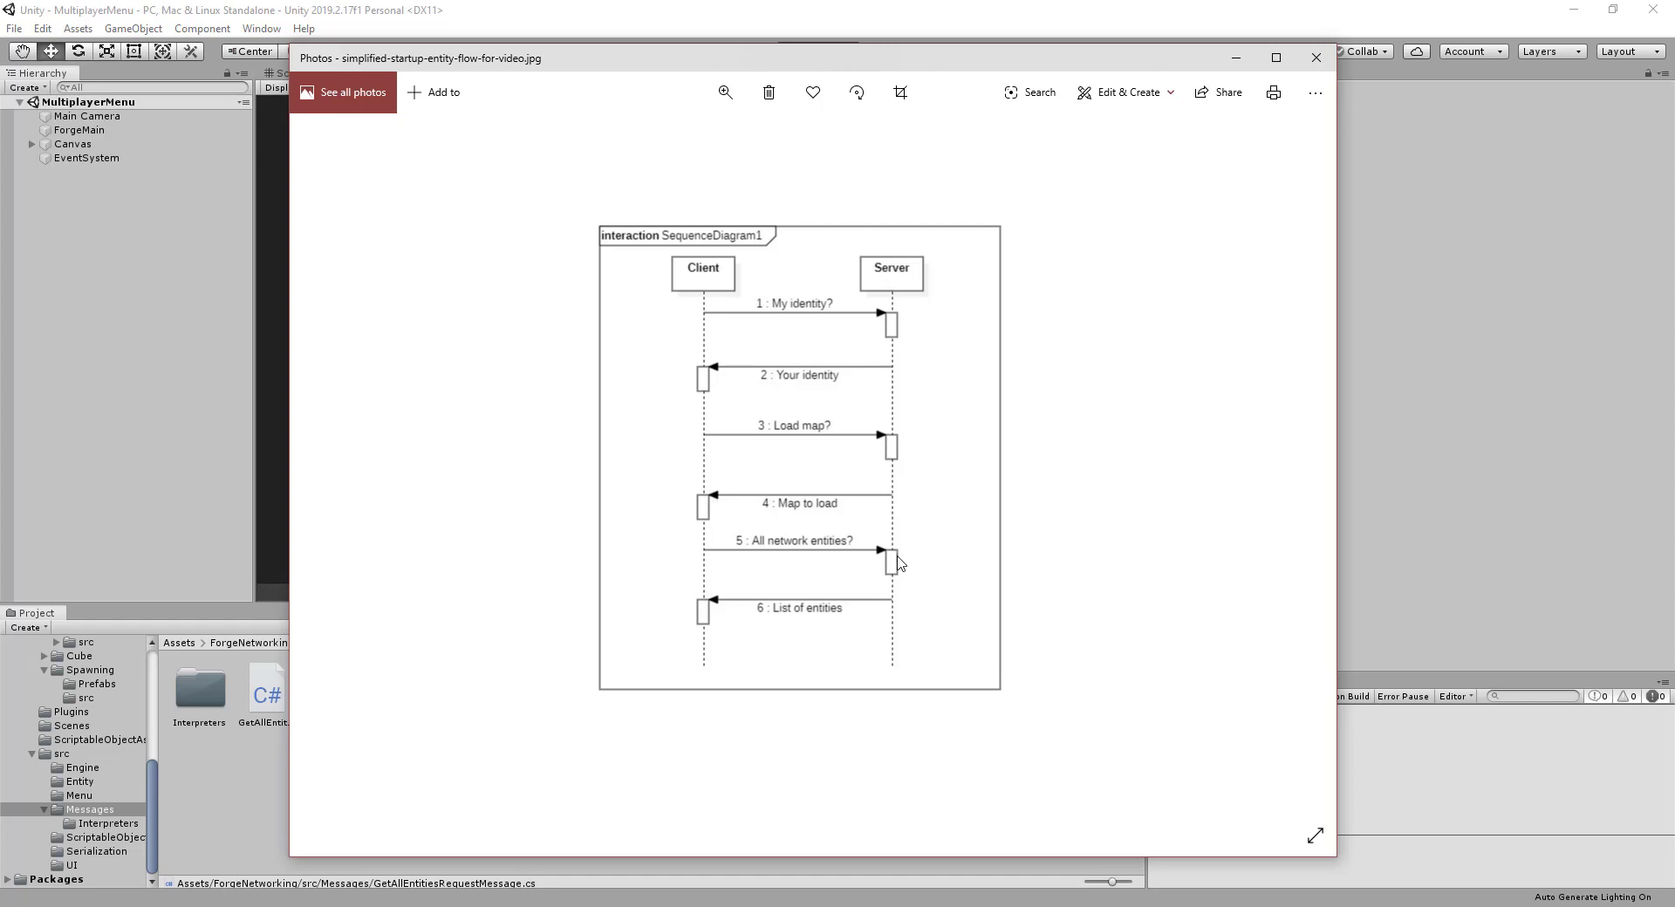
mouse_move(878, 610)
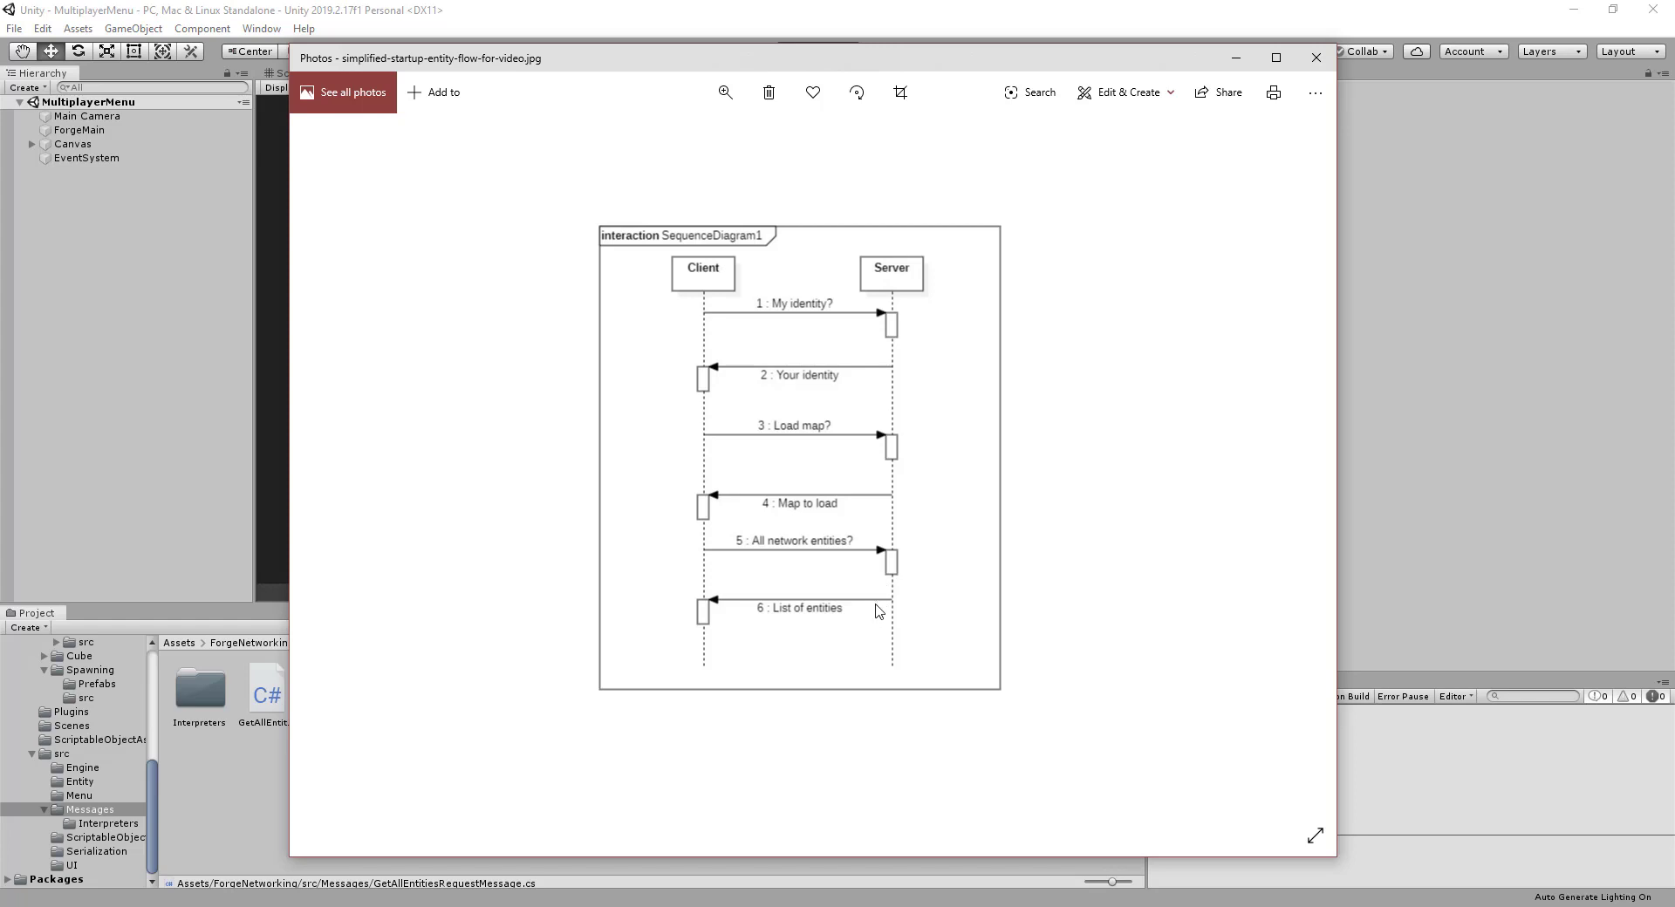
mouse_move(669, 614)
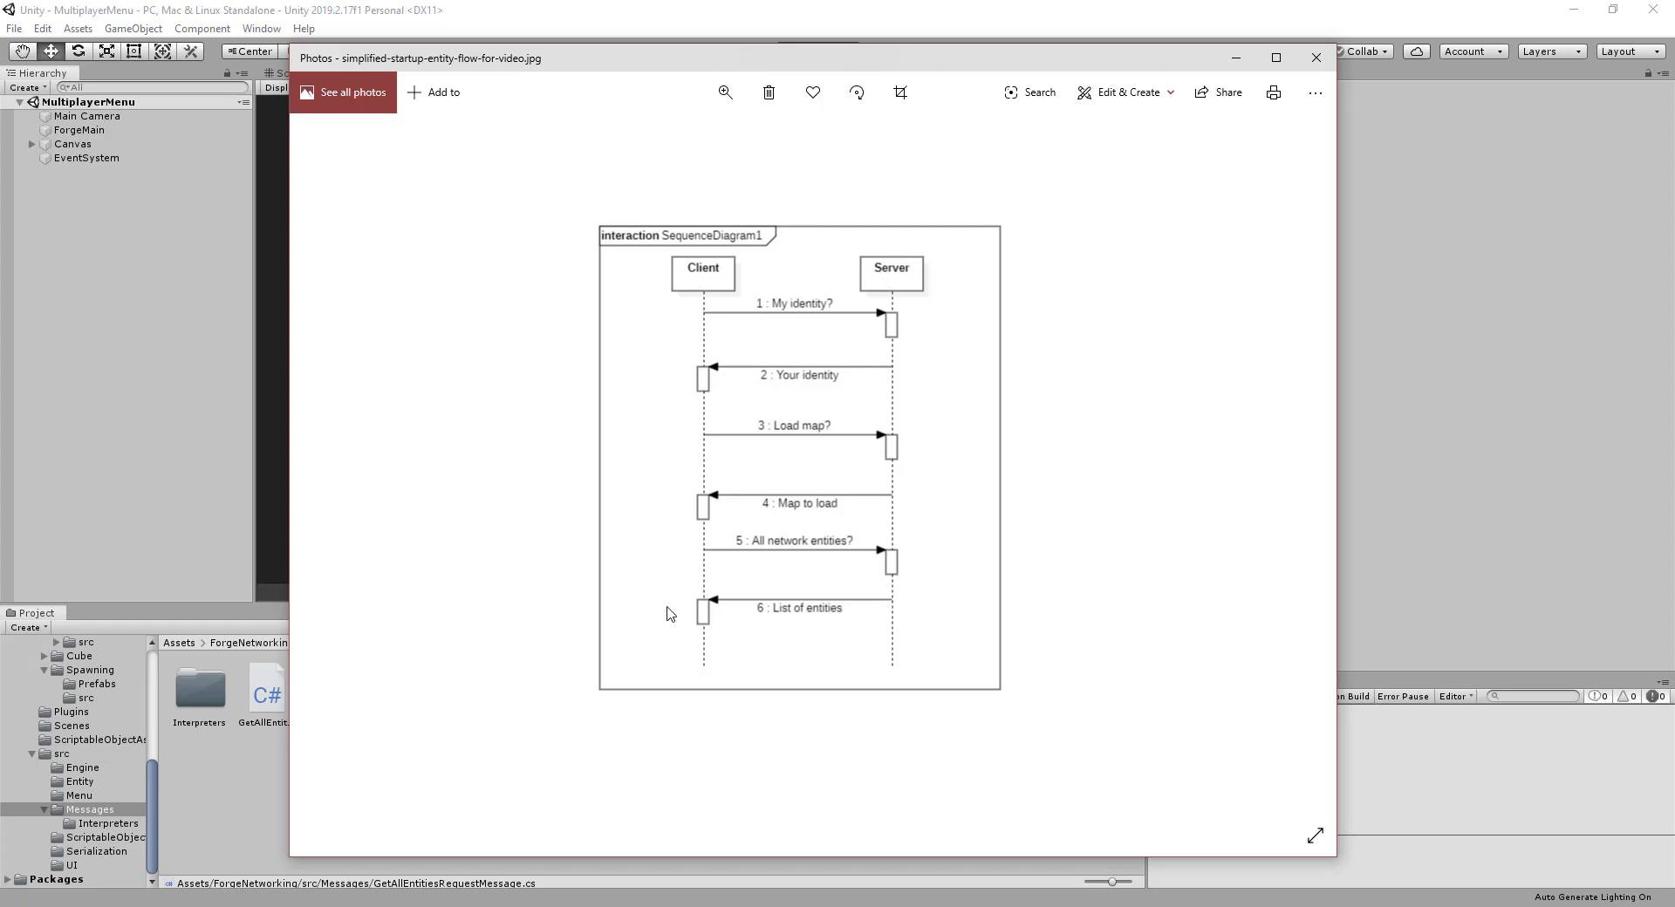
mouse_move(762, 314)
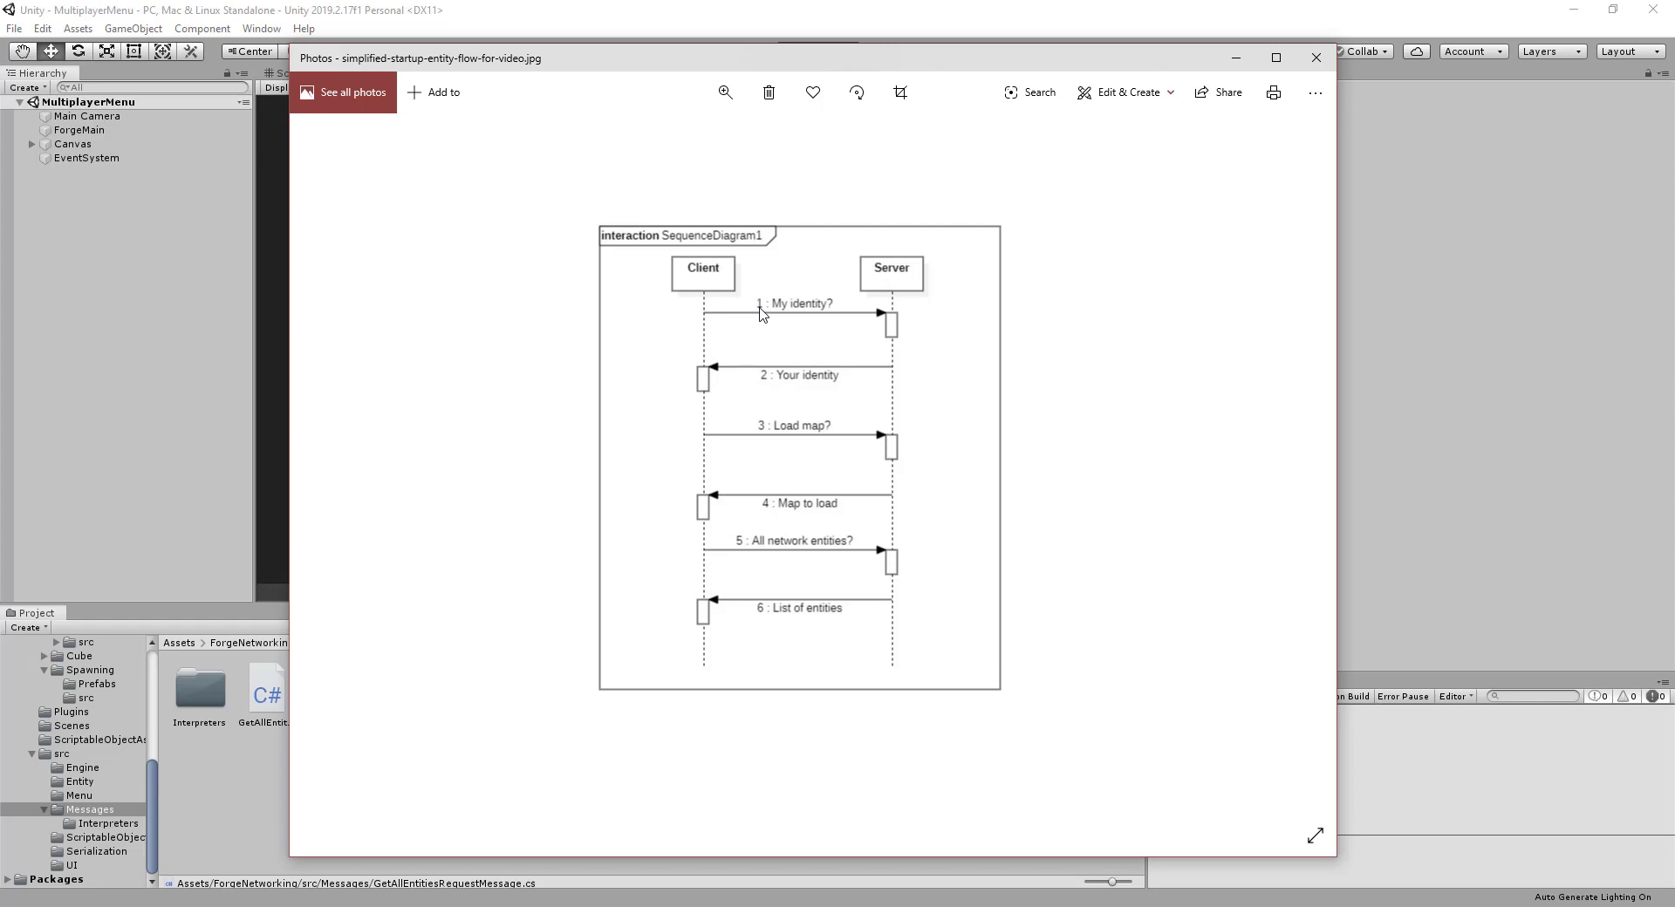
mouse_move(830, 483)
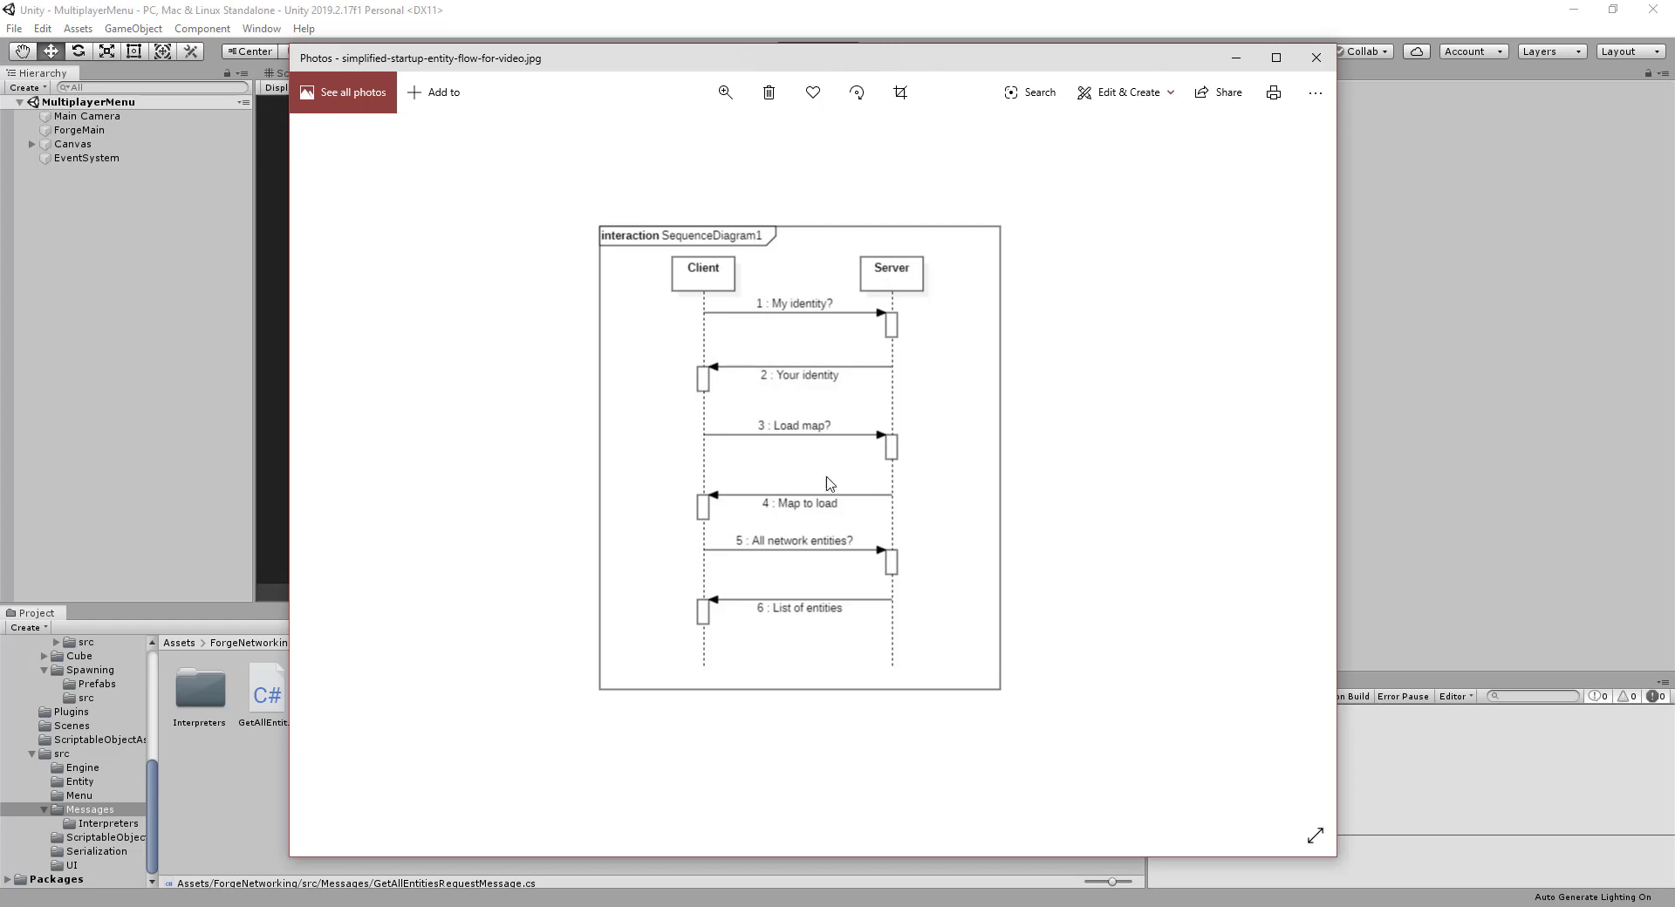
mouse_move(682, 628)
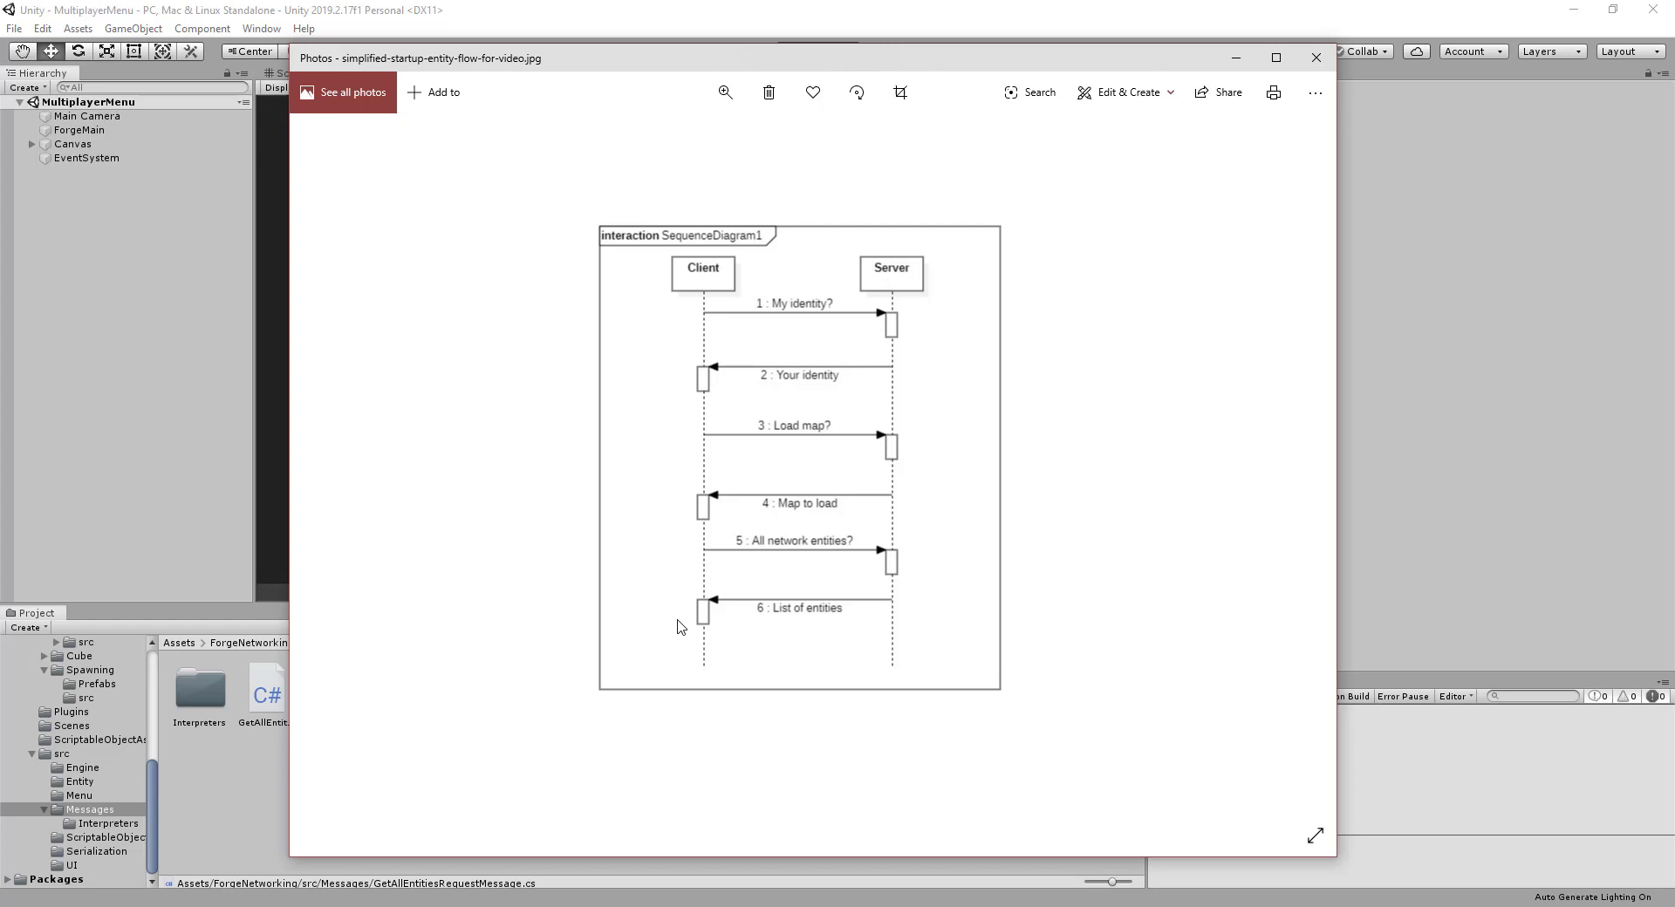
mouse_move(1289, 40)
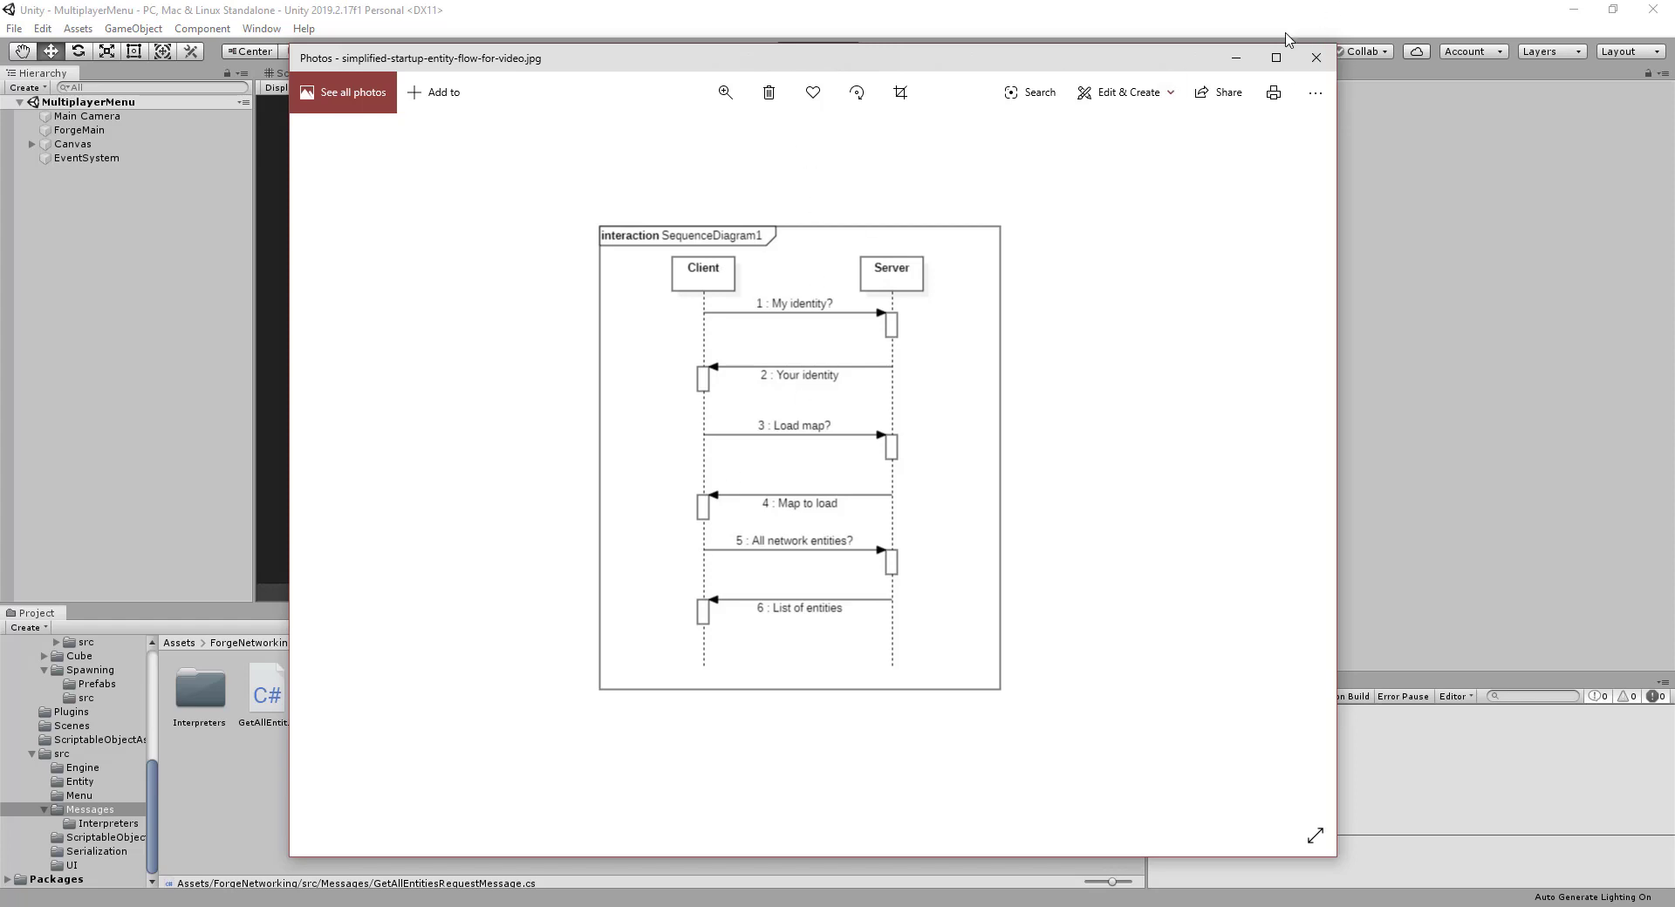
mouse_move(939, 321)
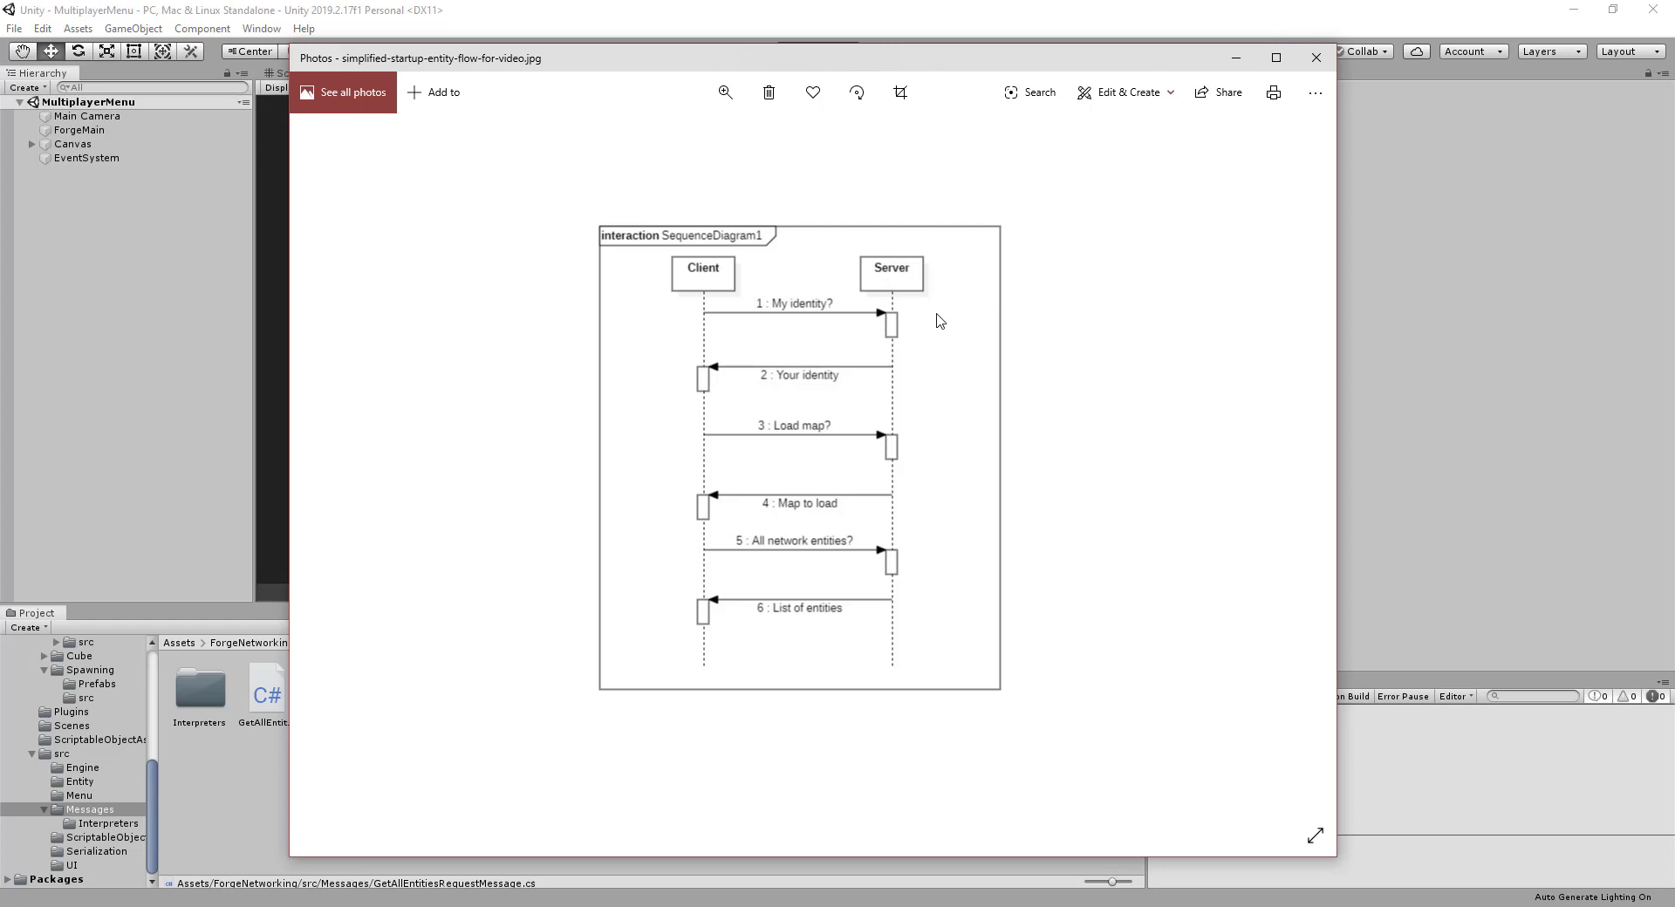
mouse_move(871, 472)
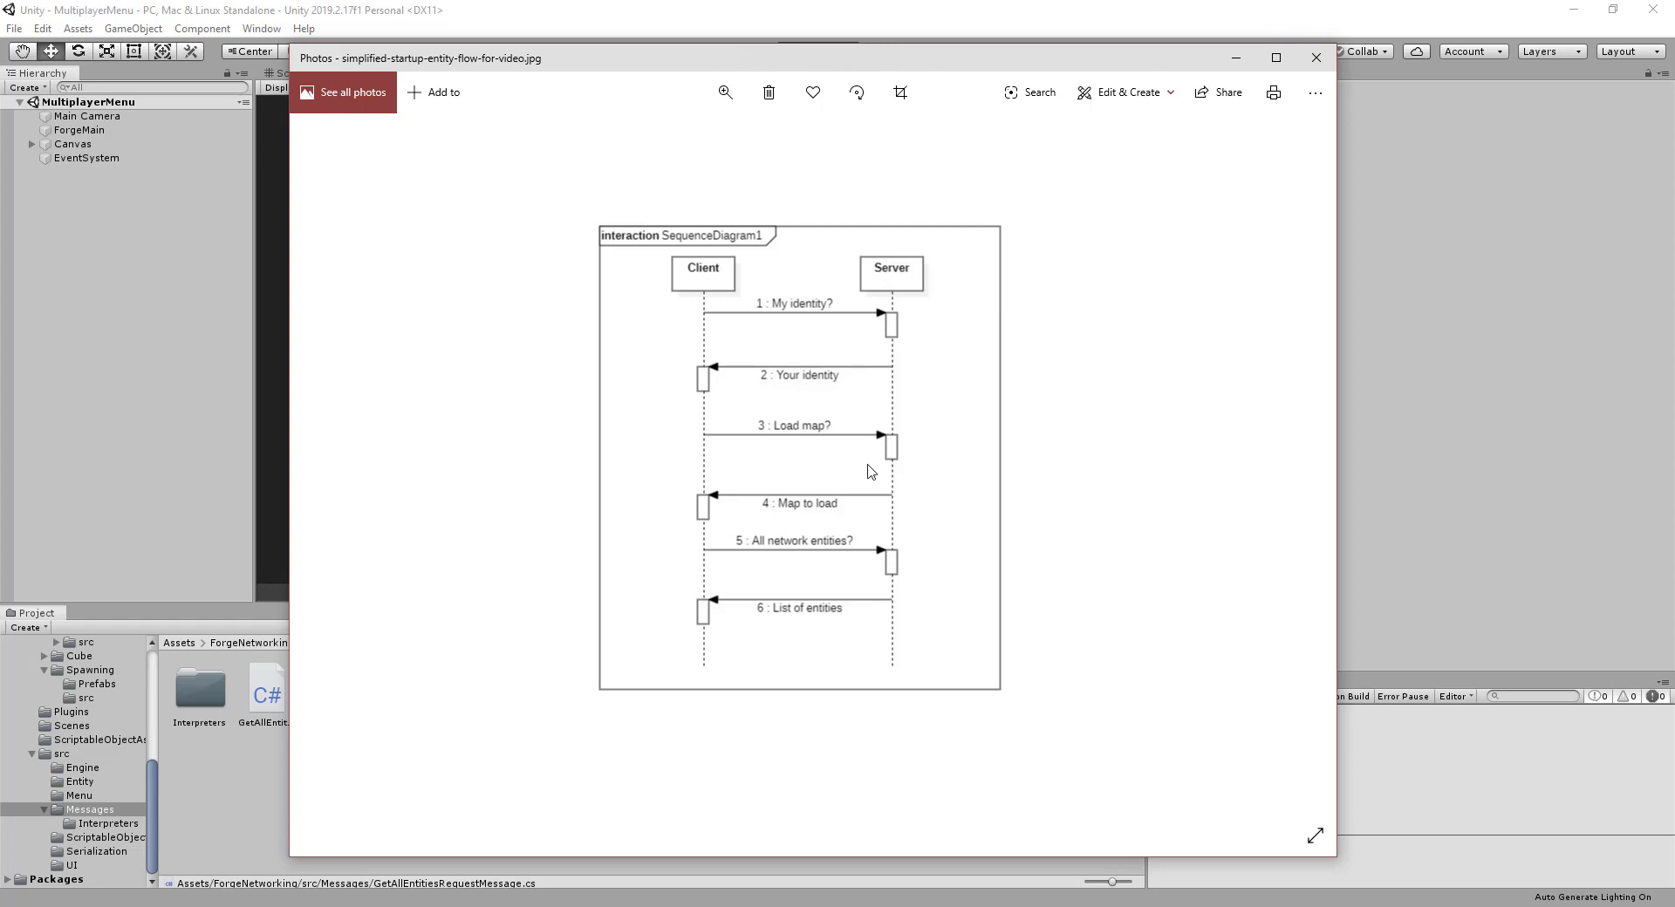
mouse_move(766, 335)
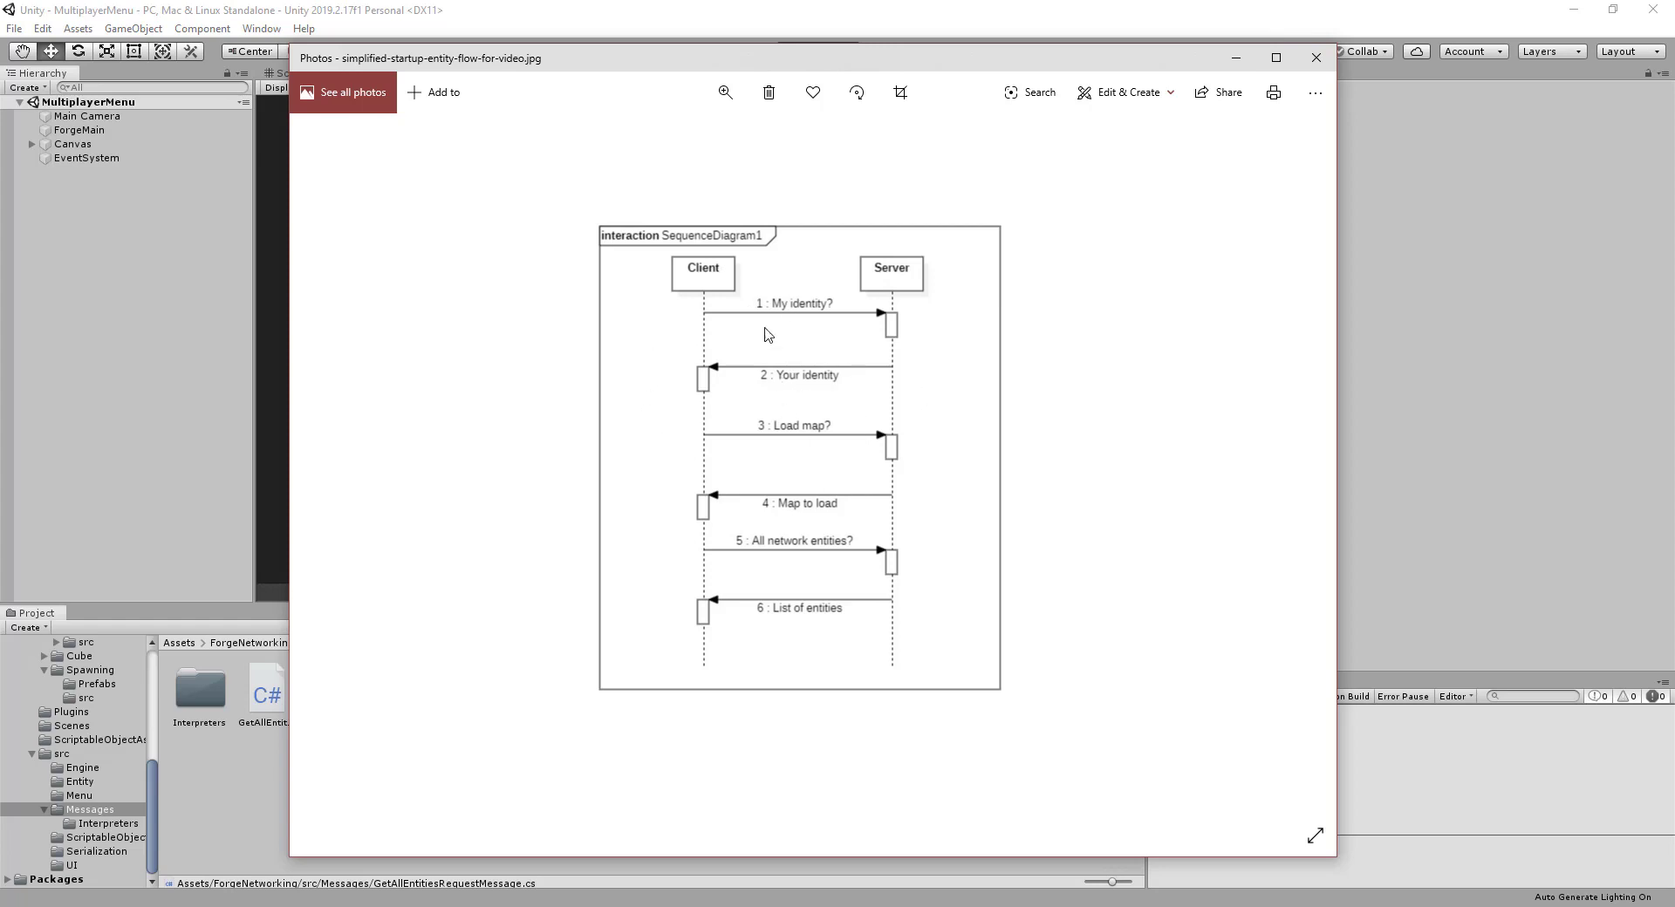
mouse_move(878, 321)
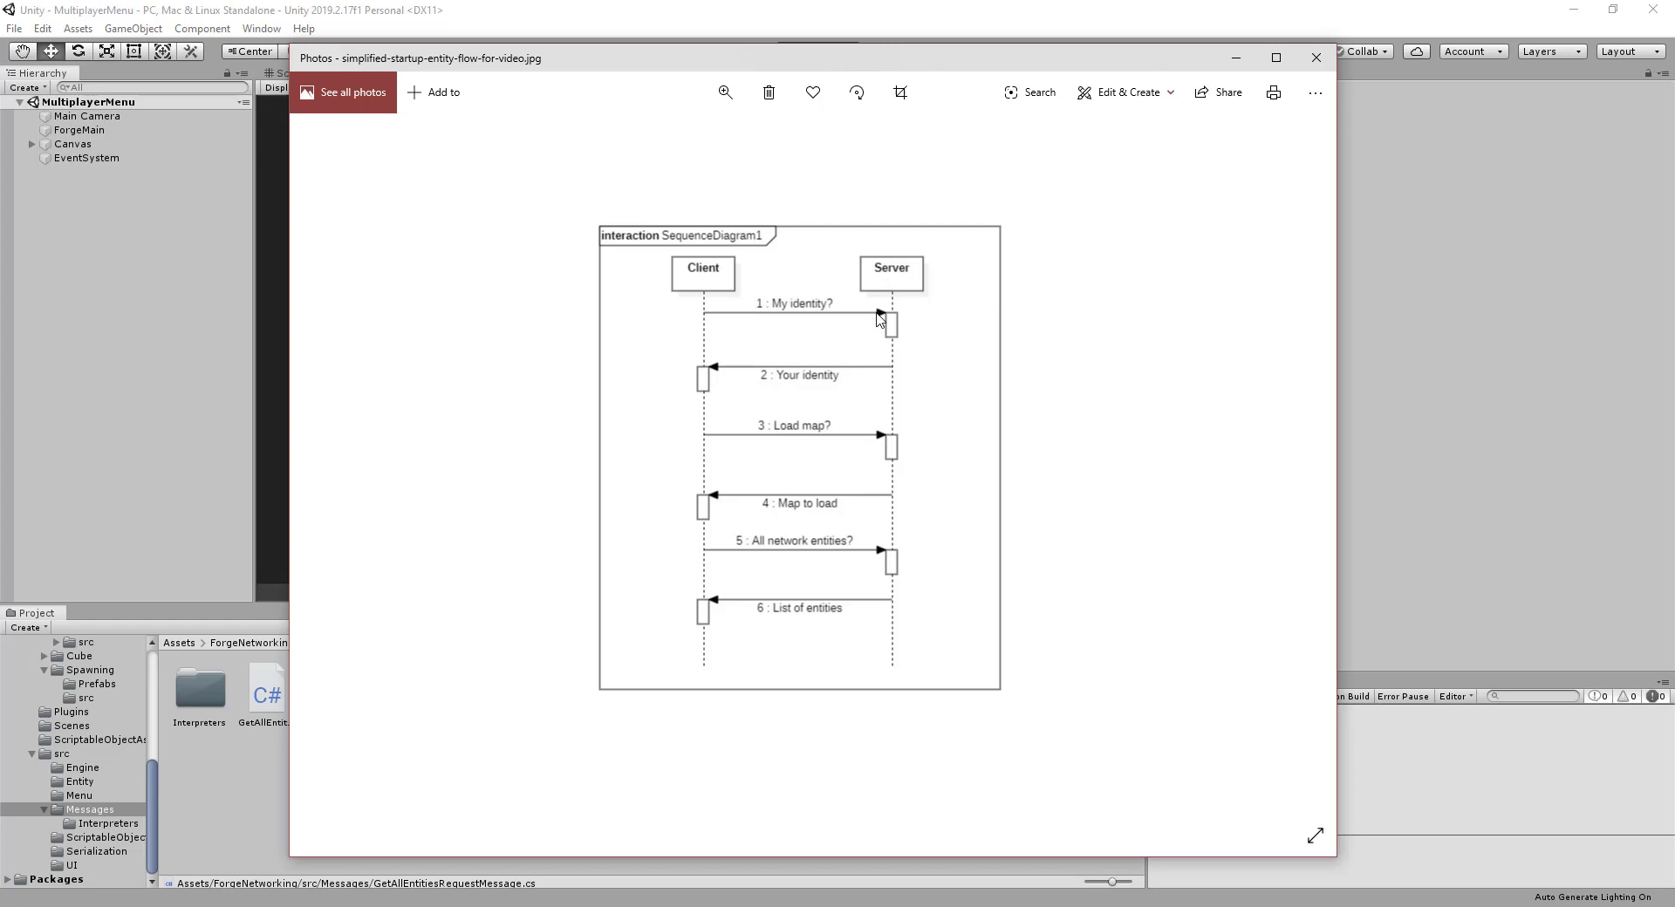
mouse_move(897, 382)
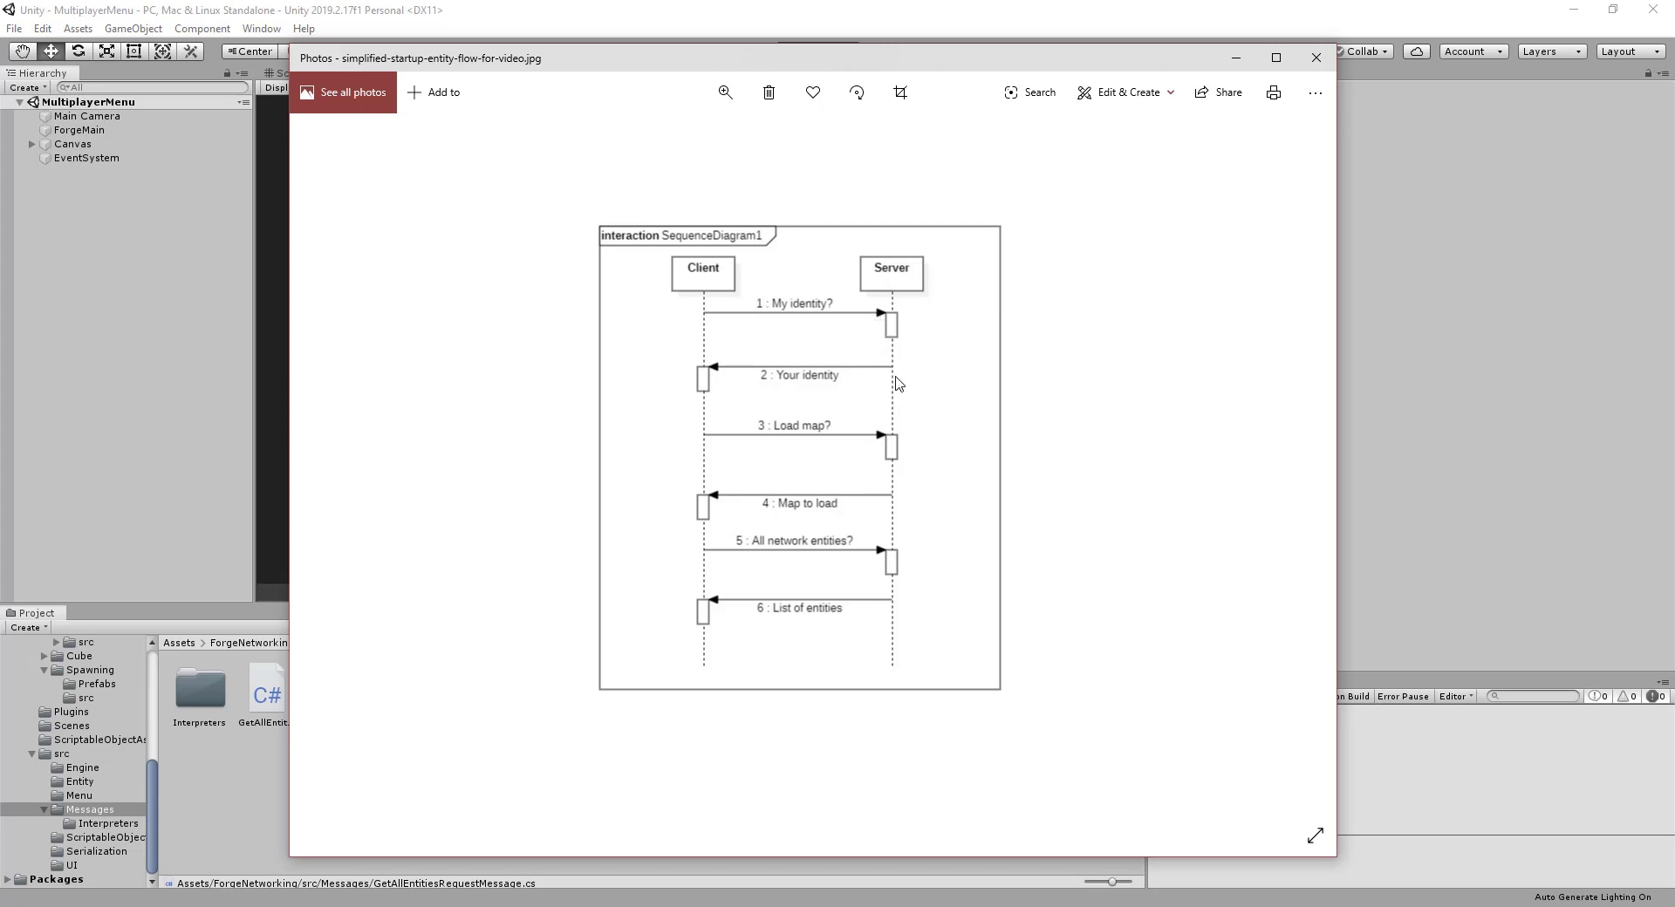
mouse_move(799, 406)
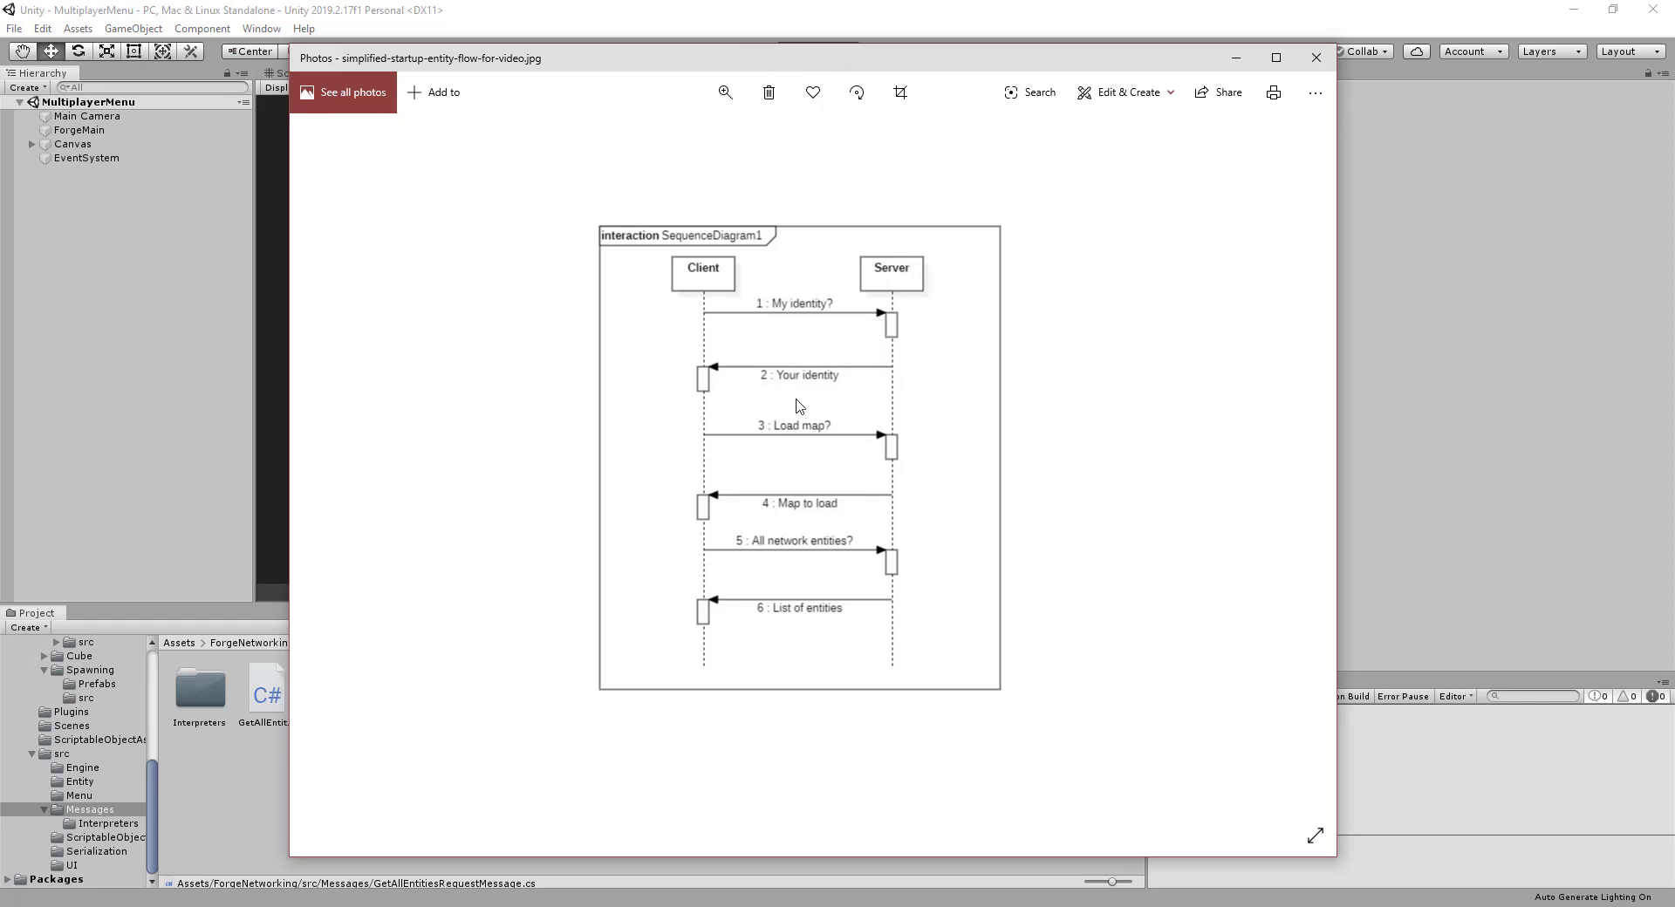
mouse_move(677, 401)
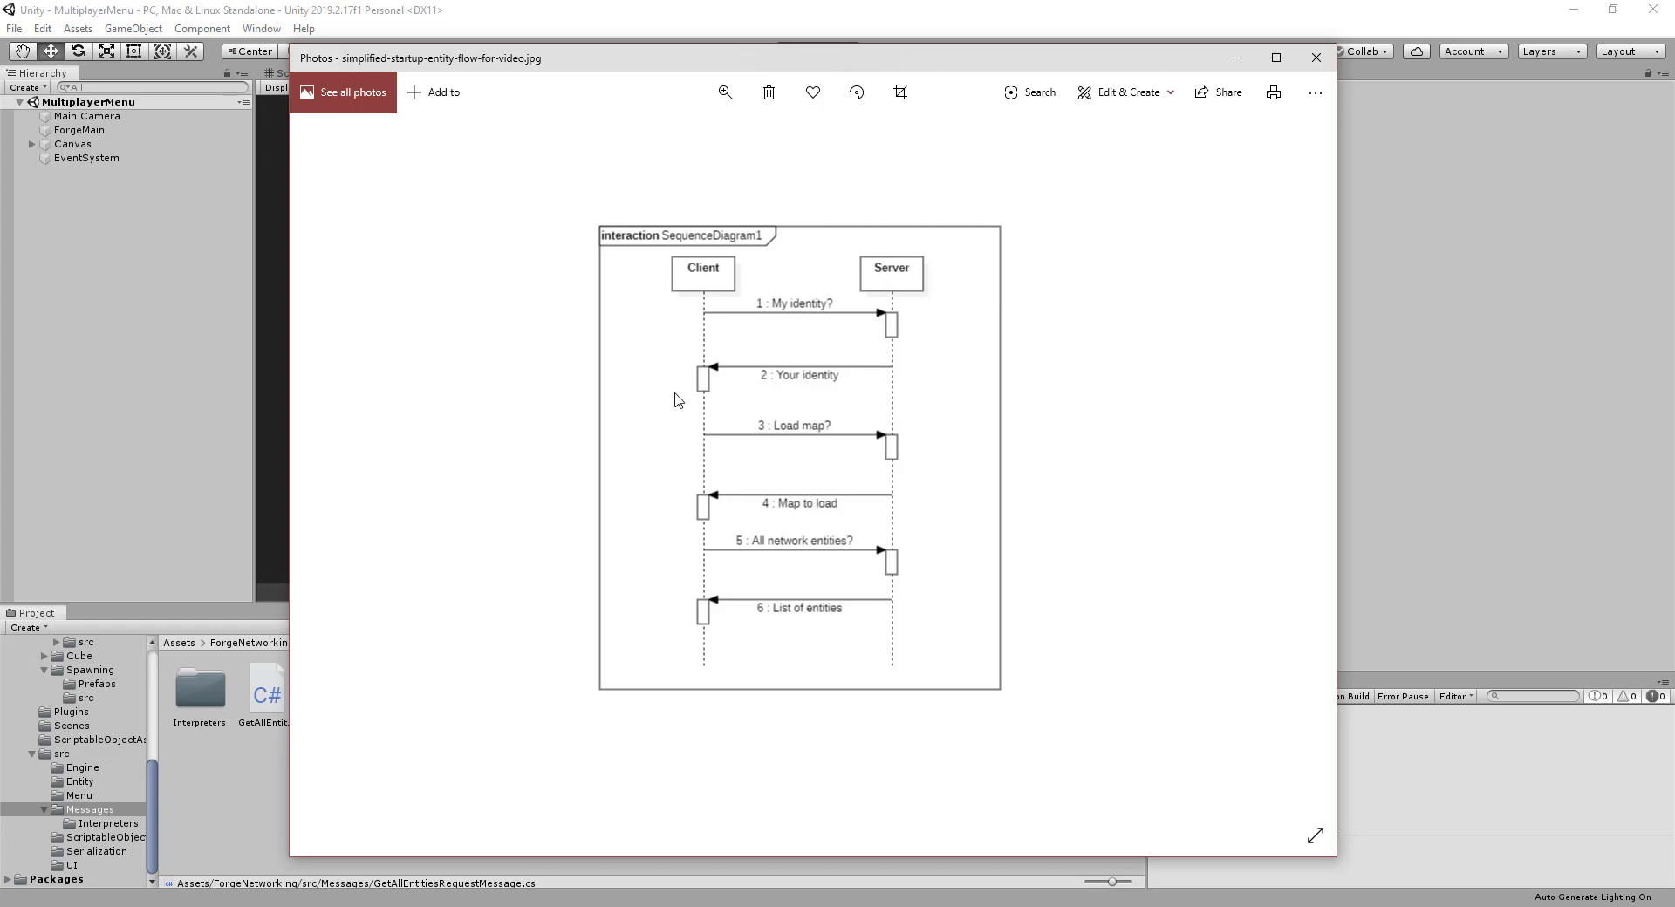
mouse_move(701, 312)
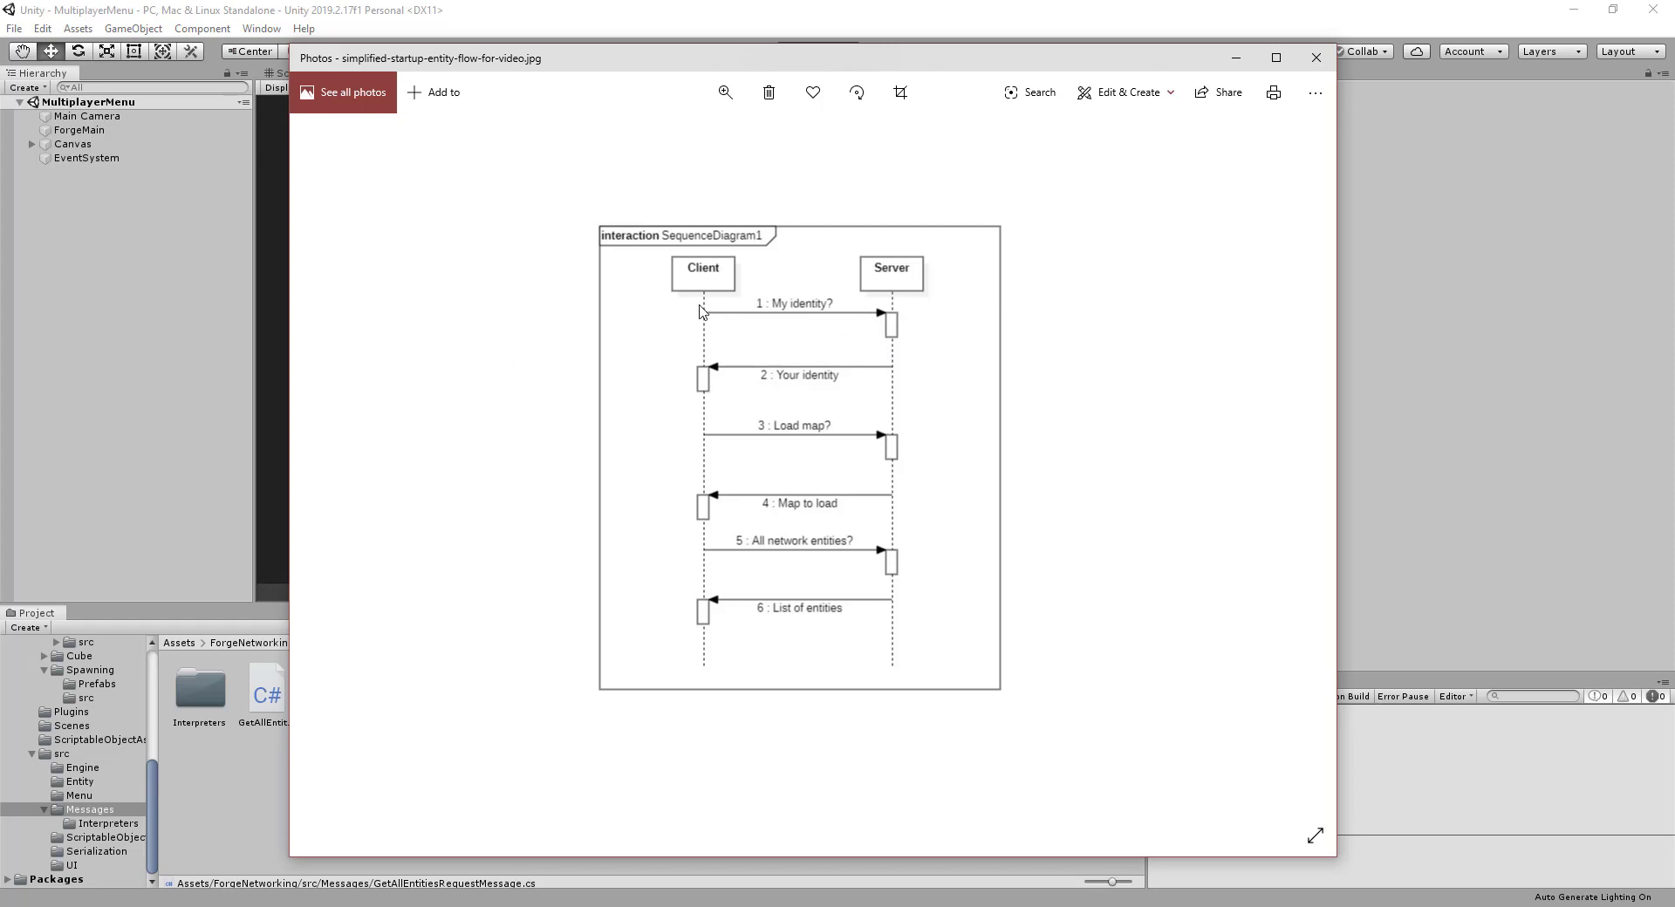
mouse_move(812, 408)
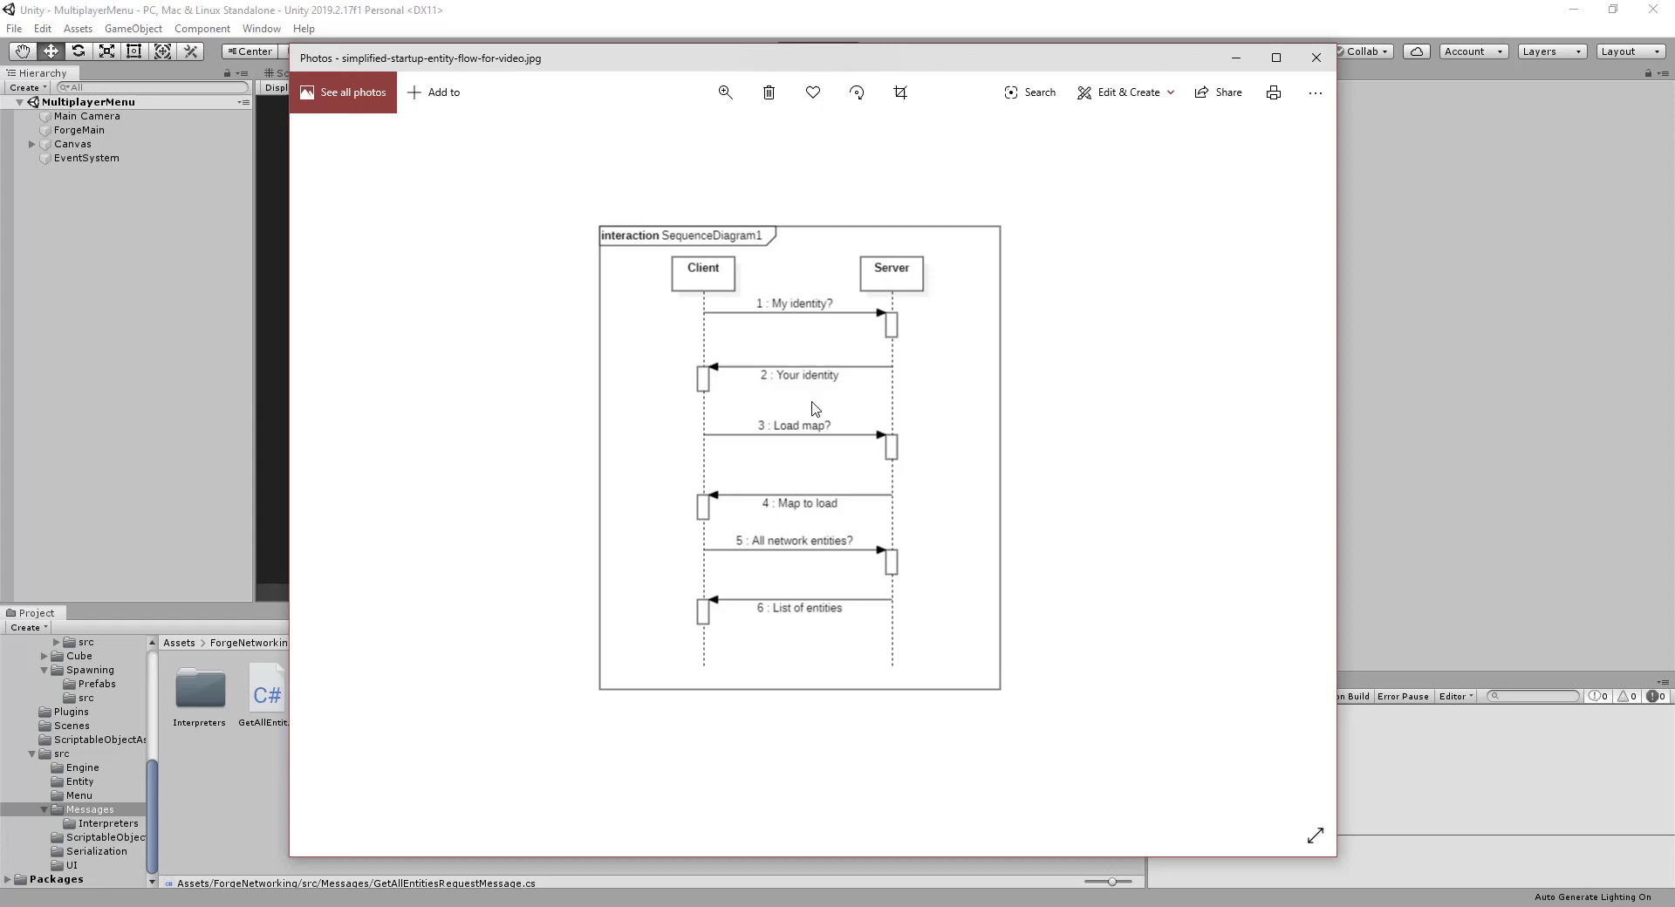
mouse_move(750, 401)
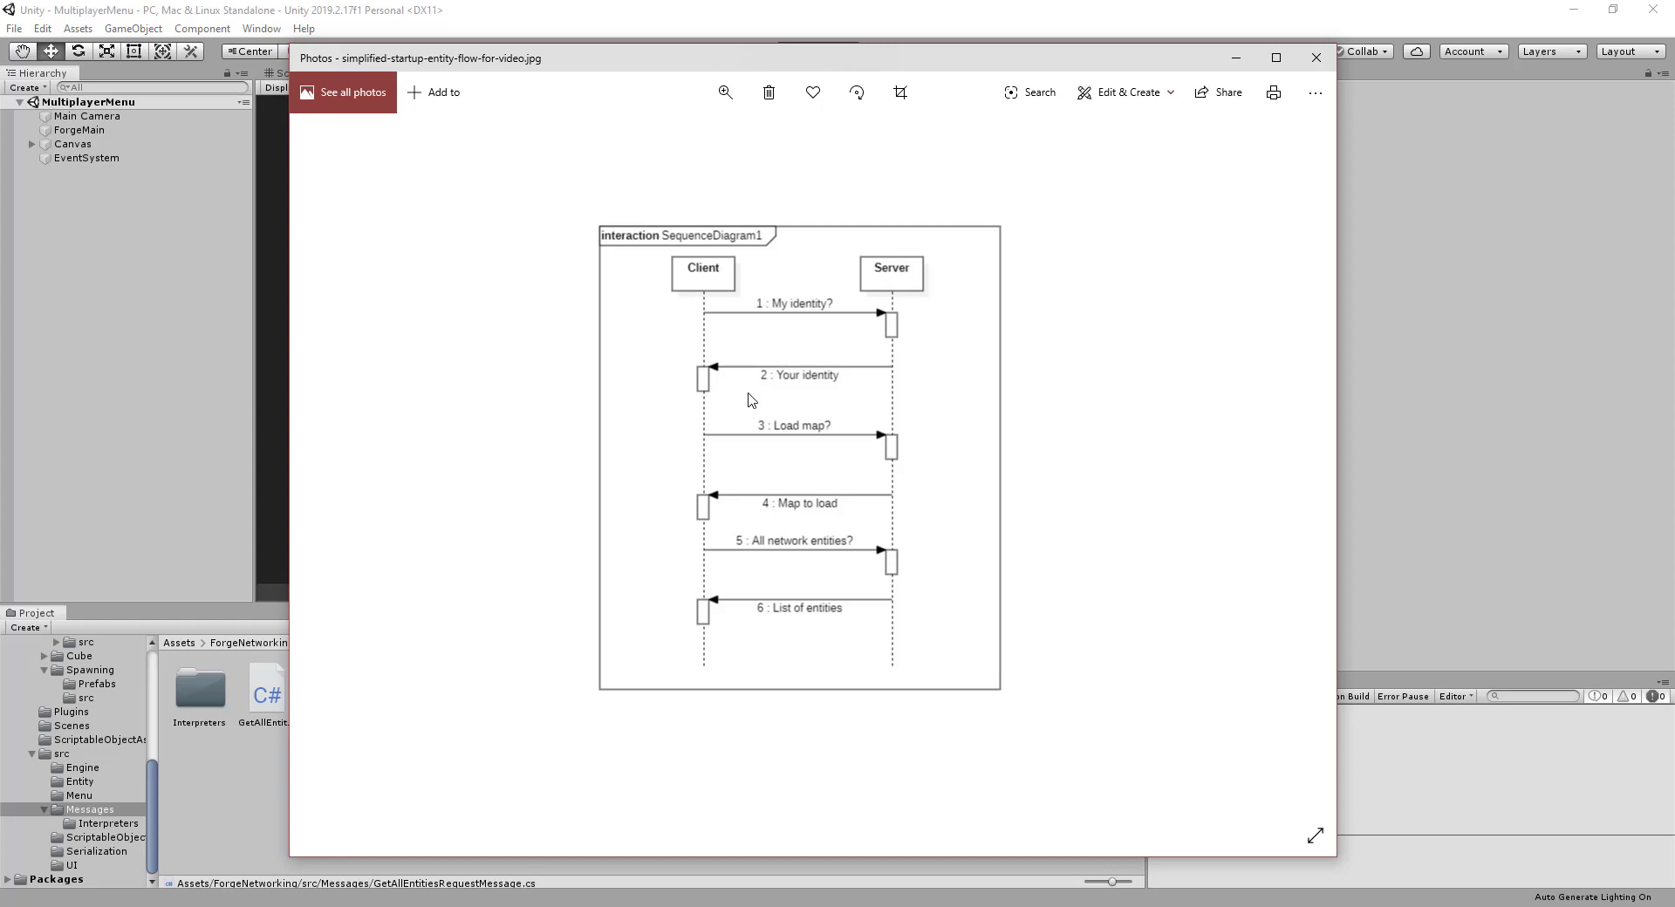
mouse_move(724, 503)
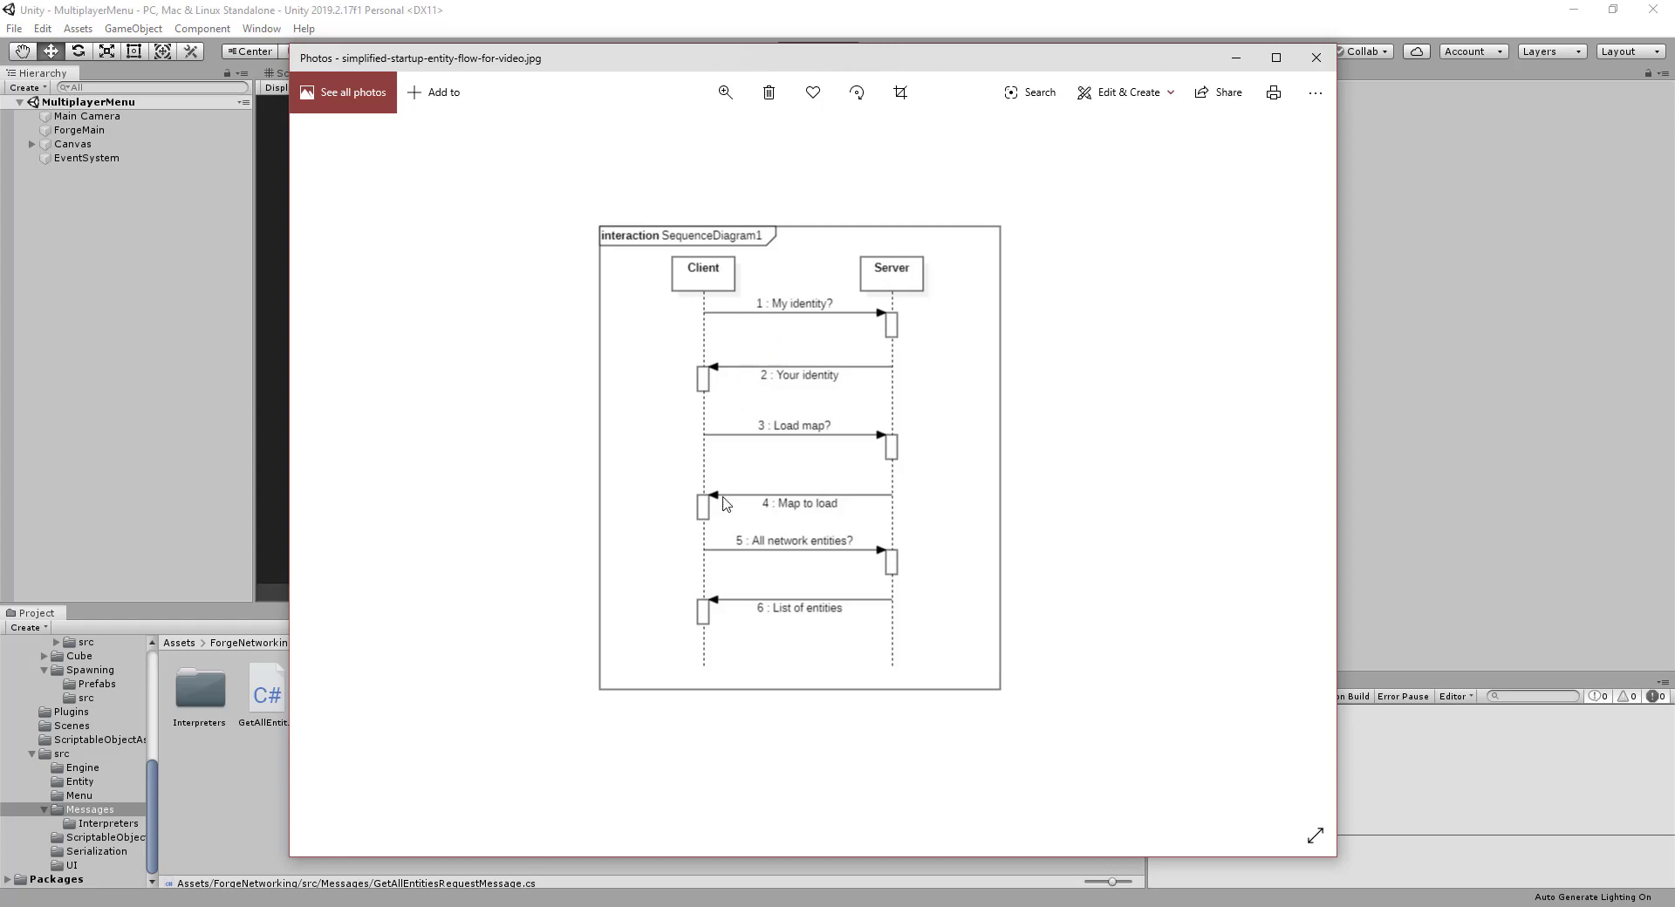
mouse_move(683, 314)
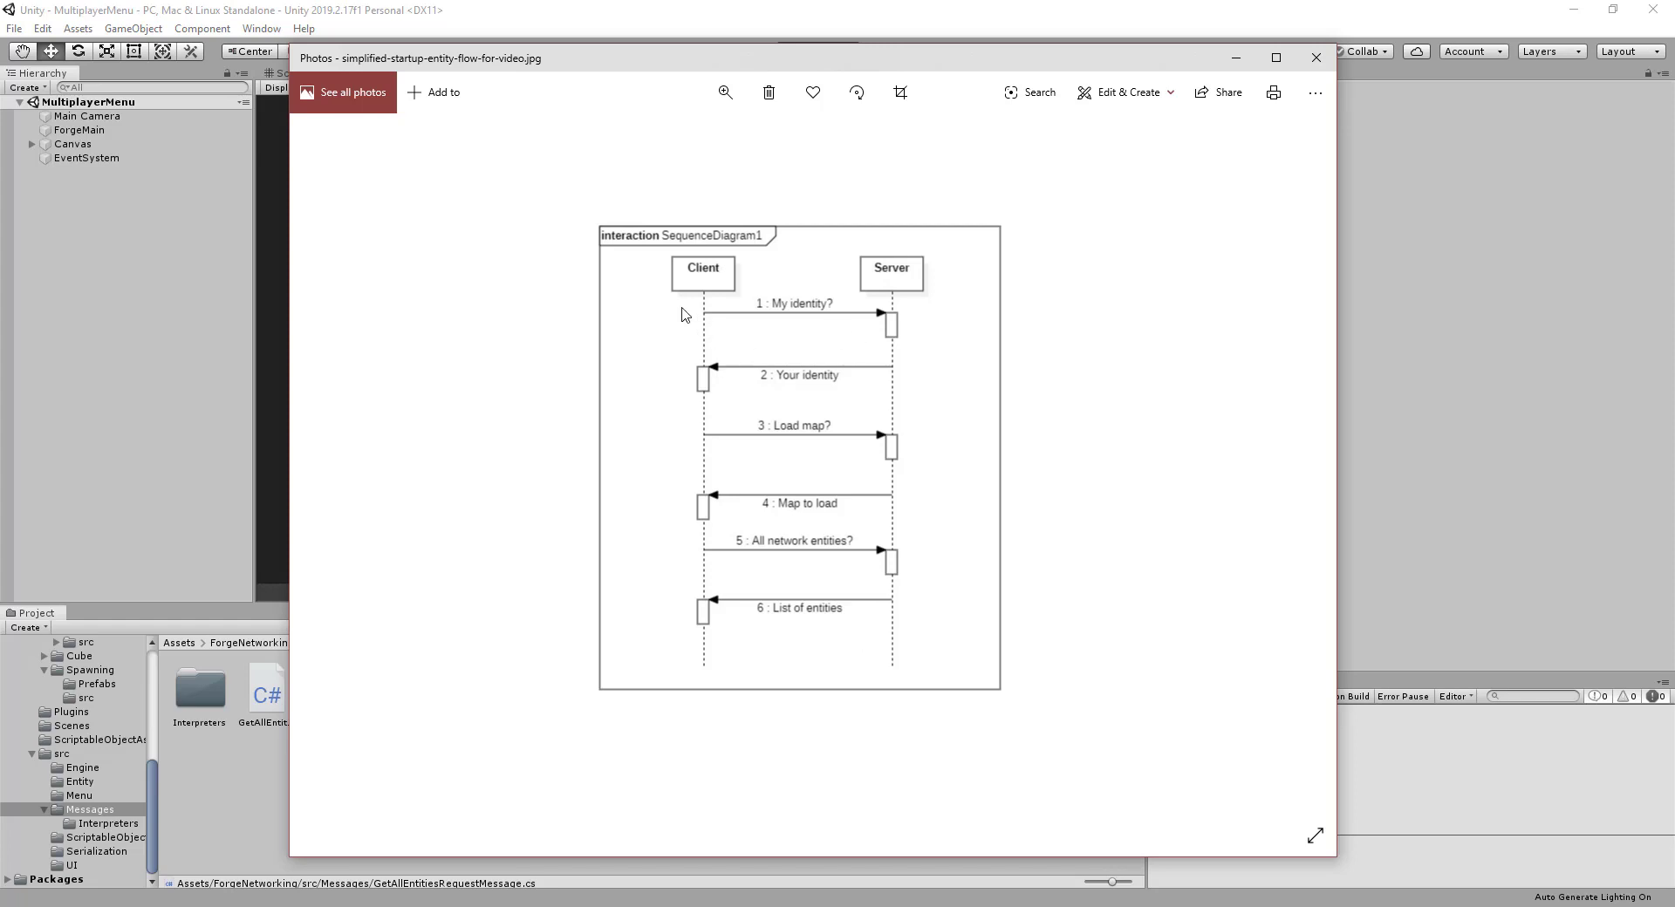
mouse_move(544, 374)
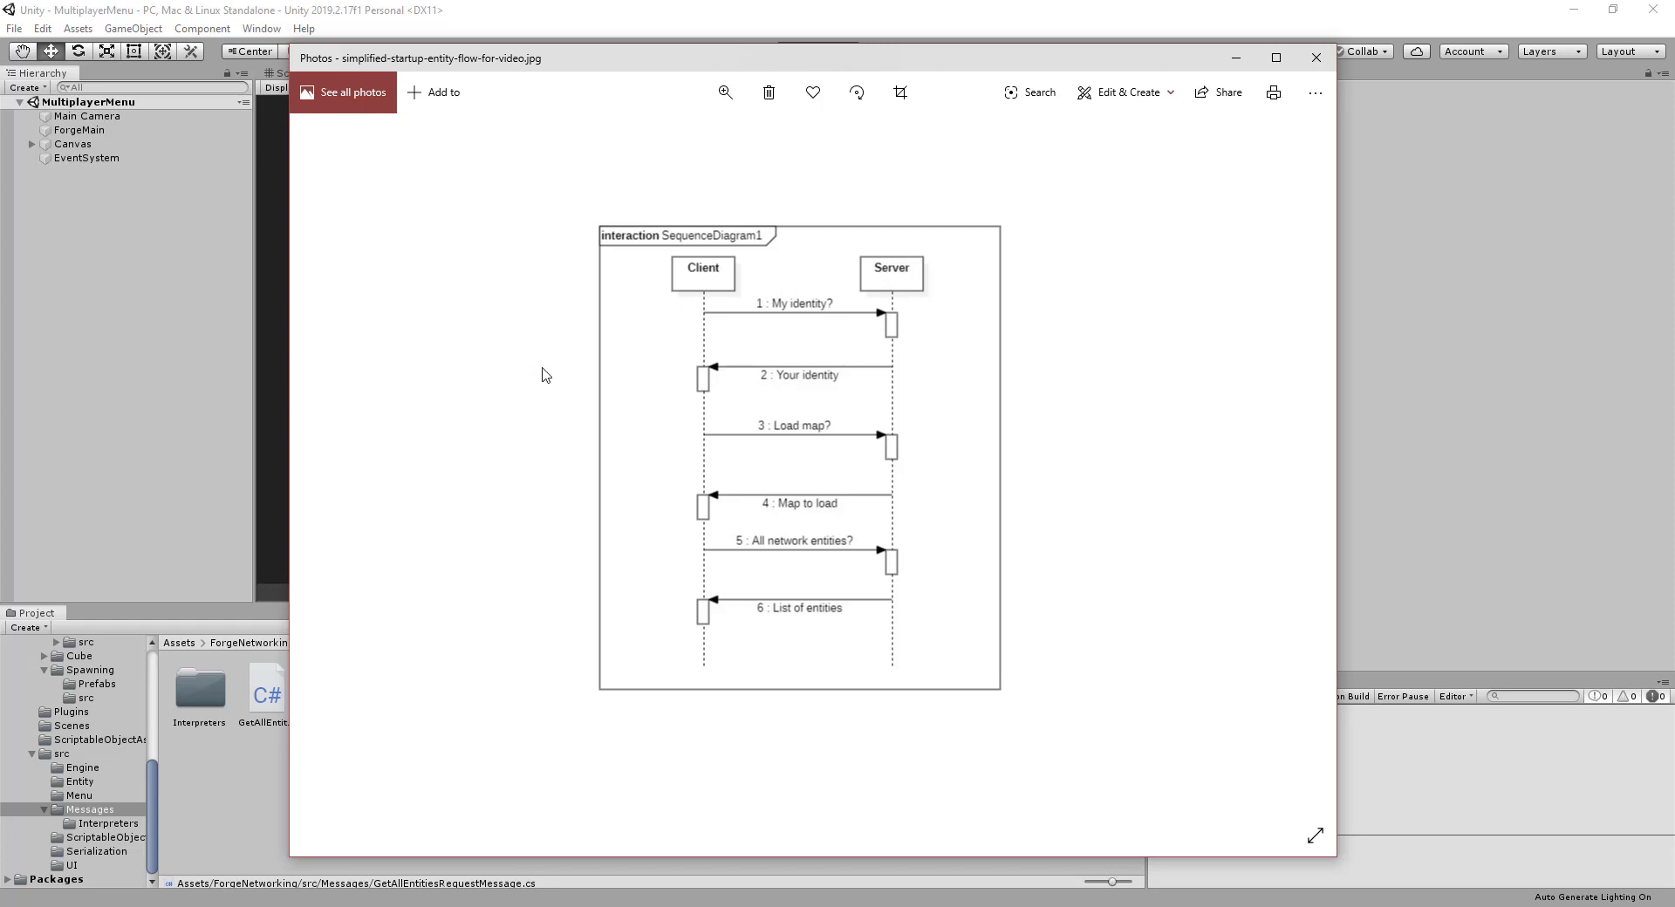
mouse_move(403, 434)
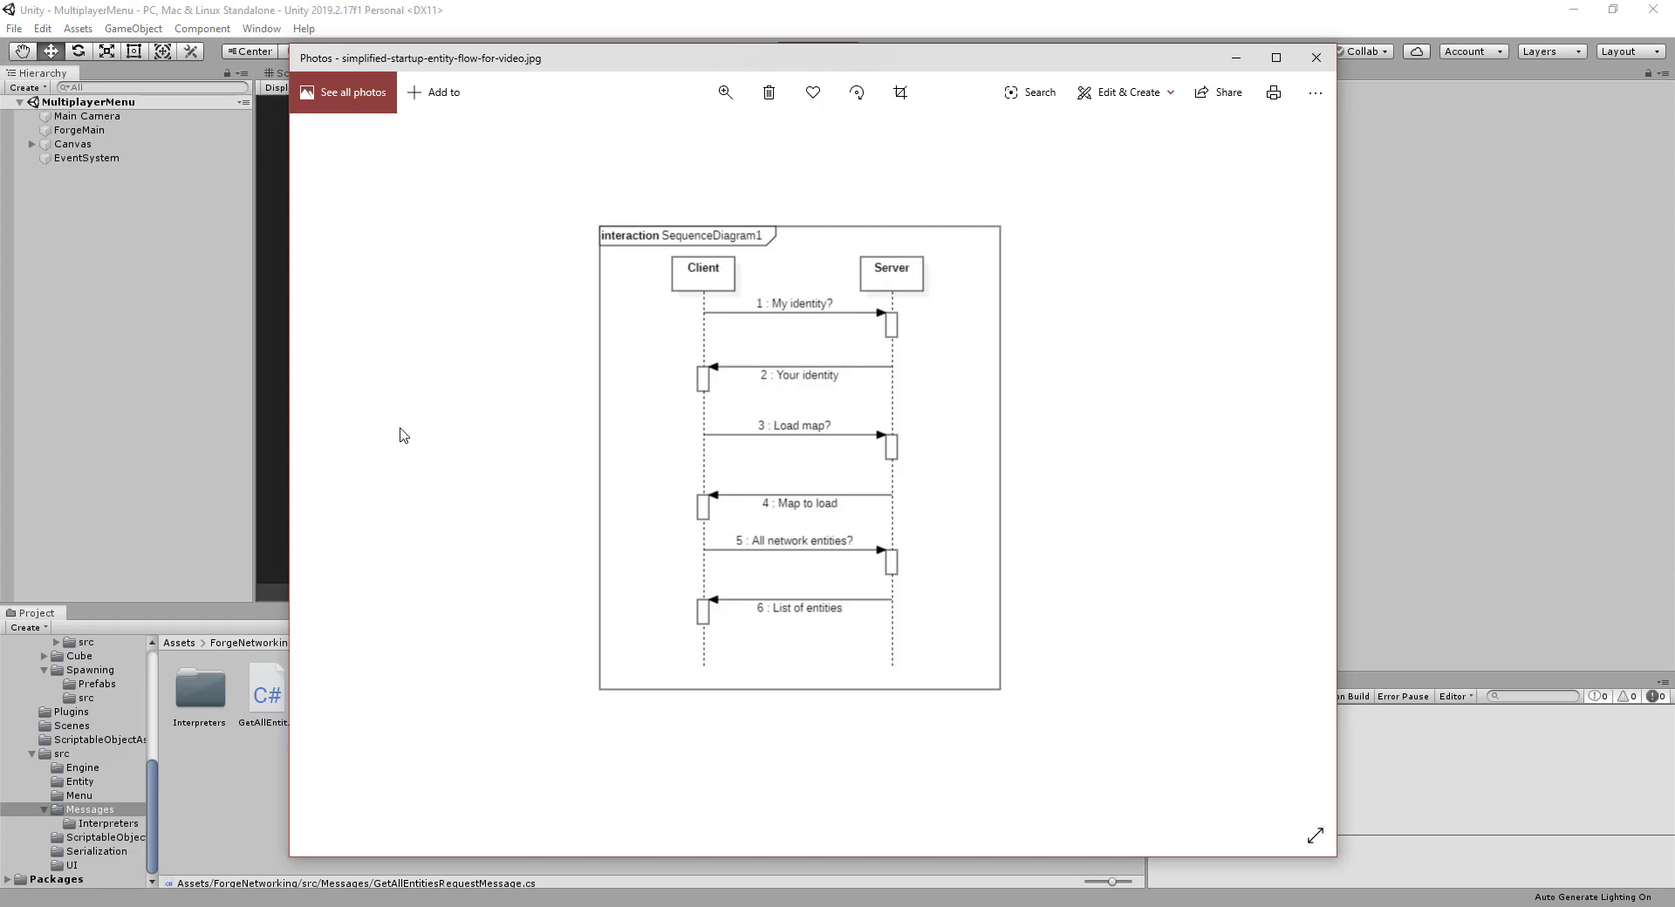
mouse_move(745, 391)
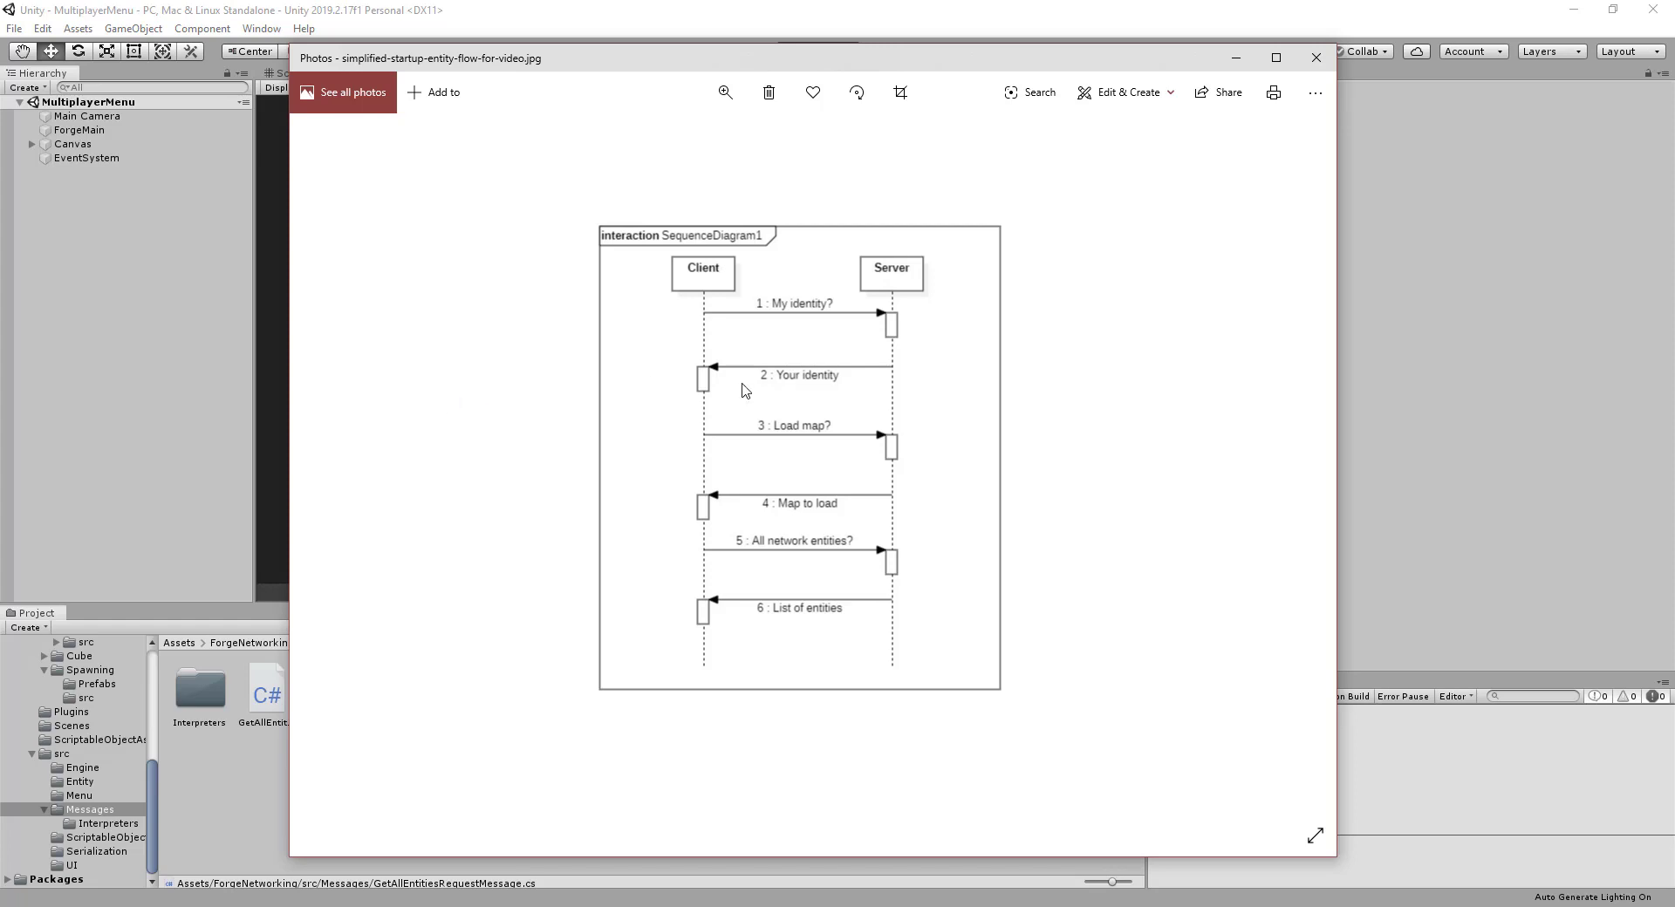
mouse_move(865, 340)
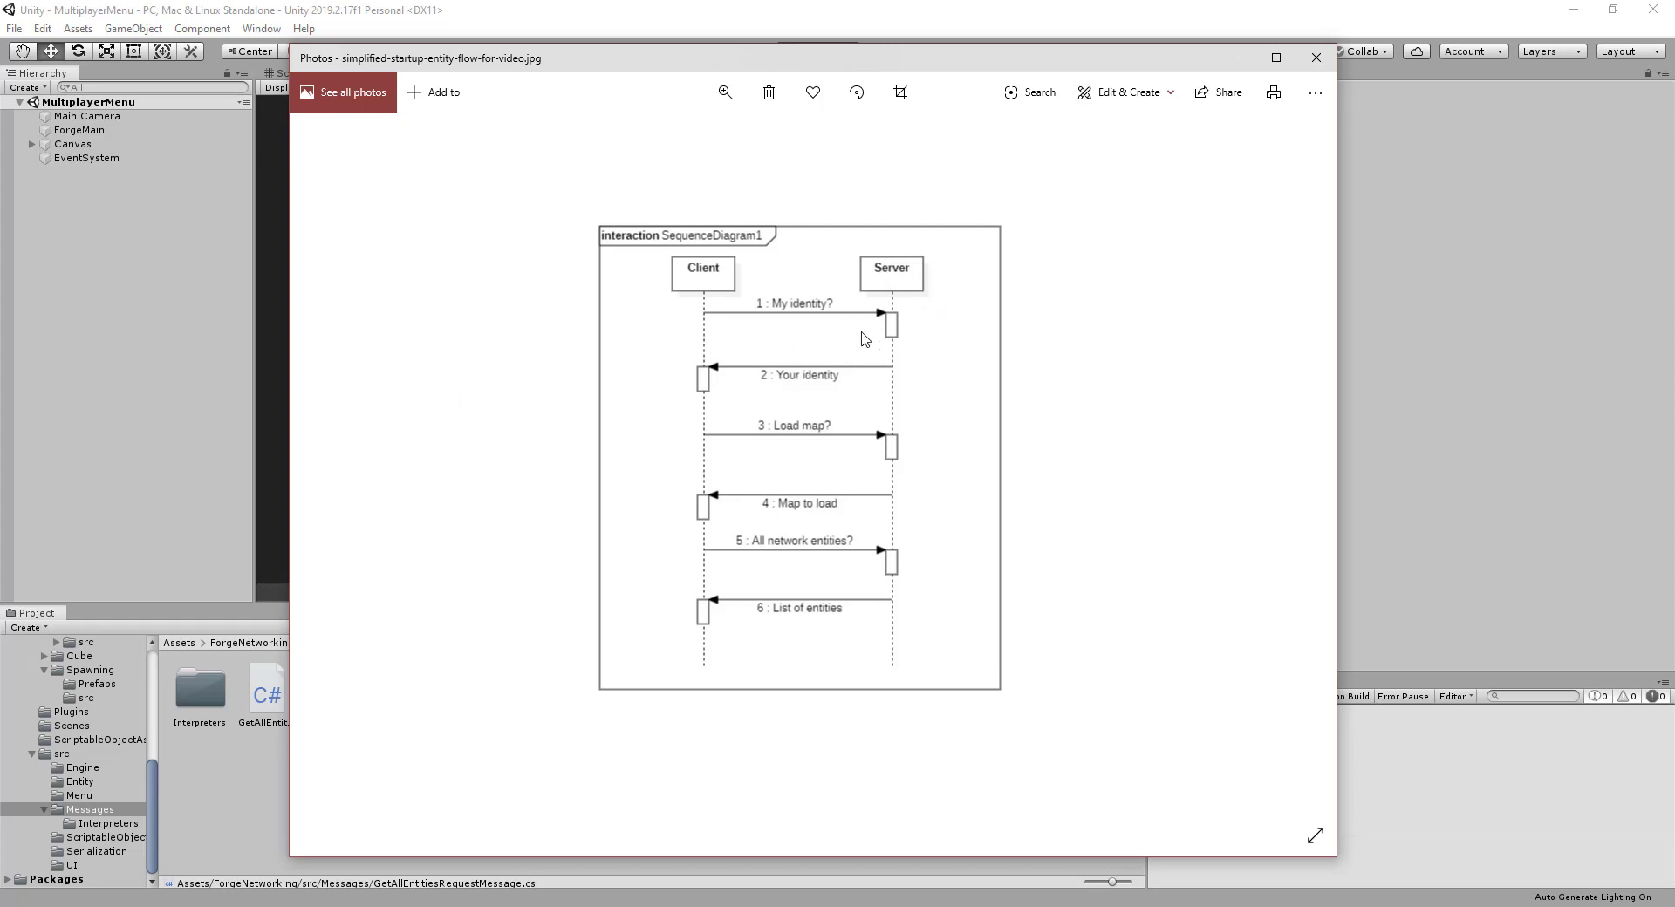
mouse_move(844, 311)
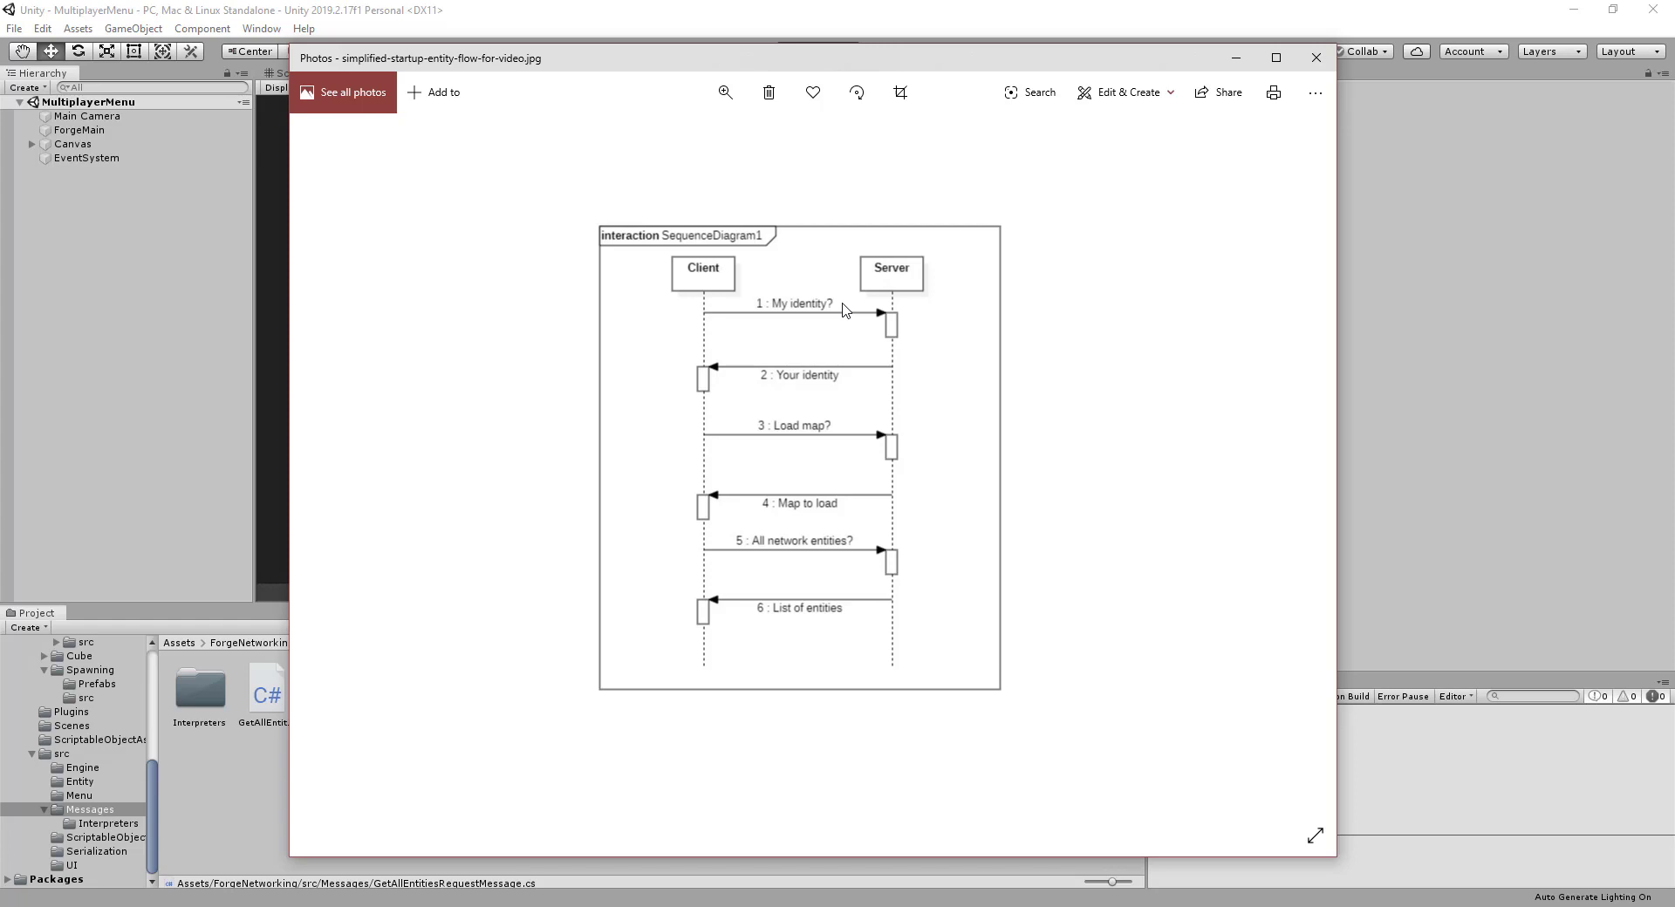
mouse_move(790, 321)
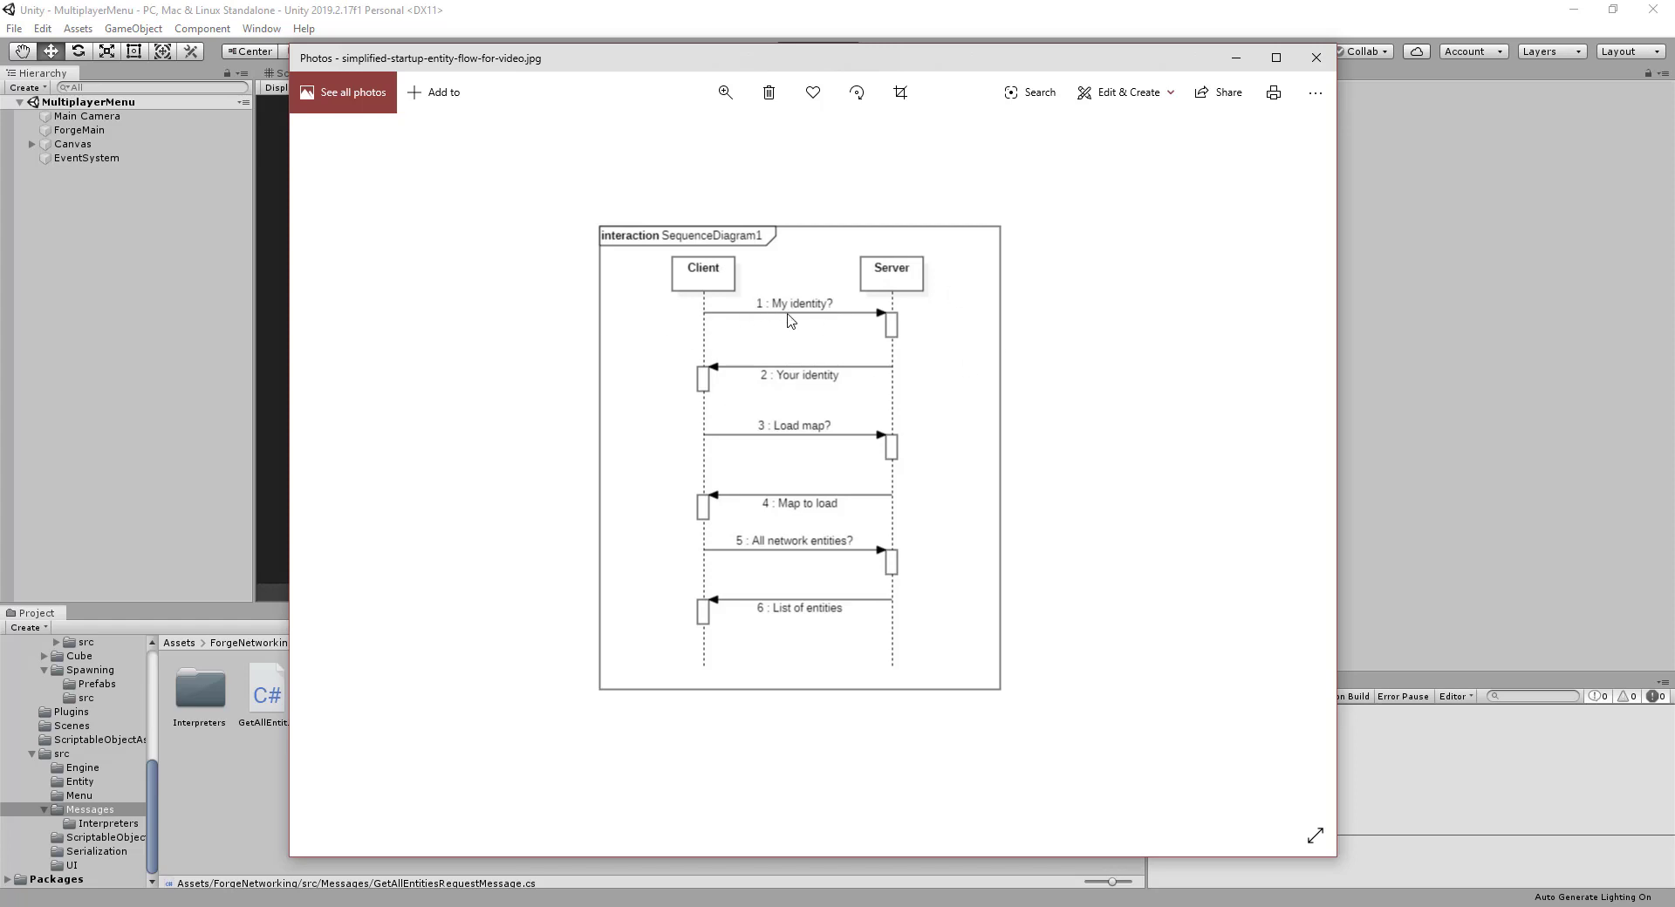
mouse_move(839, 296)
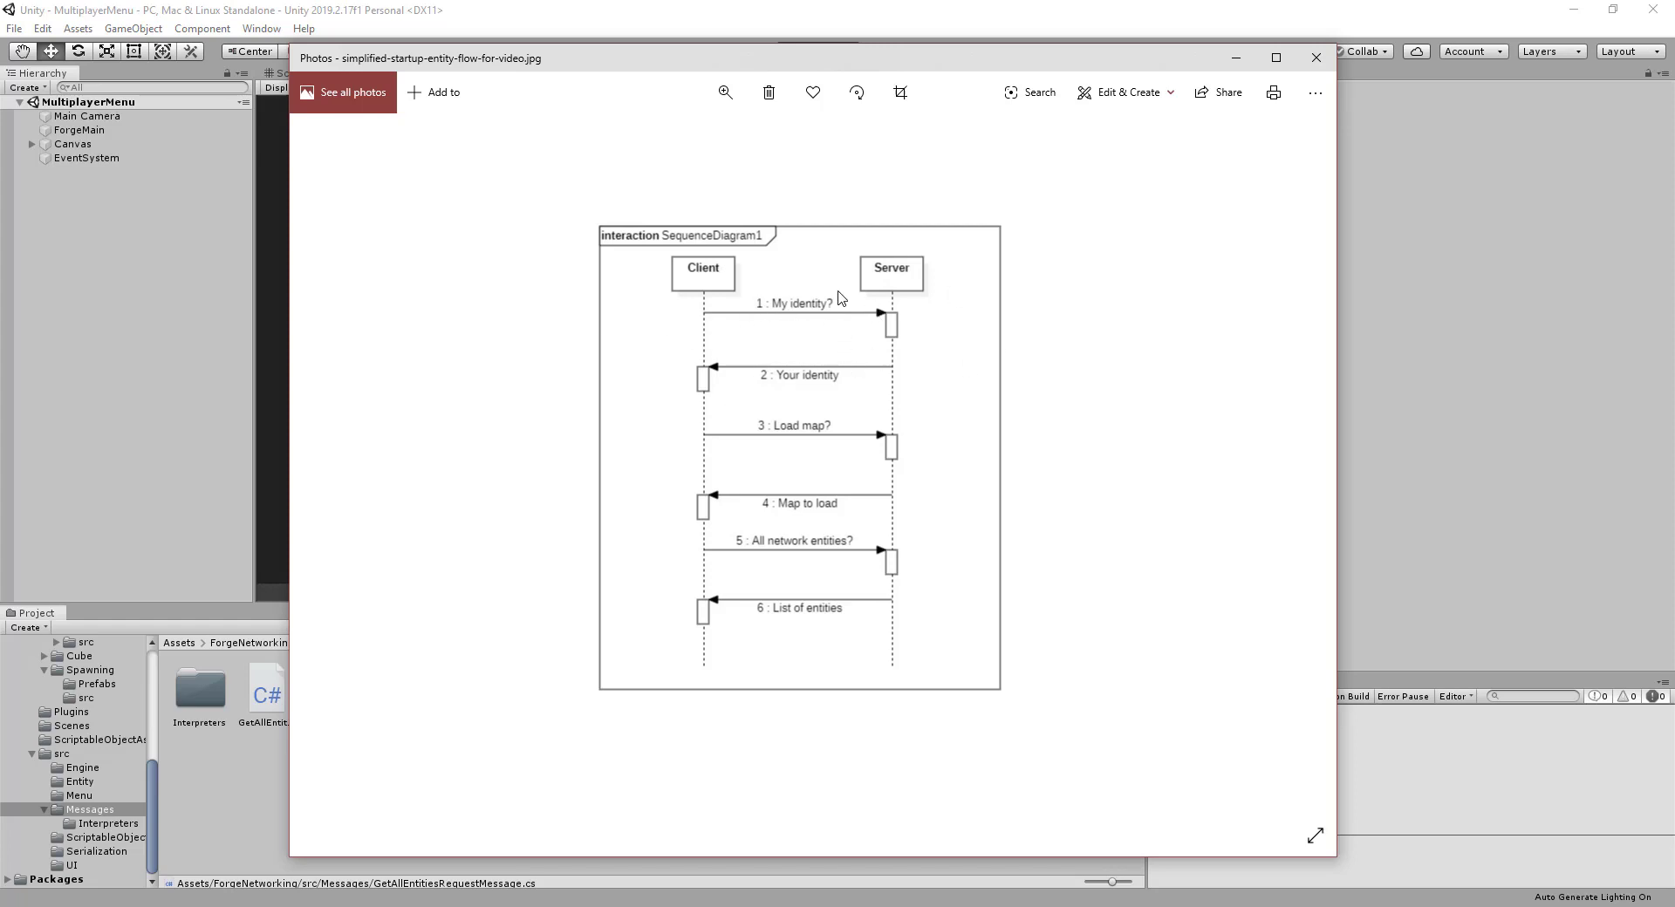
mouse_move(667, 313)
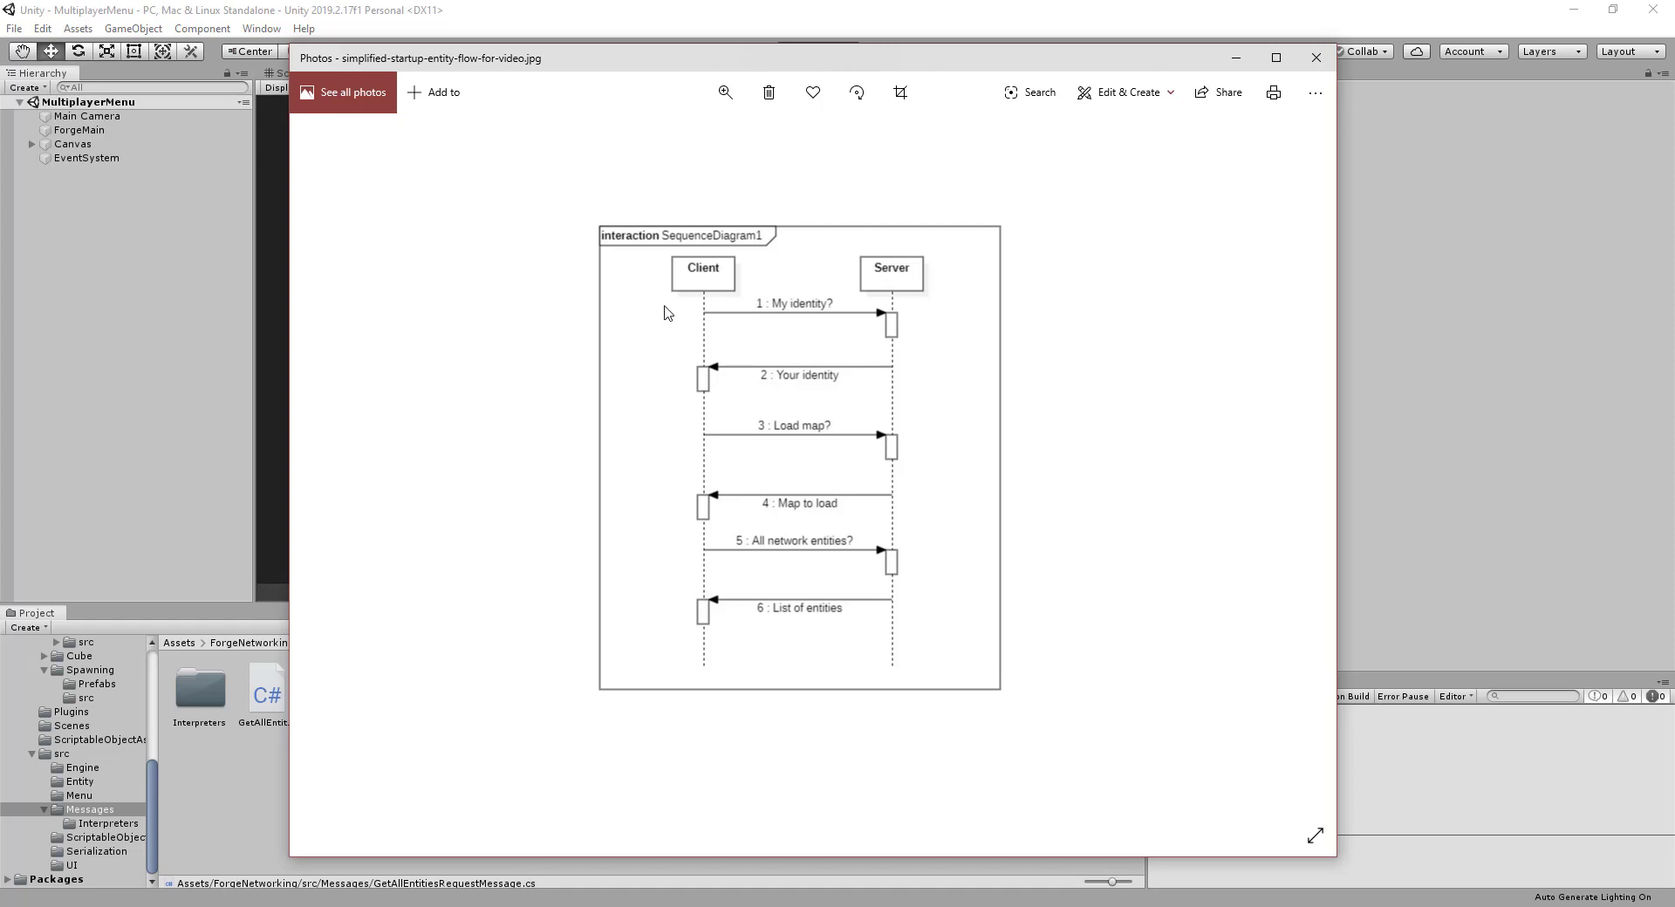
mouse_move(916, 604)
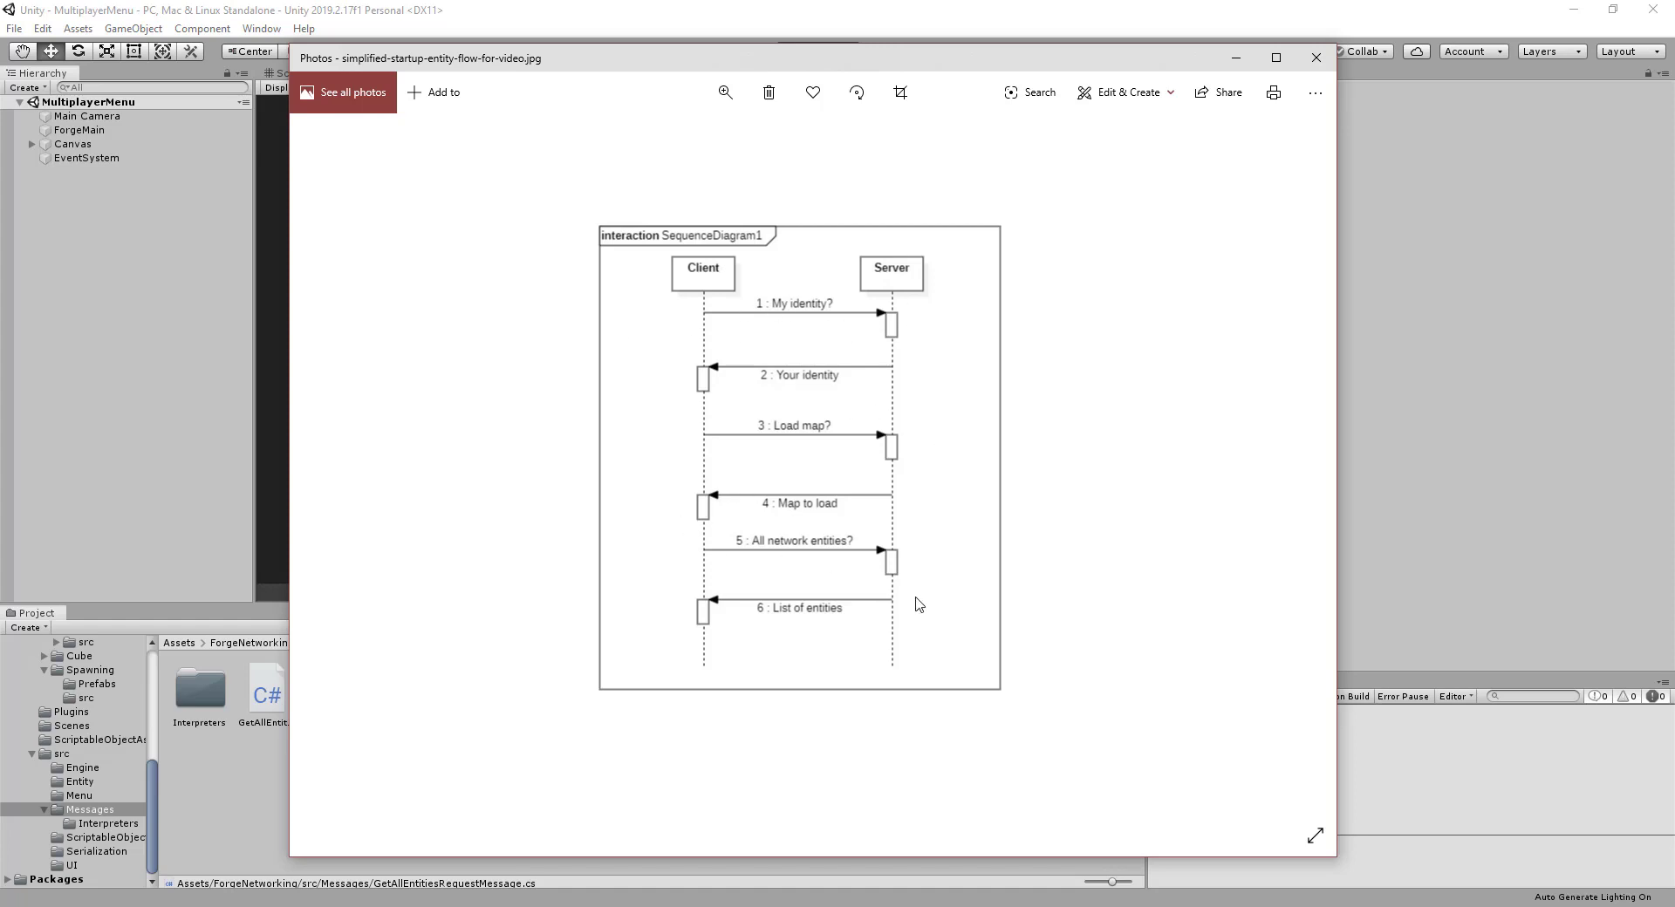
mouse_move(659, 388)
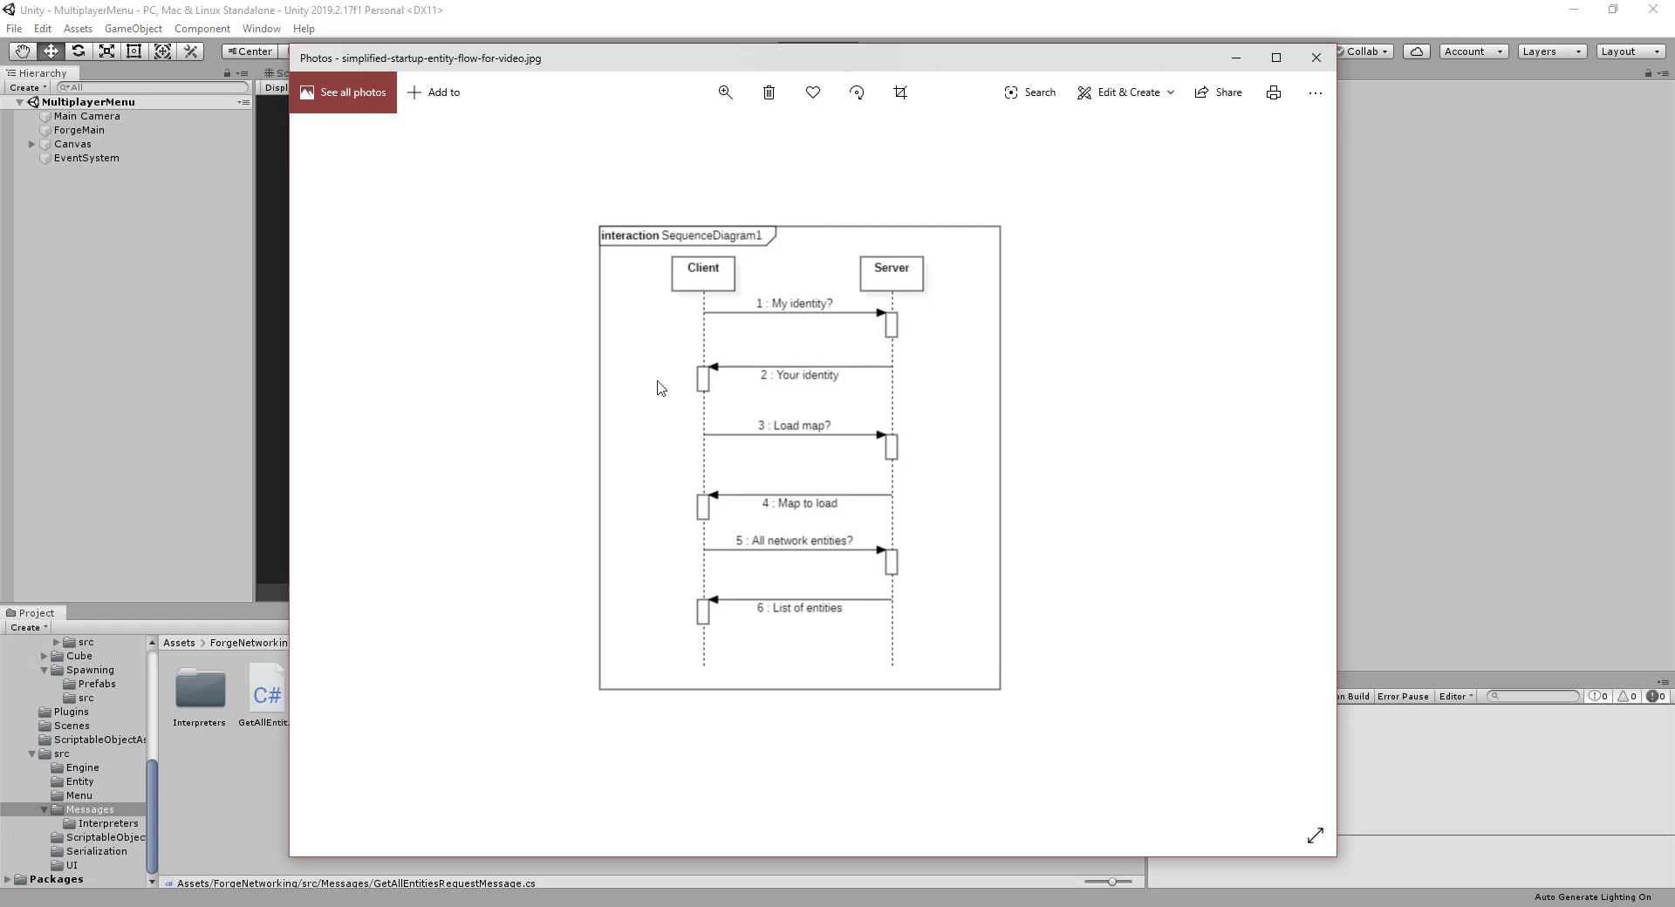
mouse_move(729, 614)
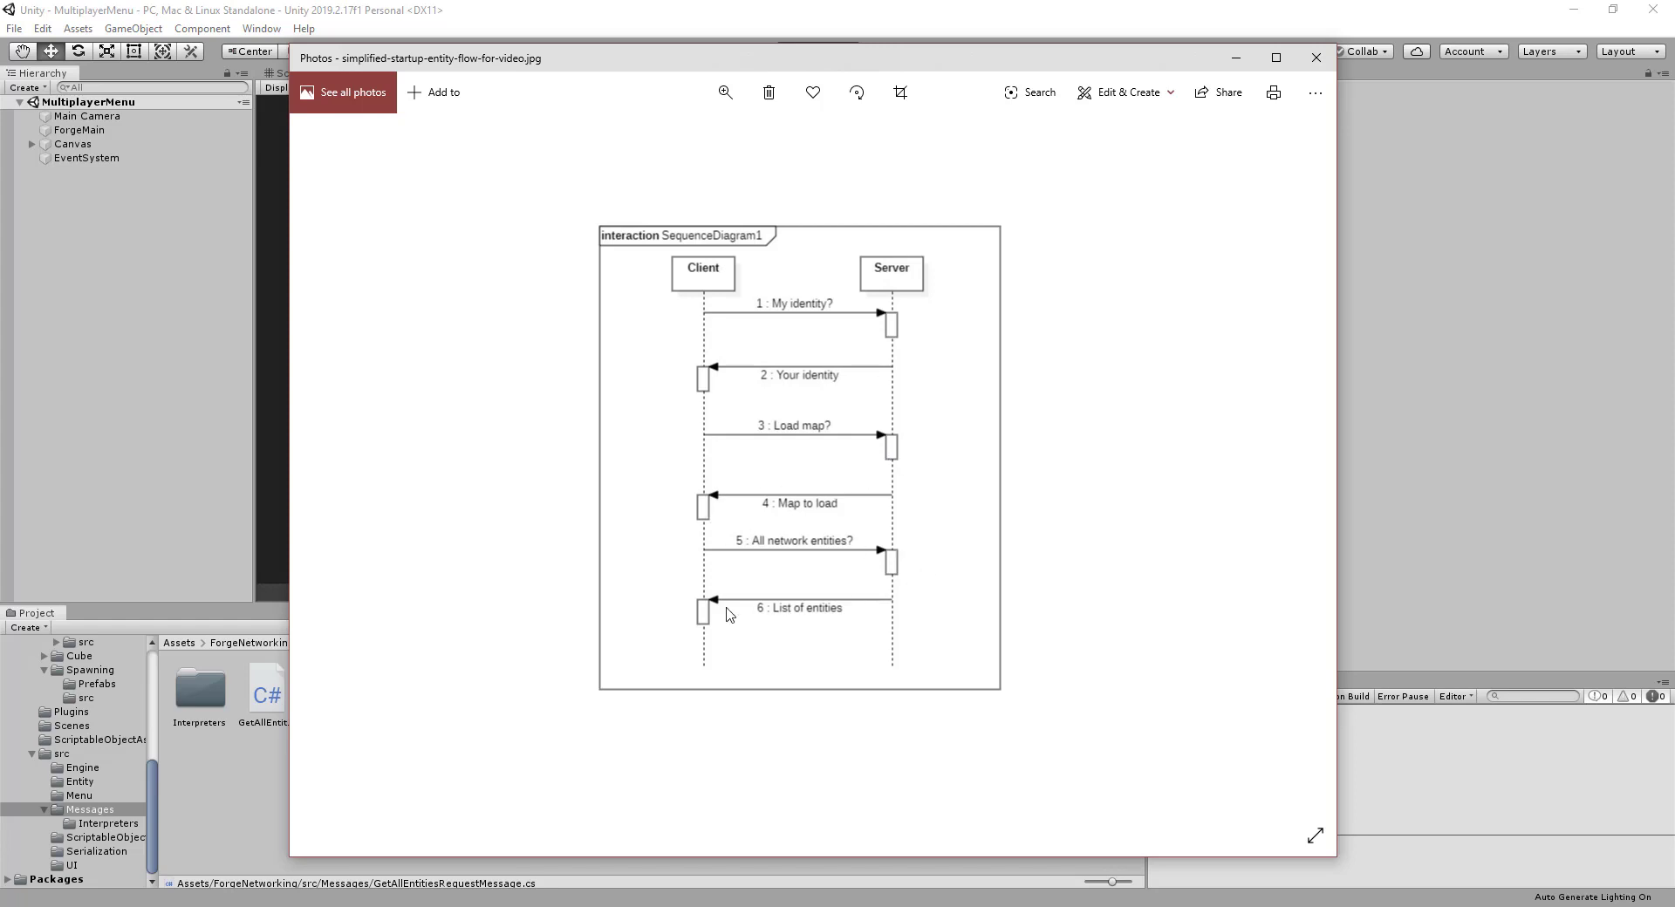
mouse_move(874, 526)
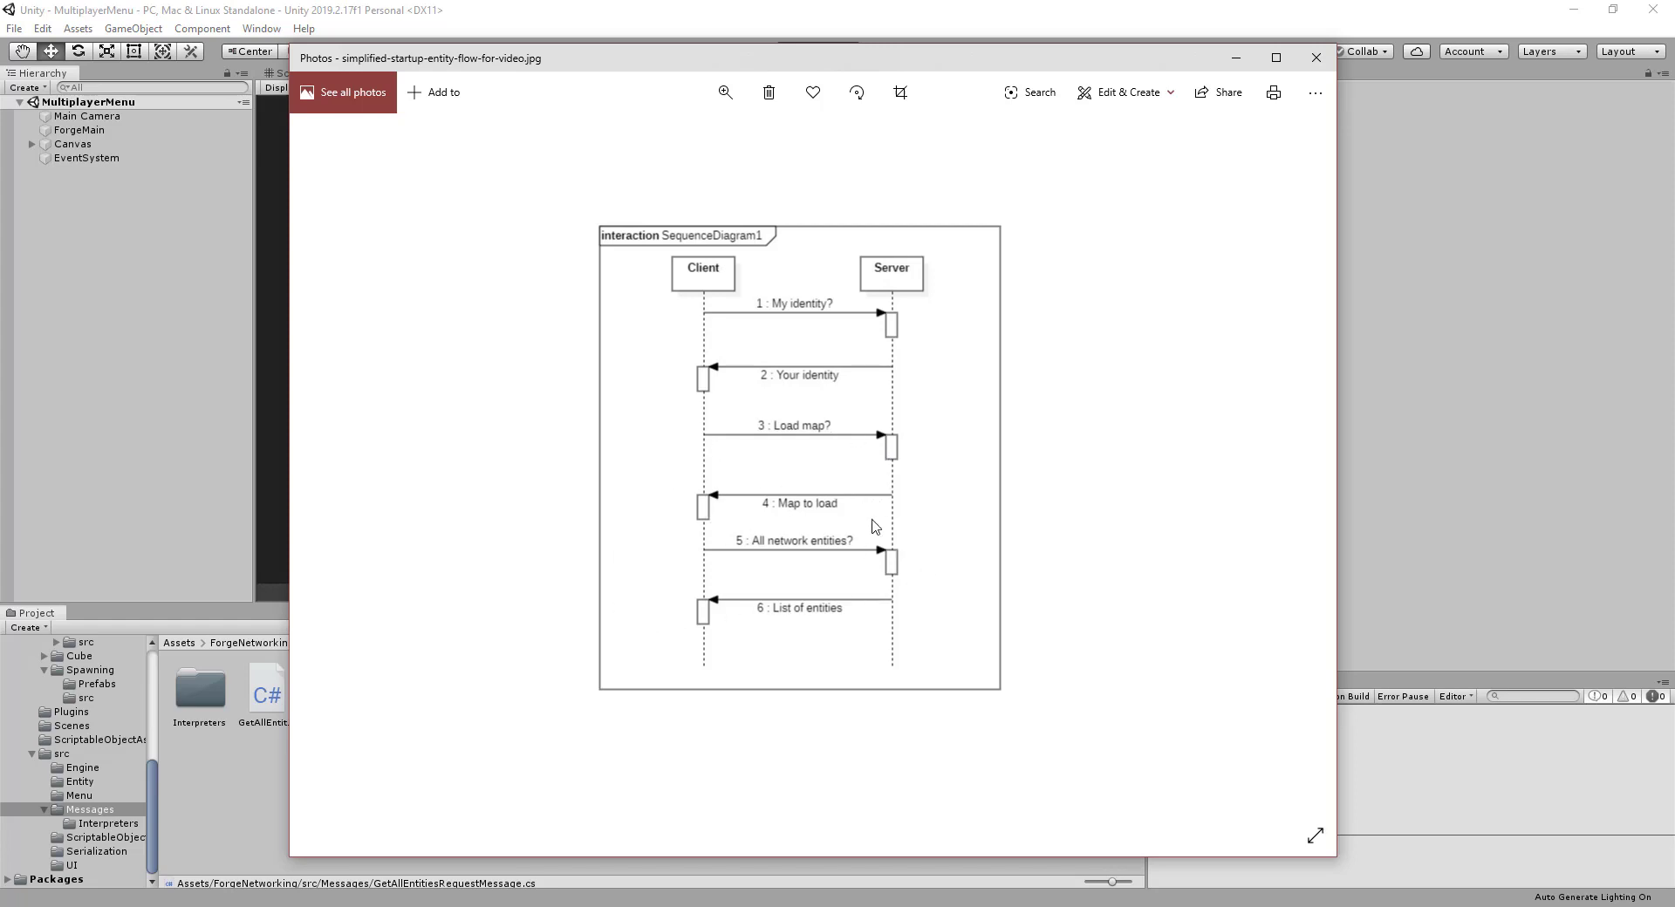
mouse_move(844, 553)
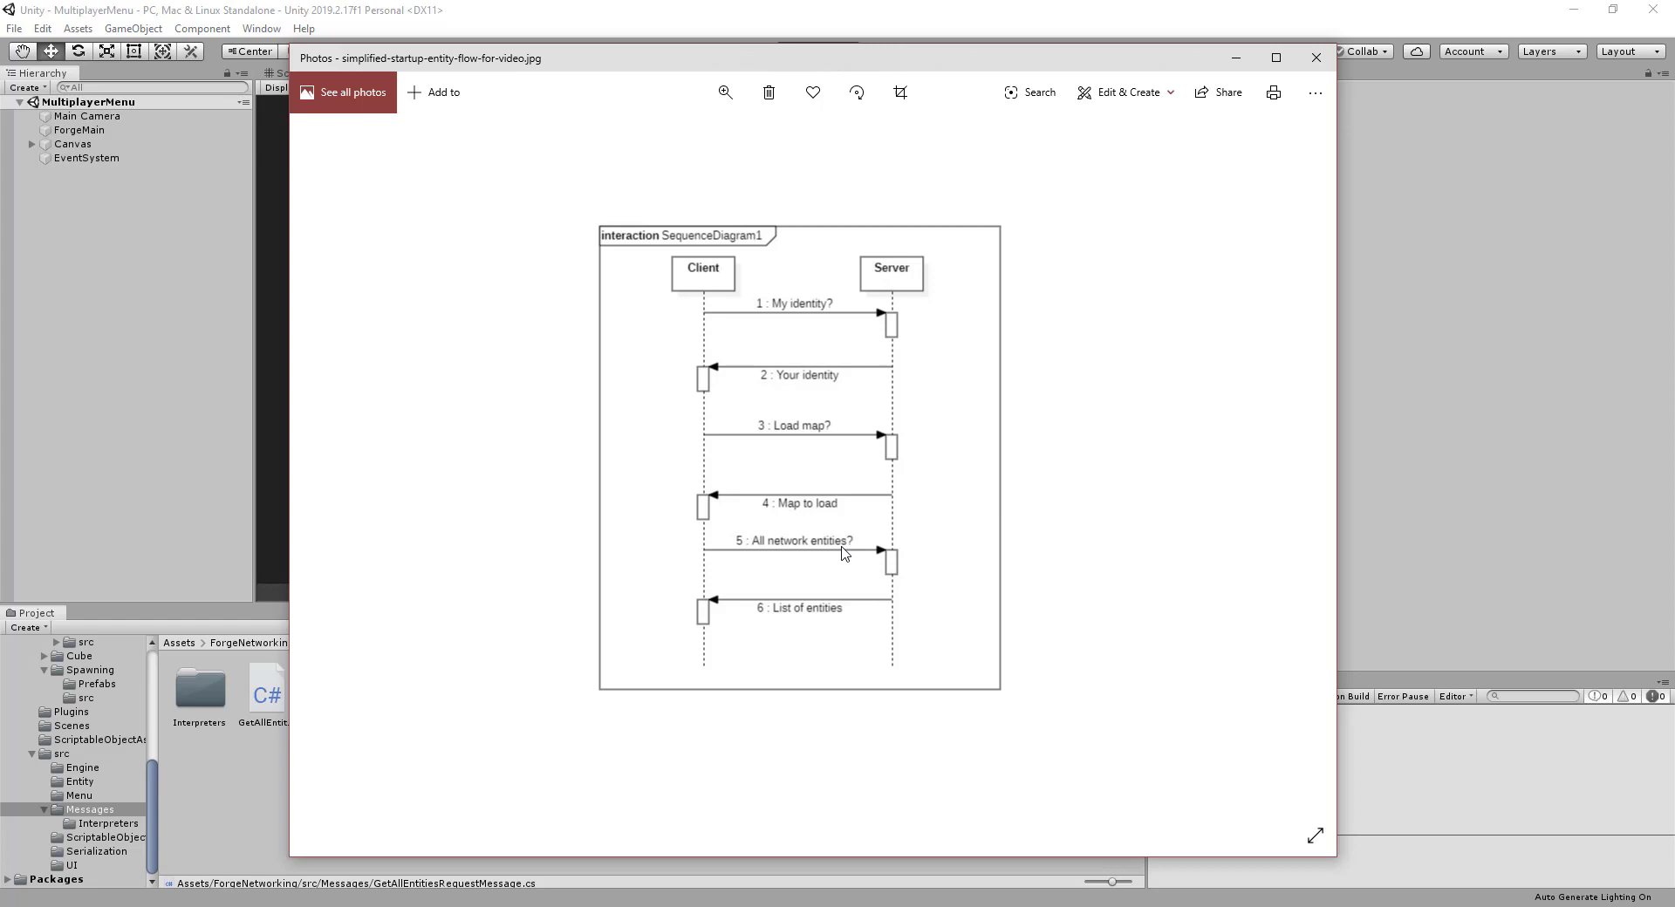
mouse_move(812, 508)
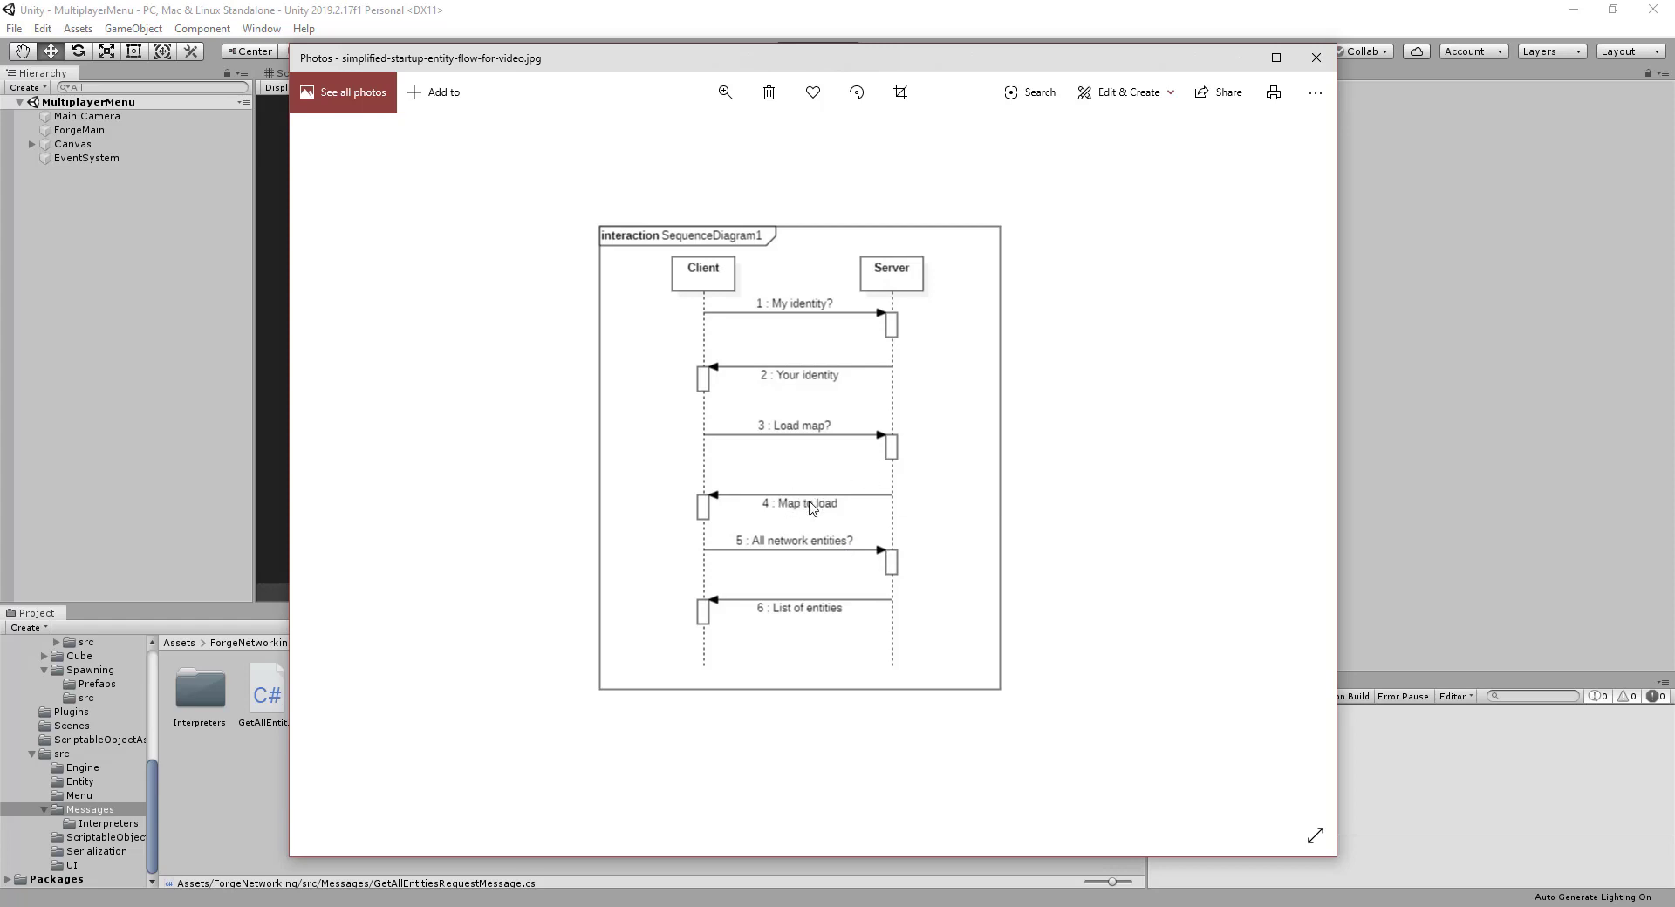
mouse_move(816, 511)
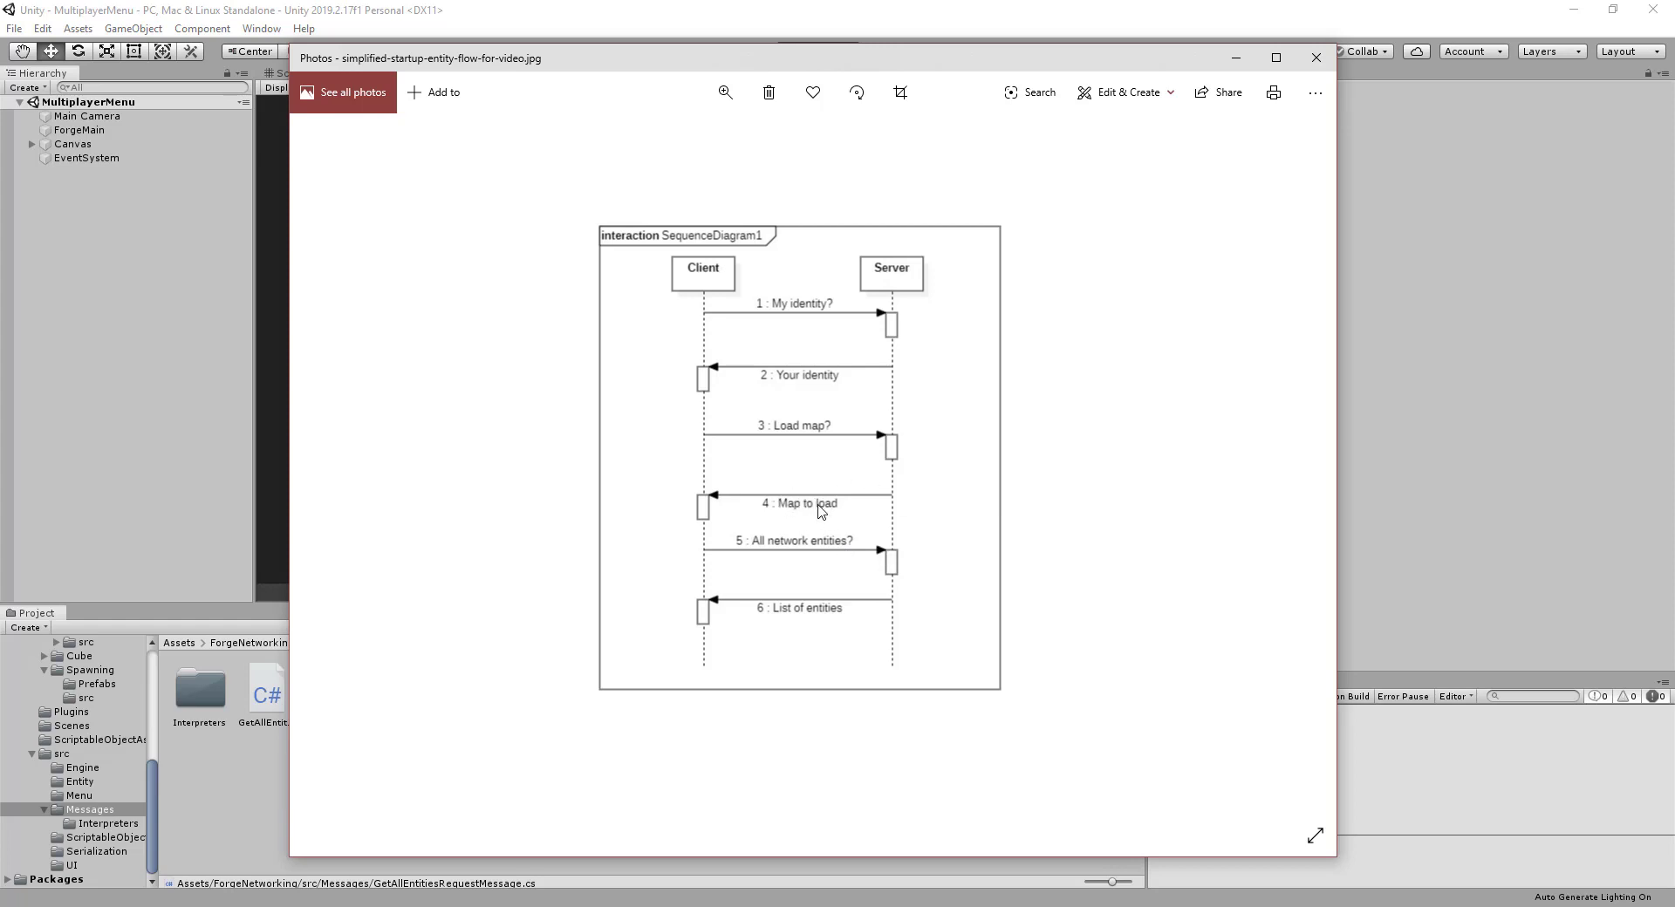
mouse_move(764, 514)
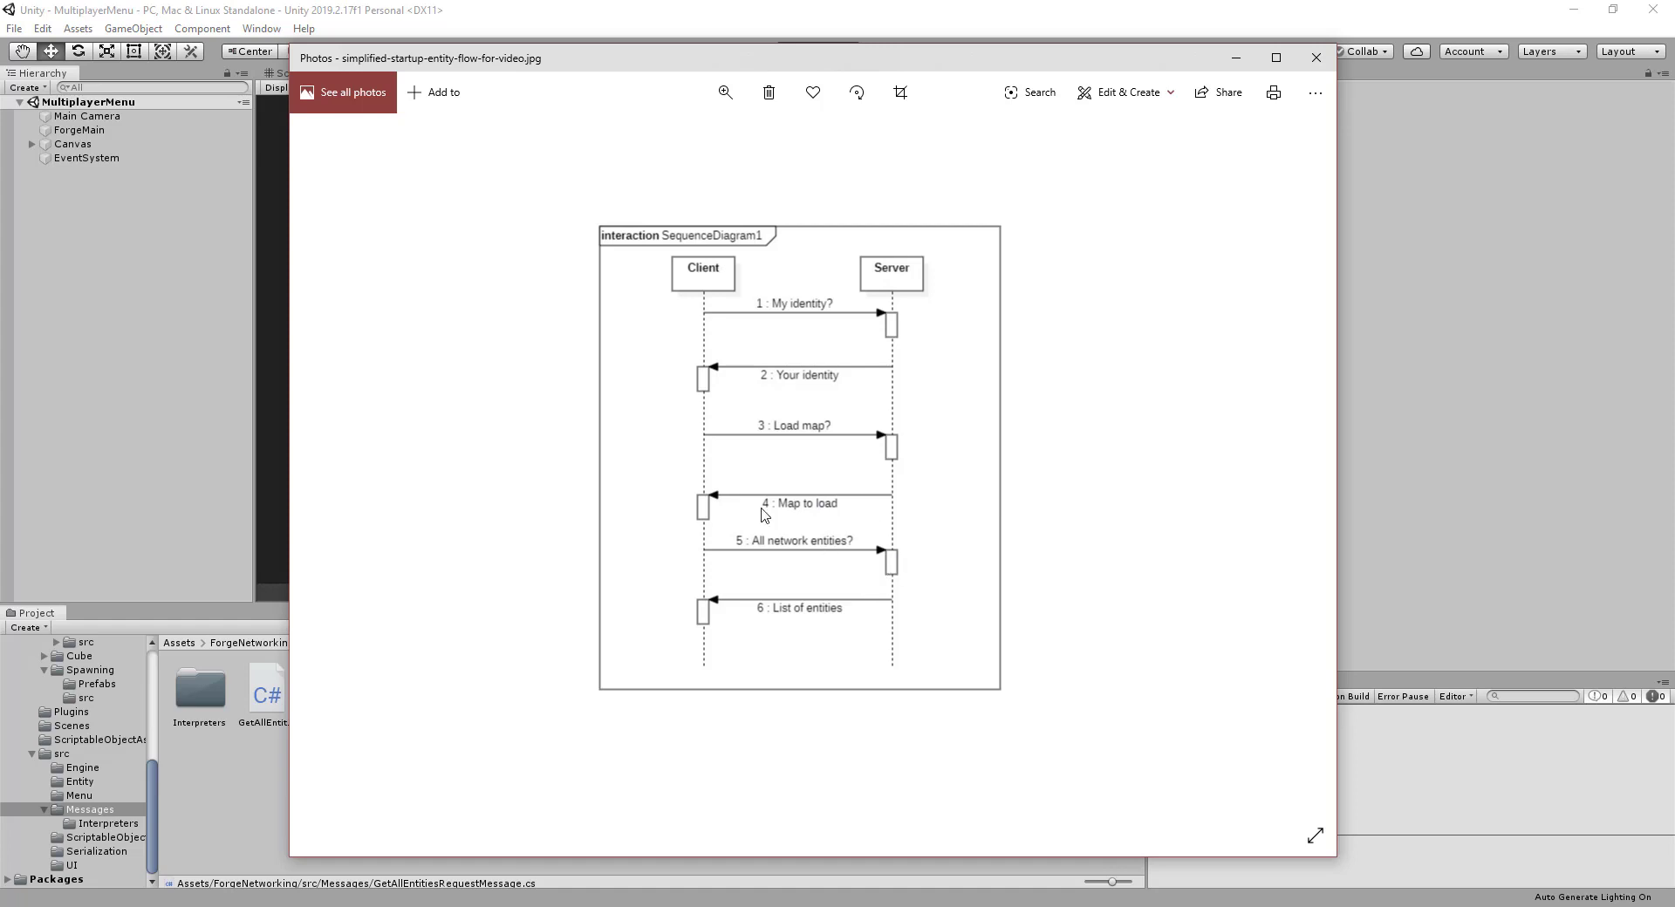
mouse_move(734, 273)
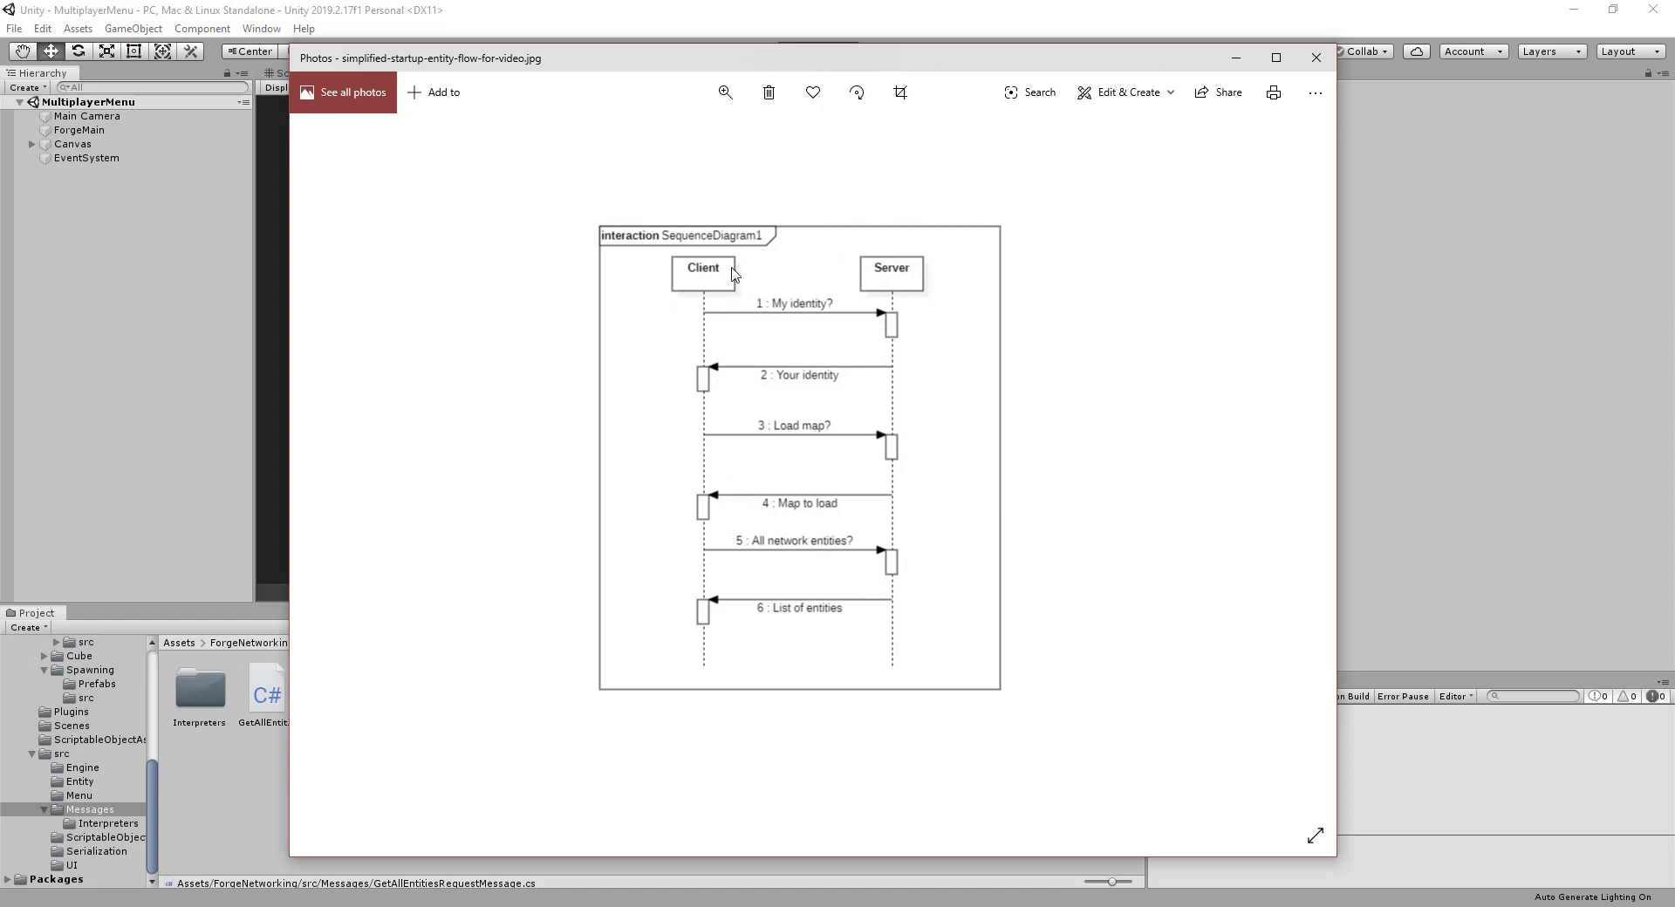
mouse_move(932, 345)
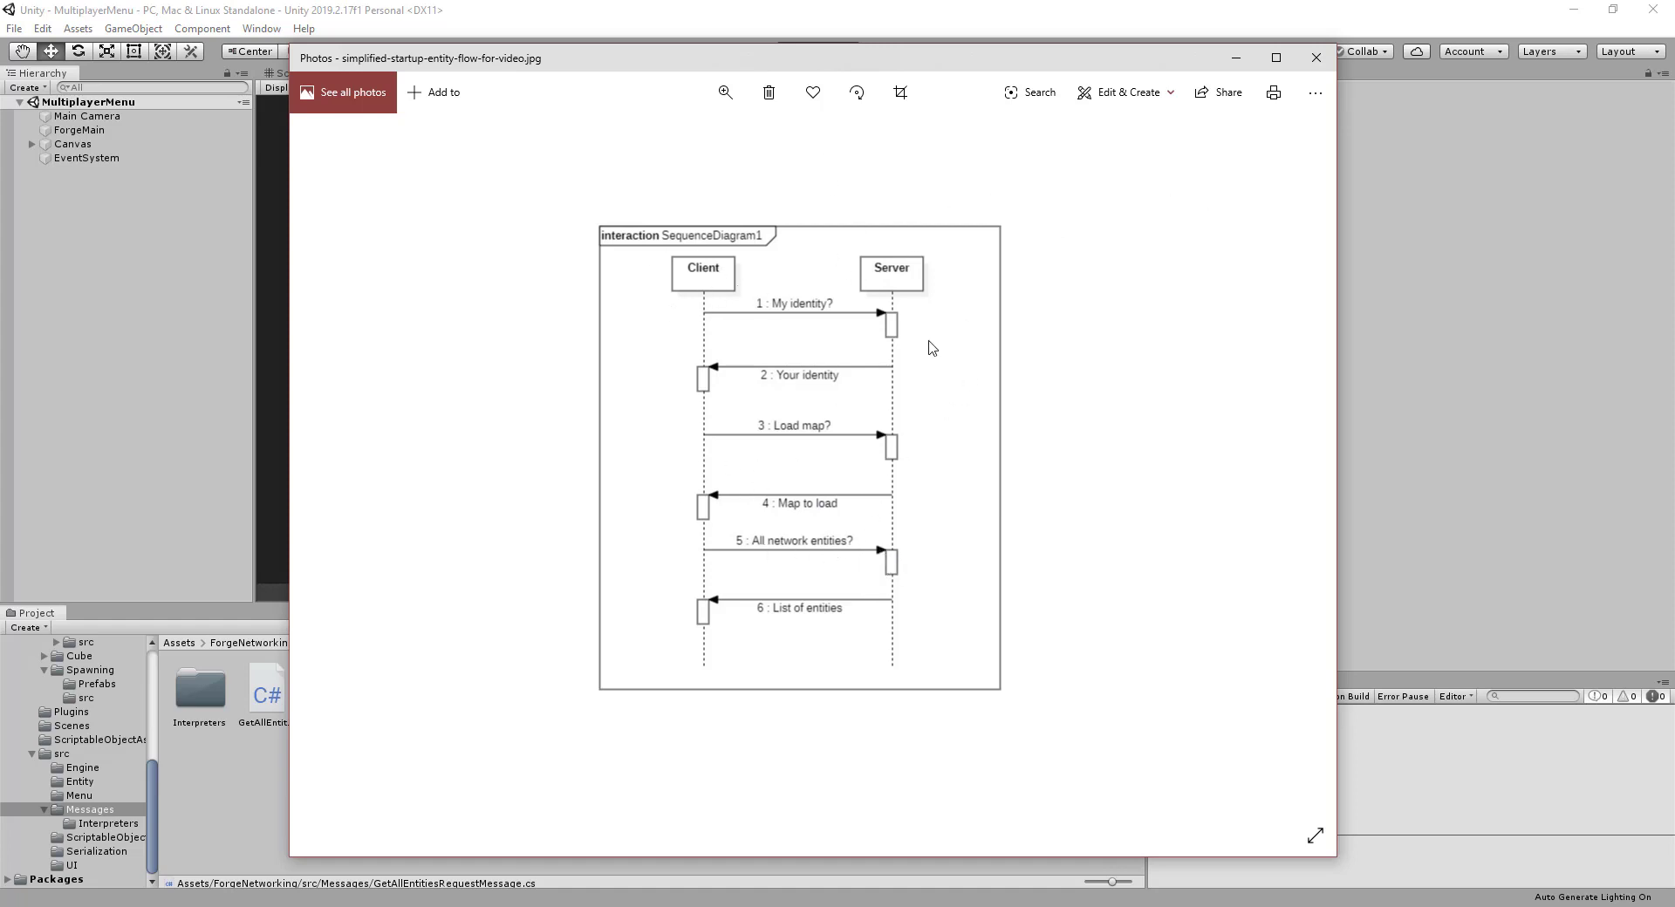
mouse_move(1321, 23)
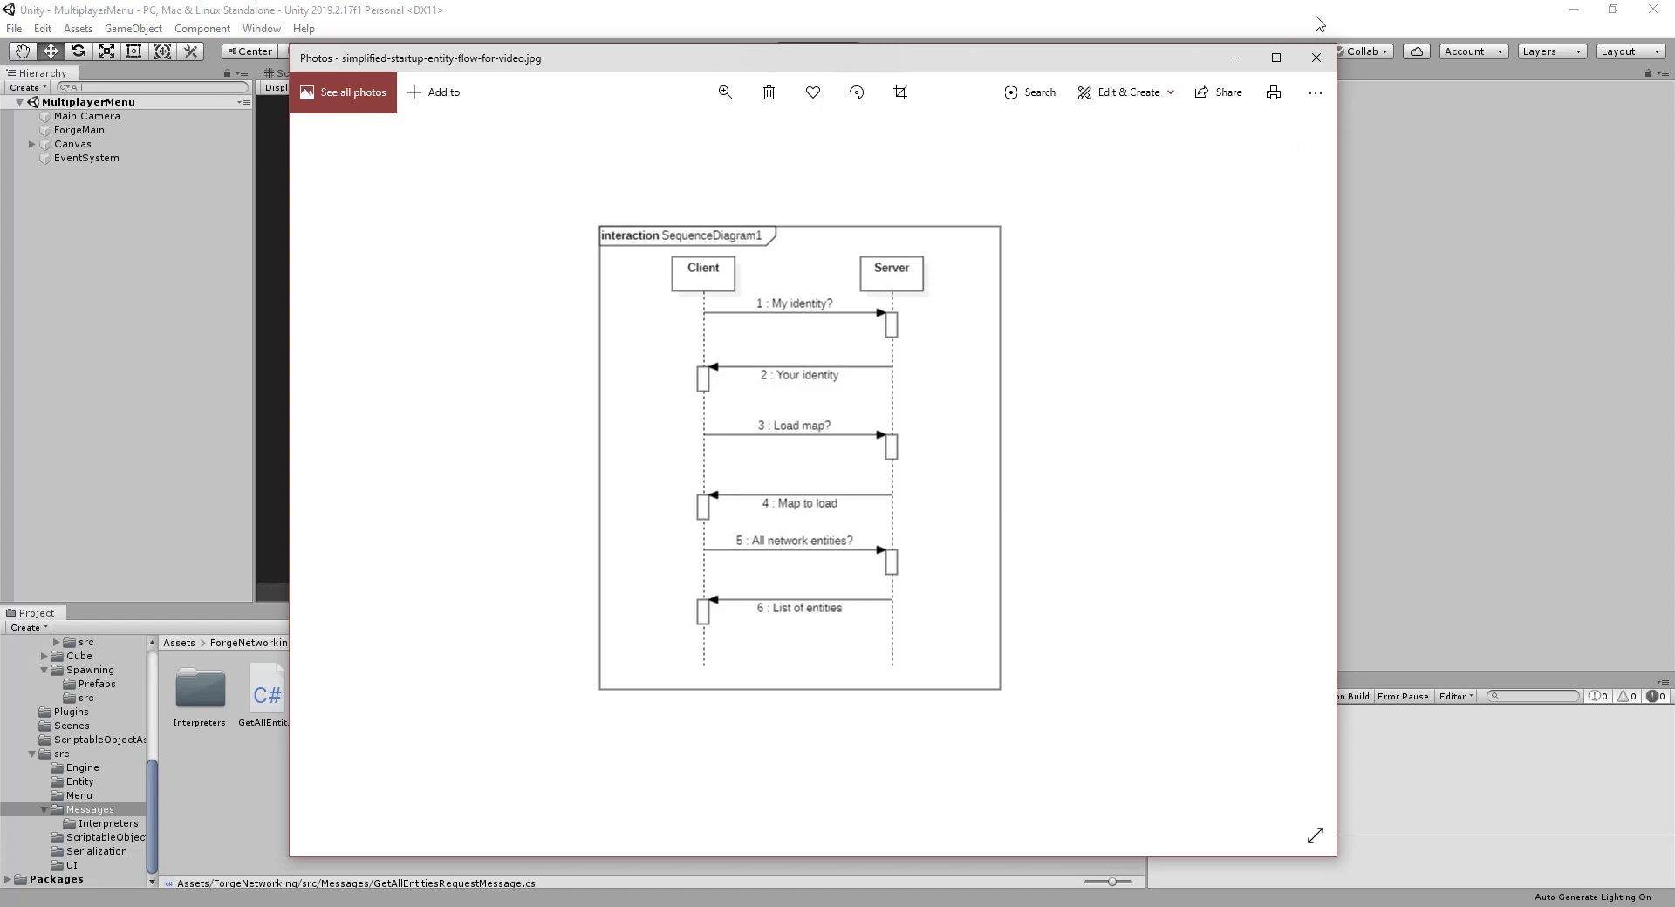
mouse_move(1315, 57)
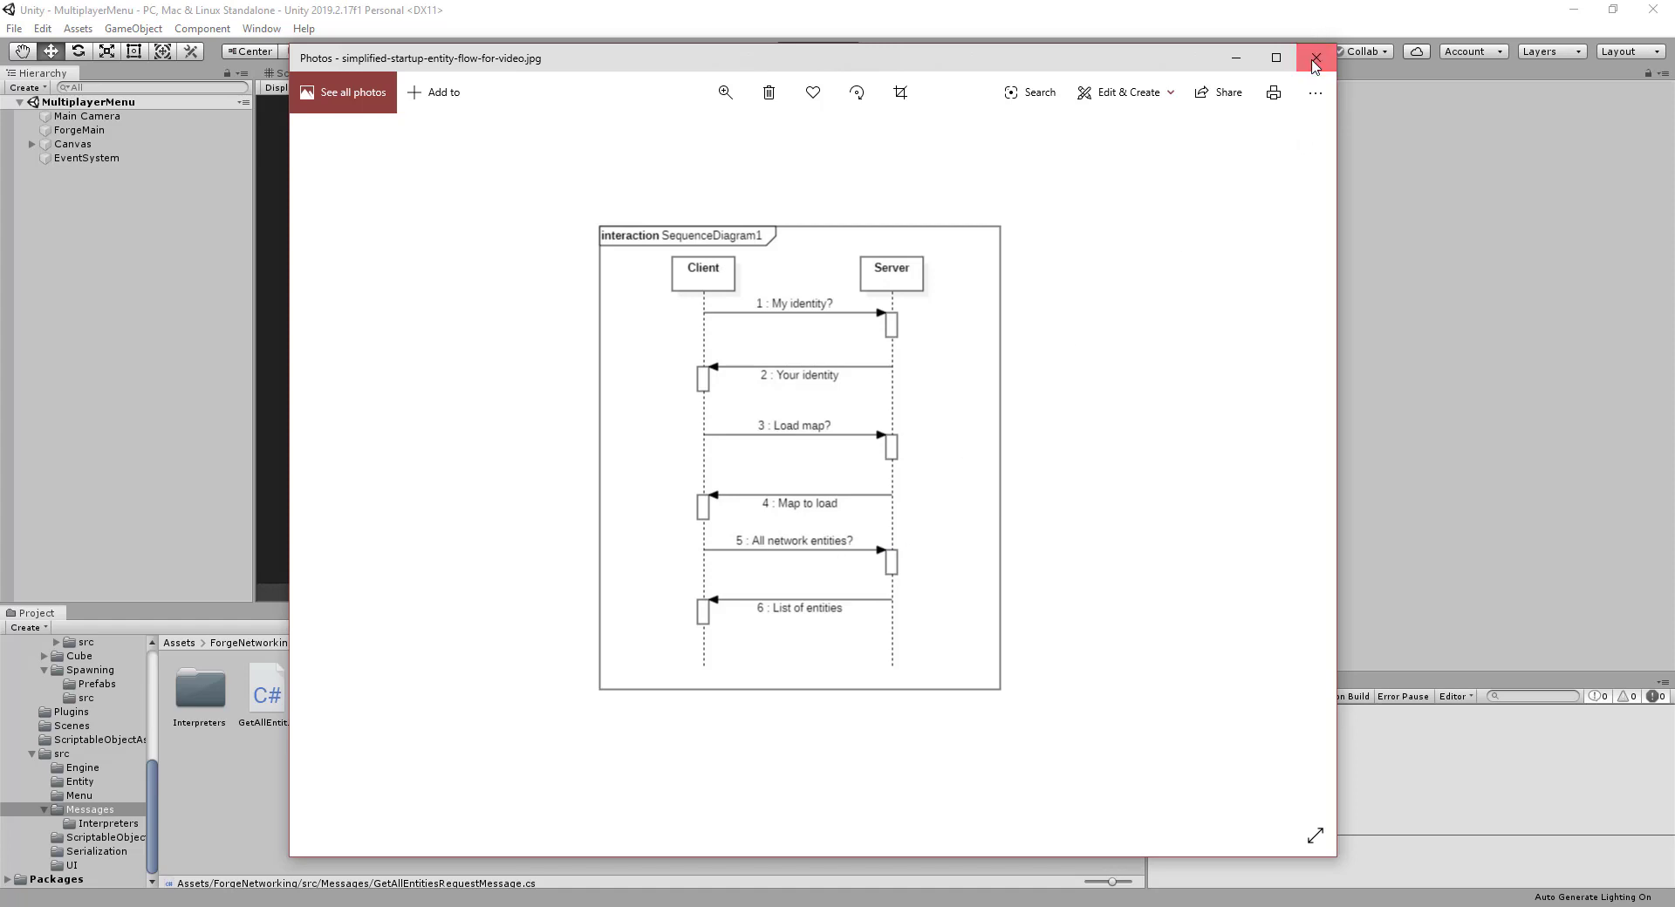
mouse_move(703, 384)
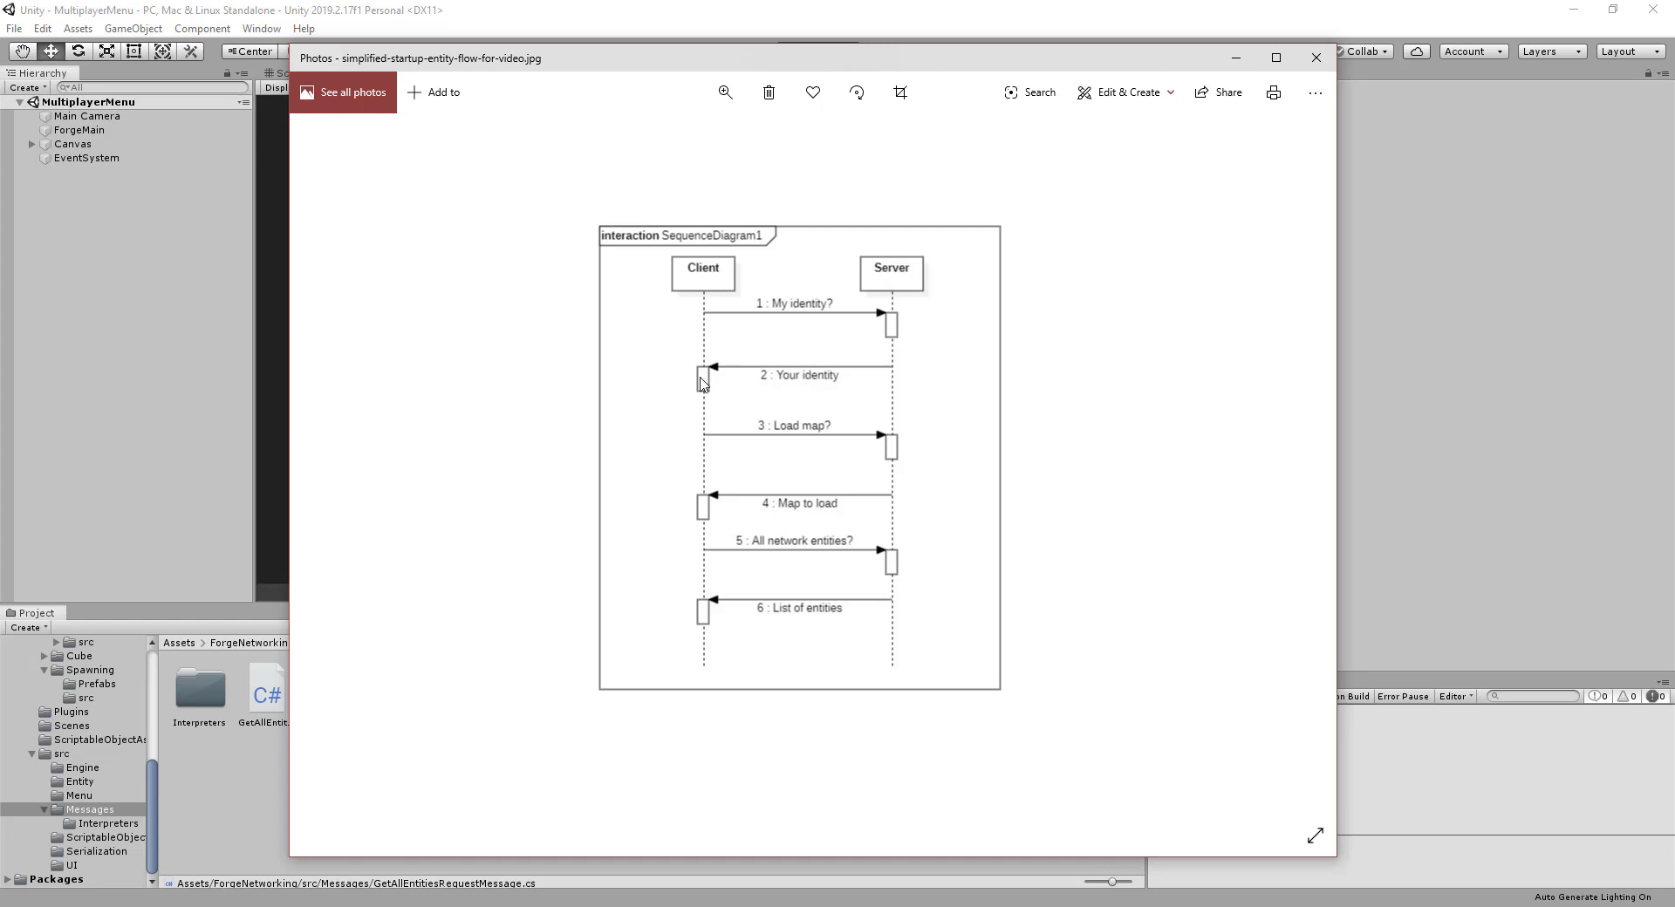
mouse_move(815, 291)
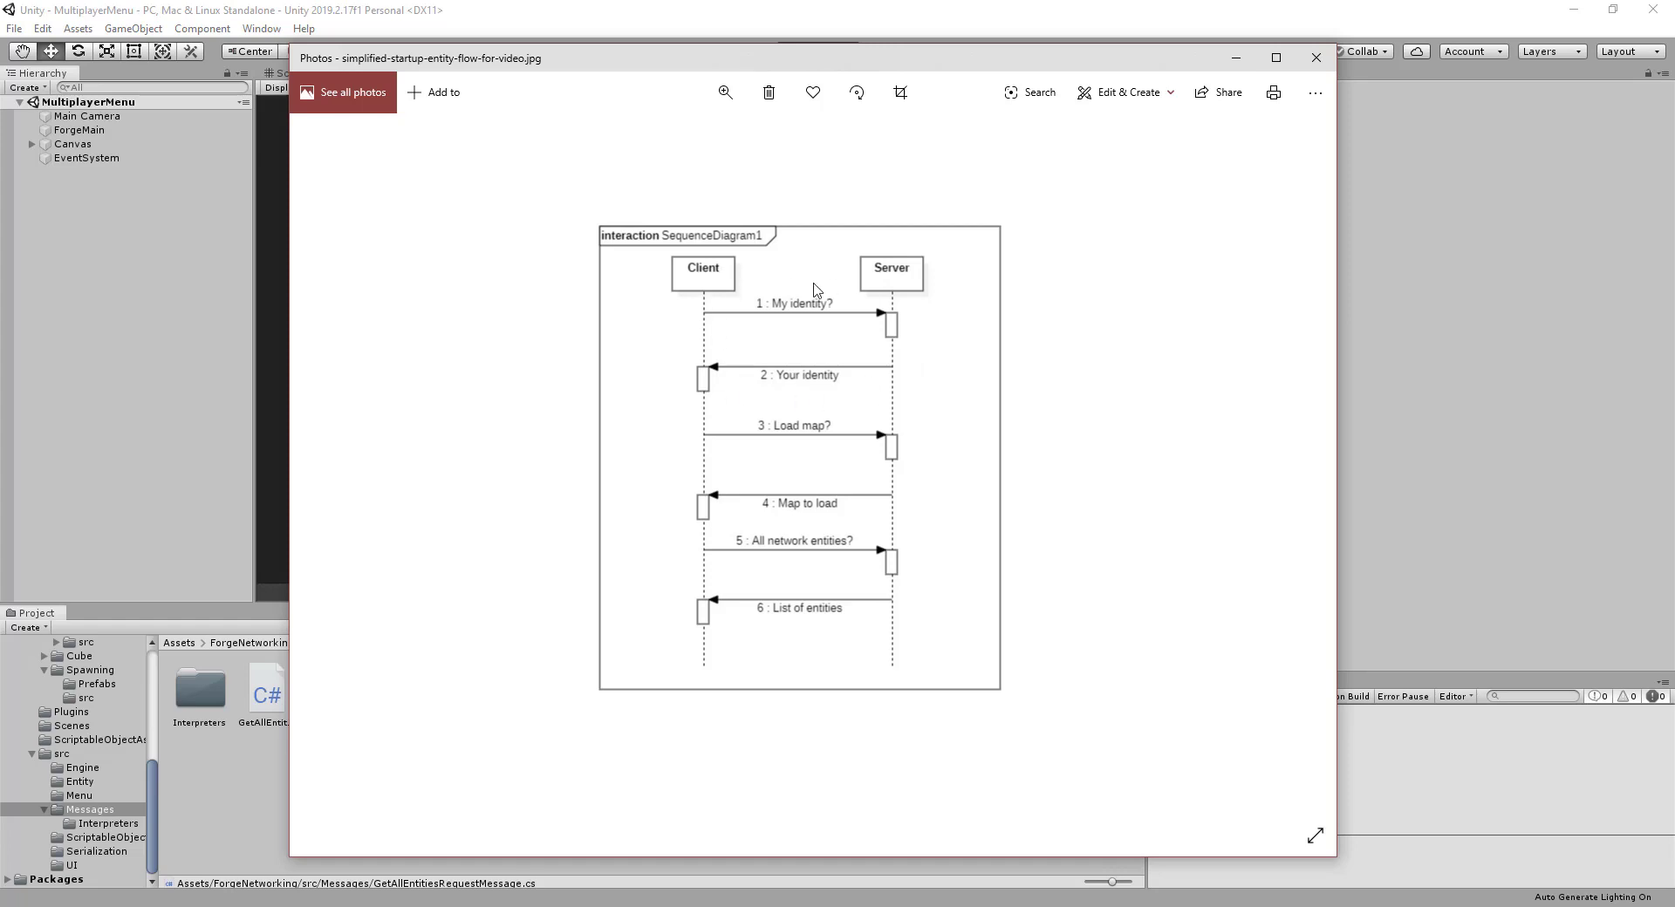
mouse_move(870, 328)
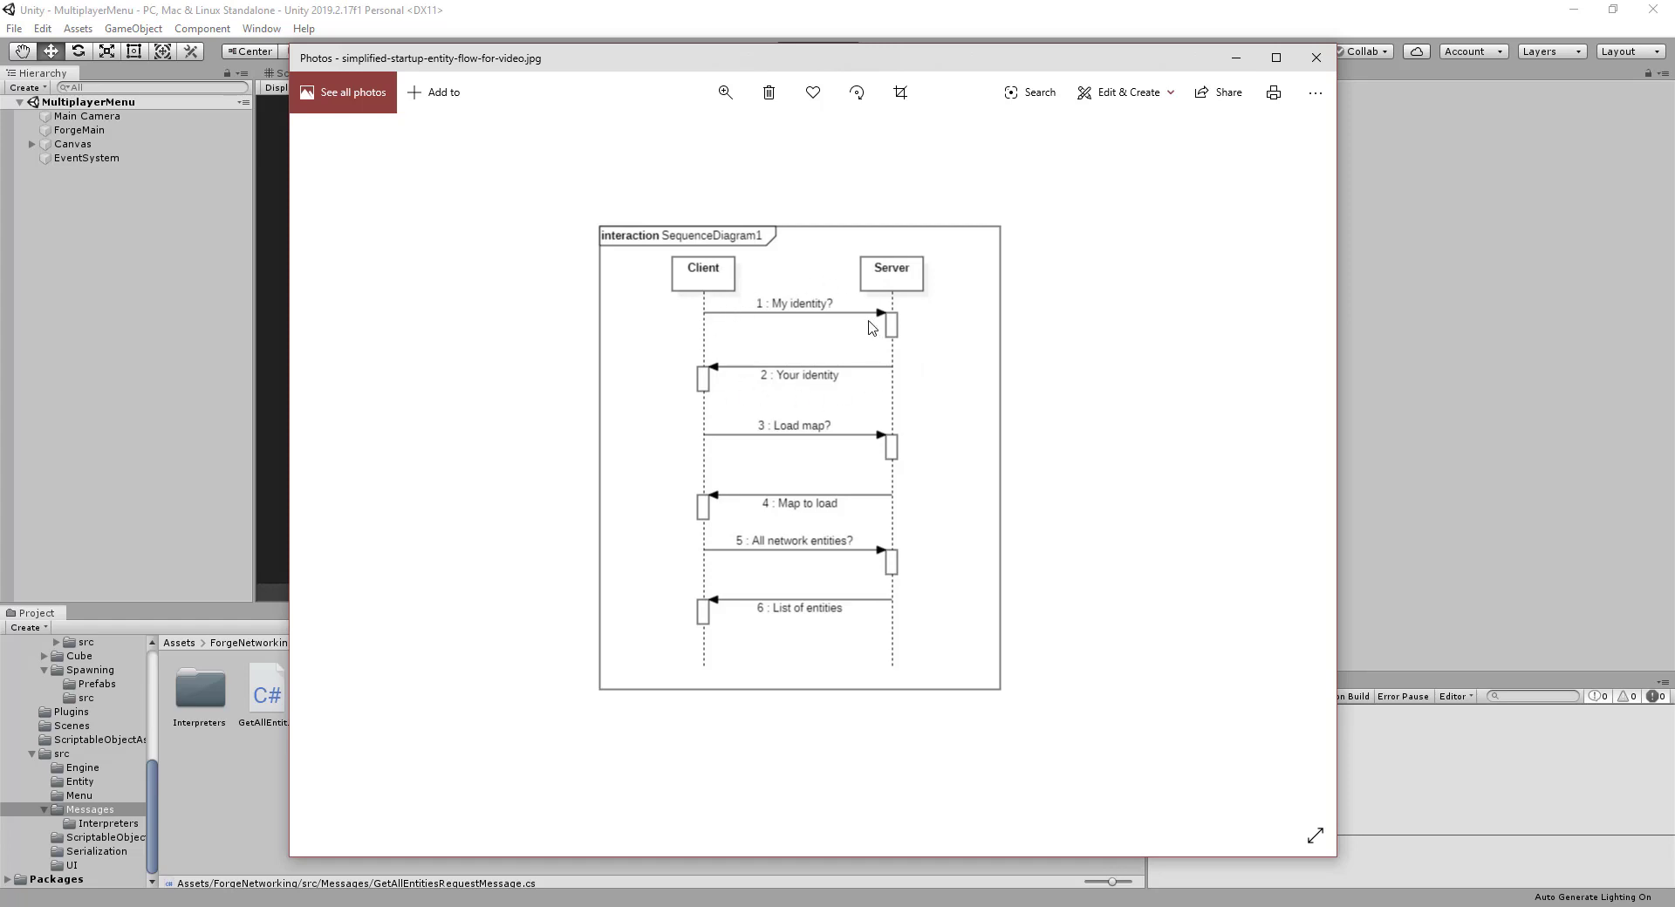
mouse_move(844, 372)
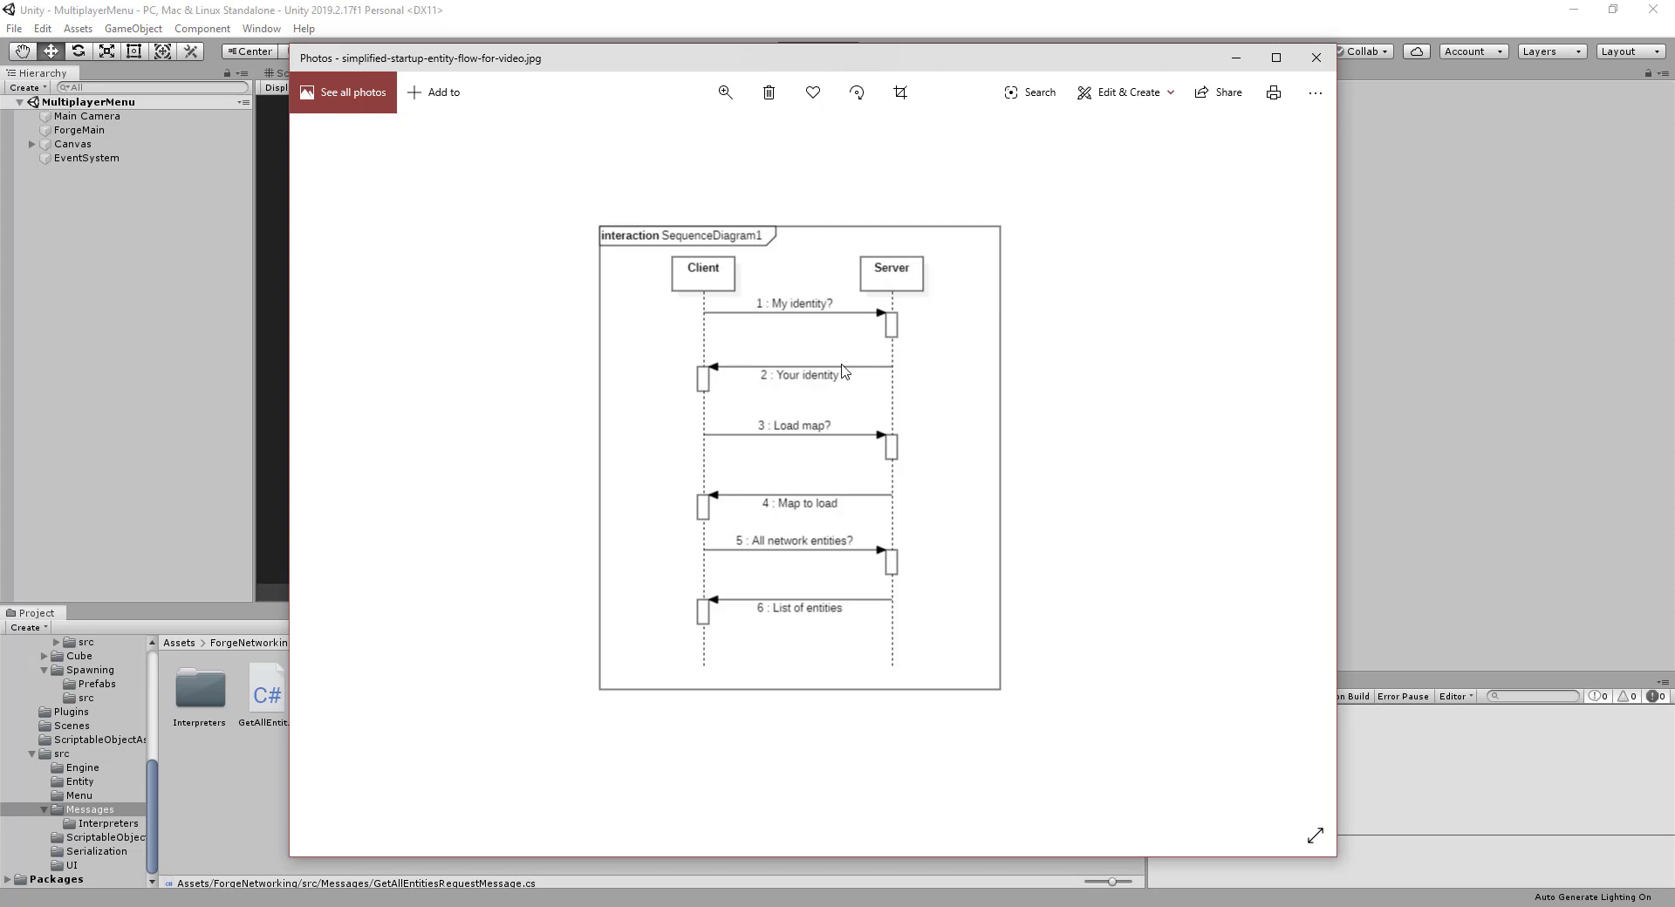
mouse_move(913, 552)
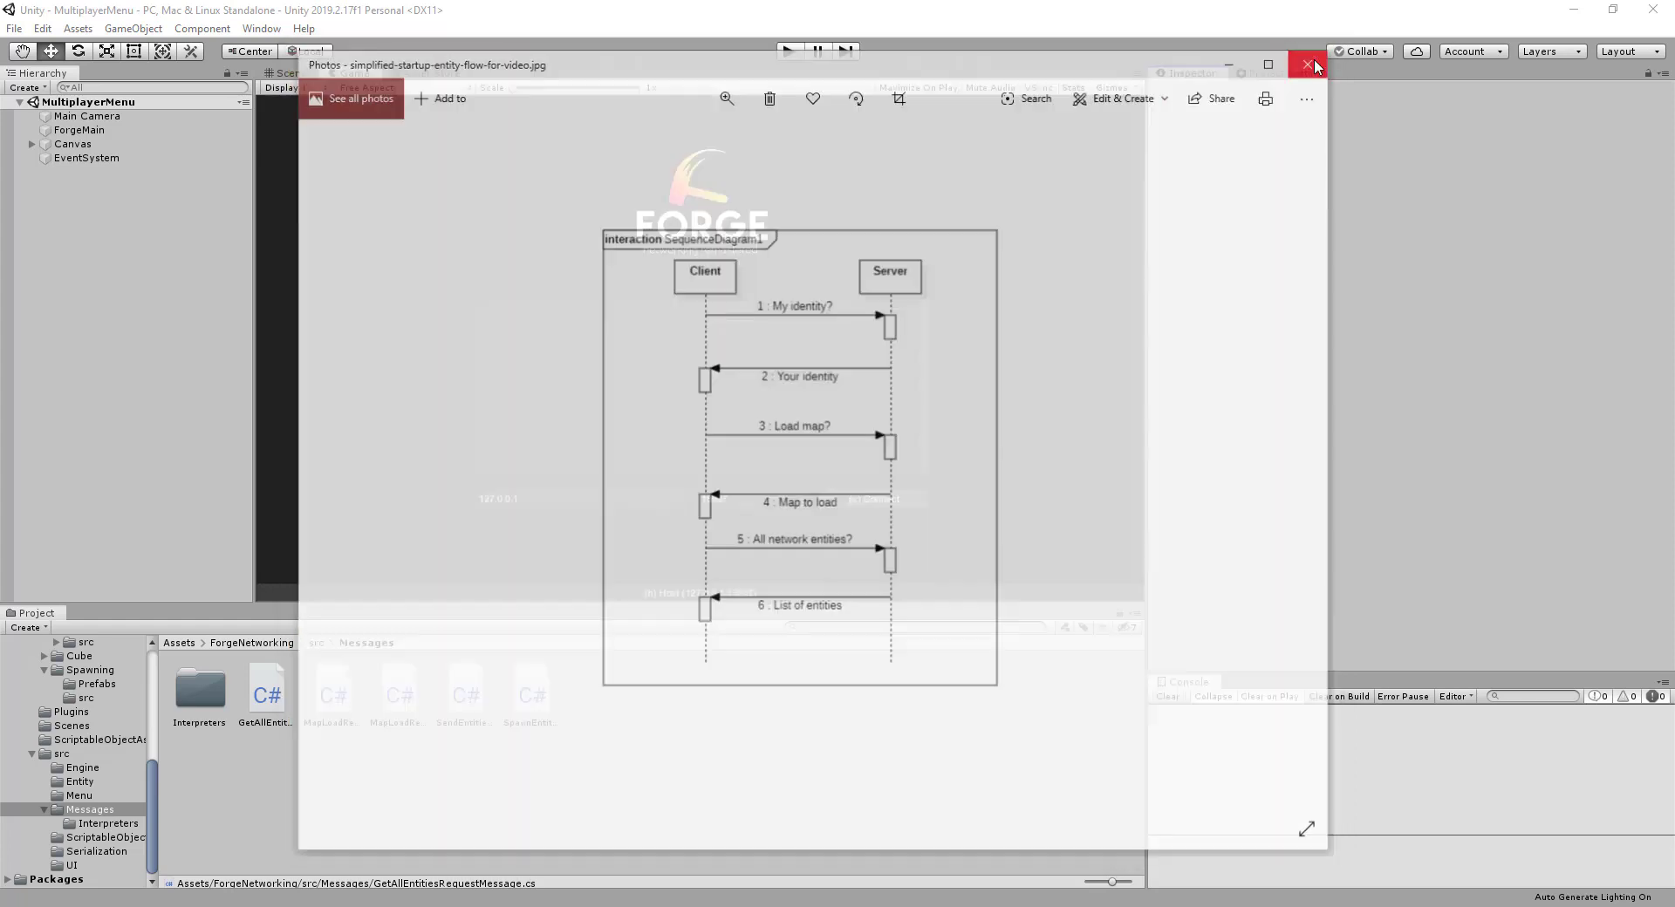
Close the sequence diagram image and return to the Unity editor
left_click(1307, 65)
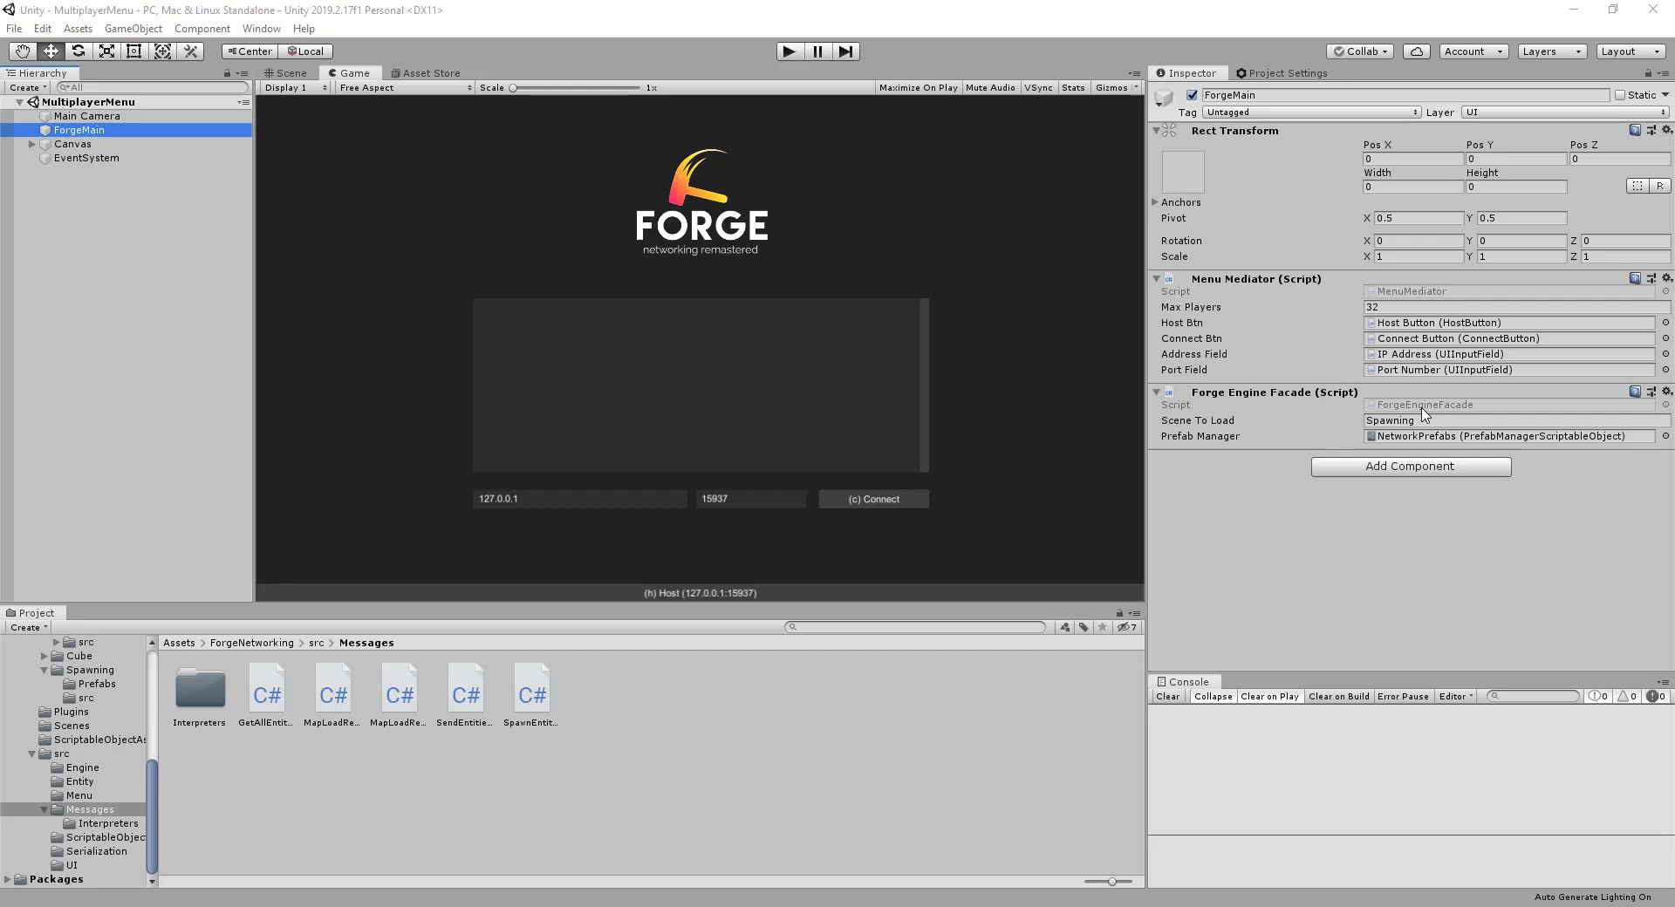
mouse_move(1327, 435)
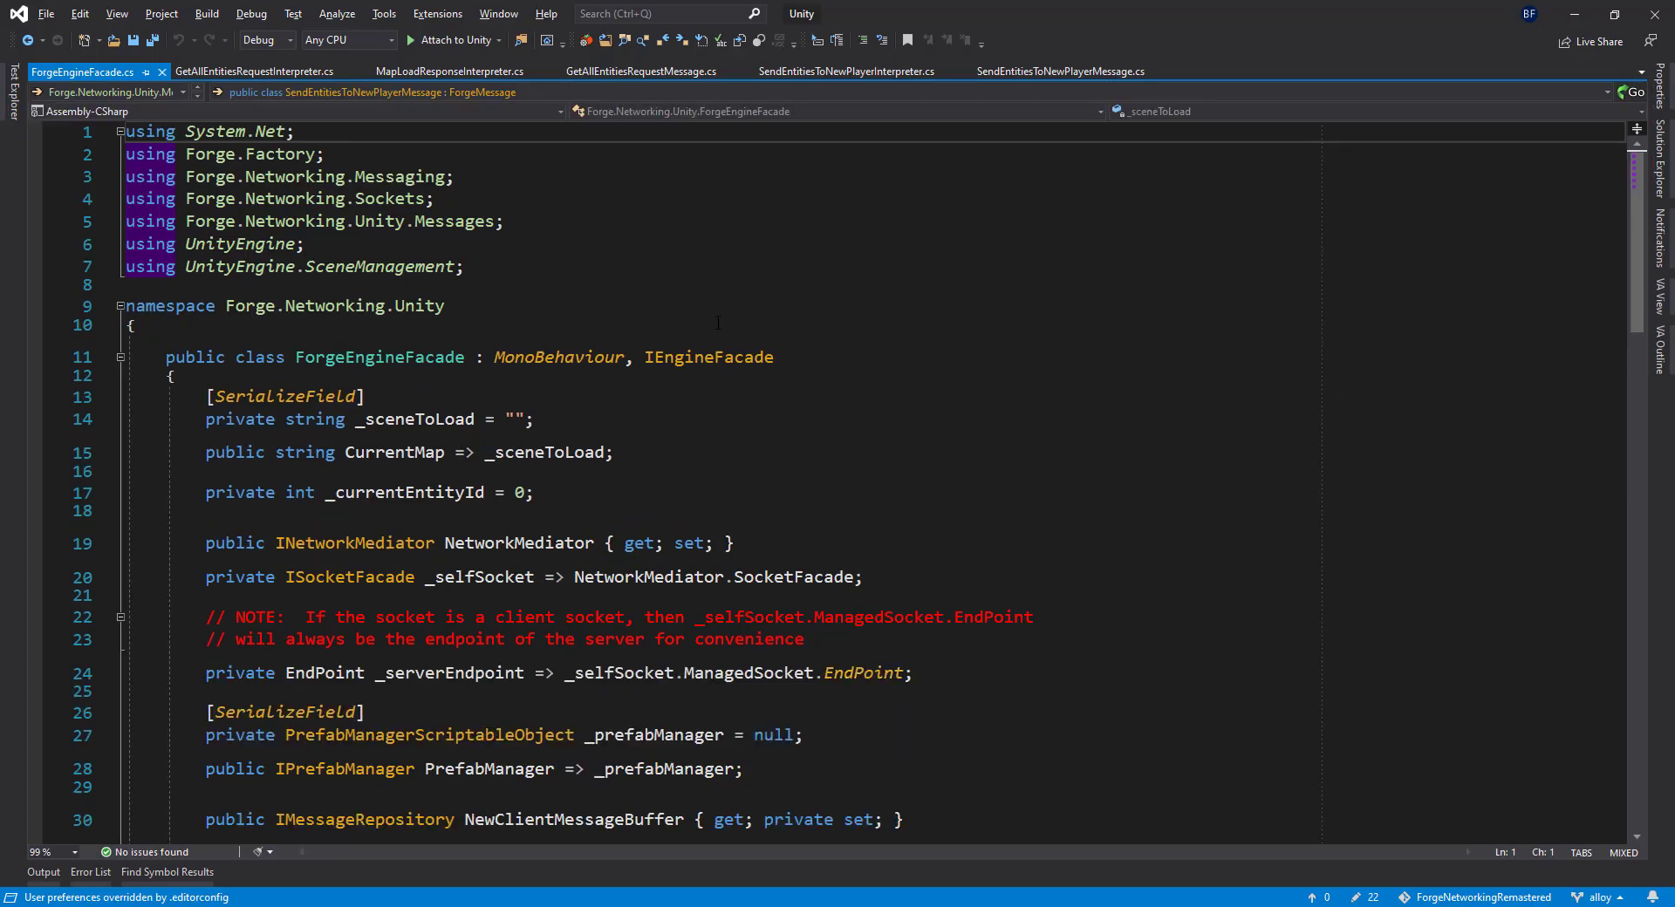
Locate ClientStarted in ForgeEngineFacade and navigate to the MapLoadRequestMessage definition
scroll("down", 3)
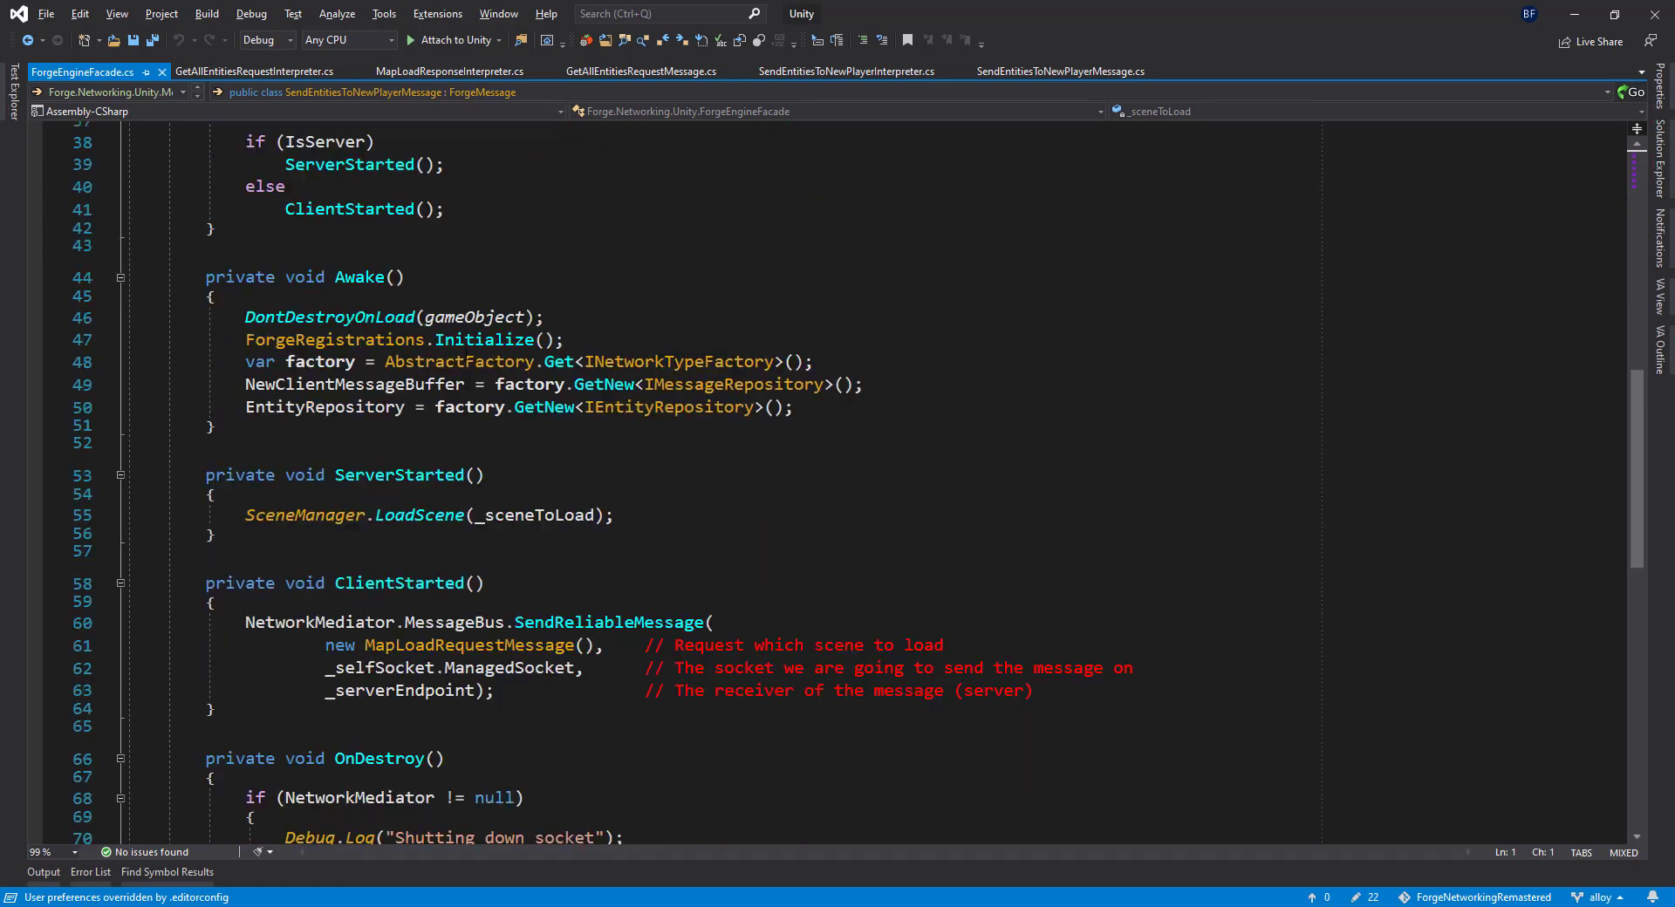
scroll("down", 3)
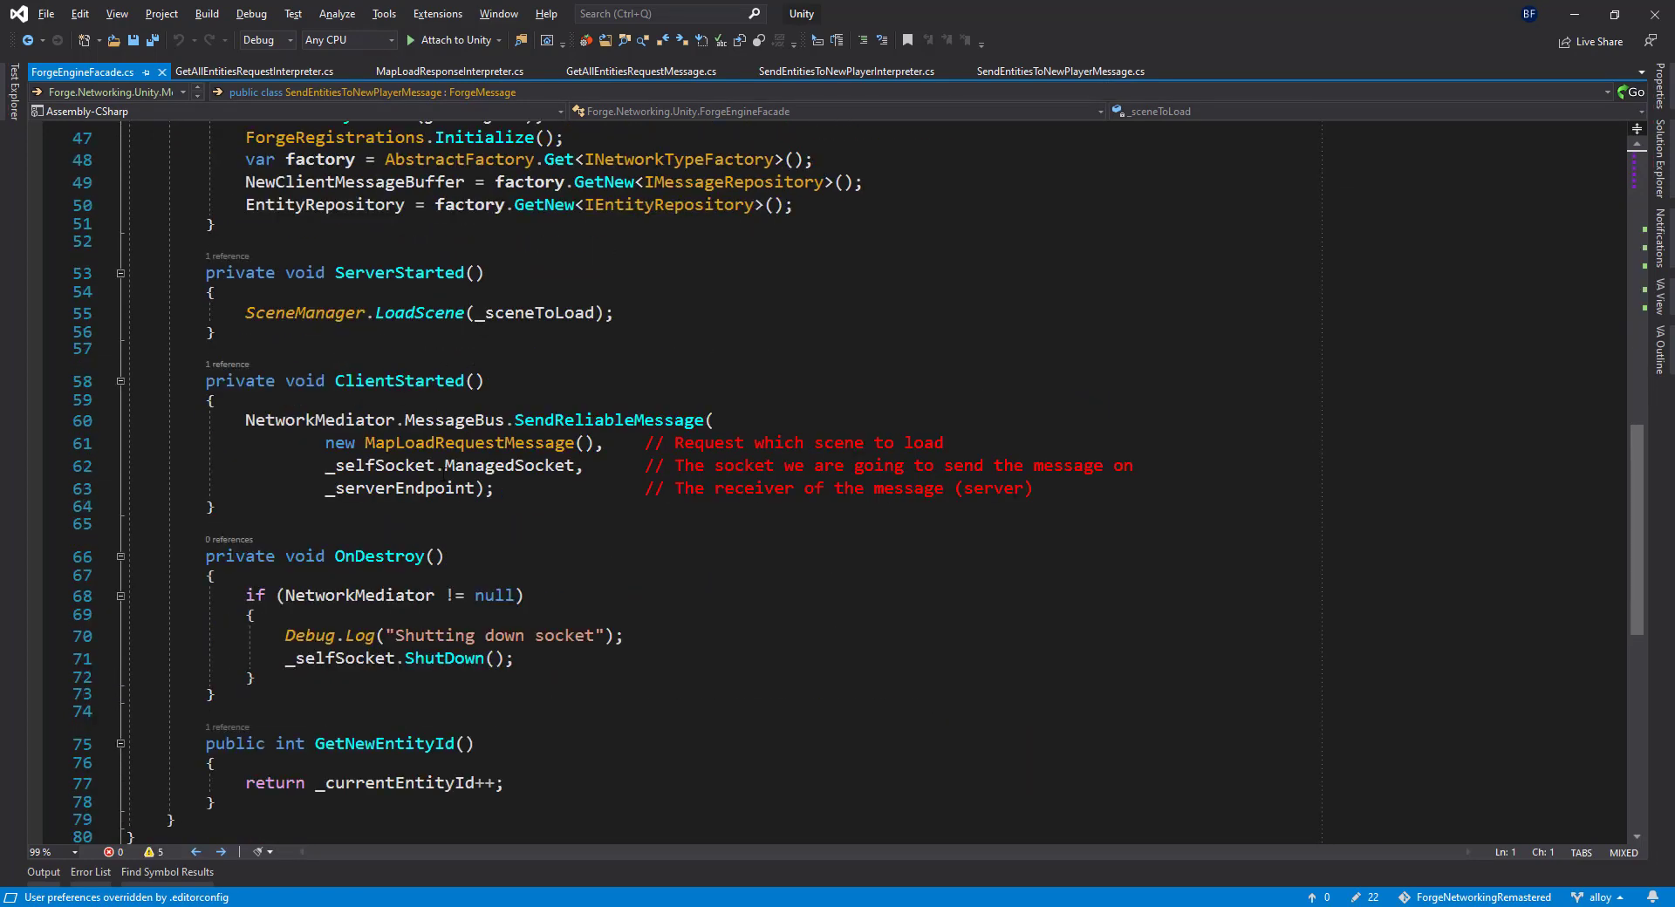
double_click(397, 515)
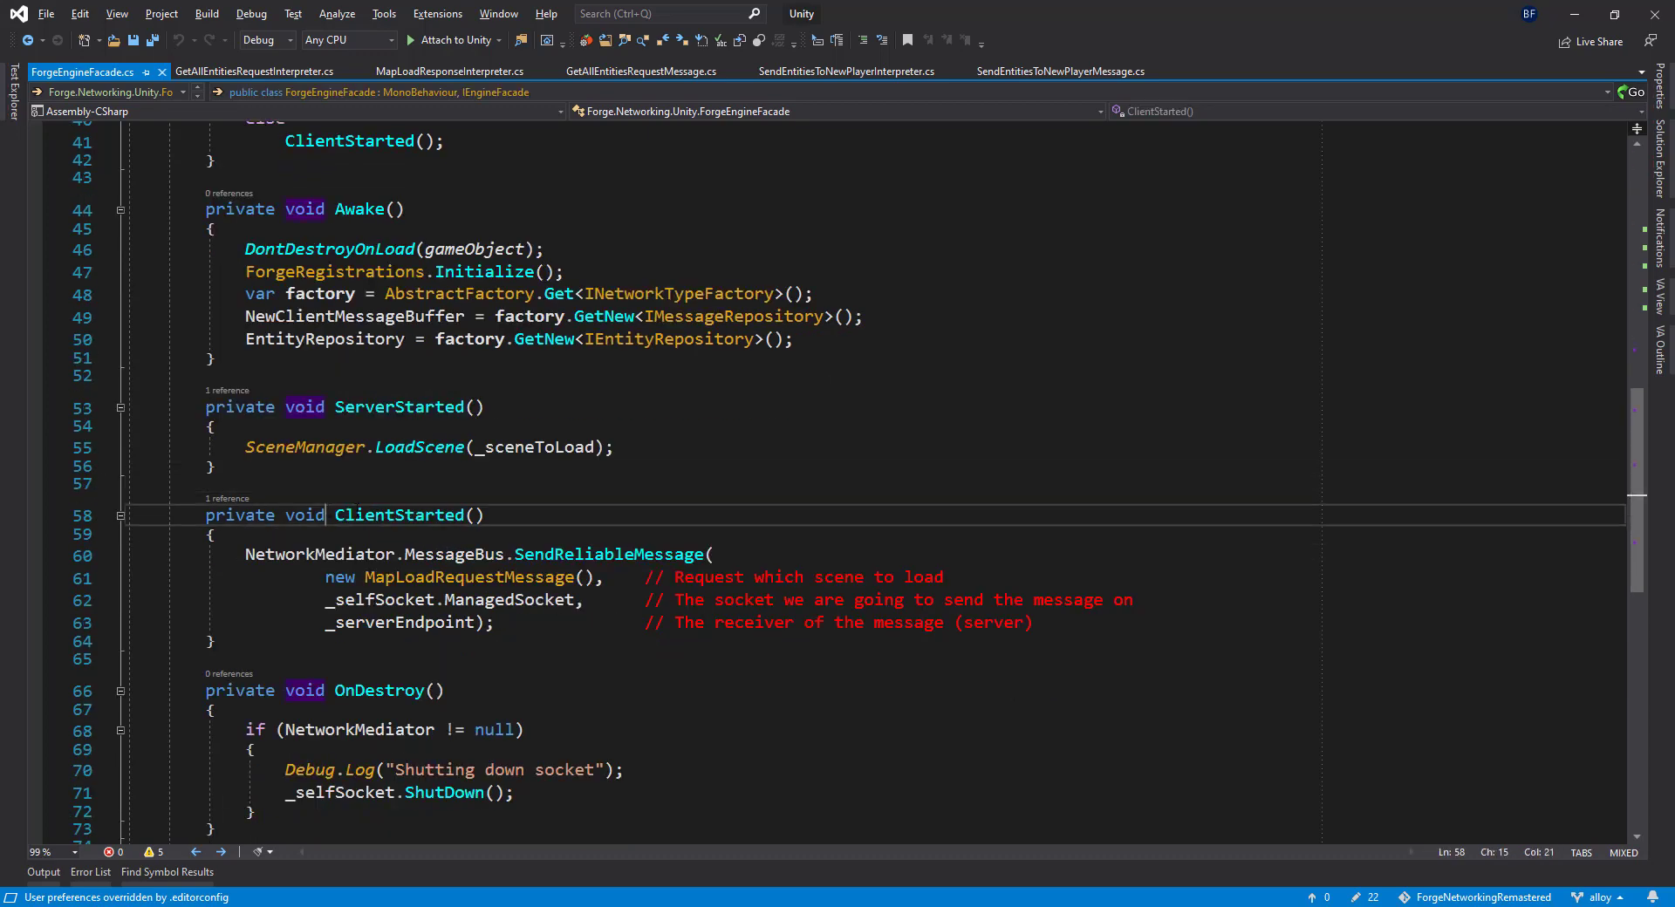
double_click(398, 514)
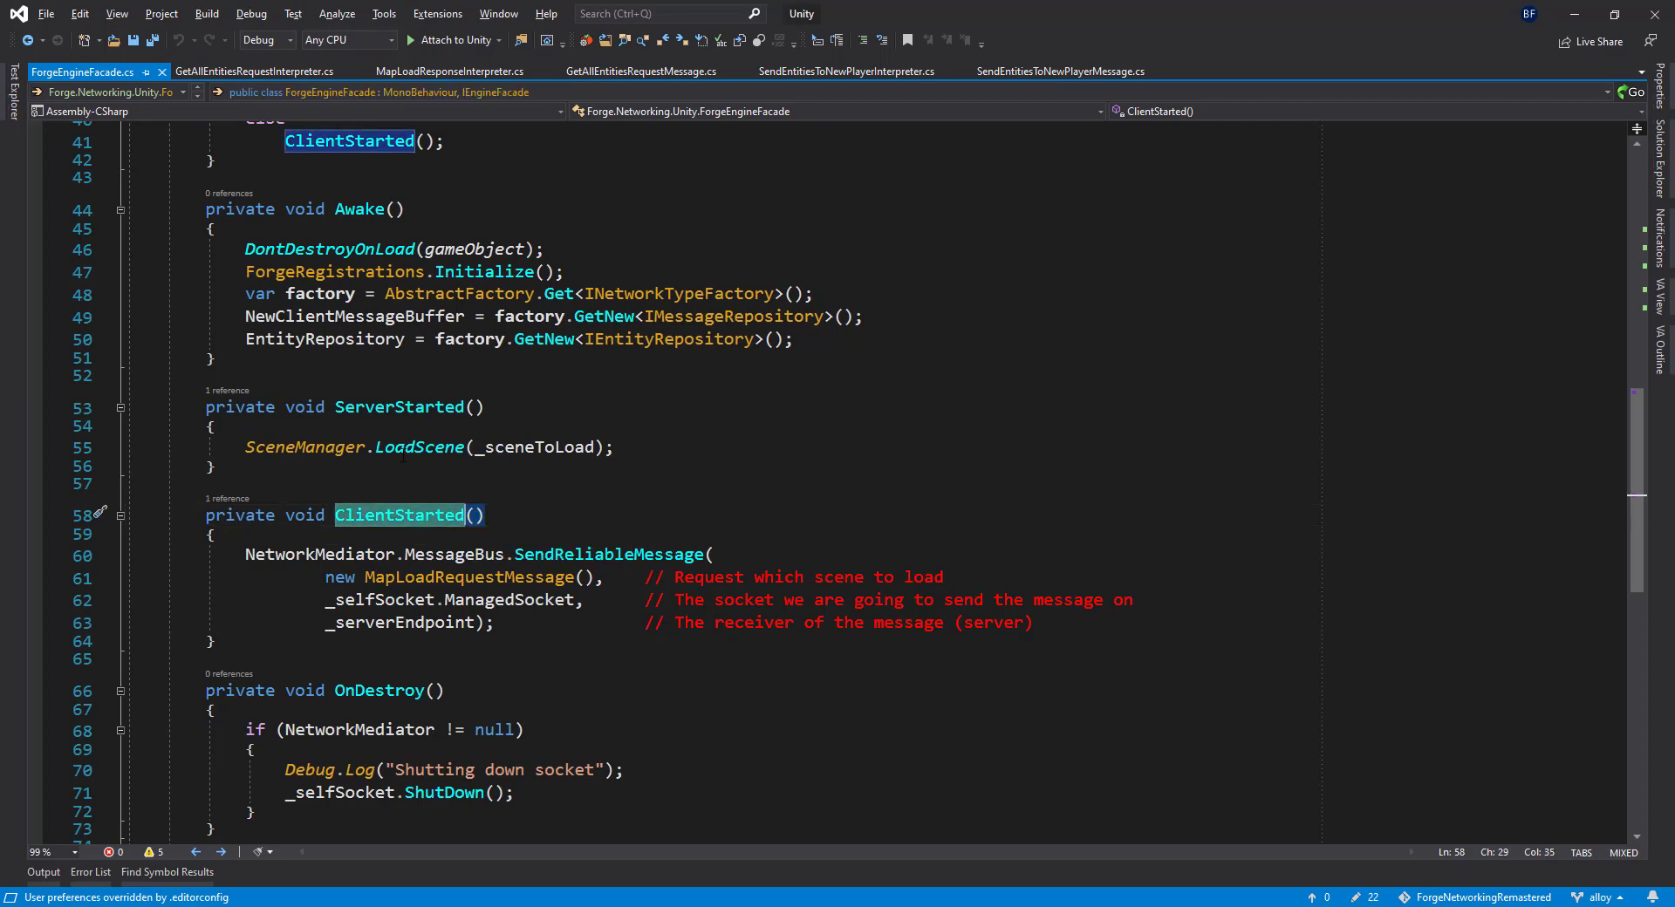
mouse_move(304, 447)
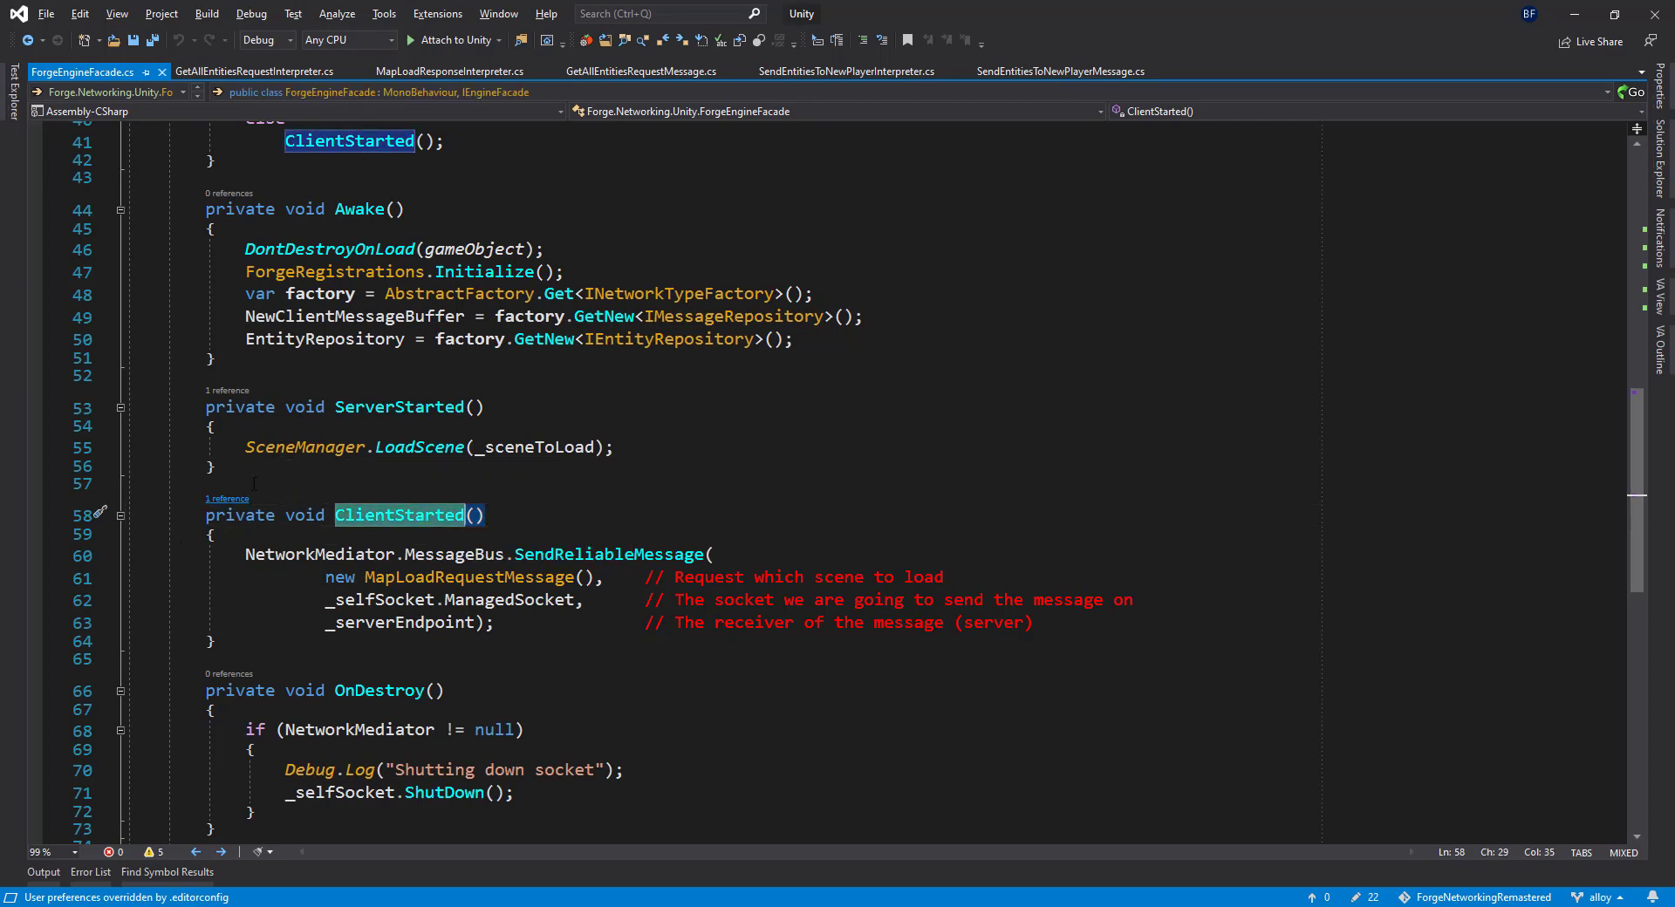
scroll("down", 3)
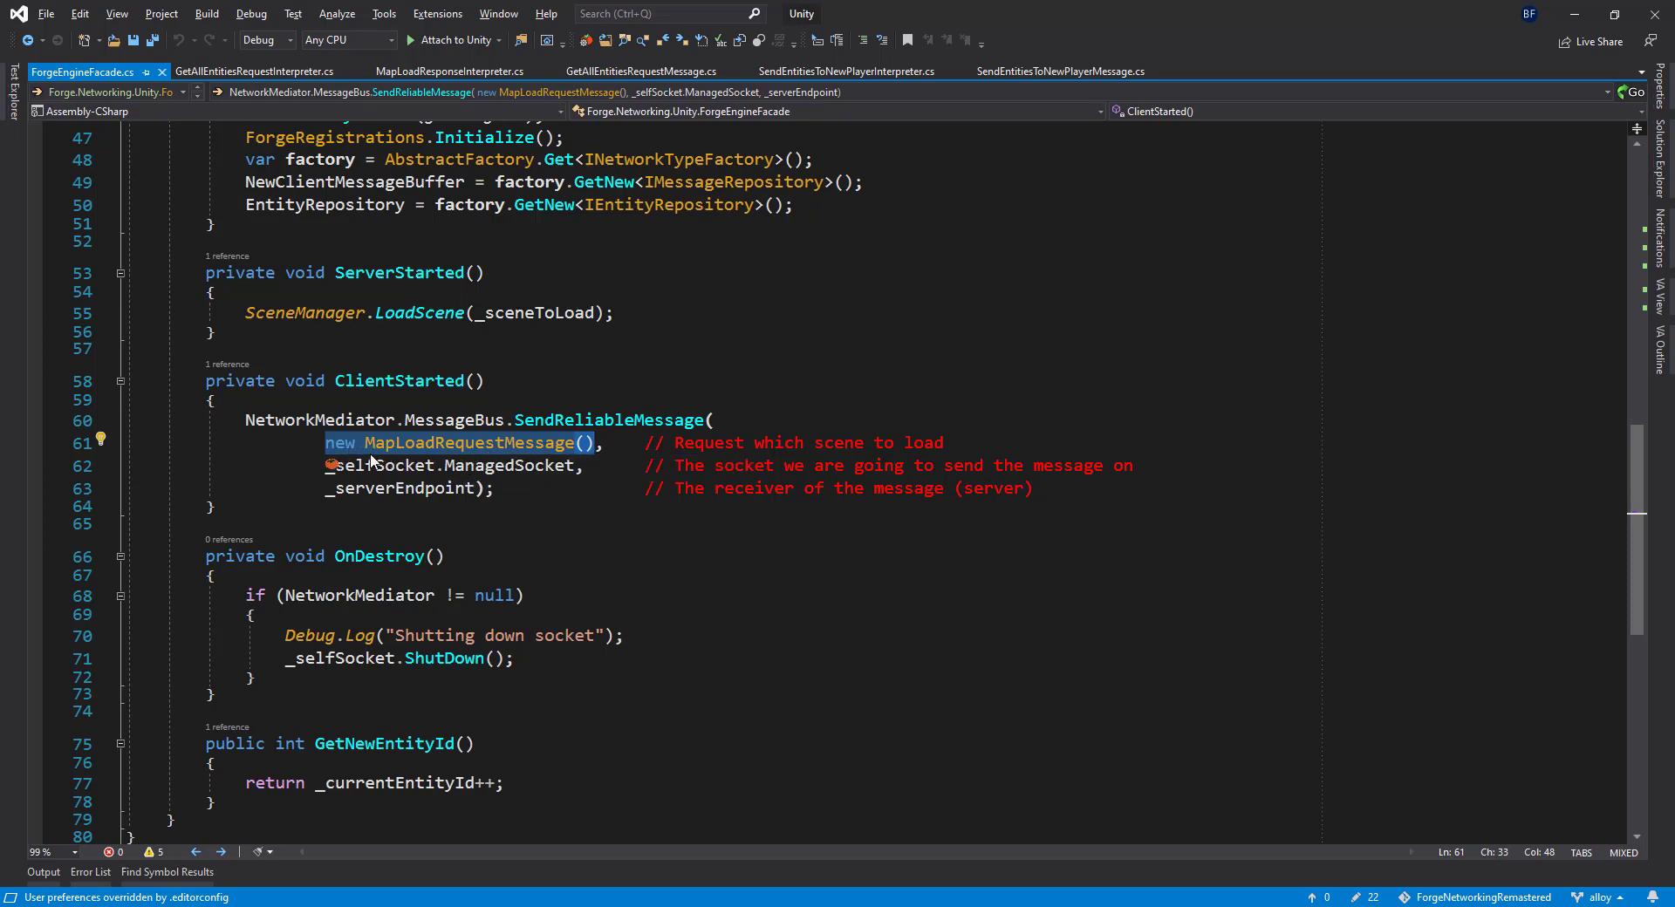
left_click(489, 464)
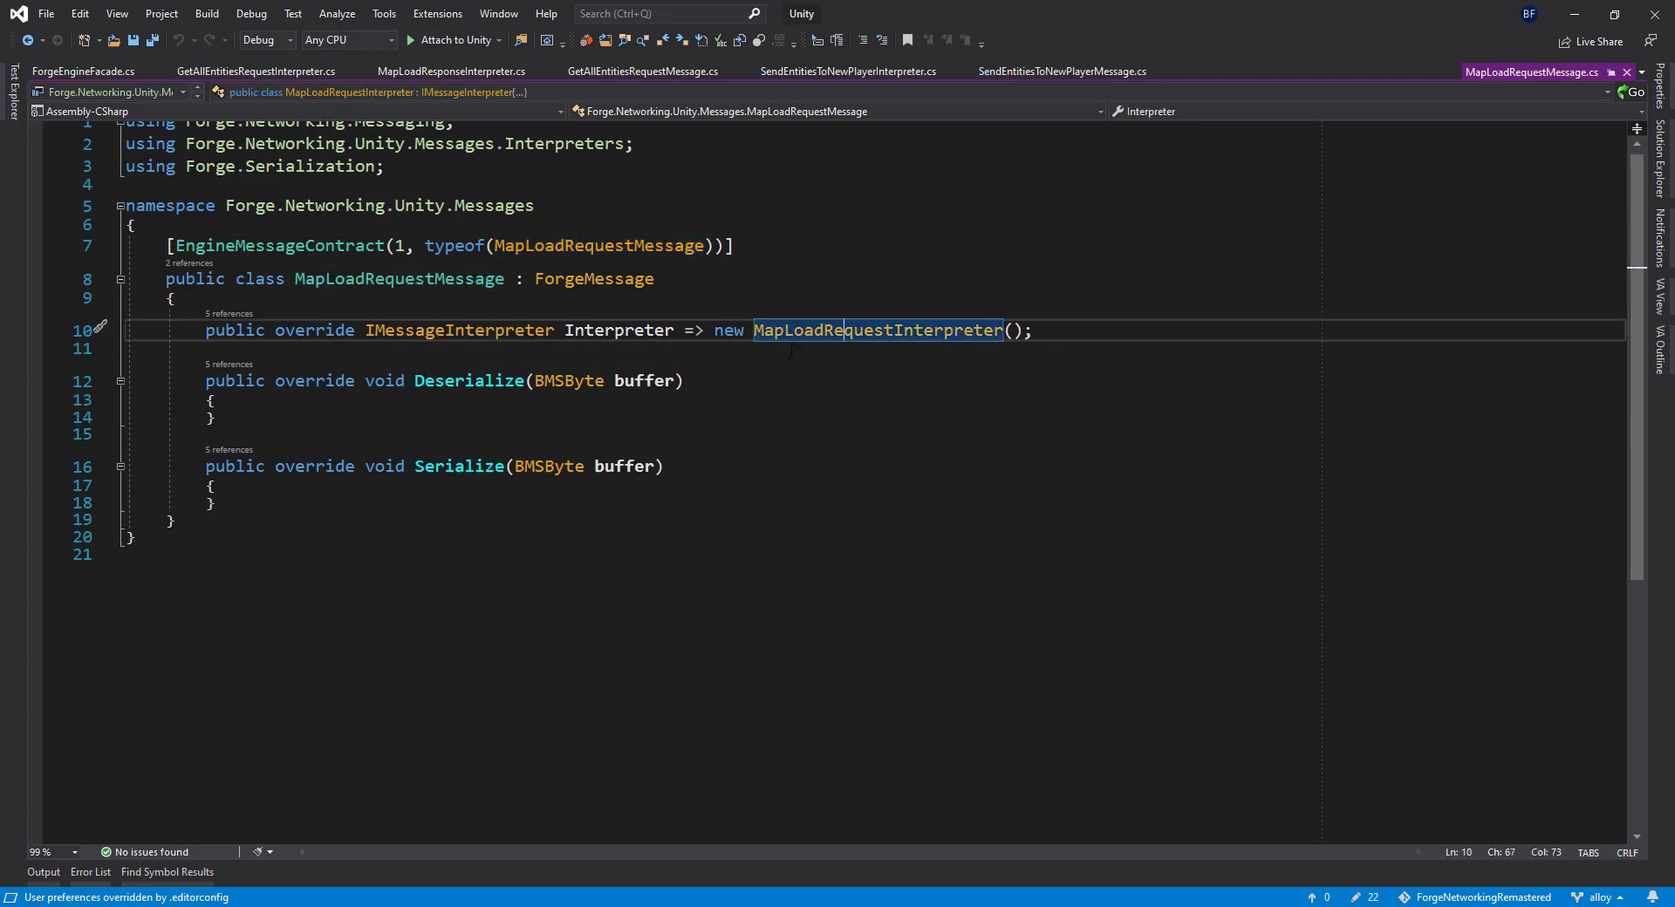
Open MapLoadRequestInterpreter and highlight its handling that sends back a MapLoadResponseMessage
left_click(877, 330)
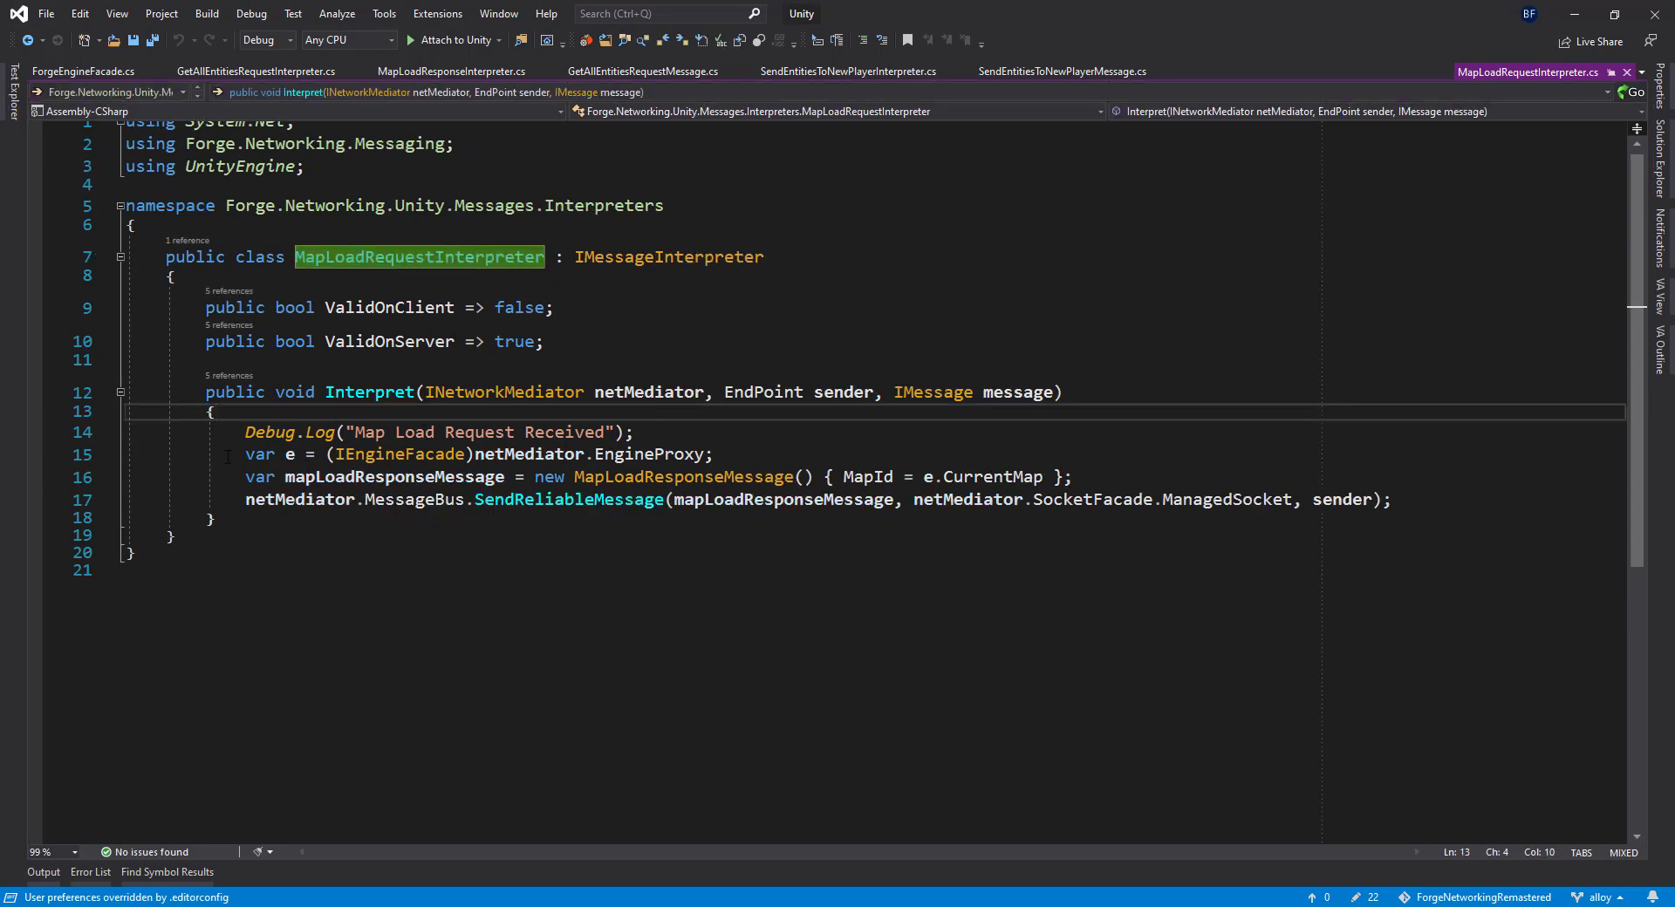
left_click_drag(244, 454, 1073, 476)
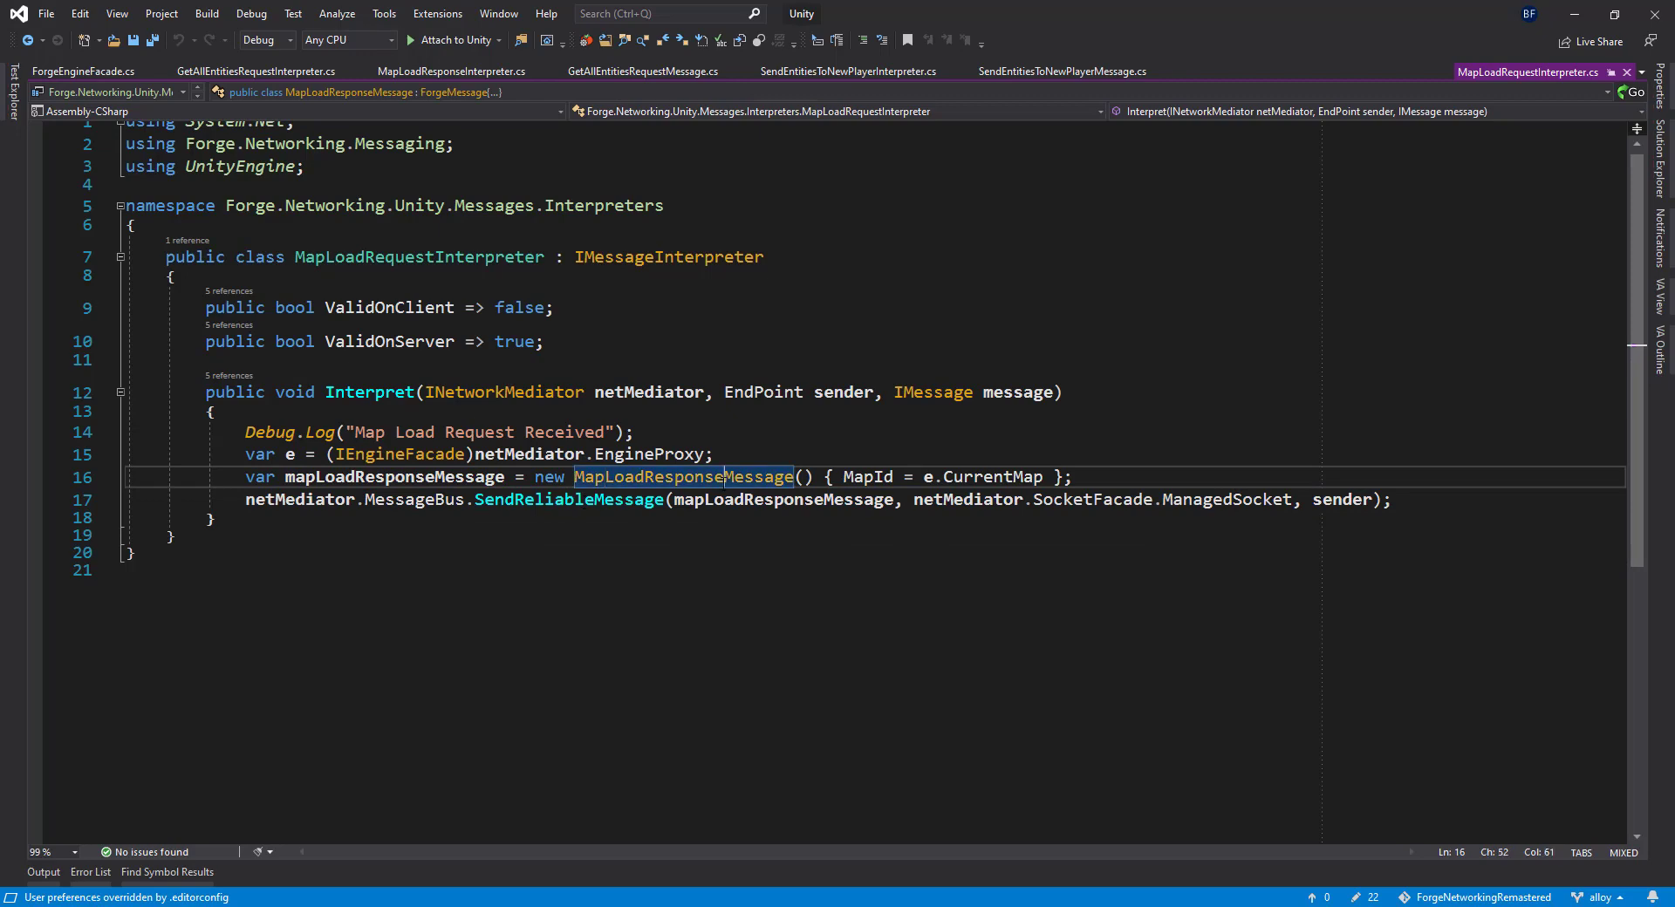
mouse_move(583, 499)
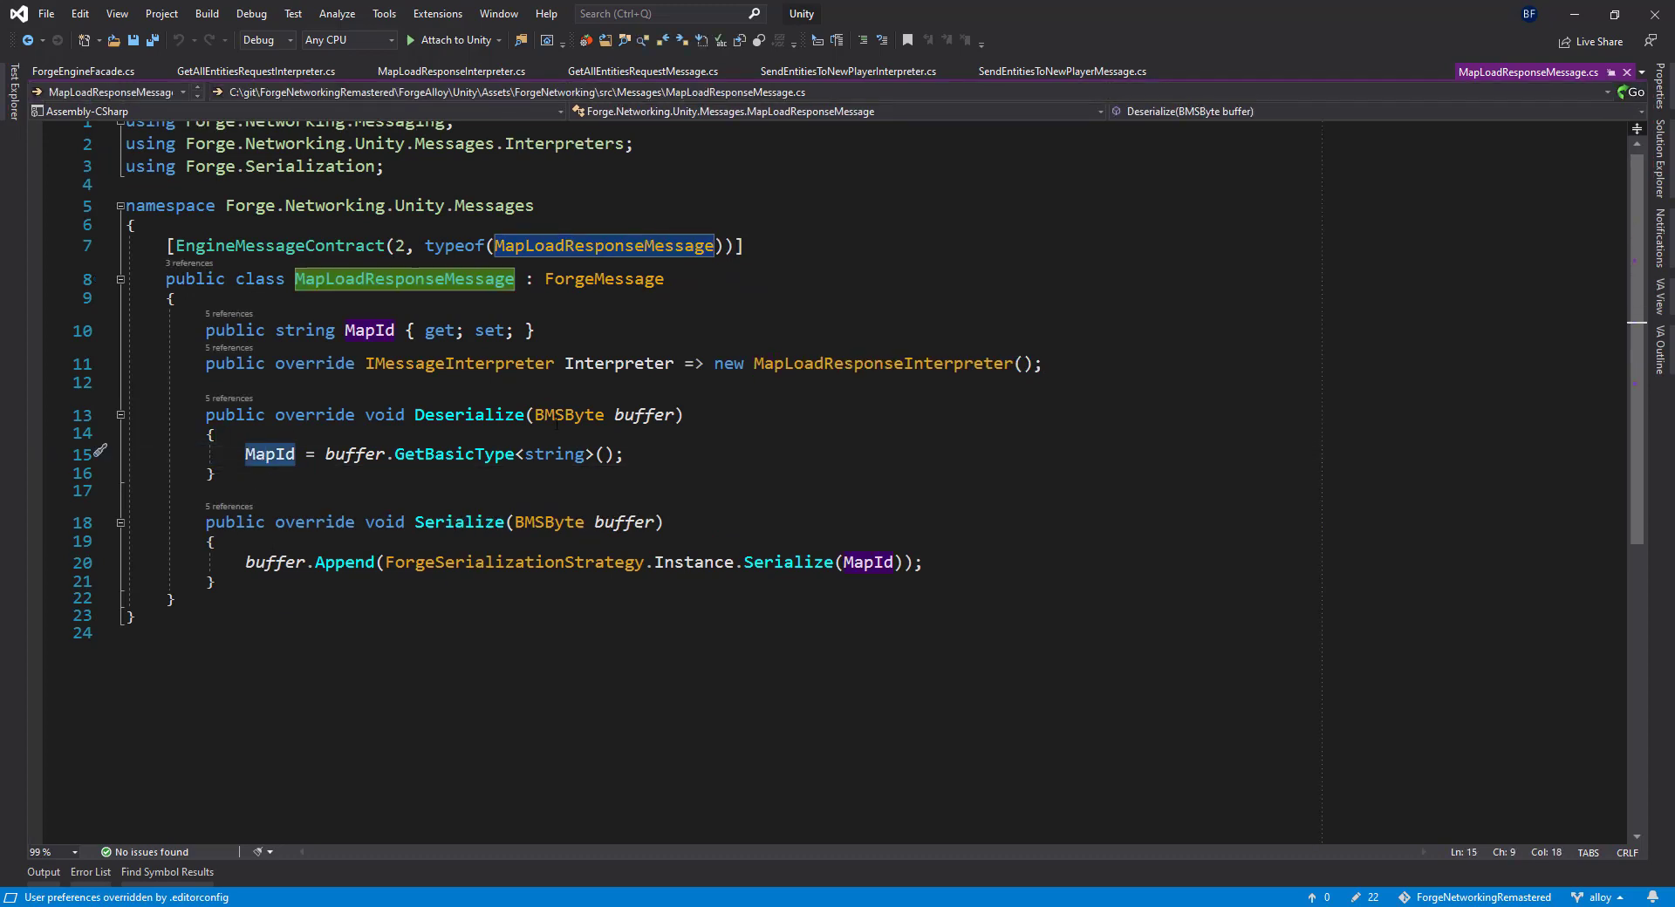
Review MapLoadResponseInterpreter's Interpret, then go to the GetAllEntitiesRequestMessage definition
left_click(451, 70)
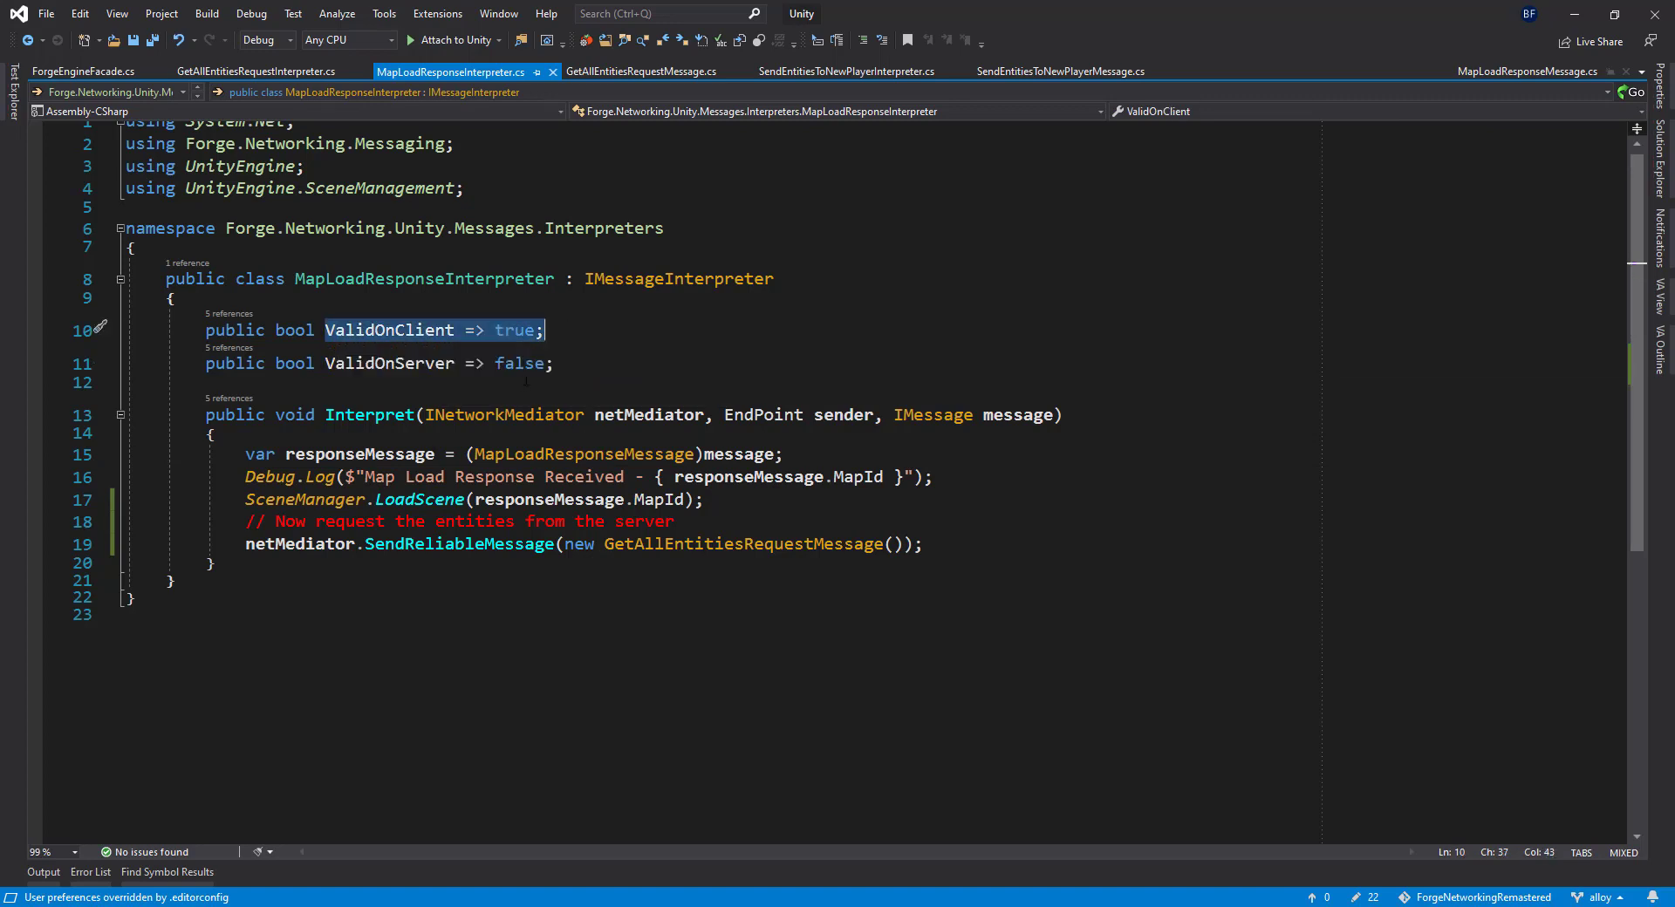
mouse_move(380, 339)
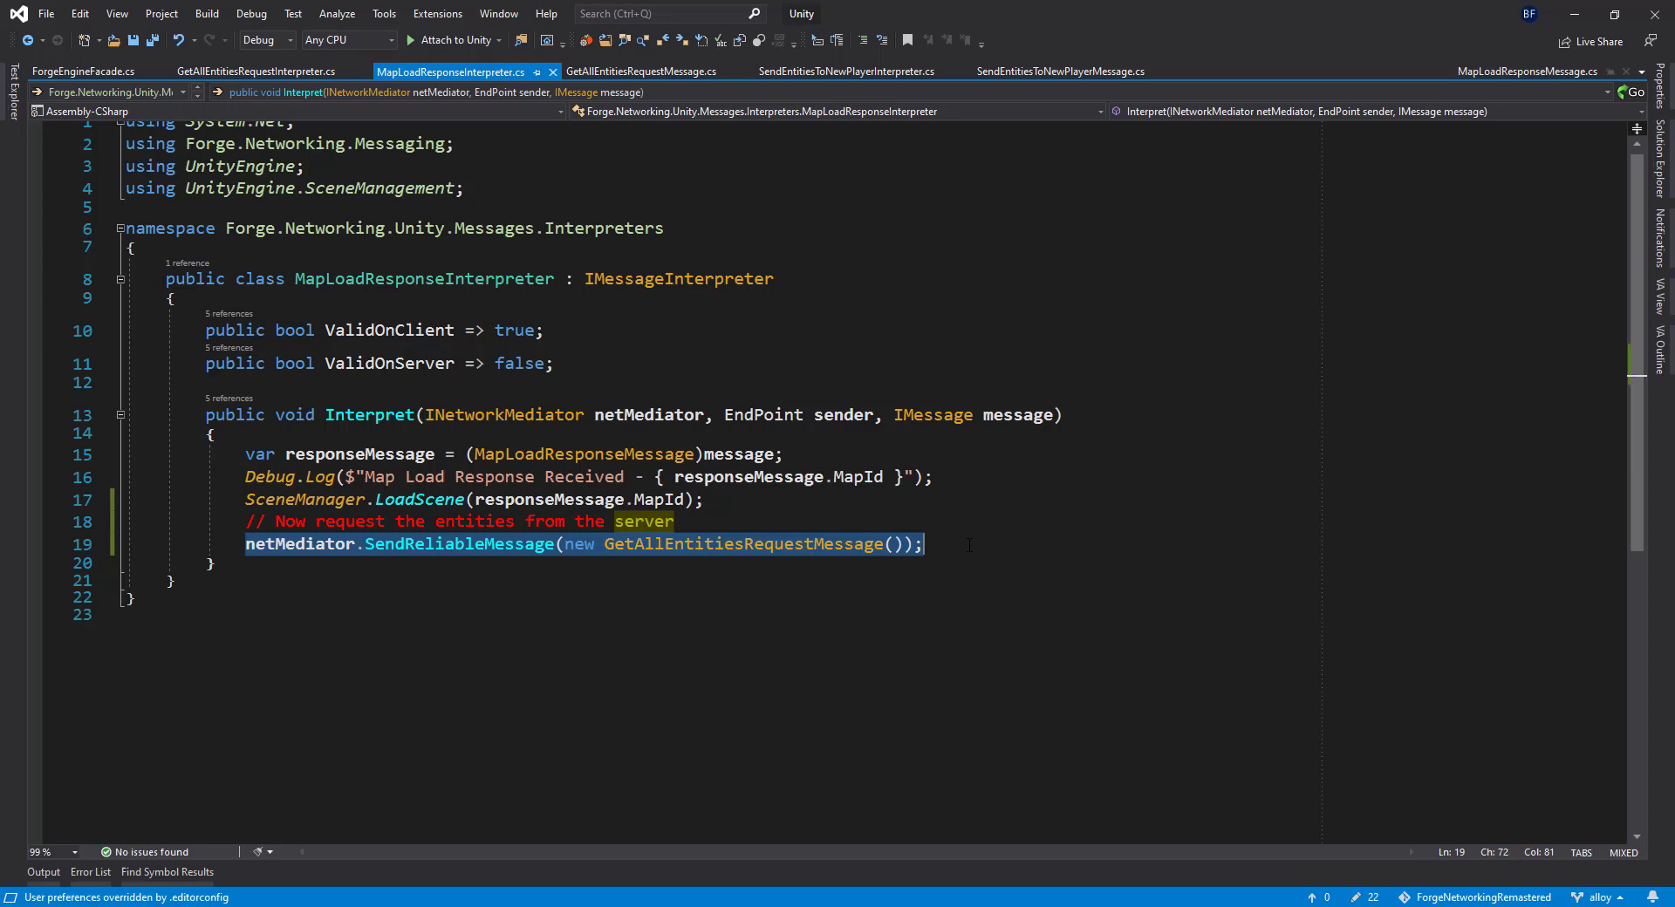
double_click(744, 544)
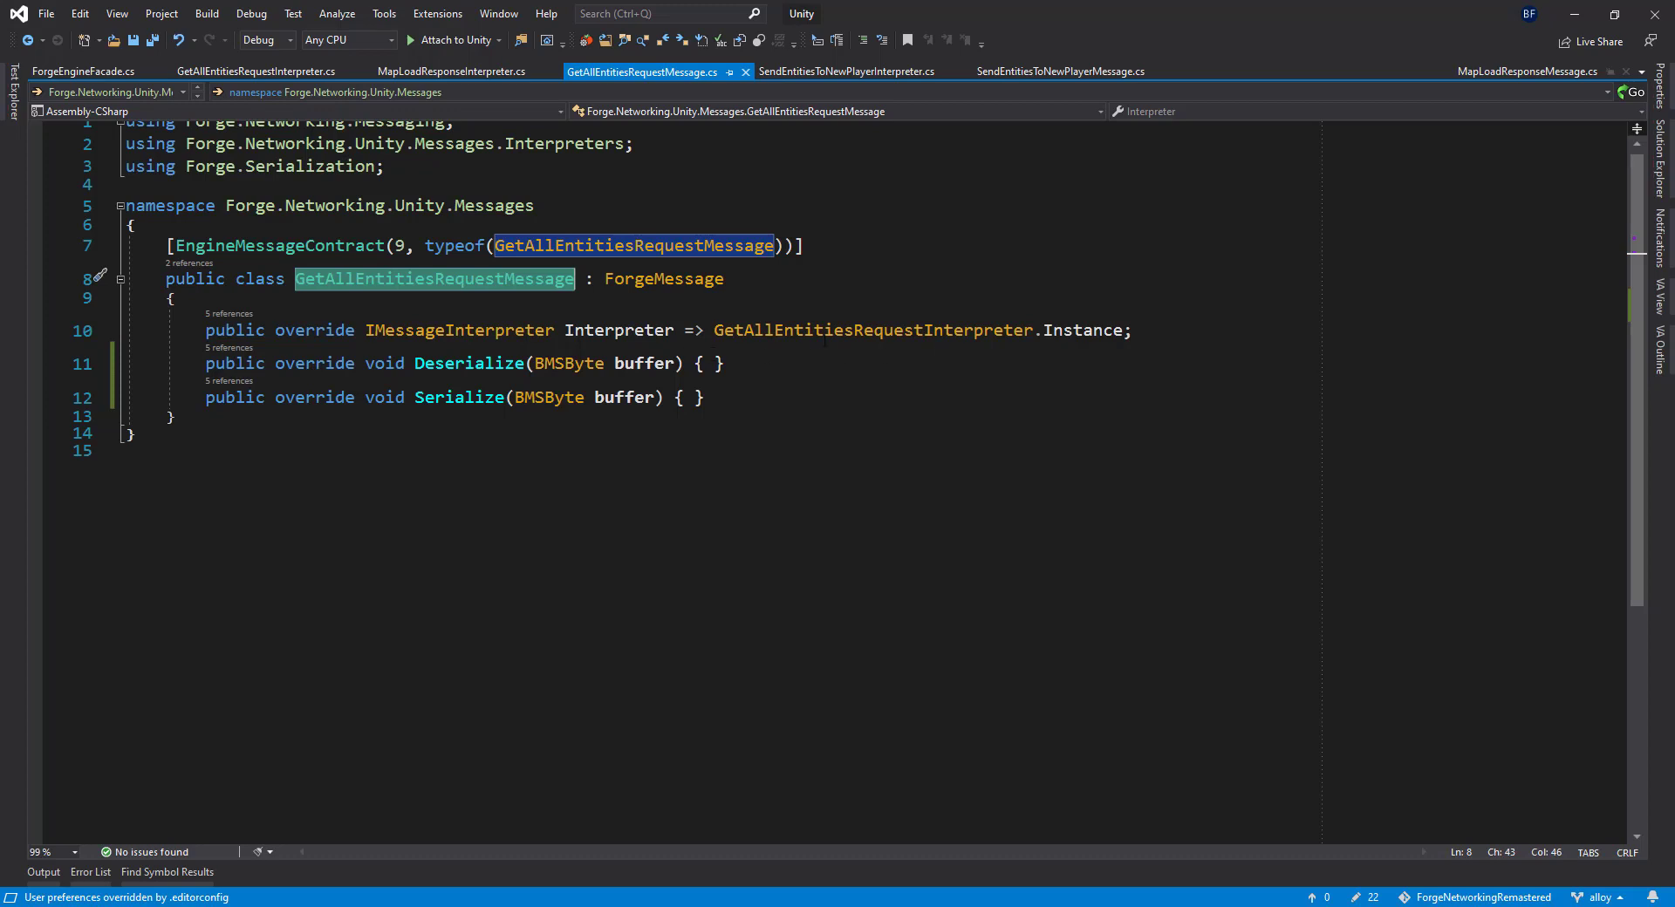
Highlight the Instance reference on line 10, then view GetAllEntitiesRequestInterpreter's Interpret method
left_click_drag(205, 330, 703, 398)
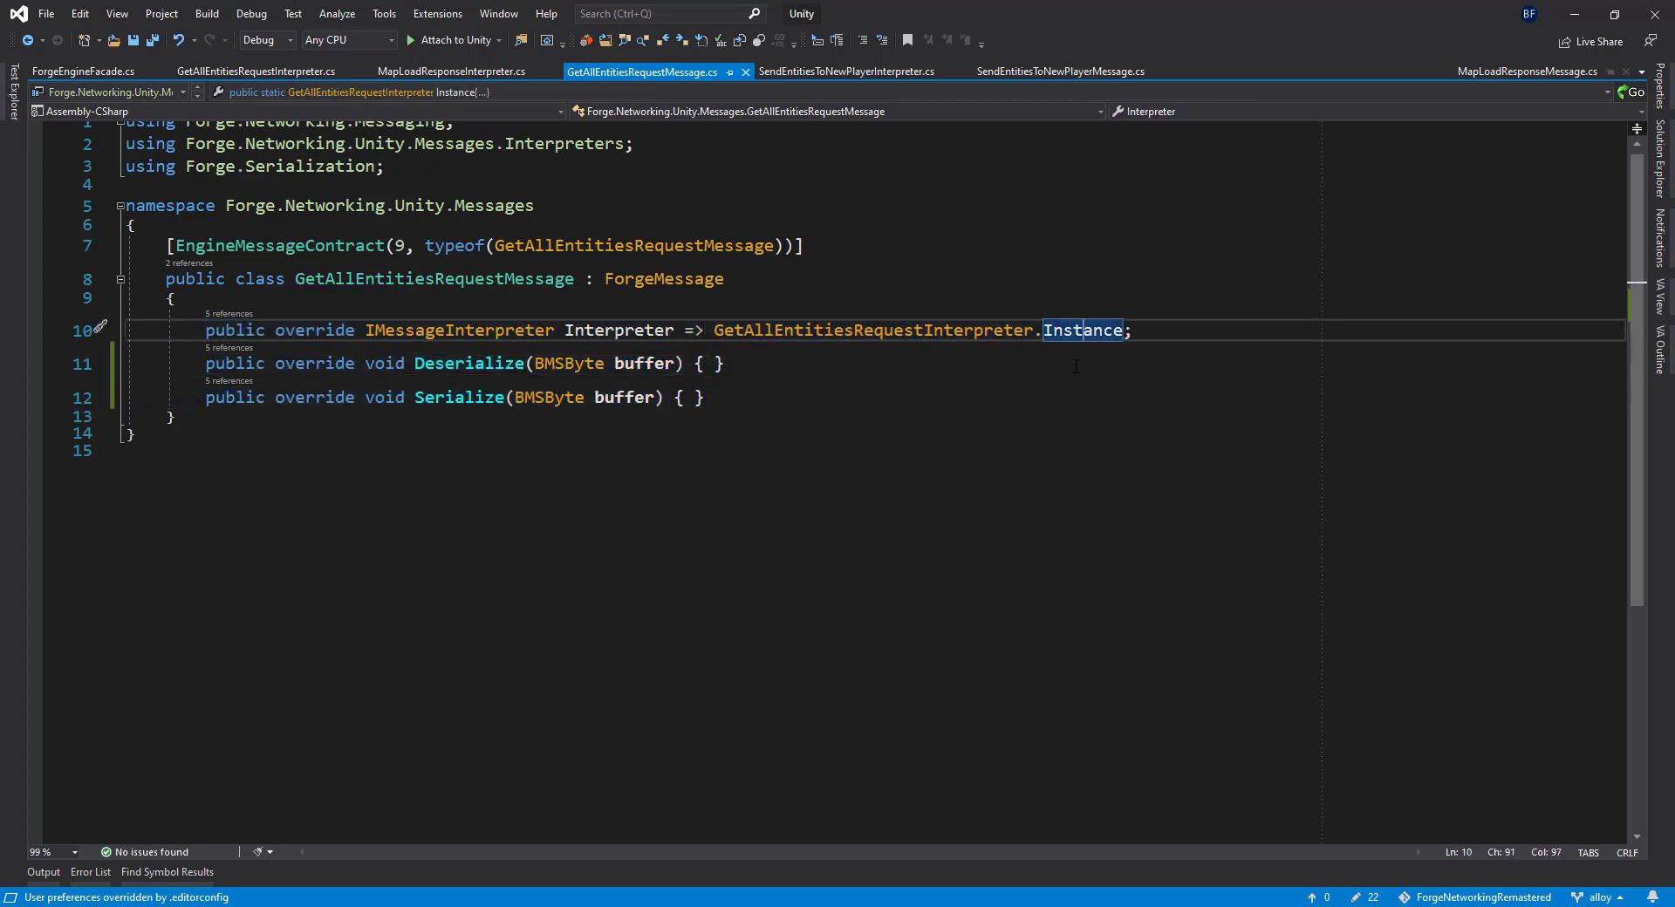
left_click(255, 69)
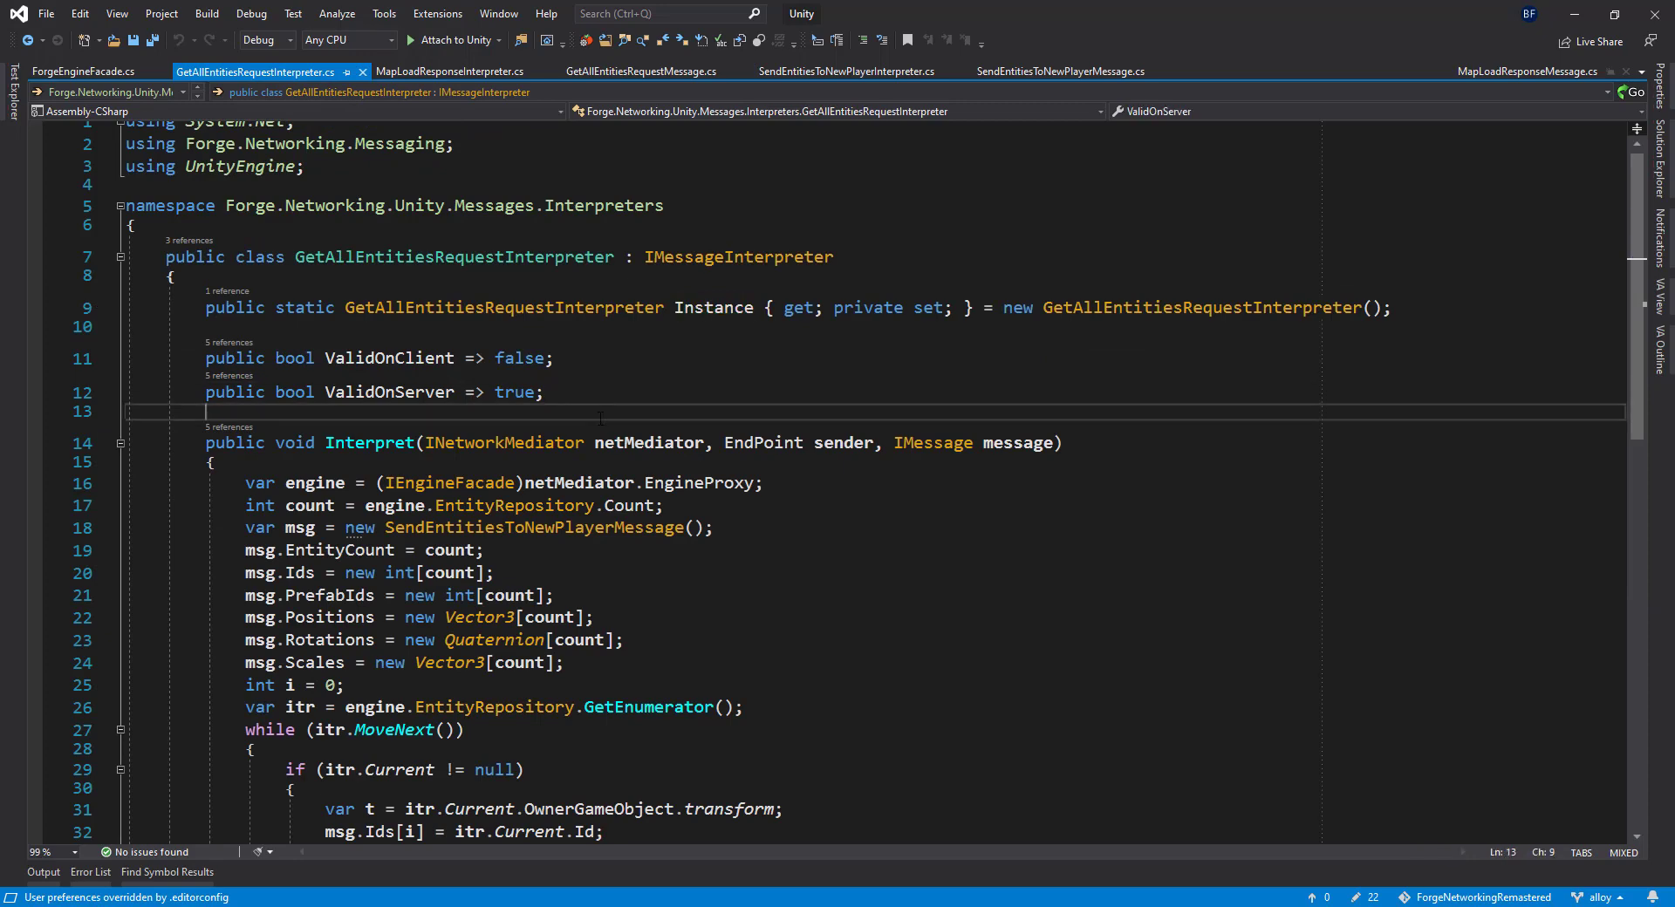
scroll("down", 3)
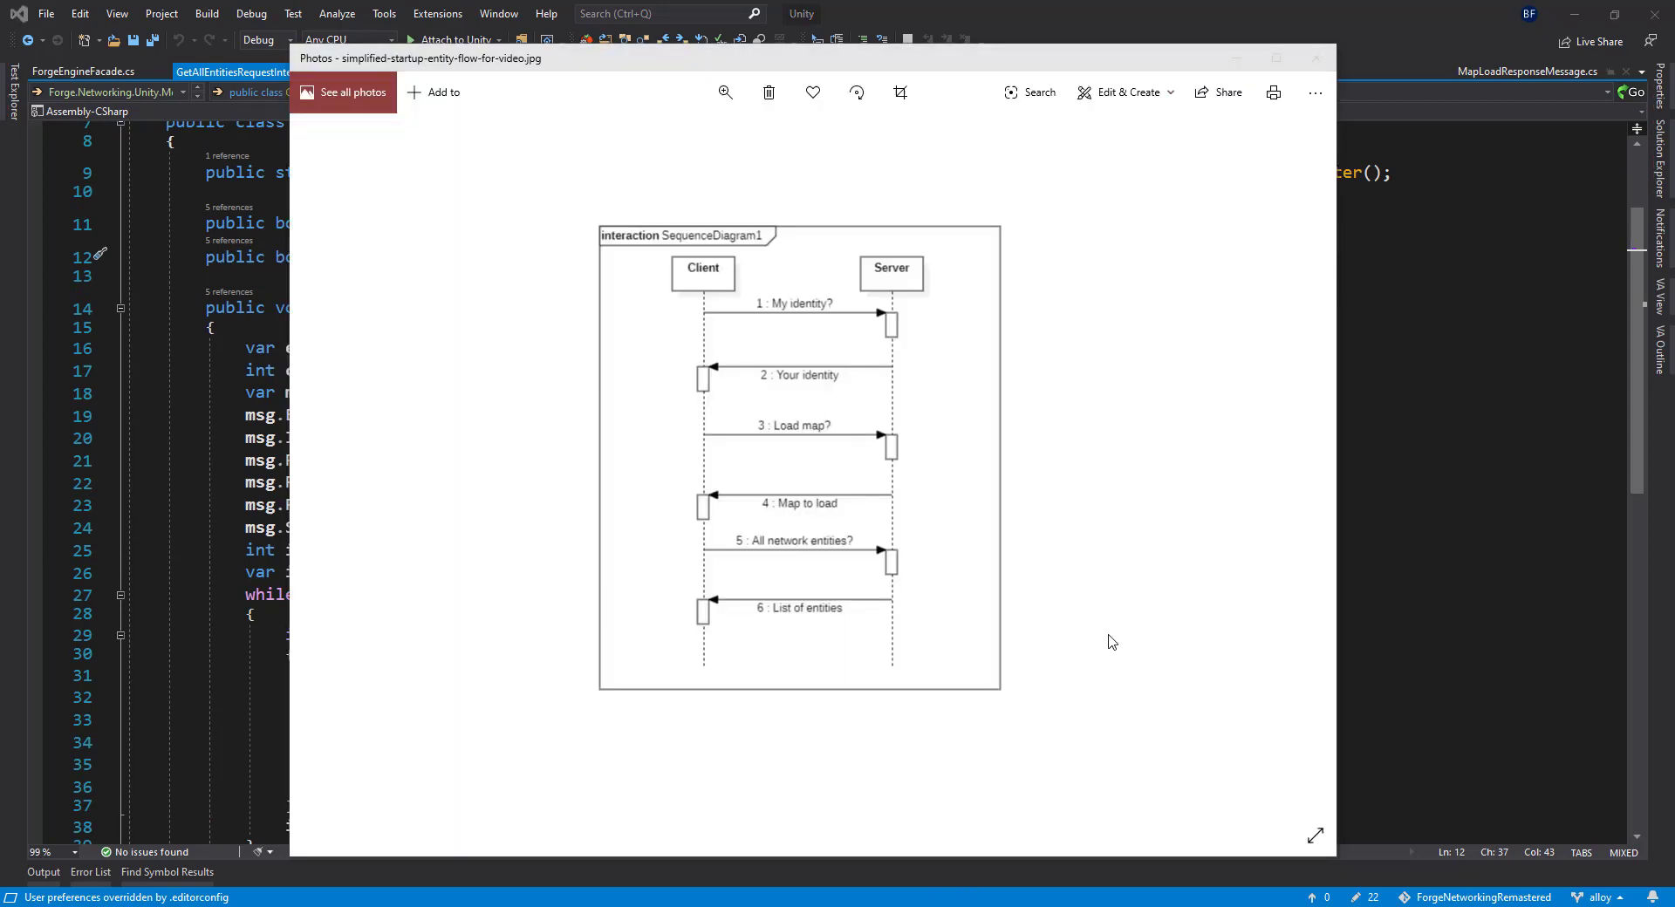
mouse_move(764, 330)
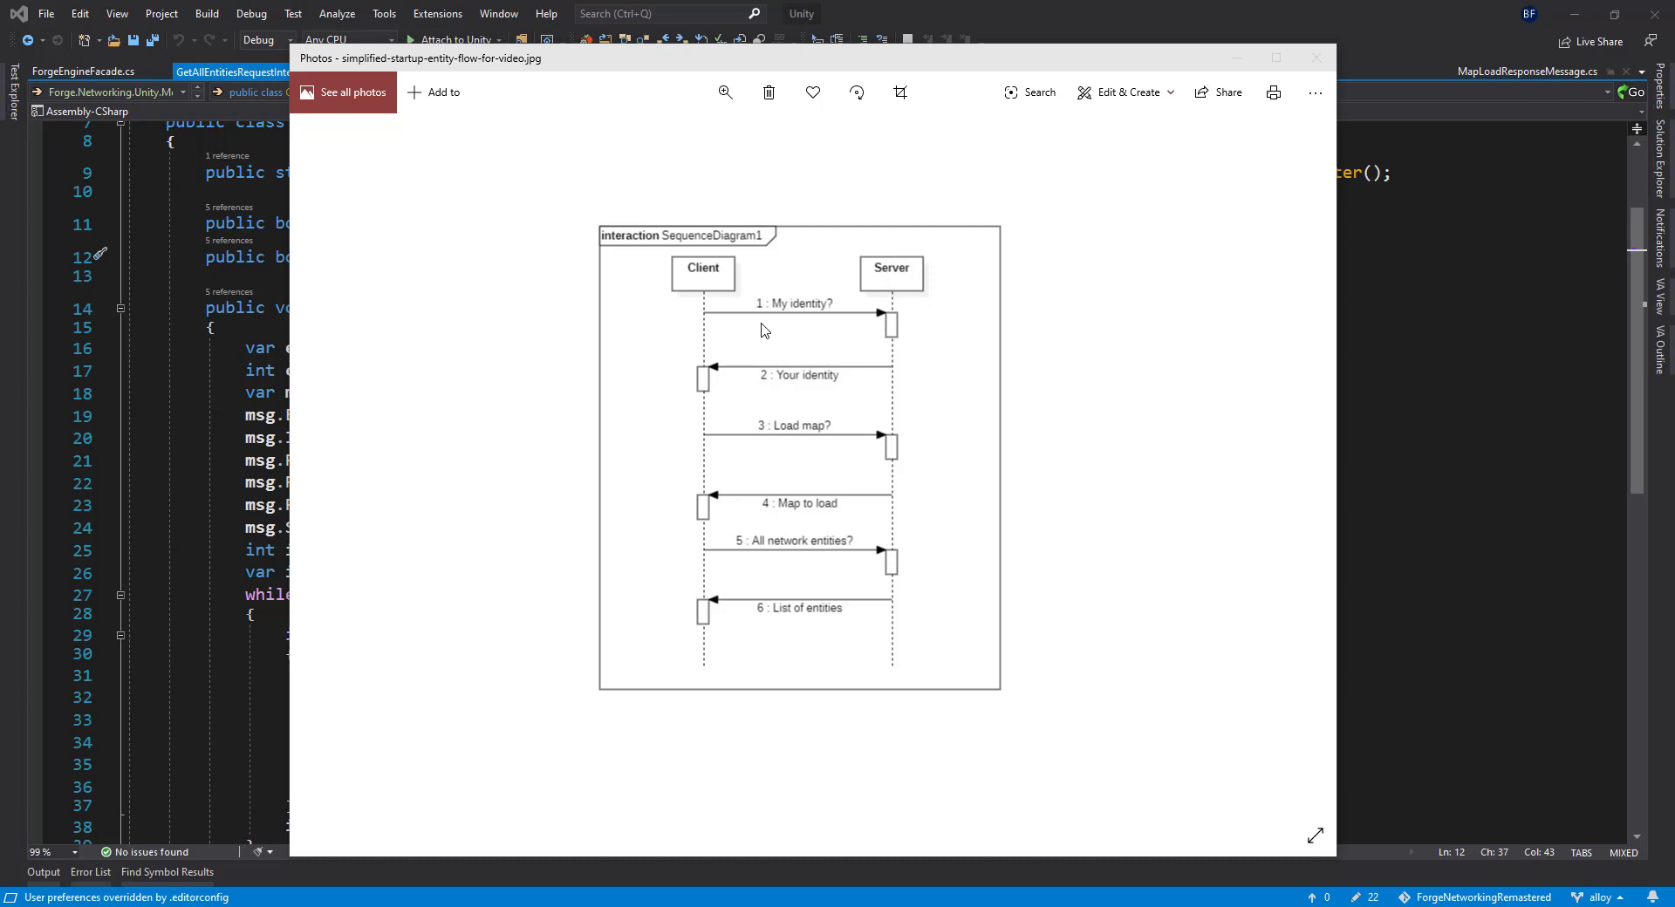
mouse_move(902, 455)
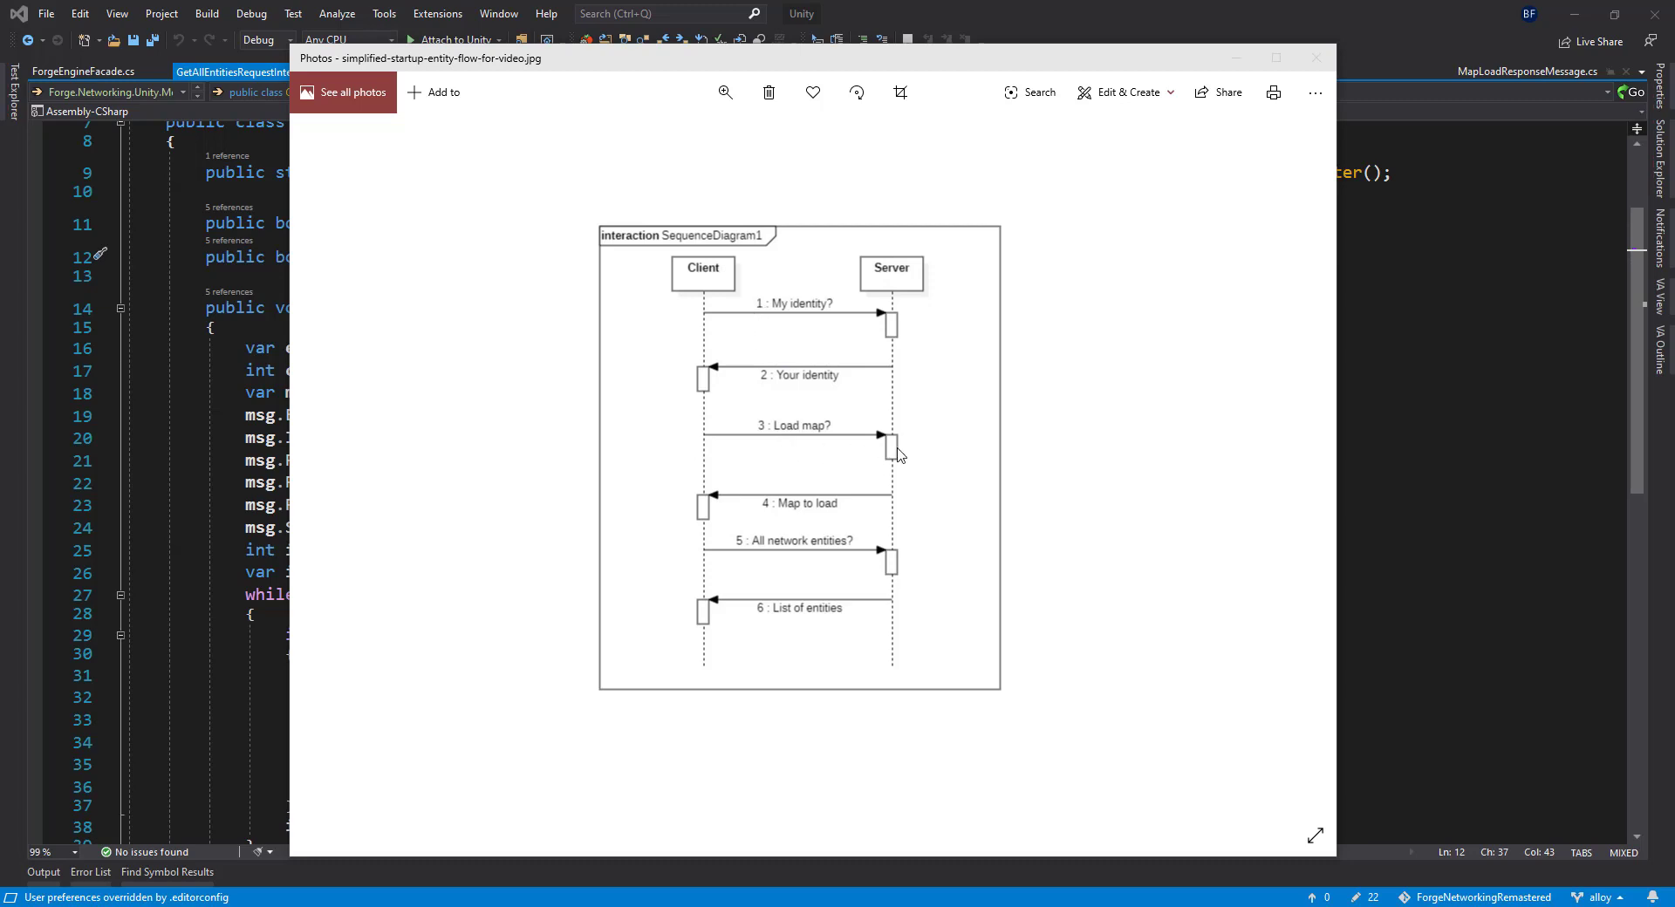
mouse_move(704, 553)
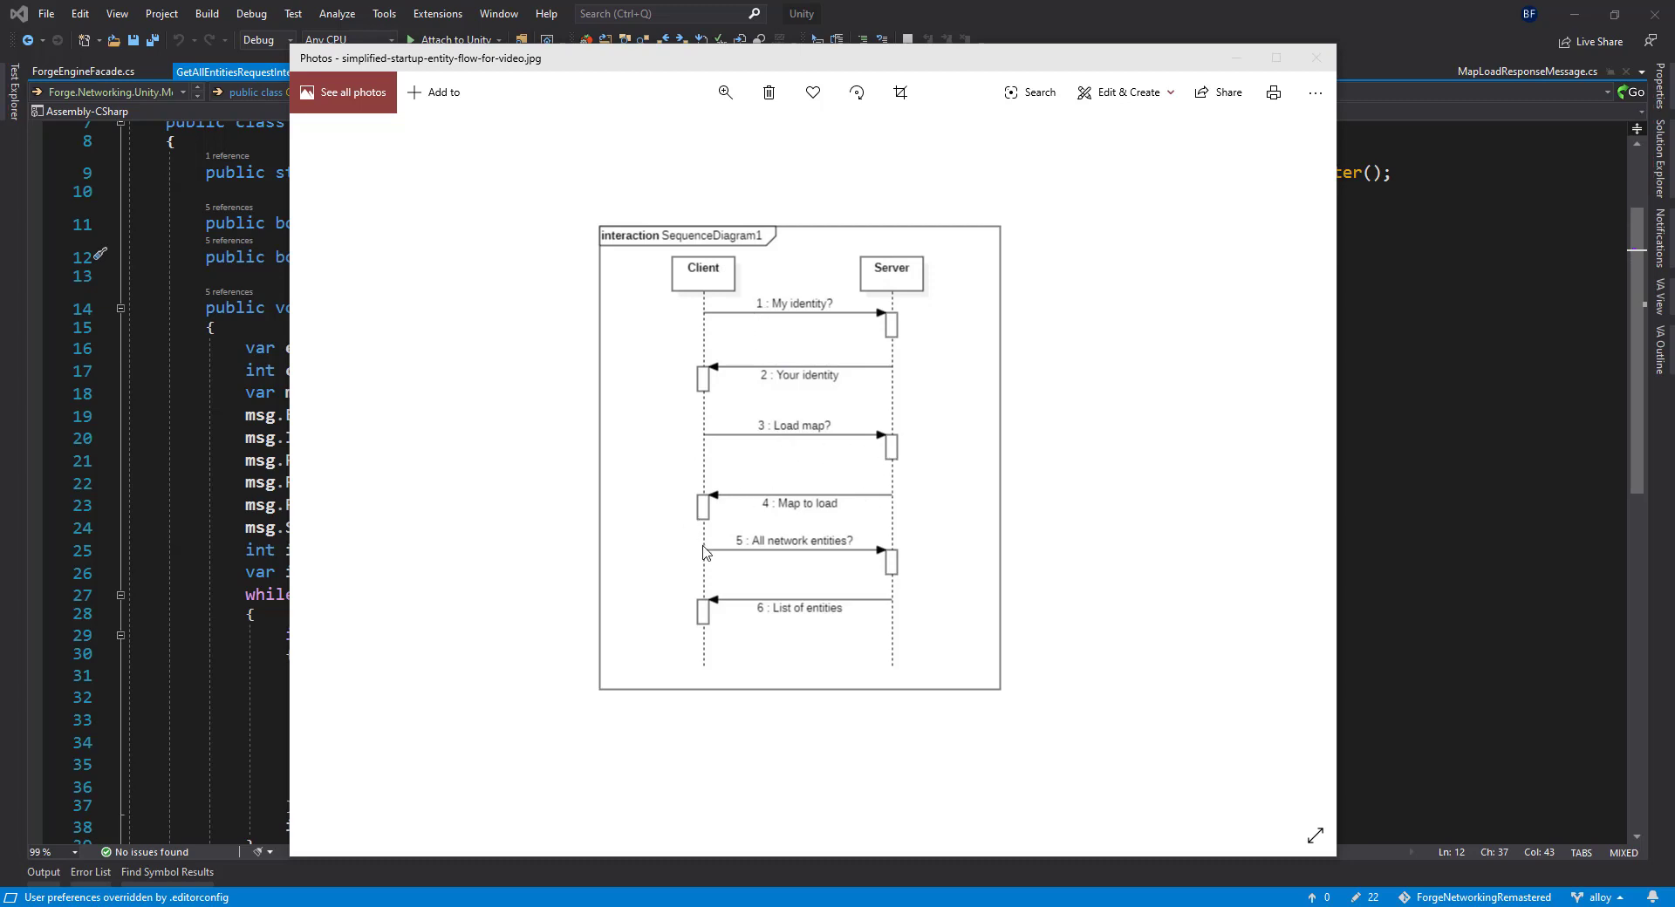
mouse_move(897, 553)
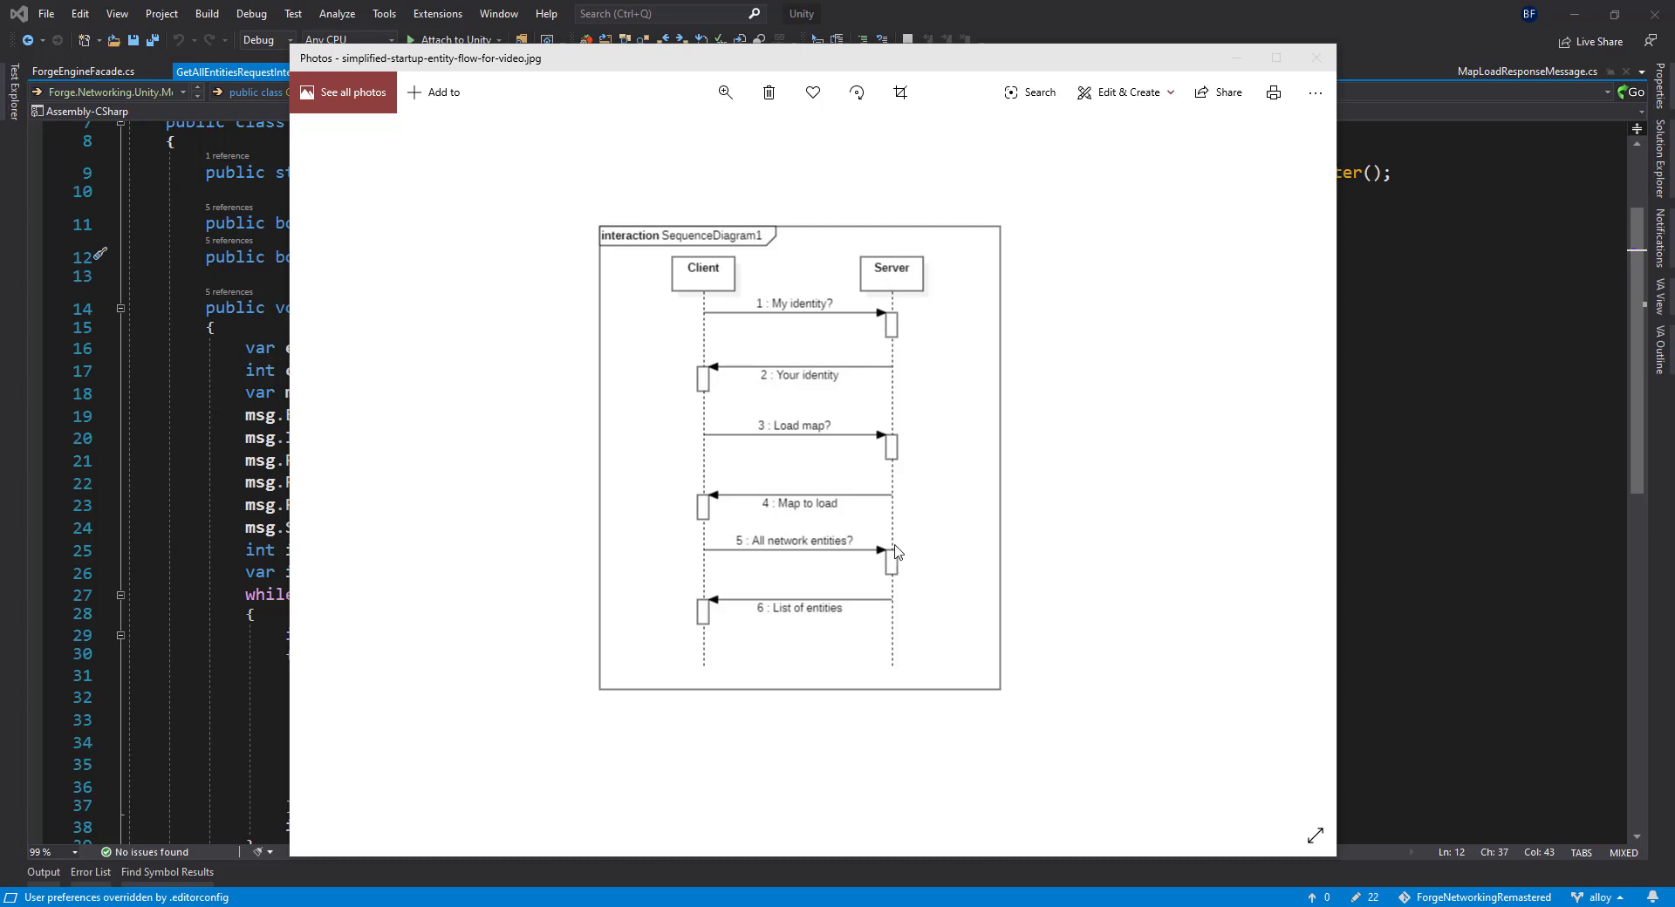
mouse_move(908, 563)
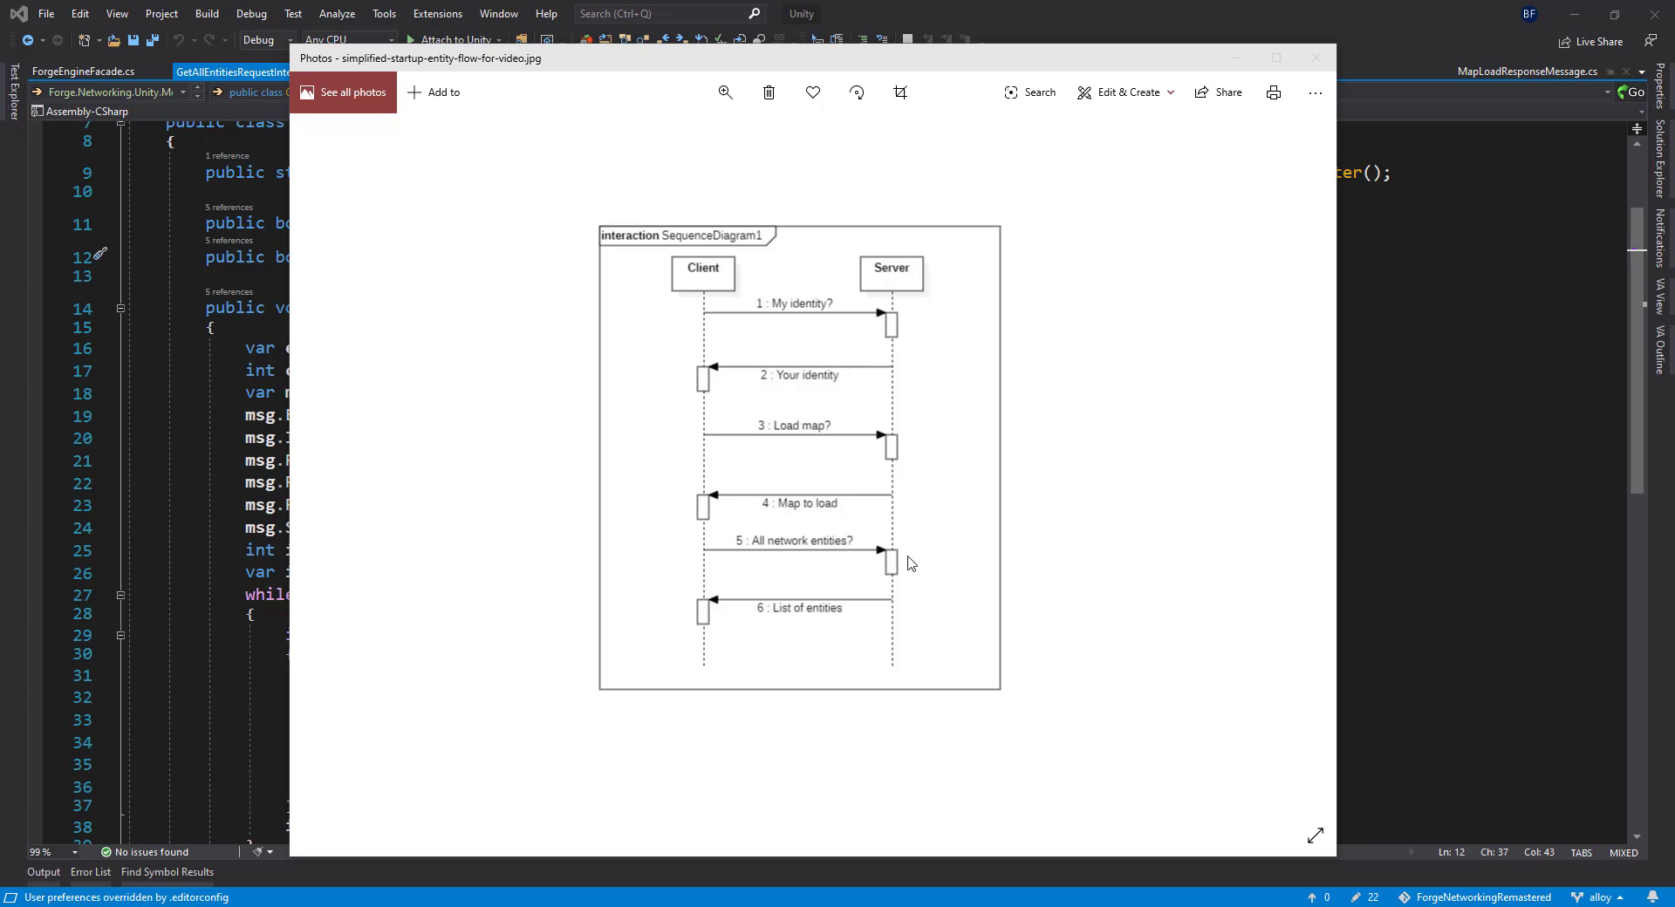
mouse_move(1411, 464)
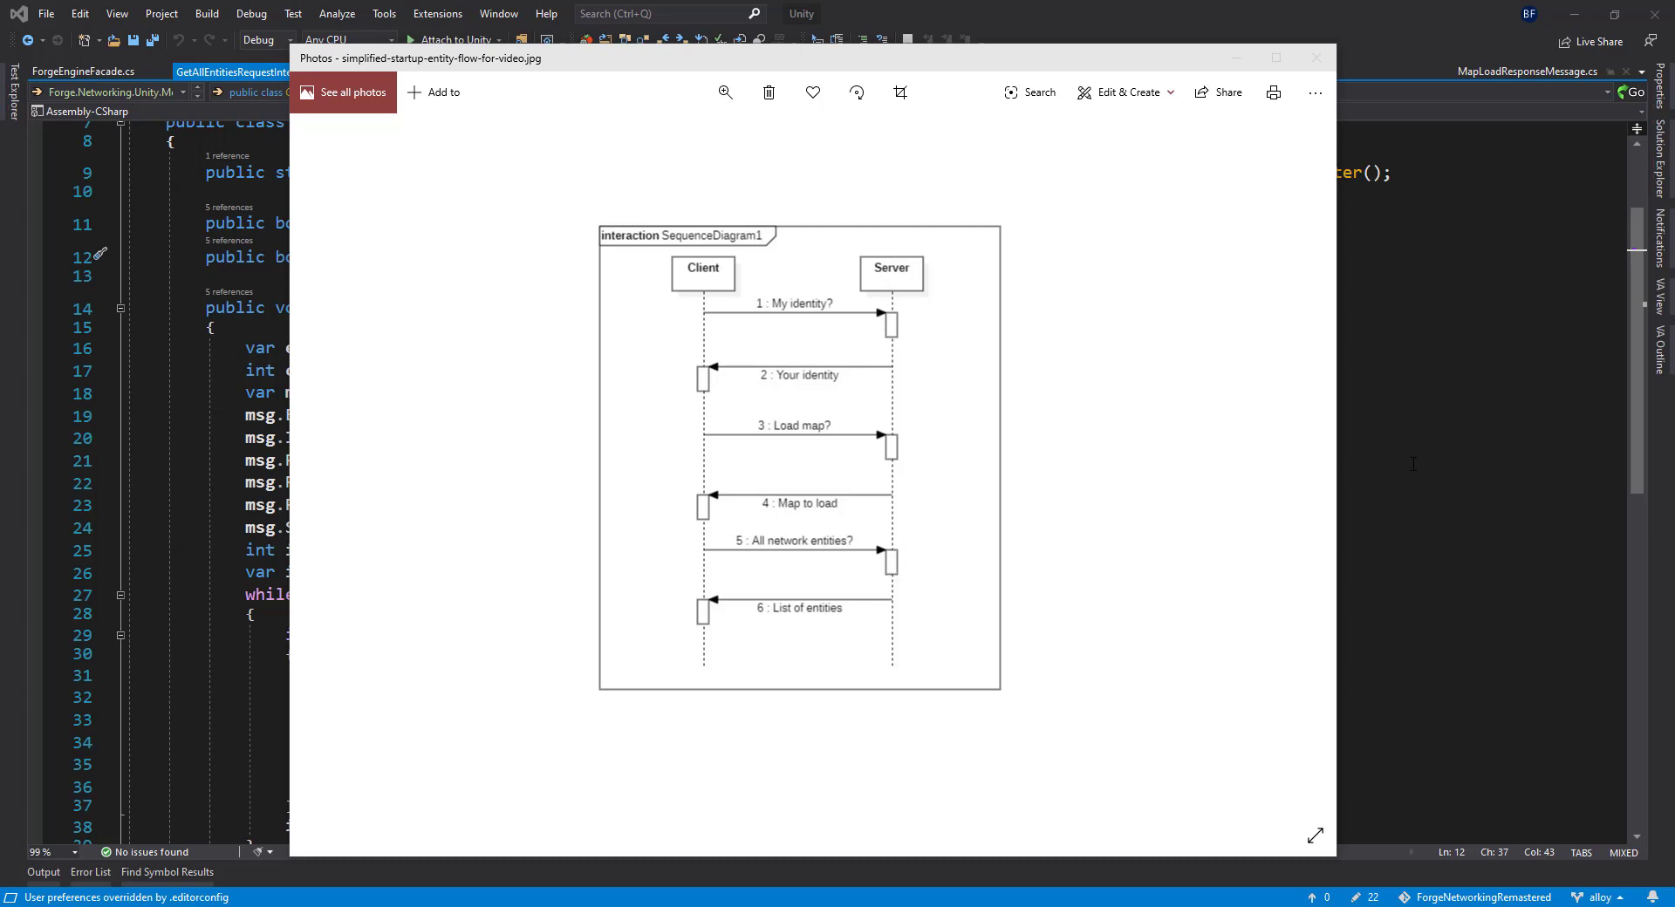
Close the Photos diagram and return to the GetAllEntitiesRequestInterpreter code
left_click(1316, 58)
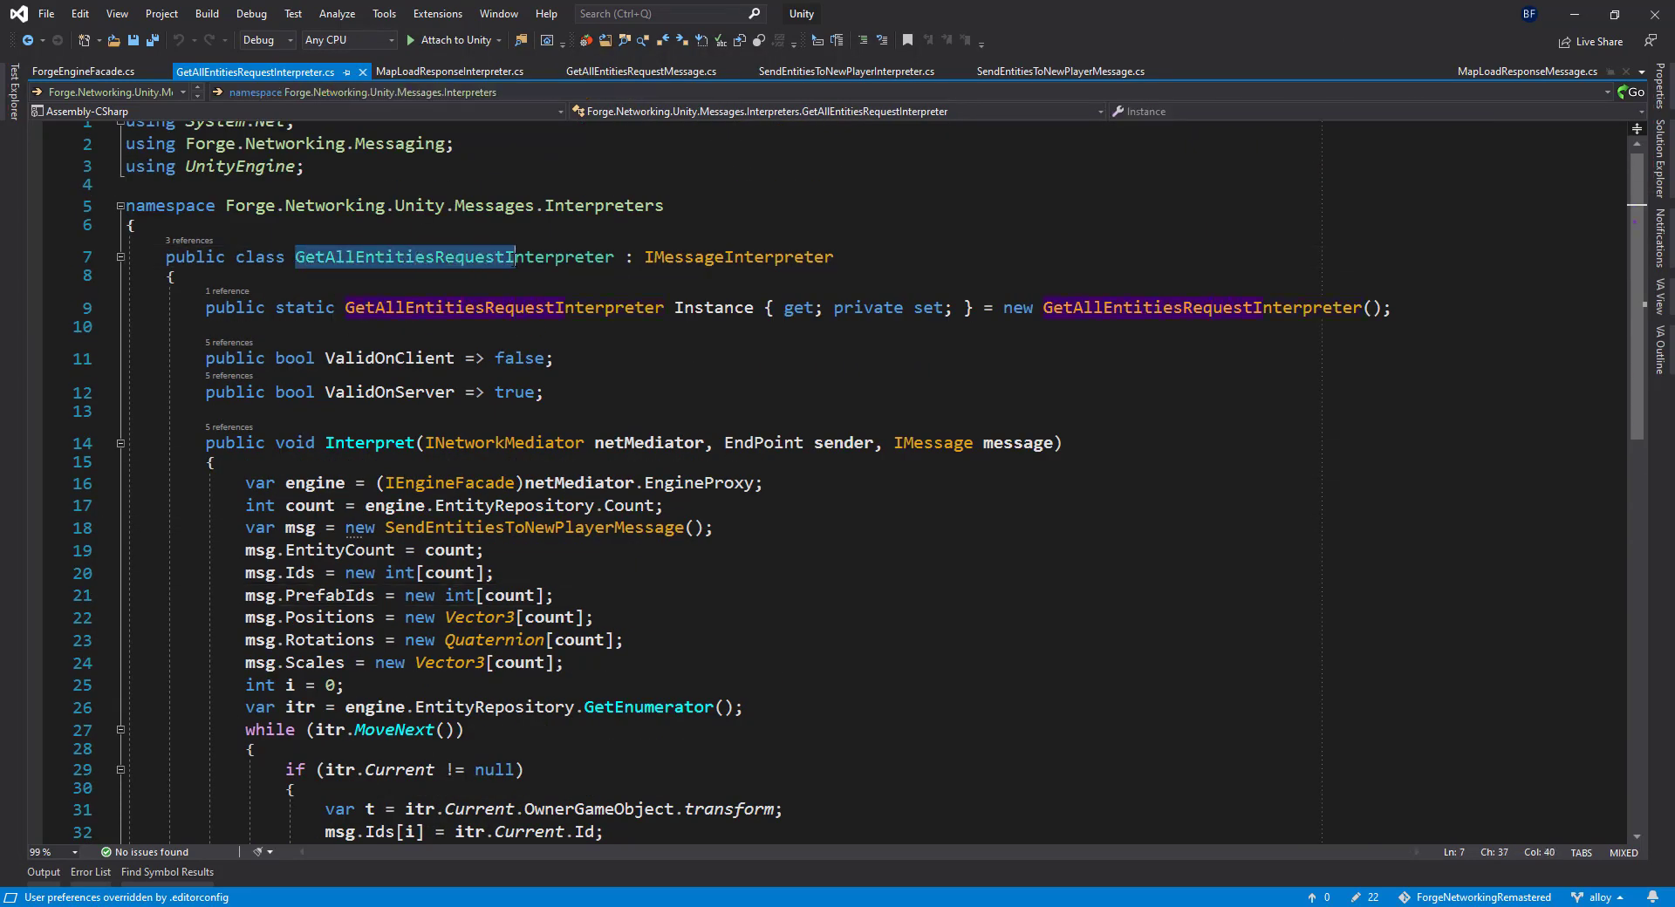
double_click(453, 256)
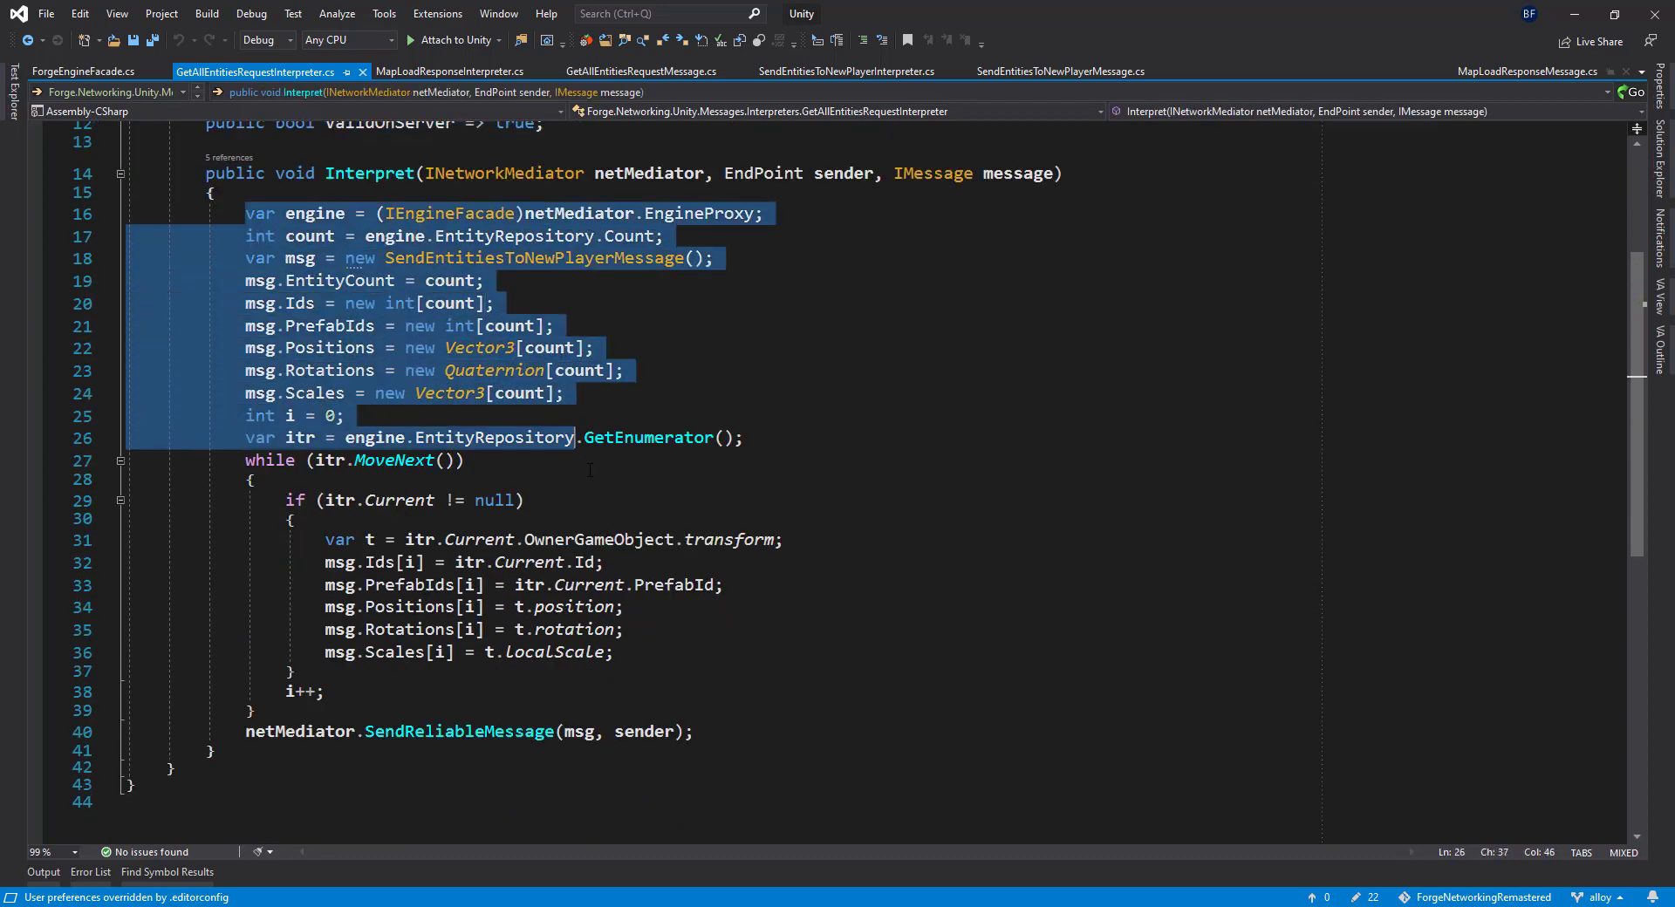
left_click(693, 731)
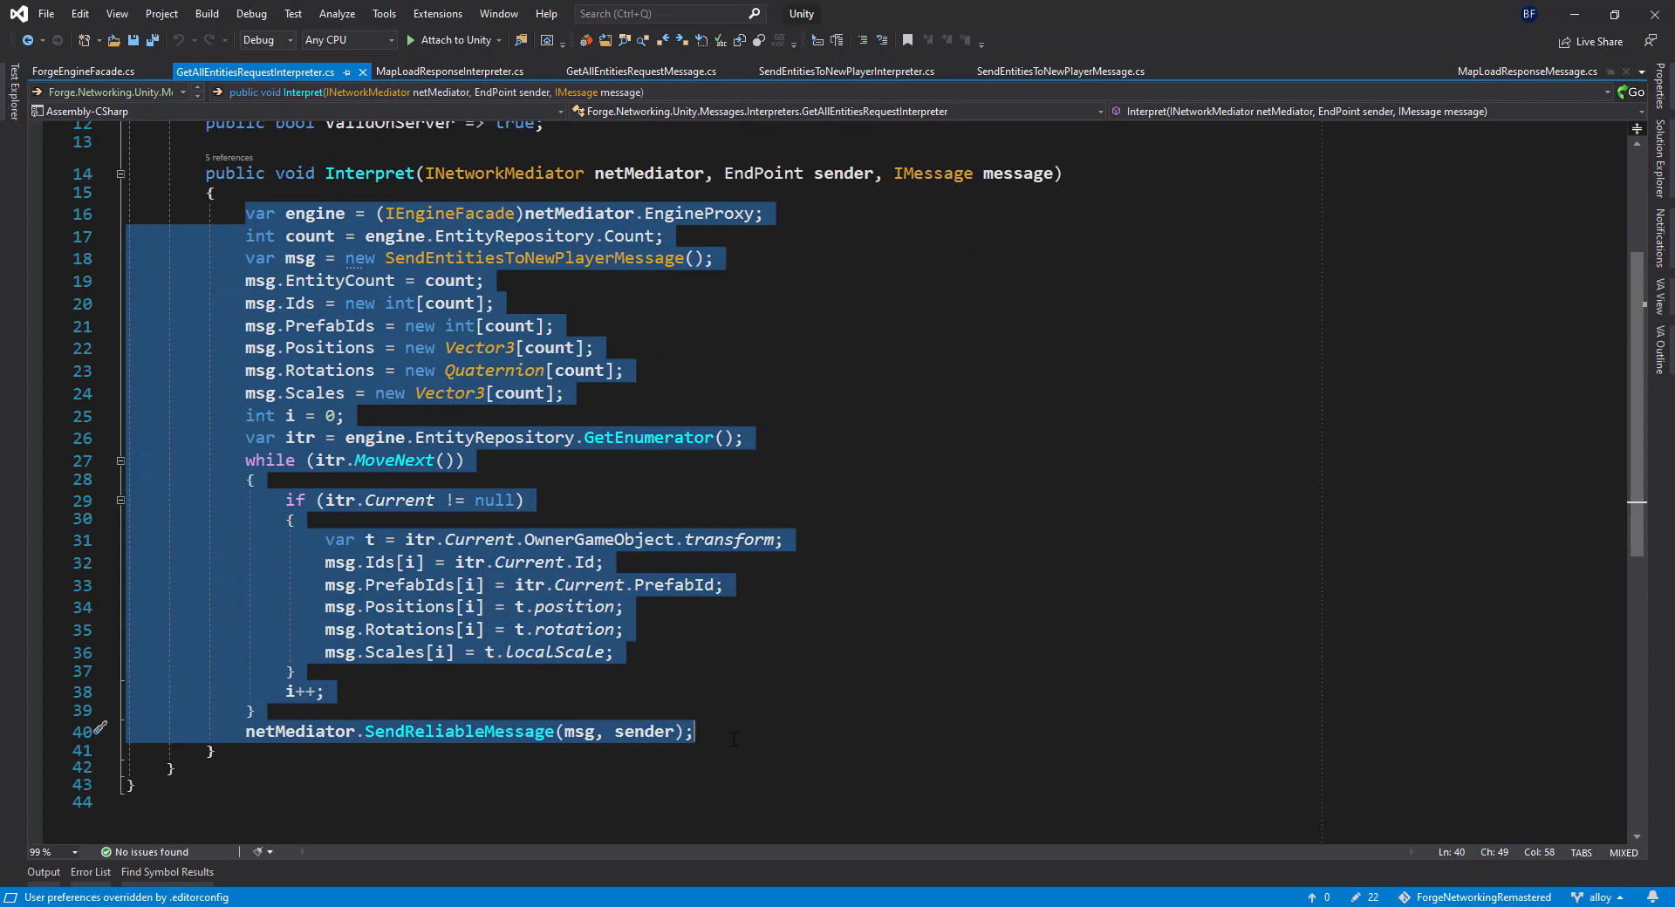
mouse_move(606, 438)
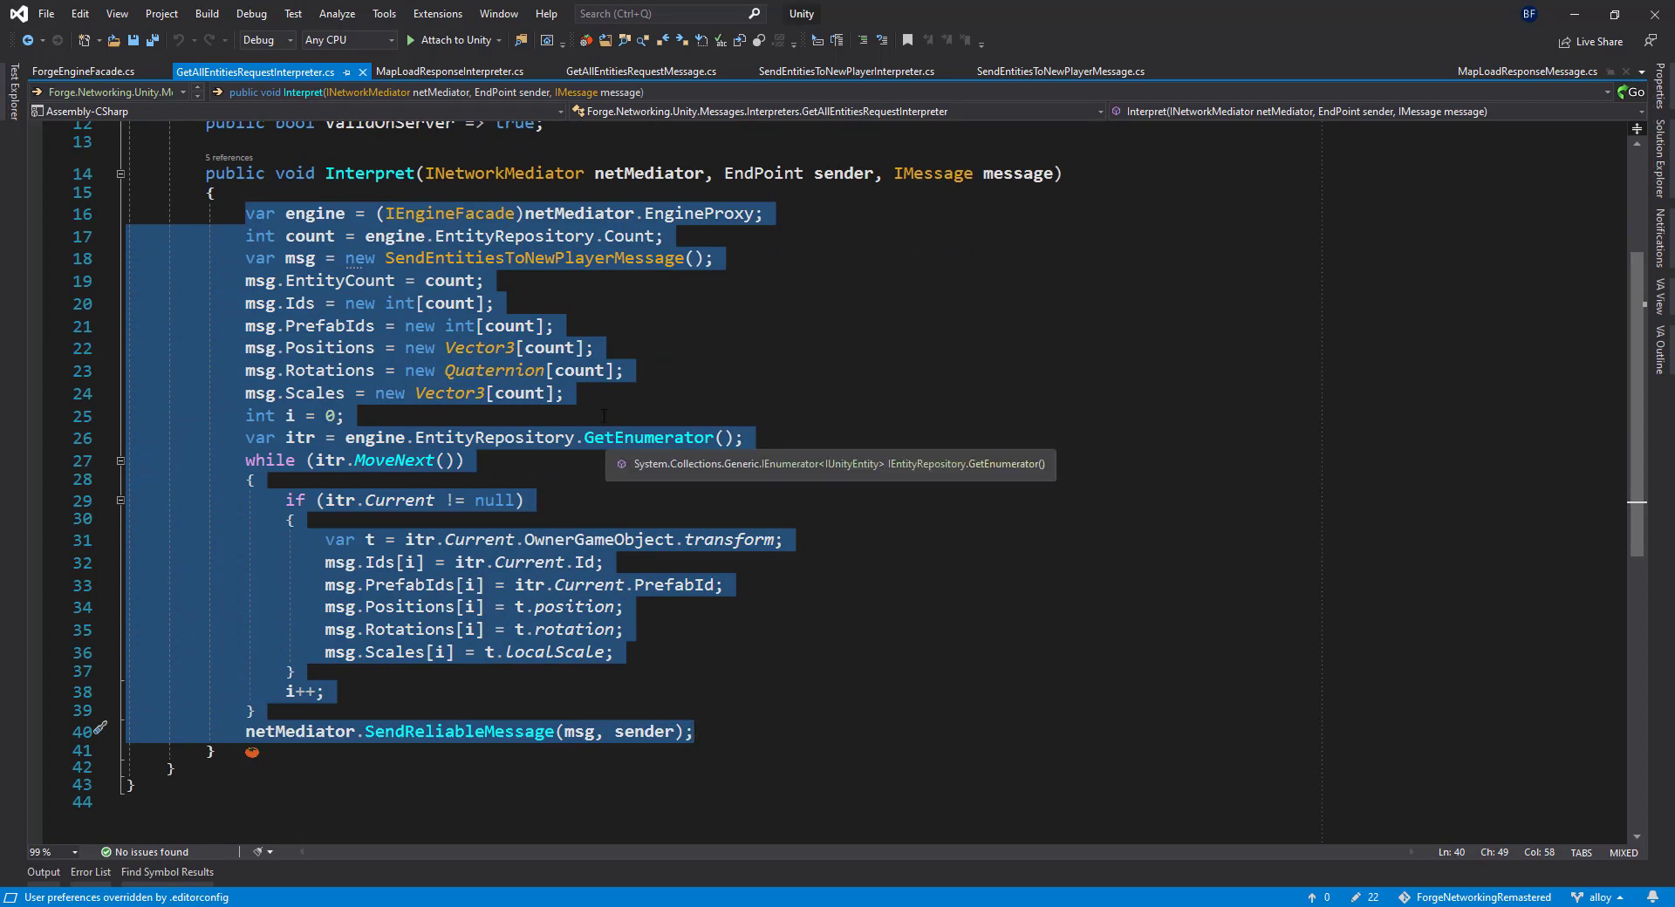
mouse_move(403, 249)
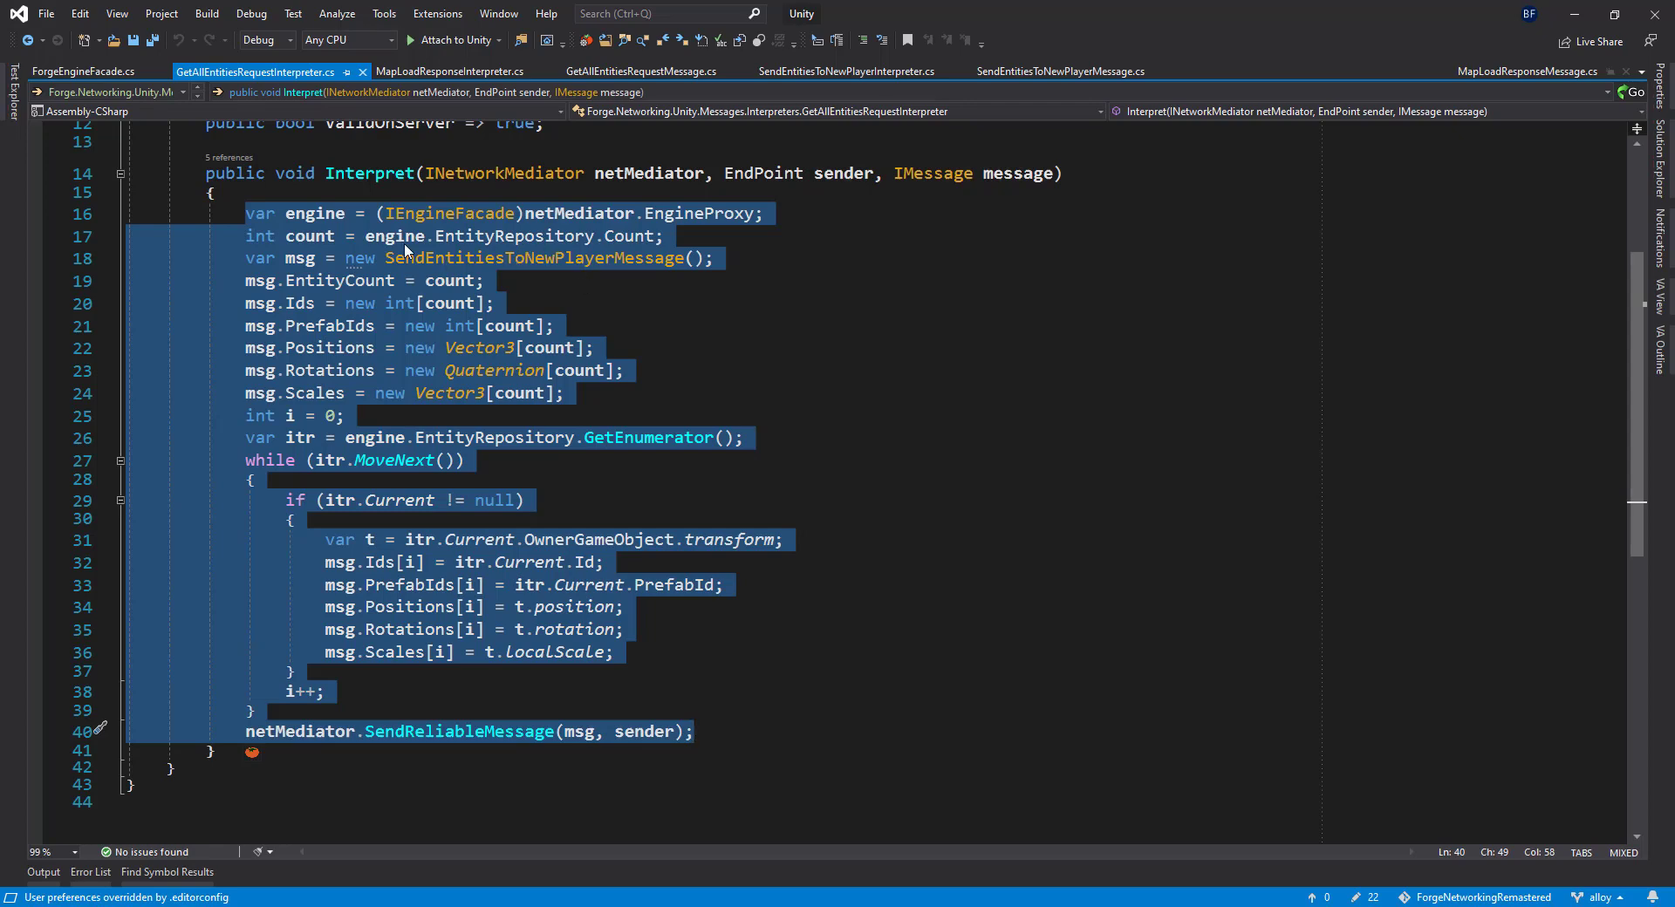
mouse_move(420, 379)
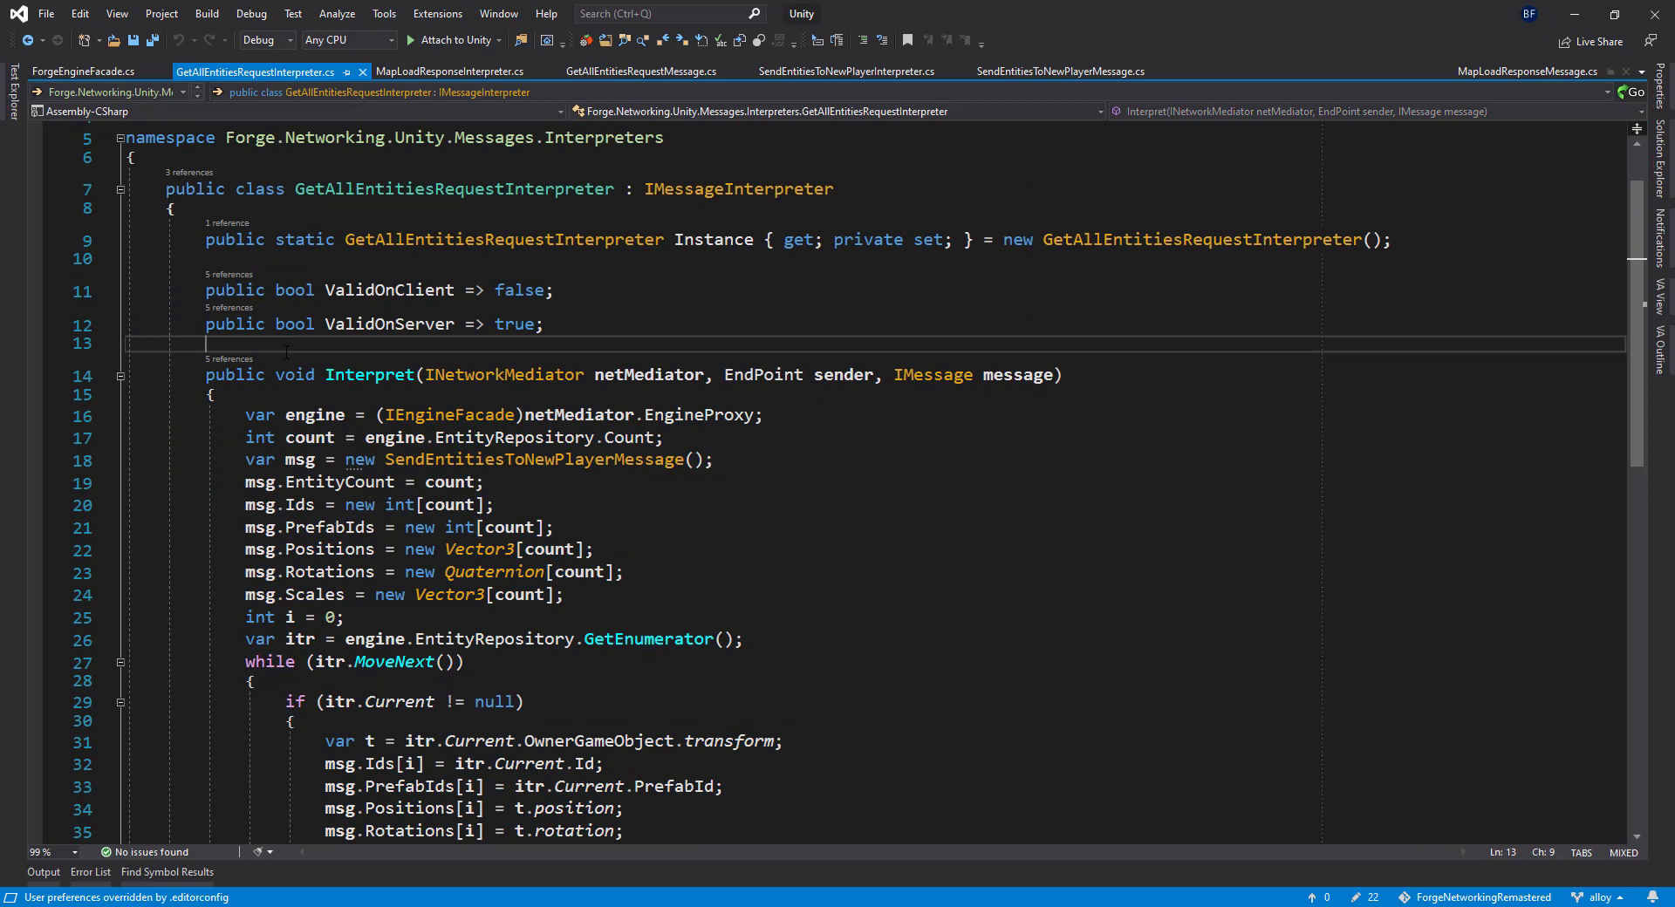
scroll("down", 3)
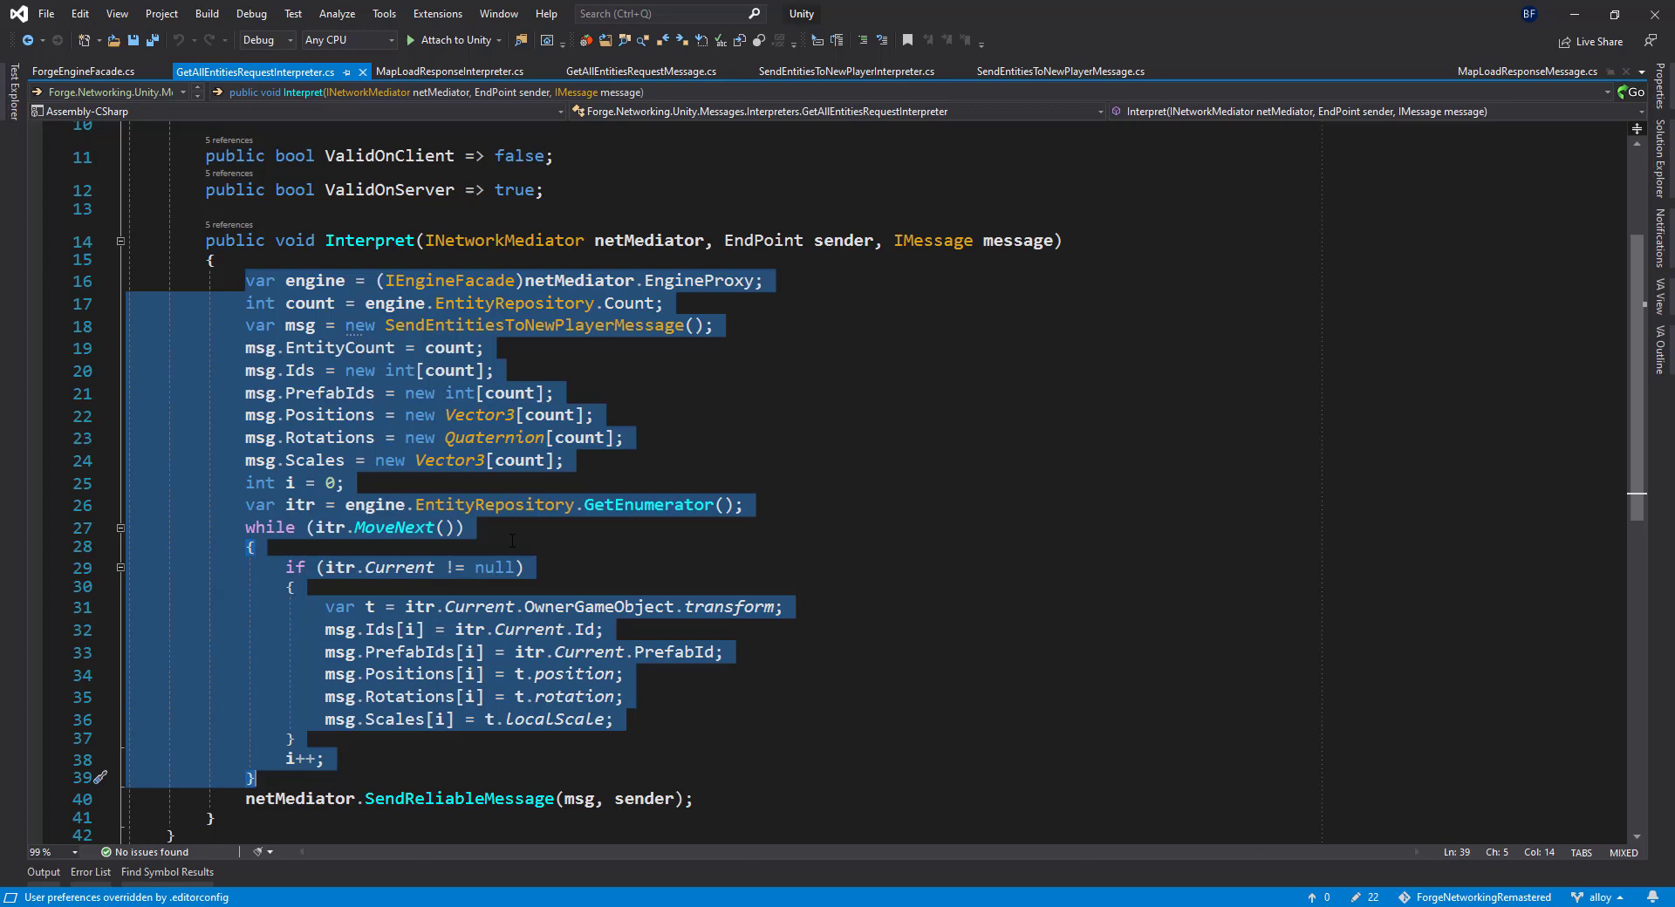
left_click(408, 324)
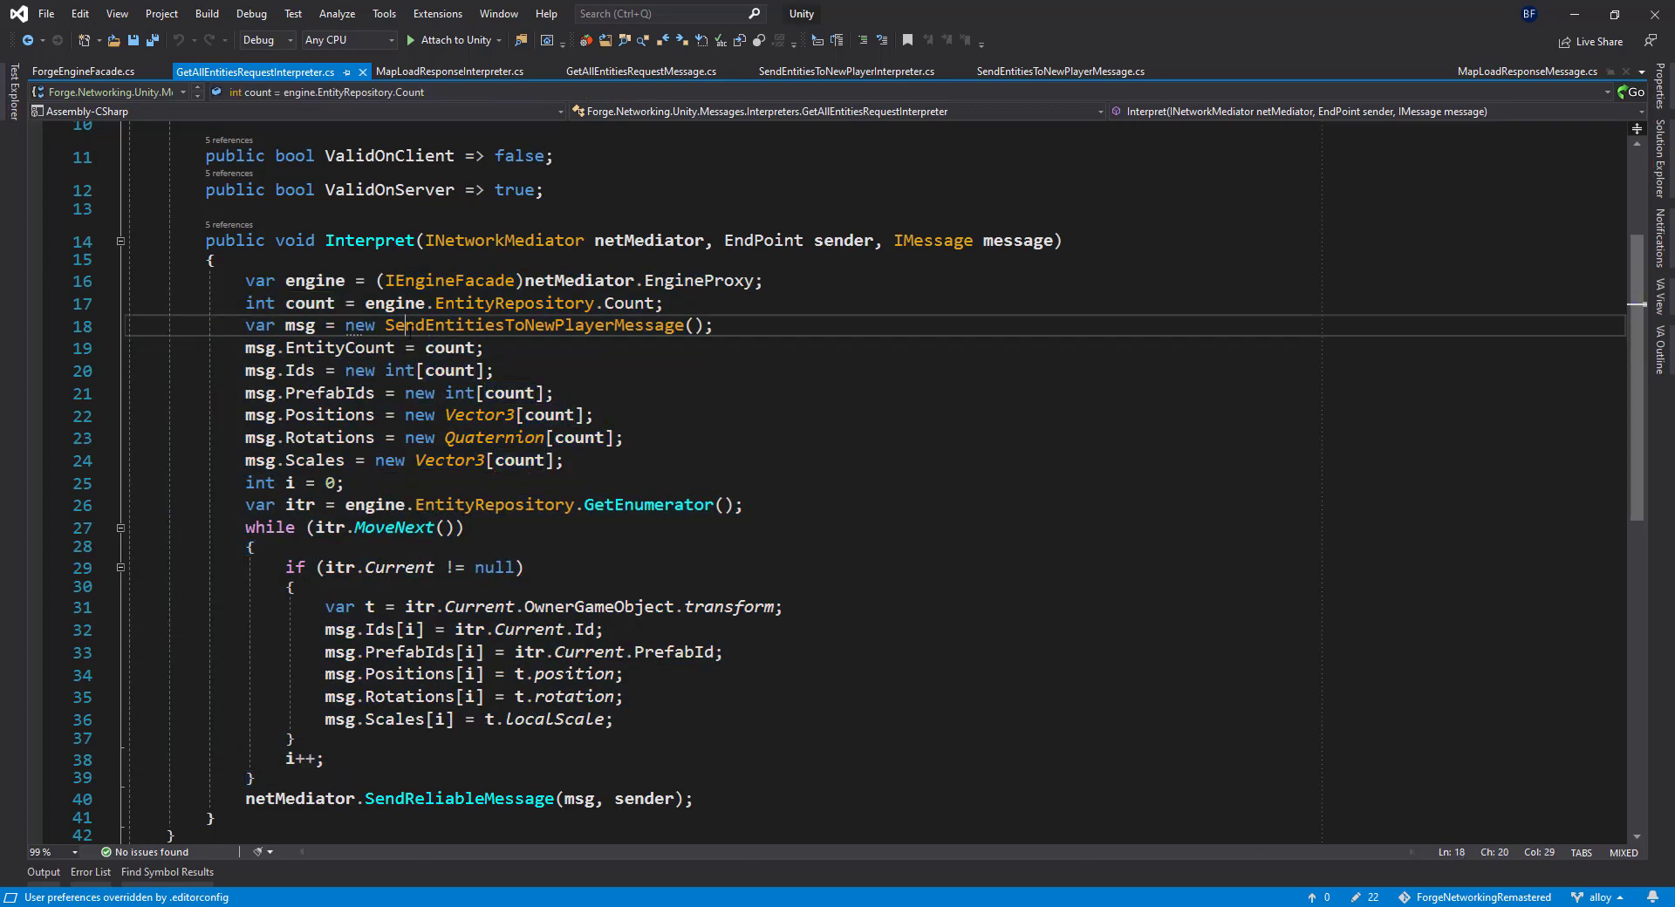
double_click(534, 324)
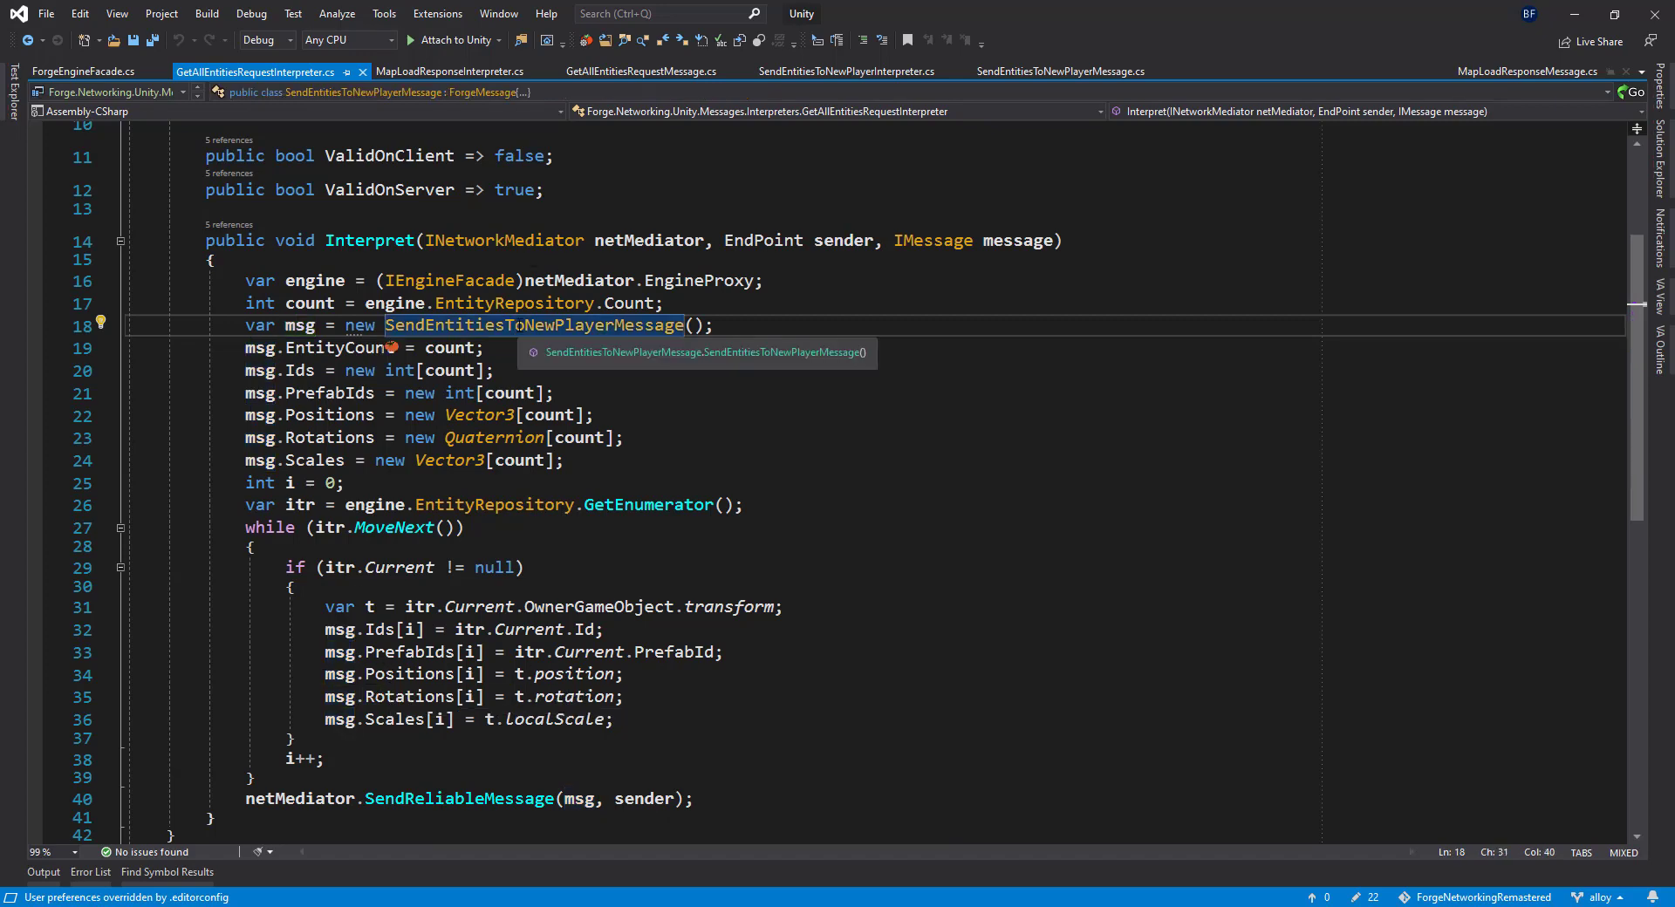
left_click(1057, 71)
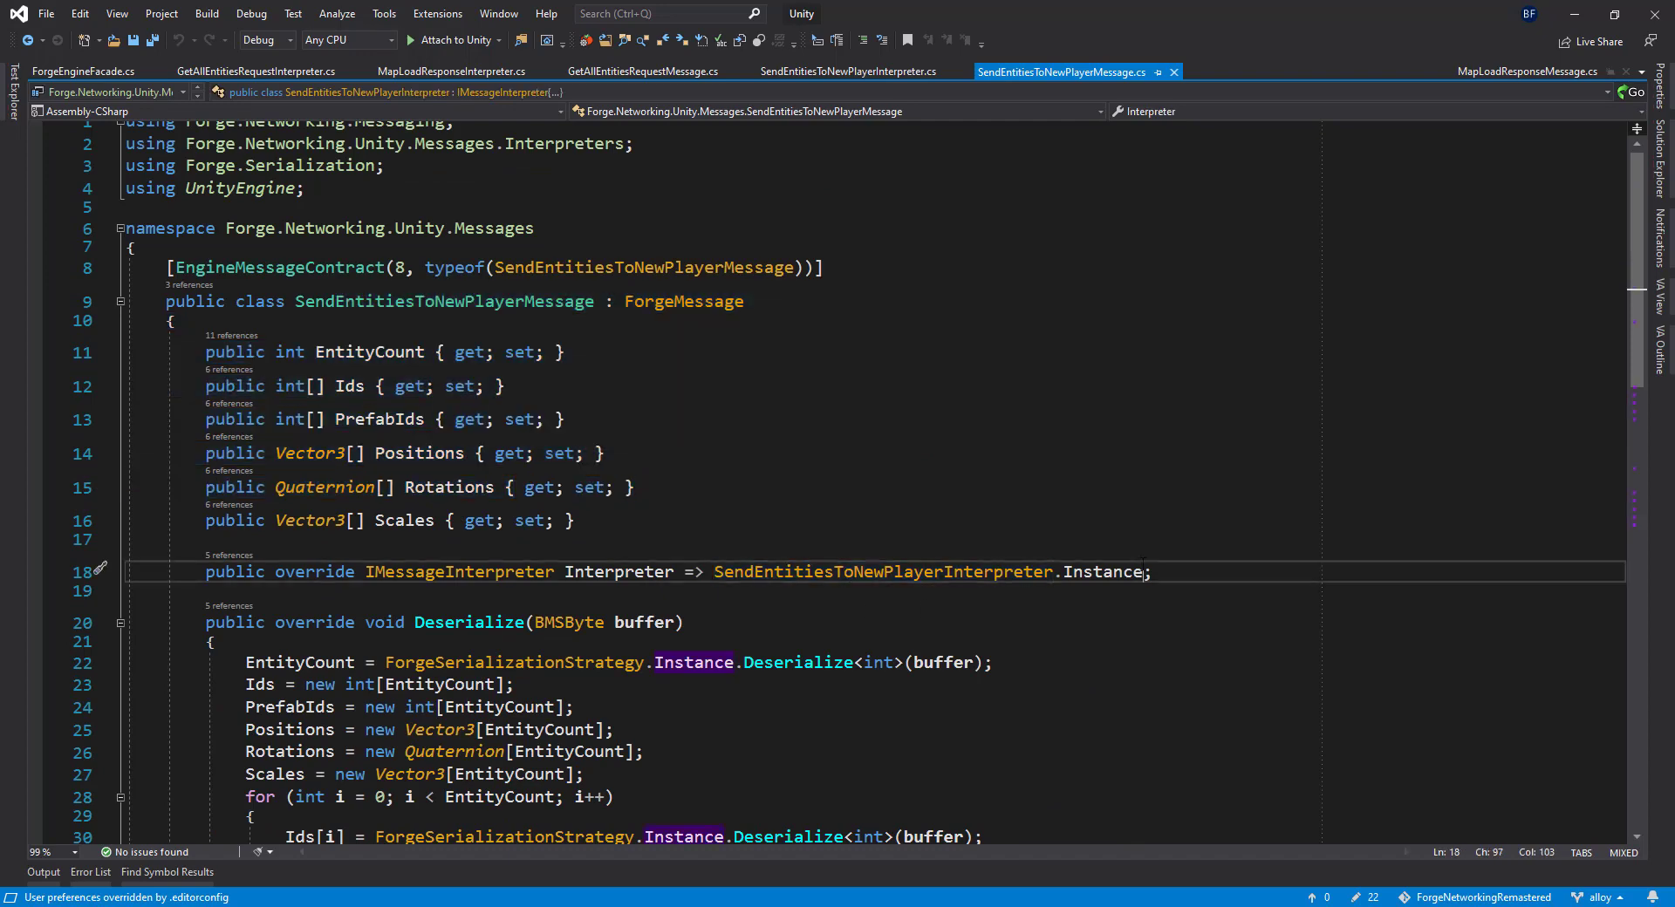
Switch to SendEntitiesToNewPlayerInterpreter showing the client spawning each entity from its data
left_click(848, 71)
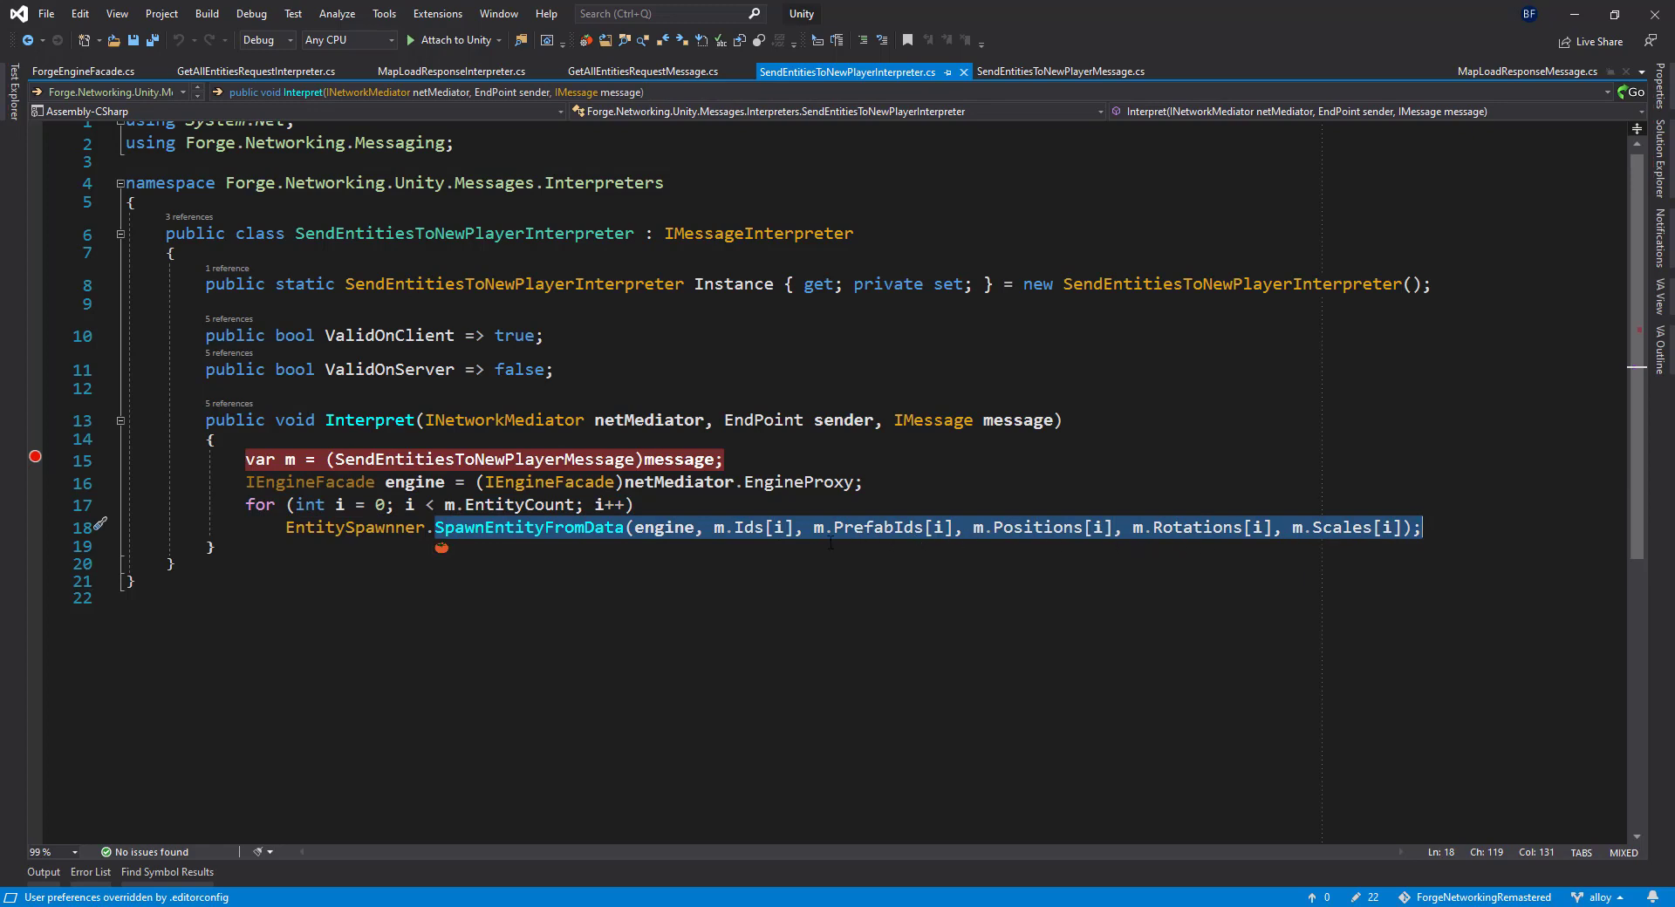
mouse_move(654, 535)
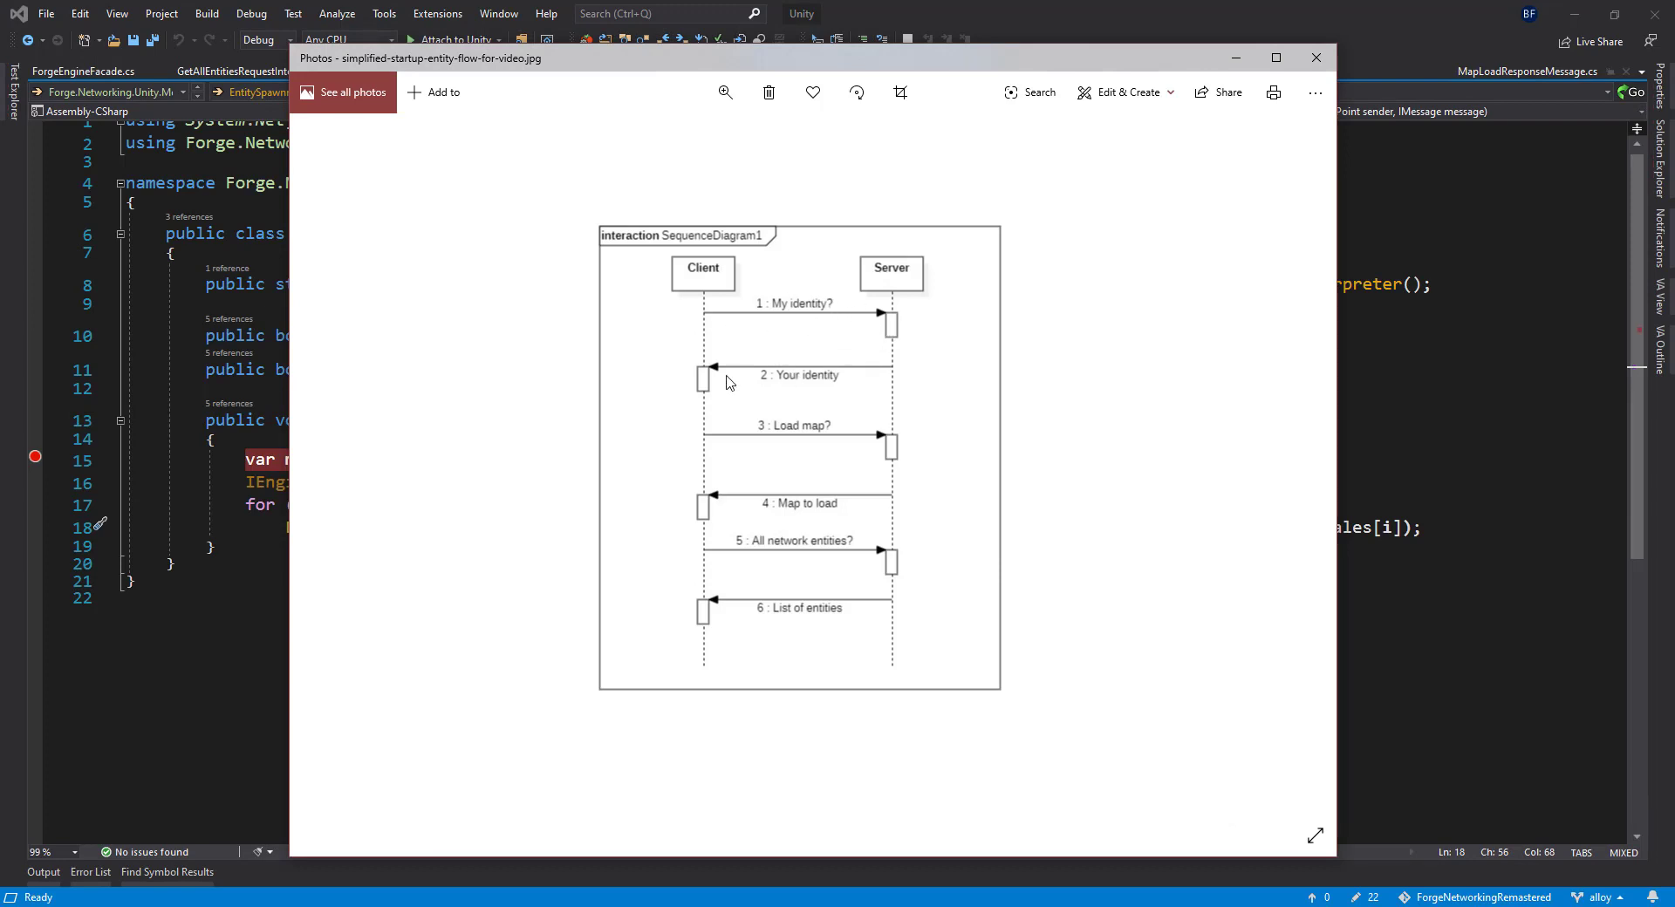
mouse_move(998, 406)
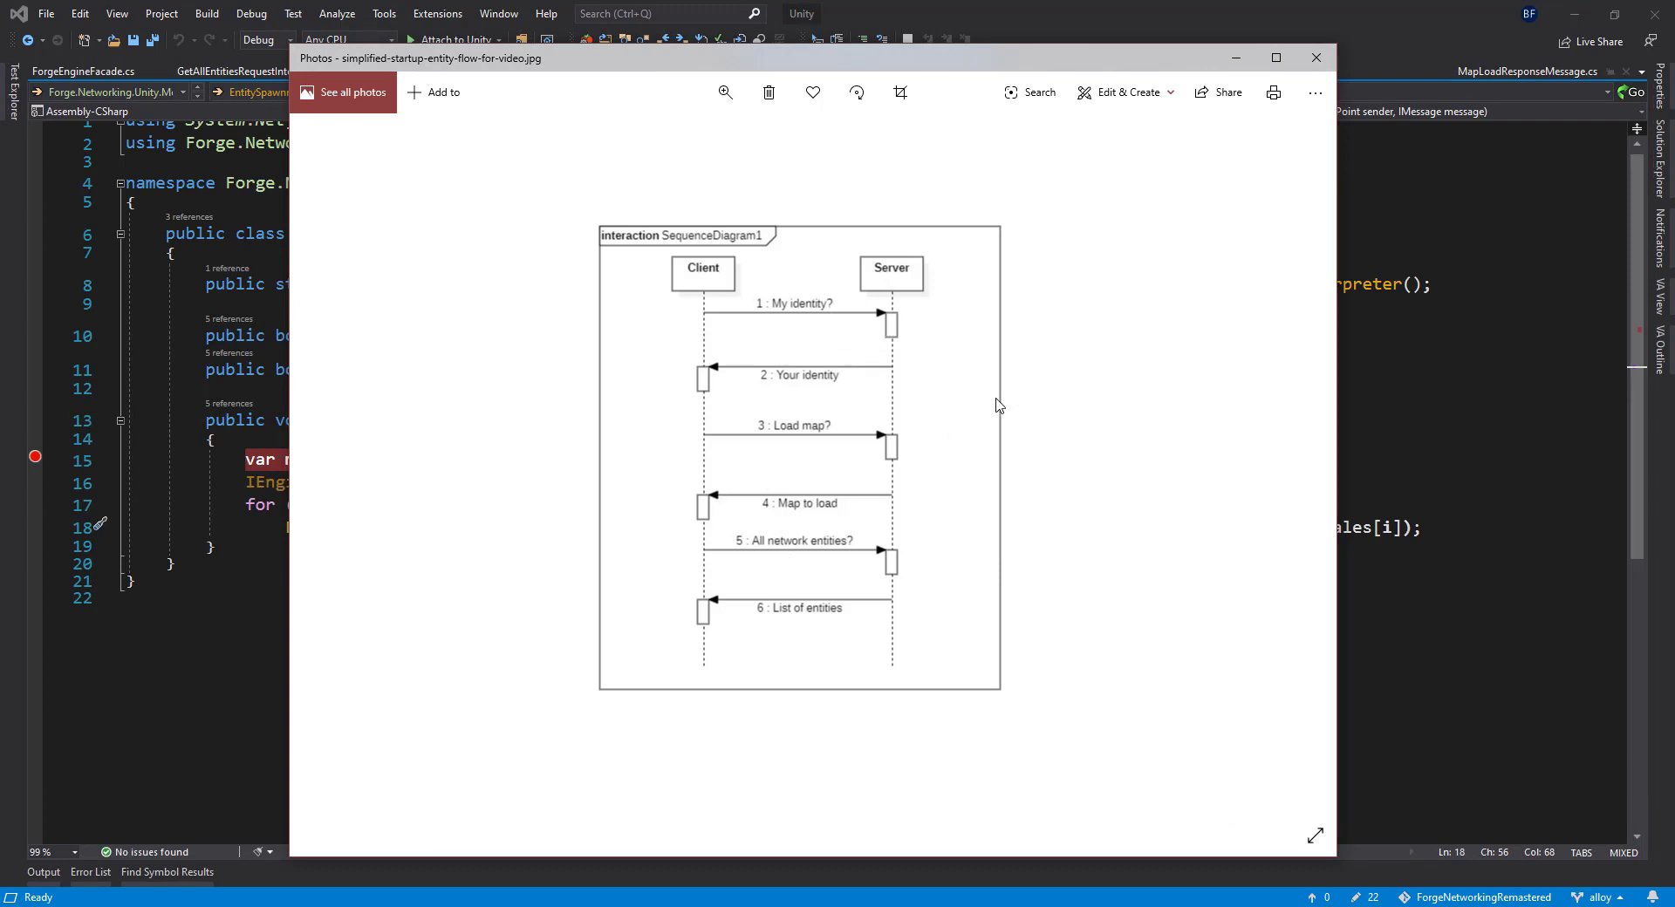
mouse_move(874, 410)
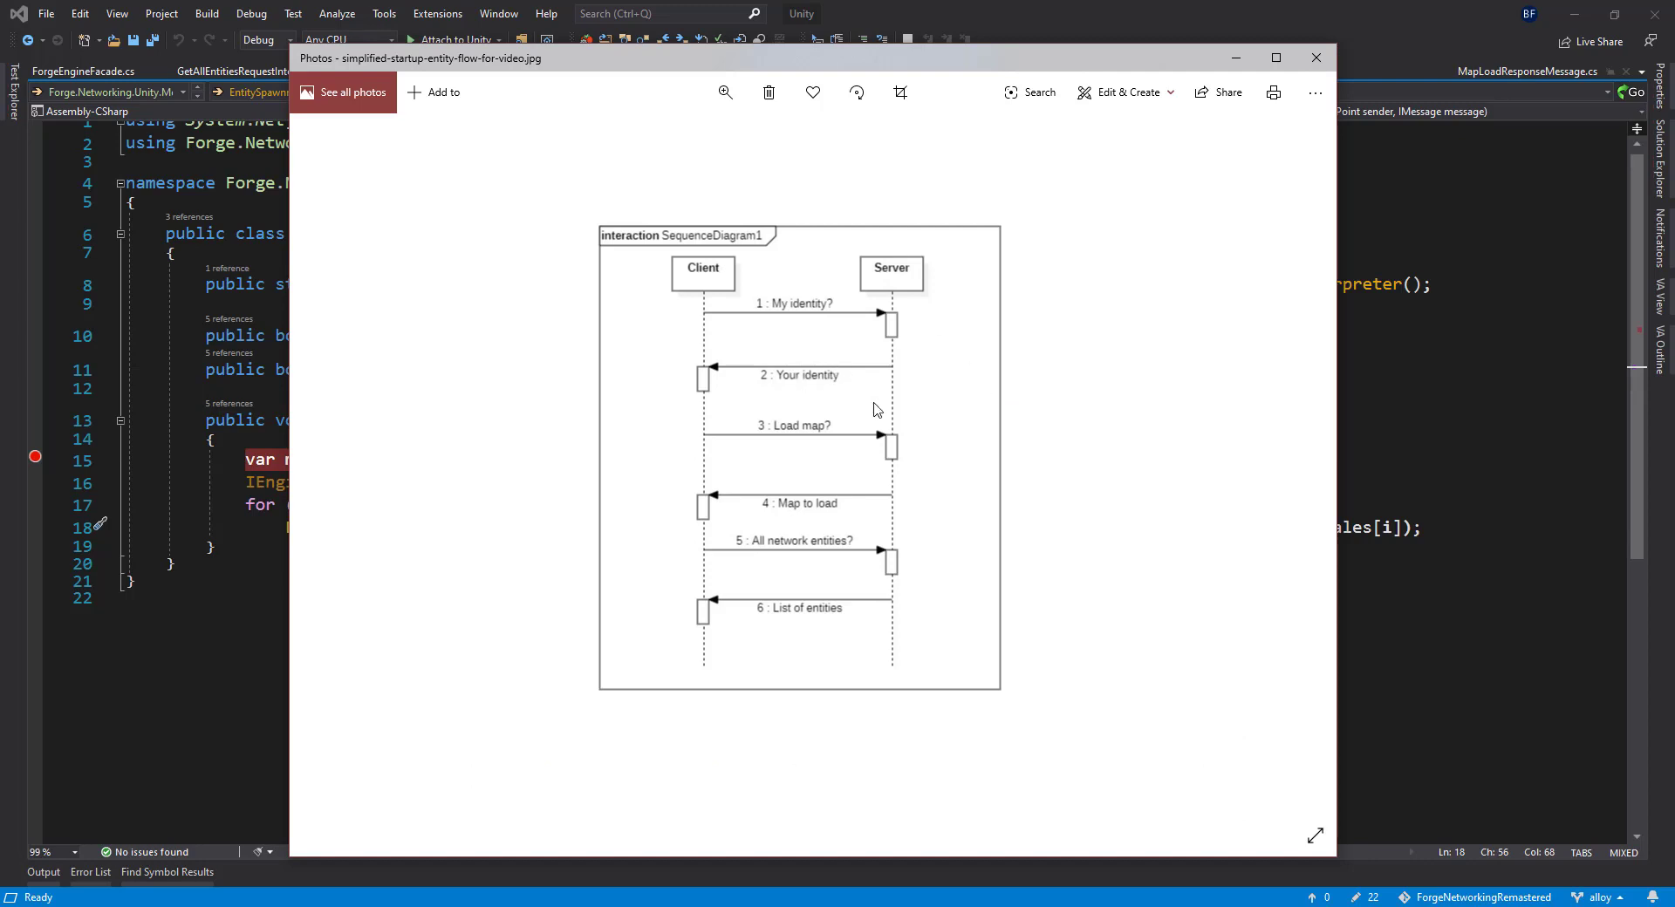
mouse_move(1035, 425)
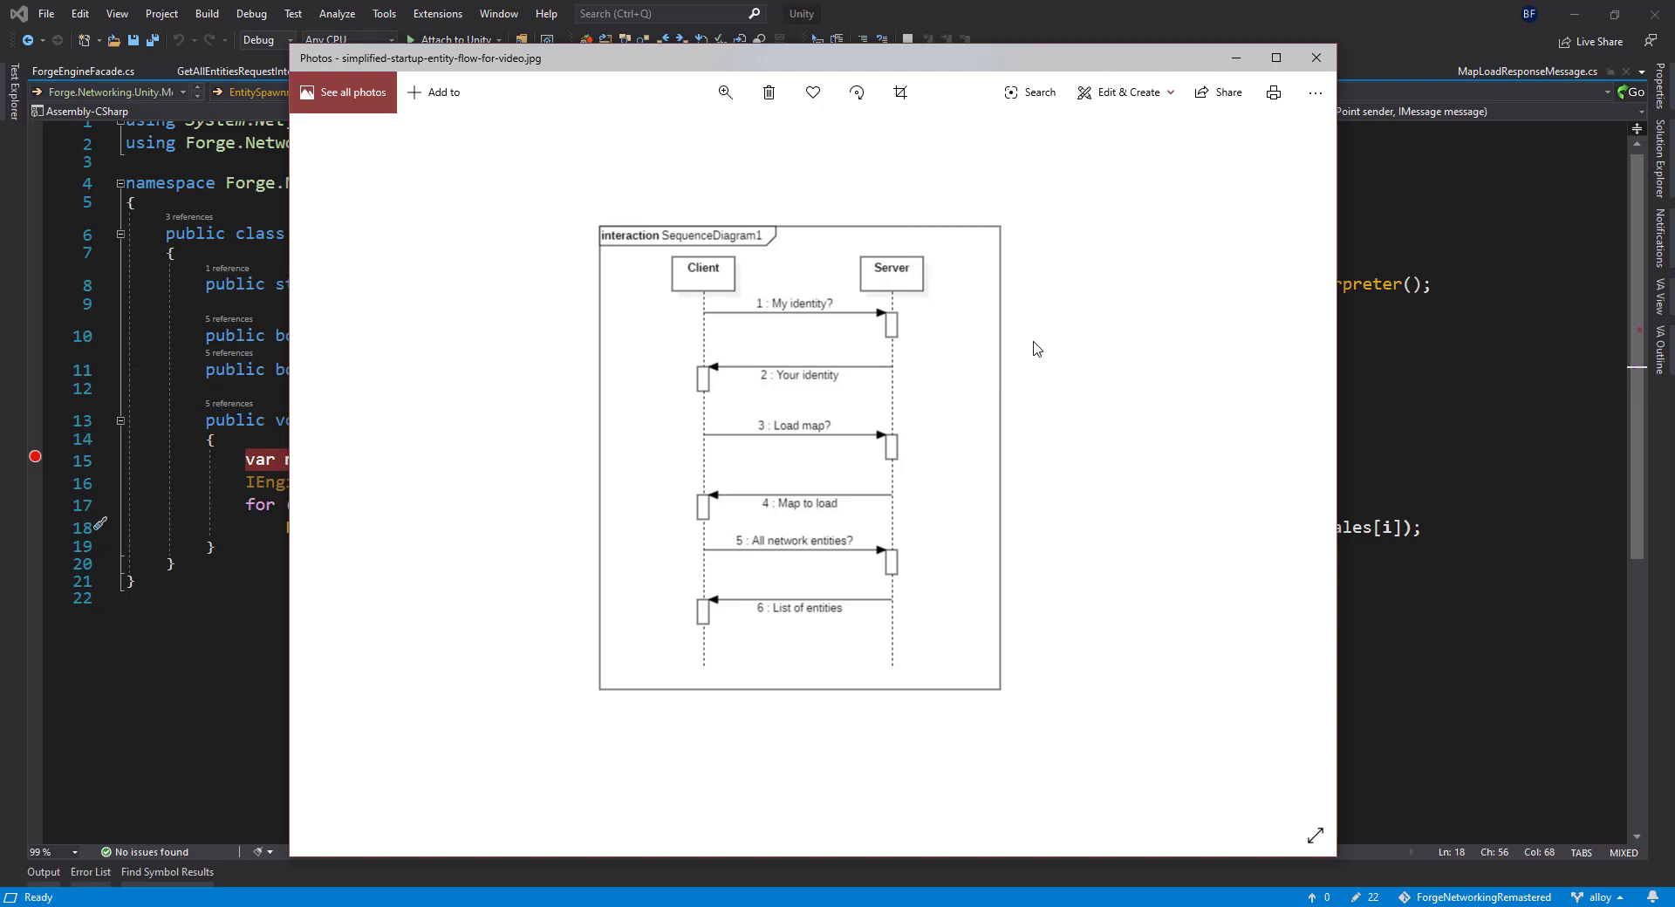
mouse_move(941, 311)
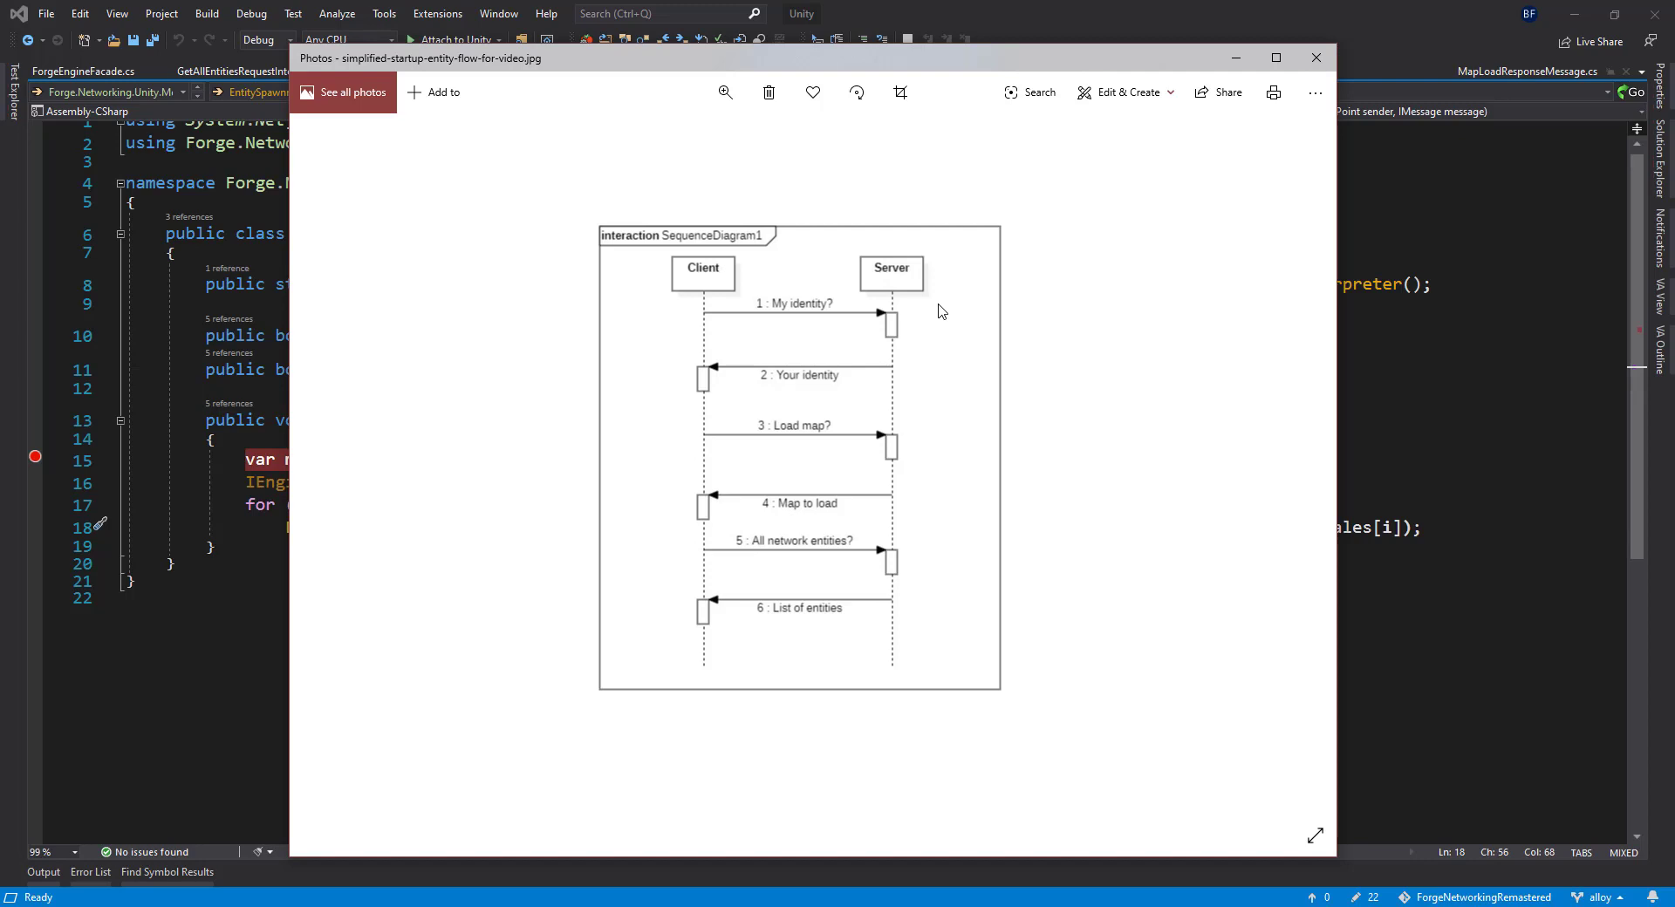
mouse_move(938, 321)
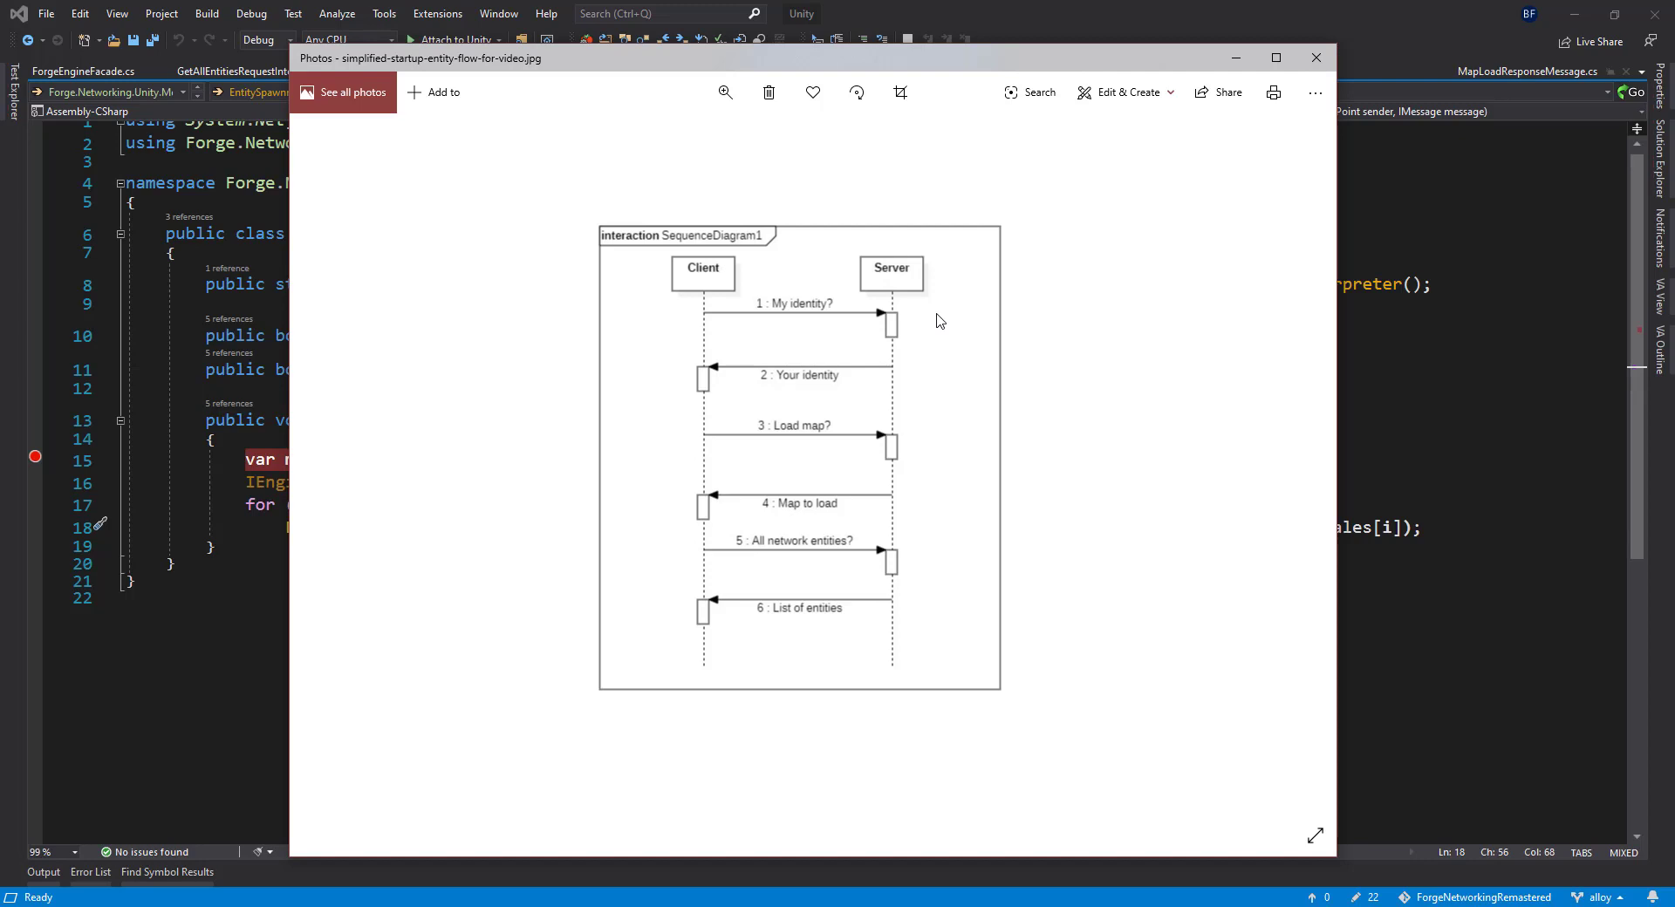
mouse_move(932, 306)
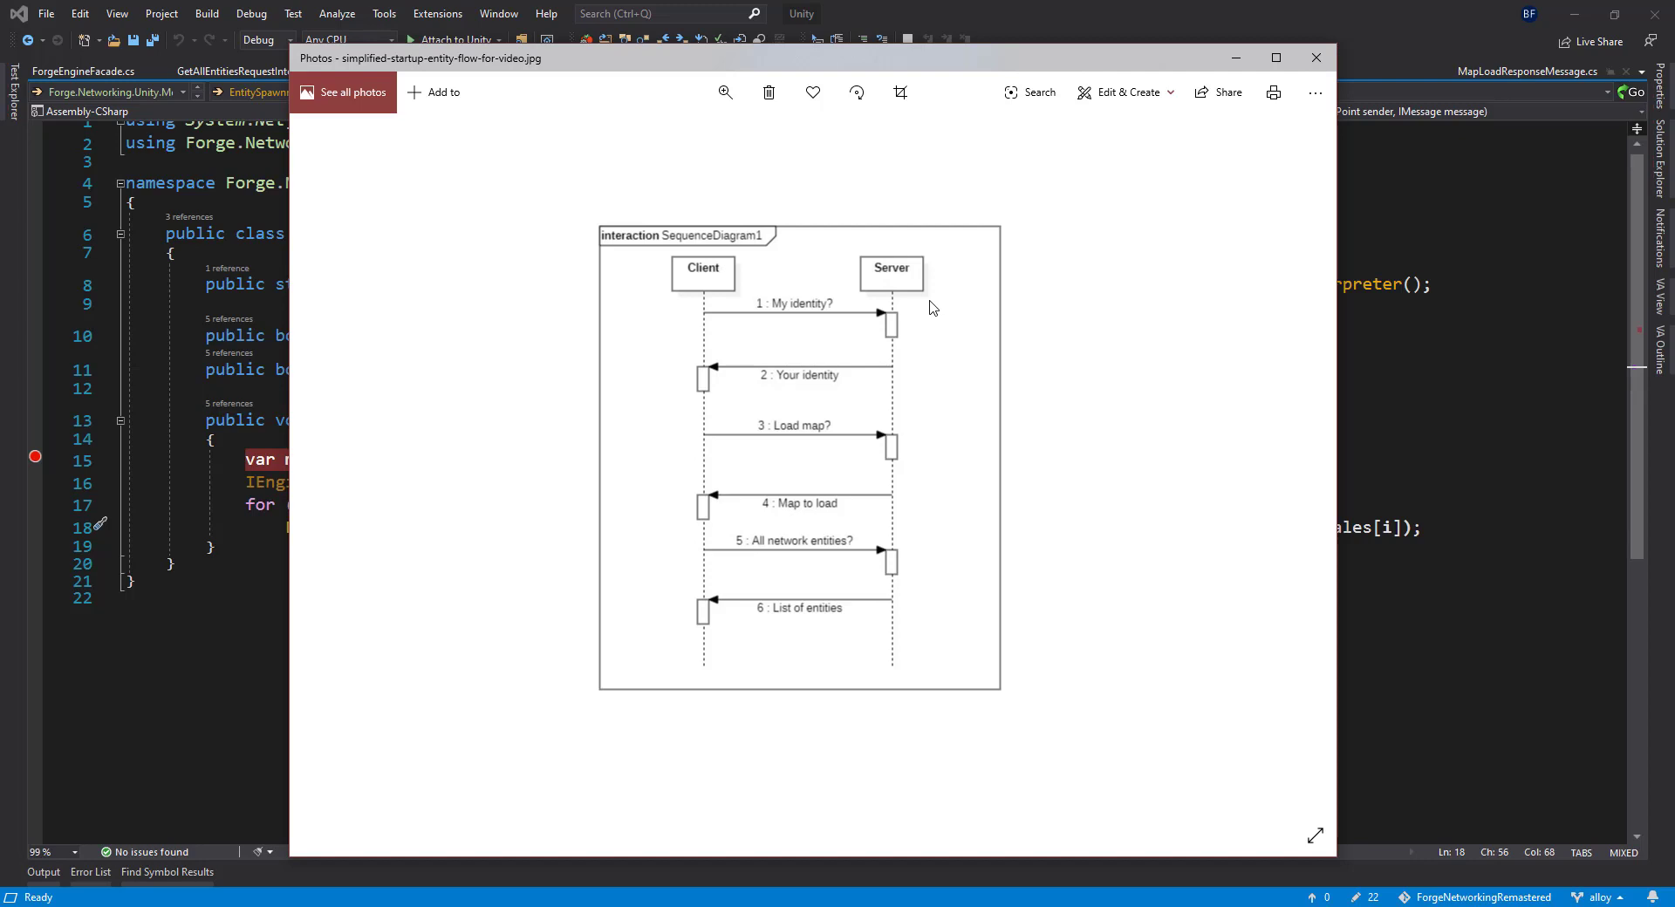
mouse_move(924, 298)
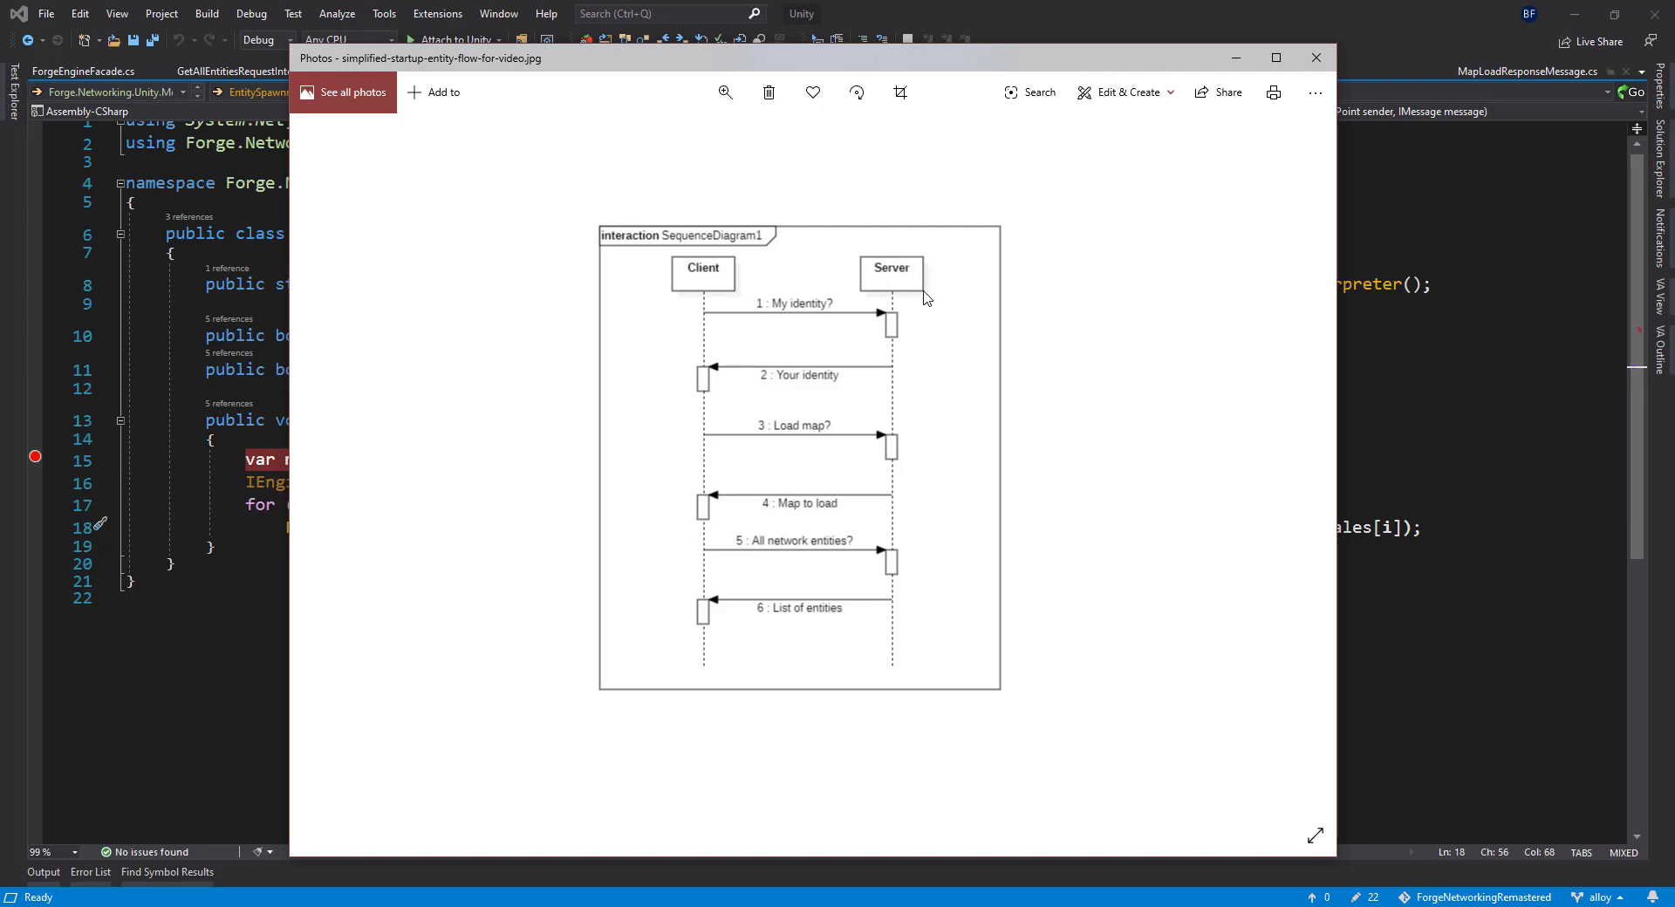
mouse_move(657, 344)
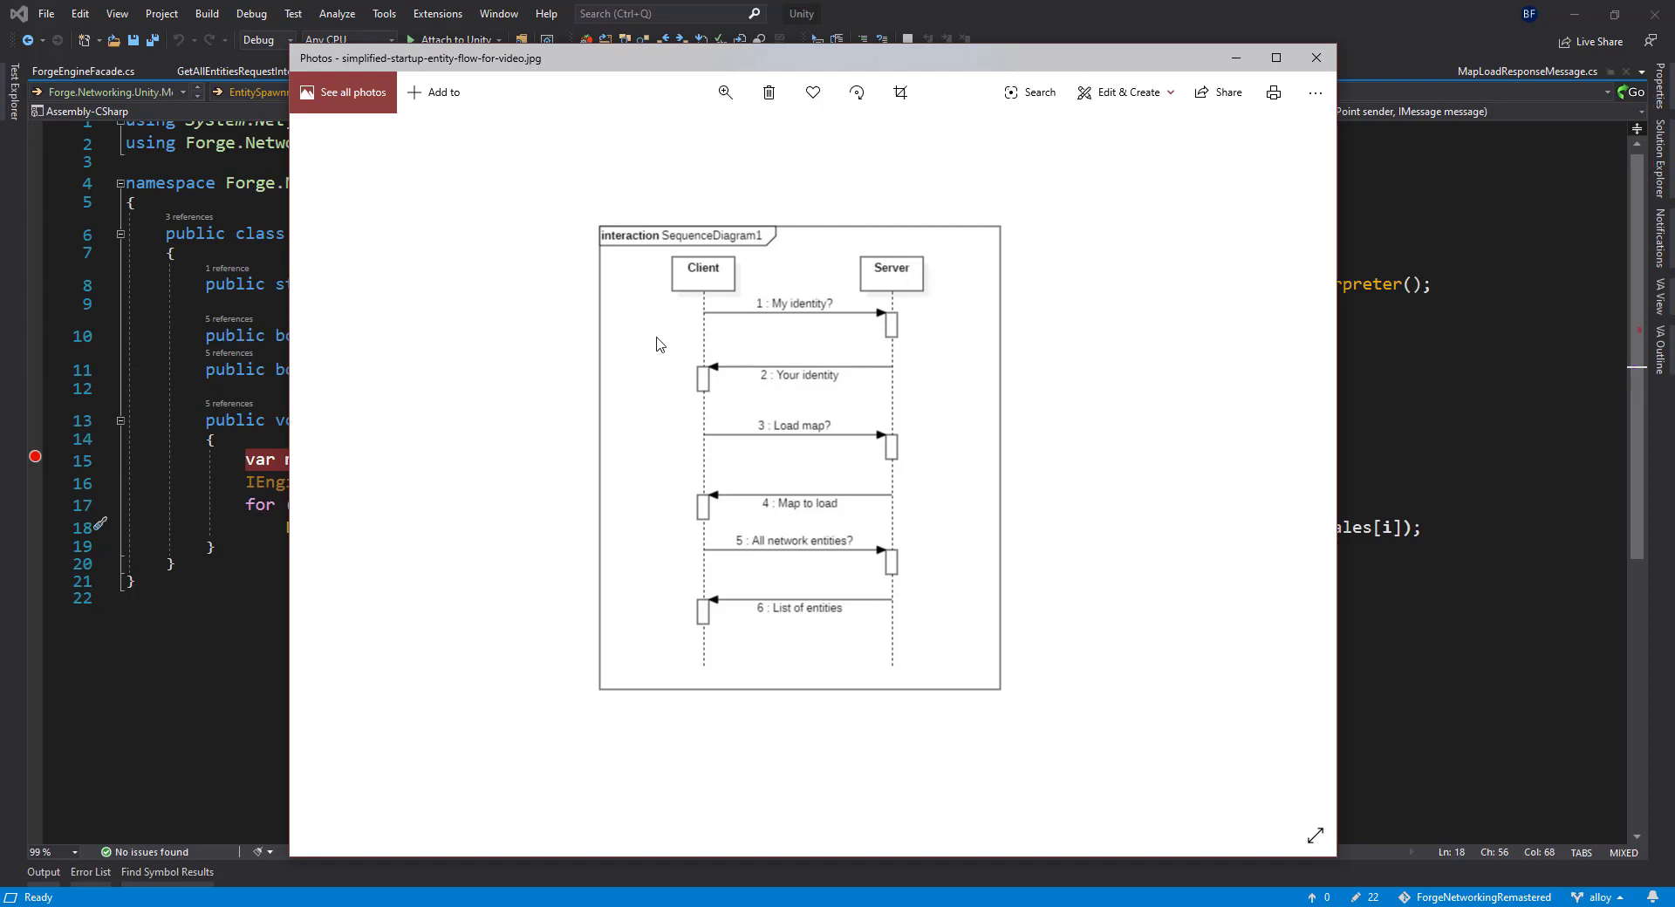
mouse_move(905, 338)
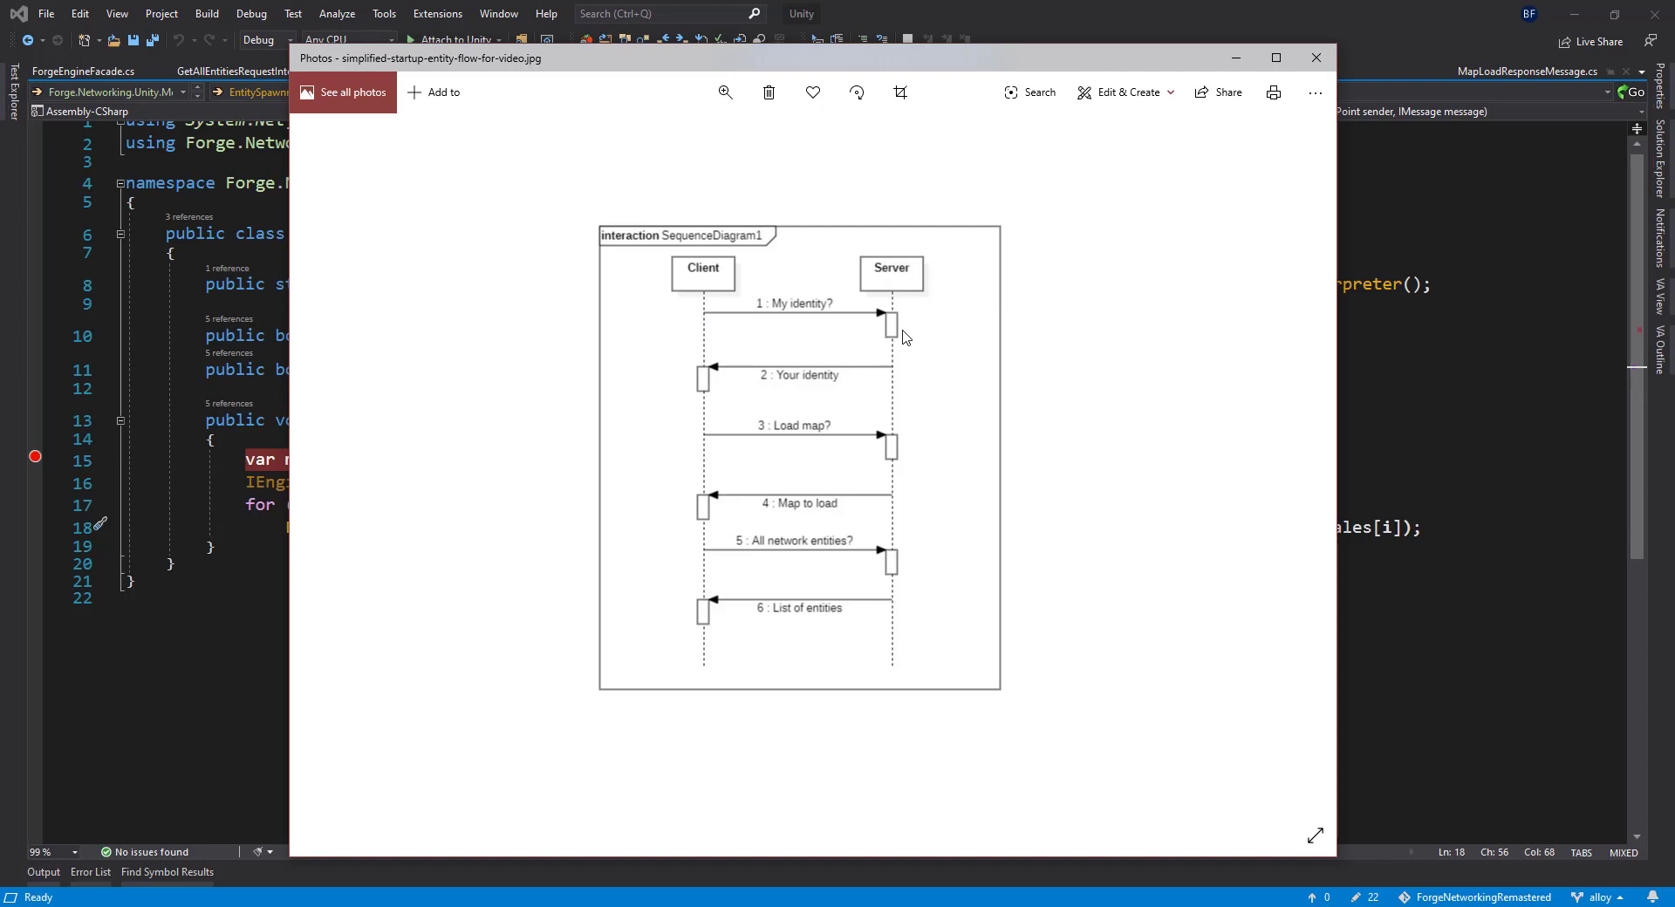
mouse_move(744, 421)
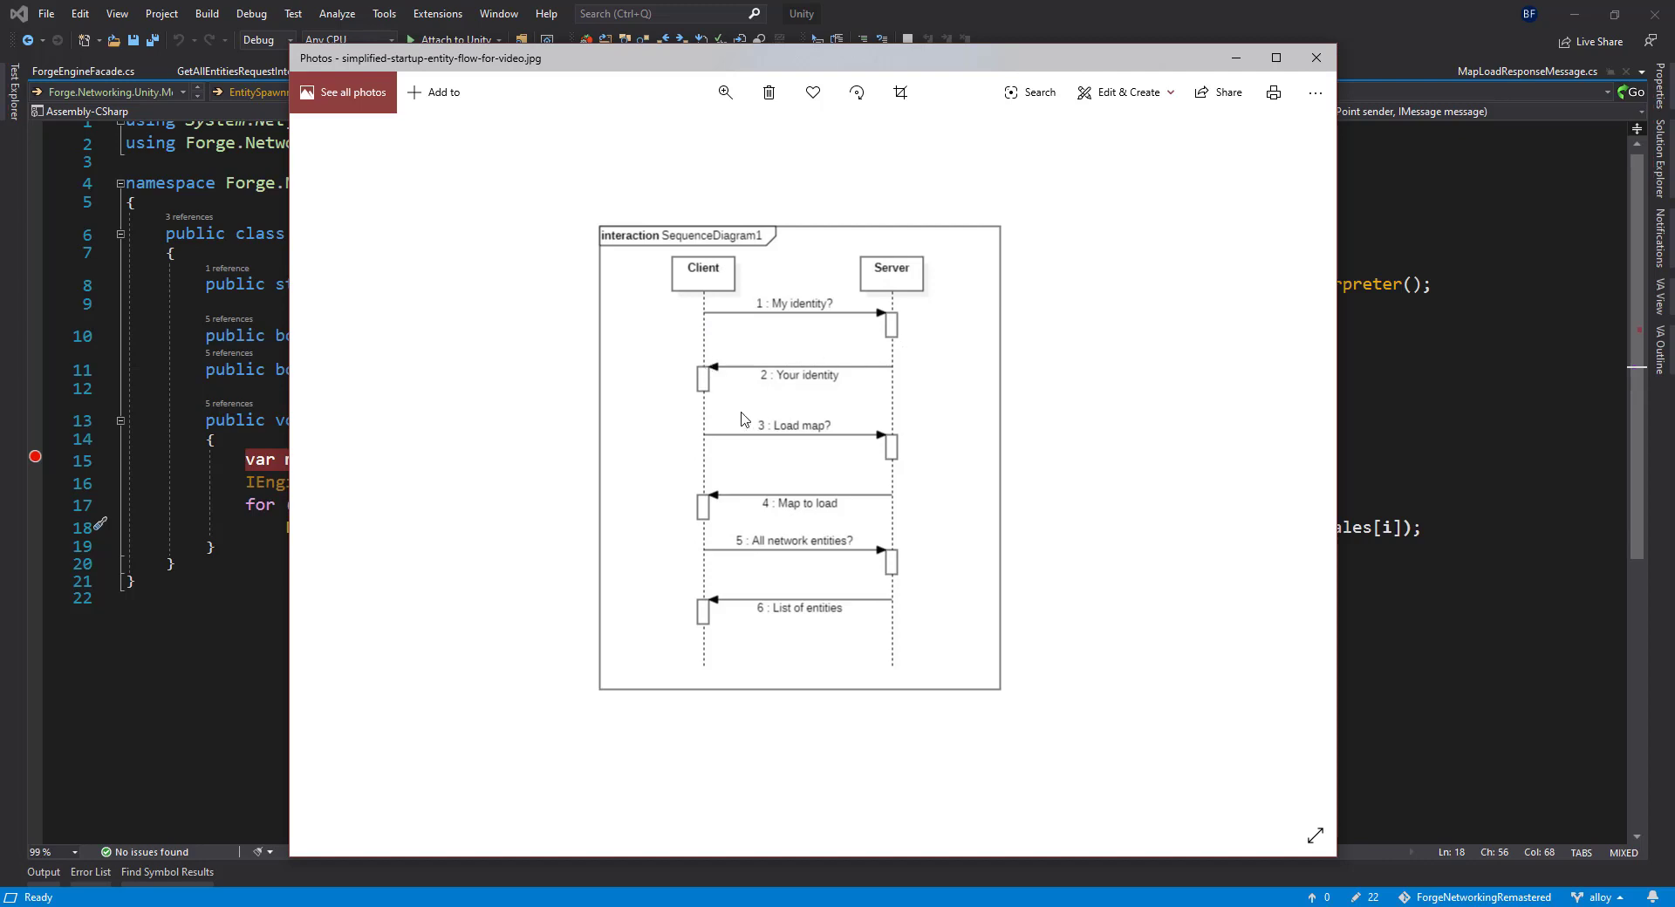
mouse_move(726, 453)
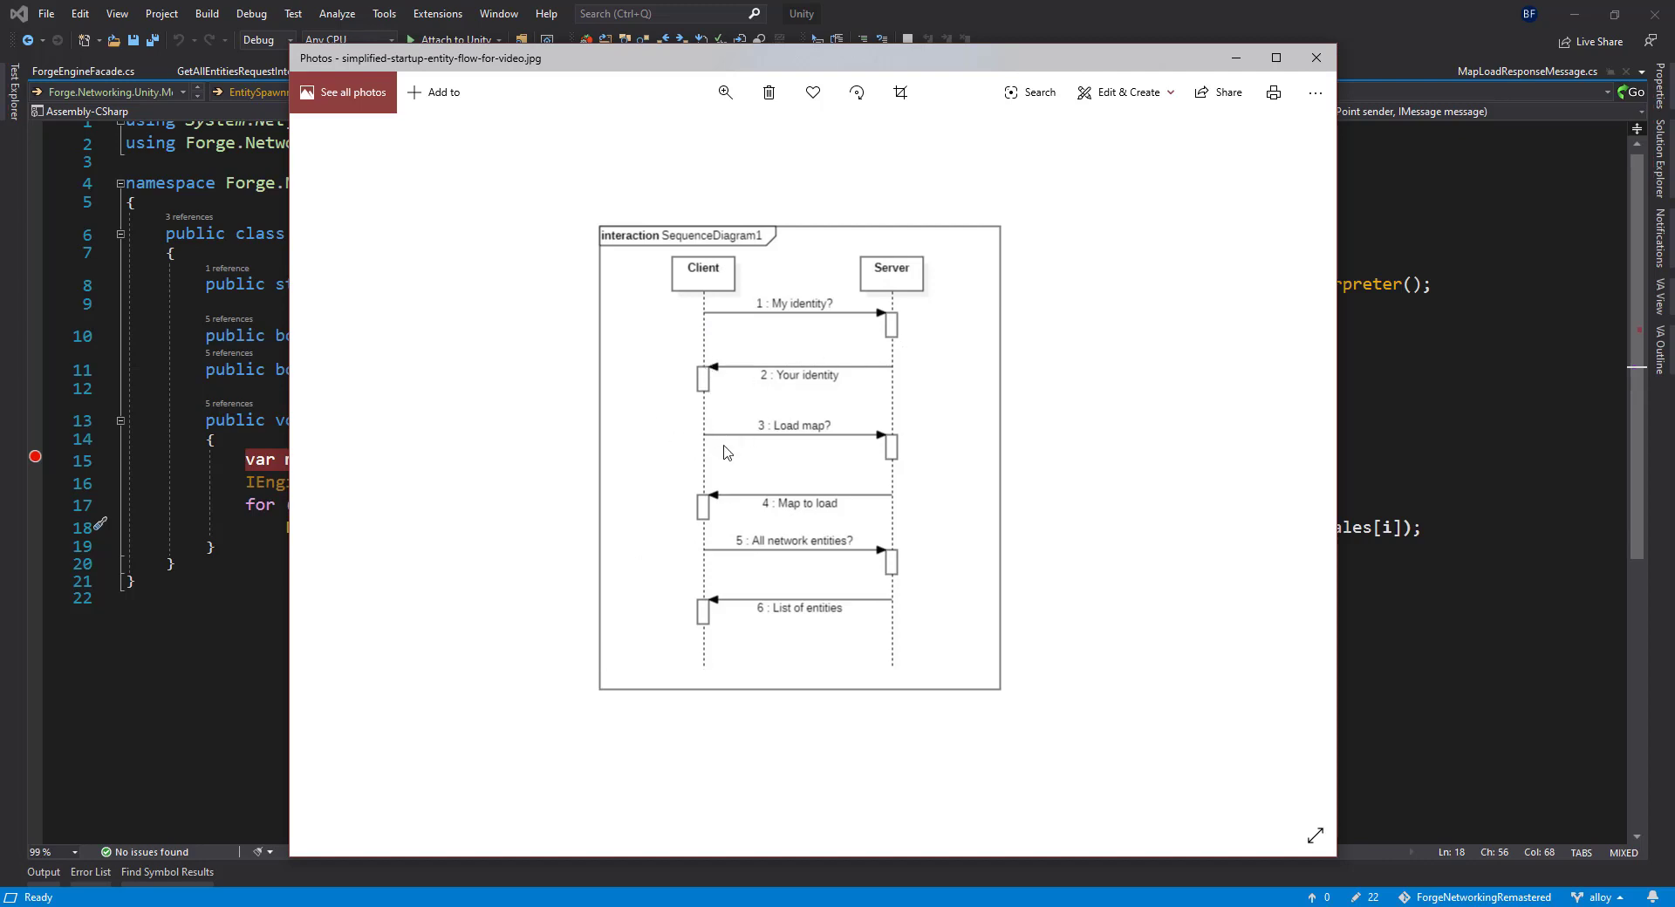
mouse_move(707, 447)
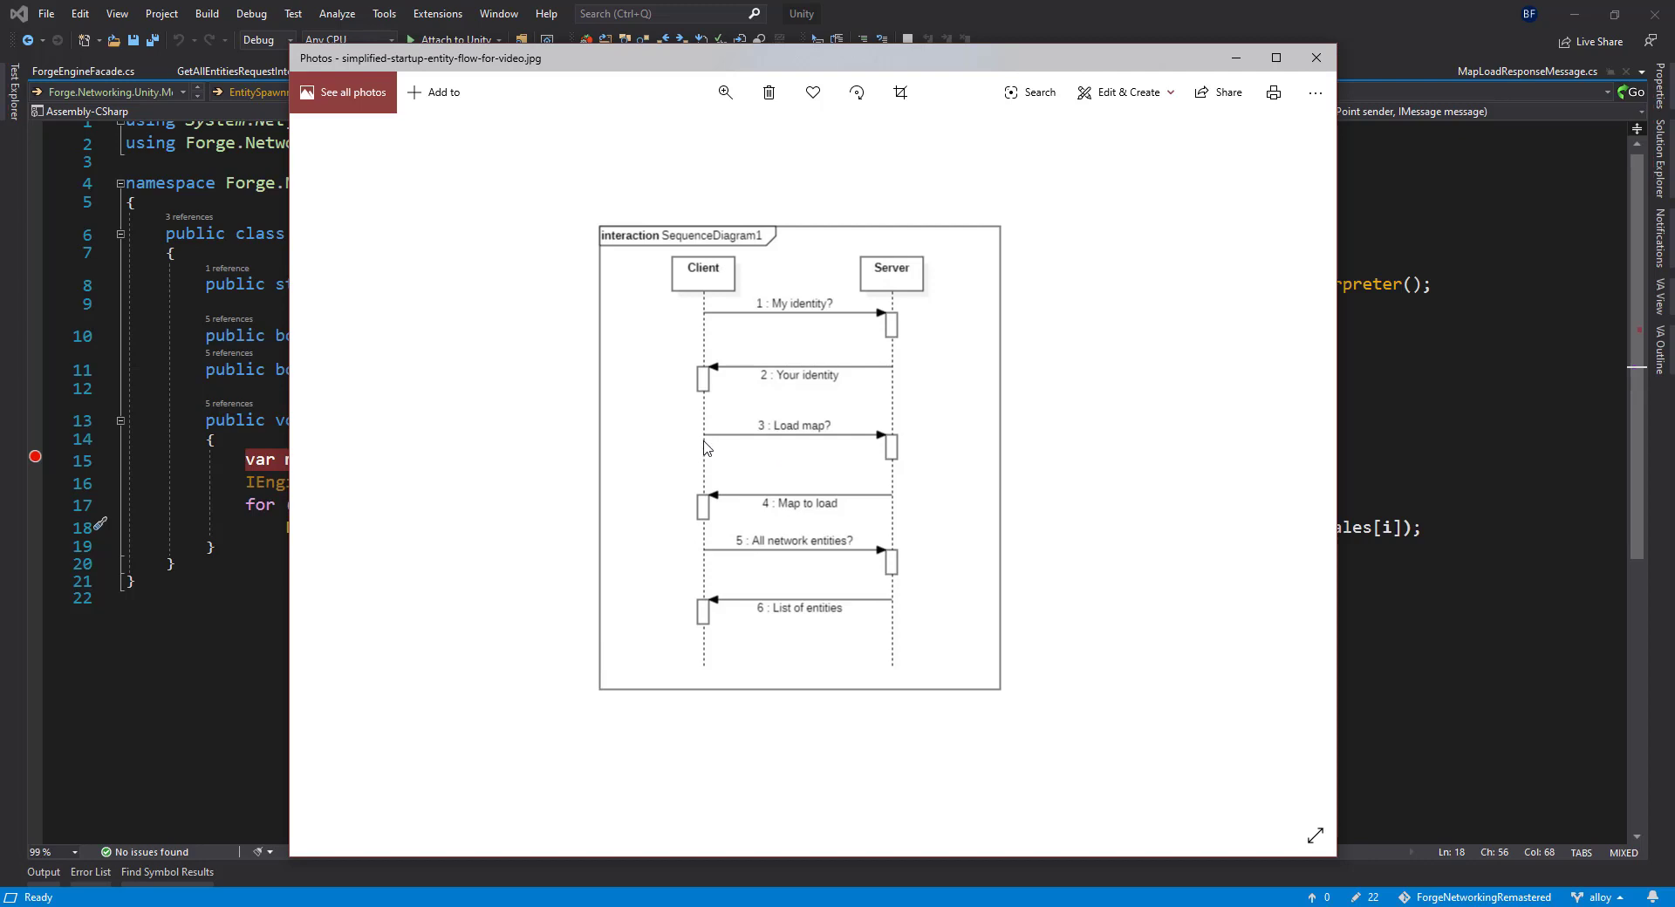
mouse_move(919, 457)
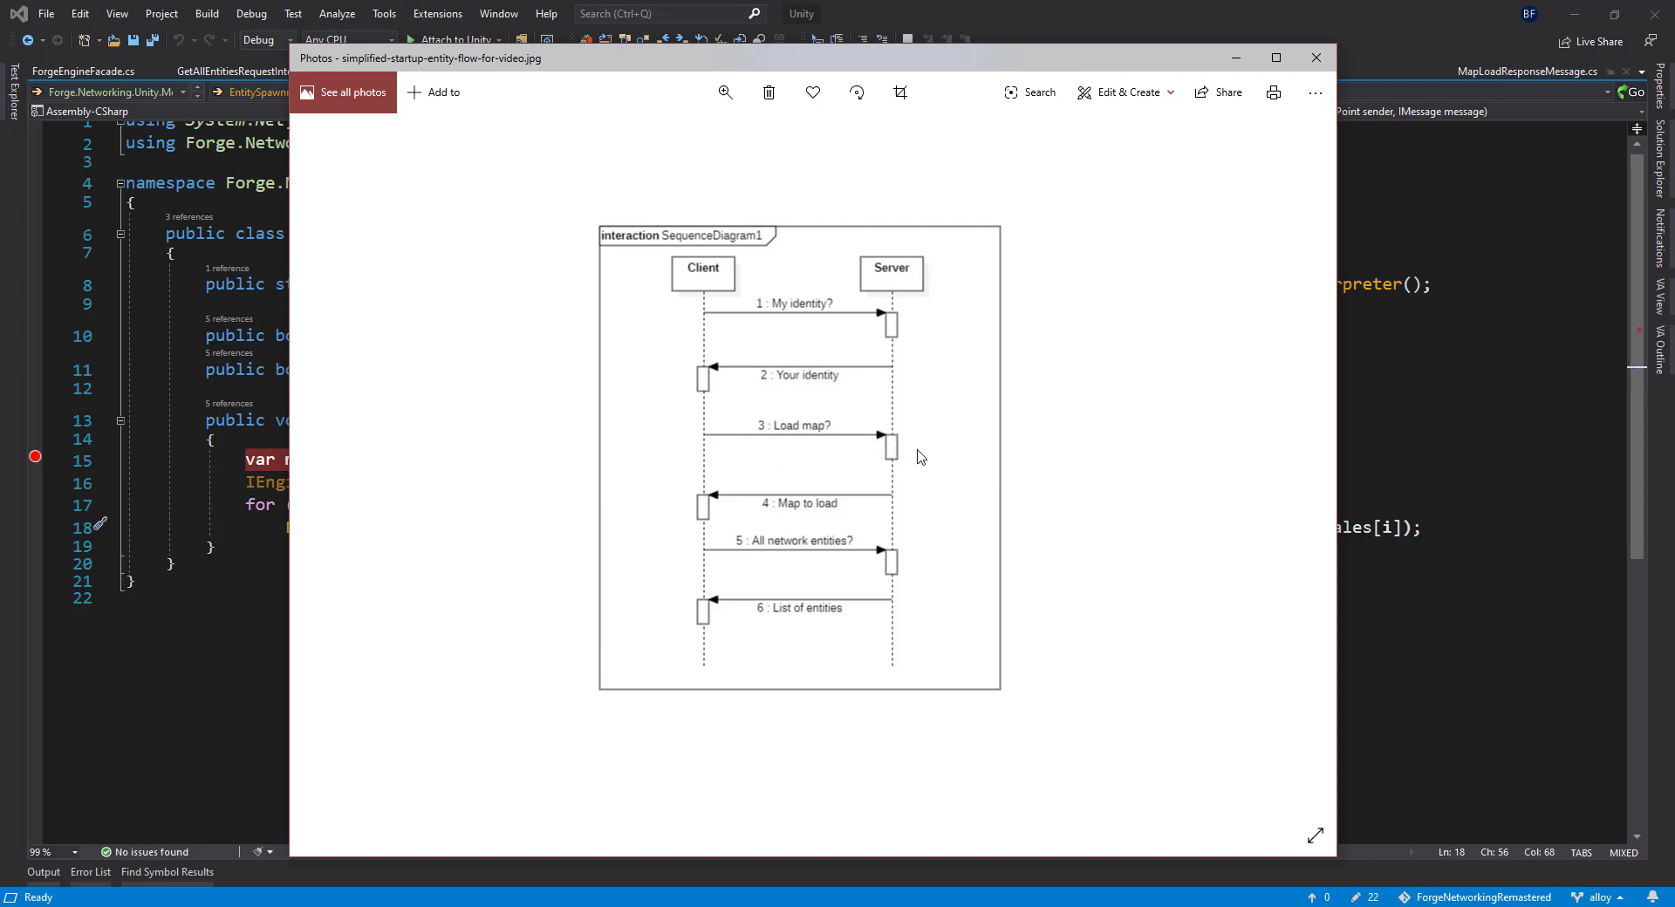
mouse_move(895, 453)
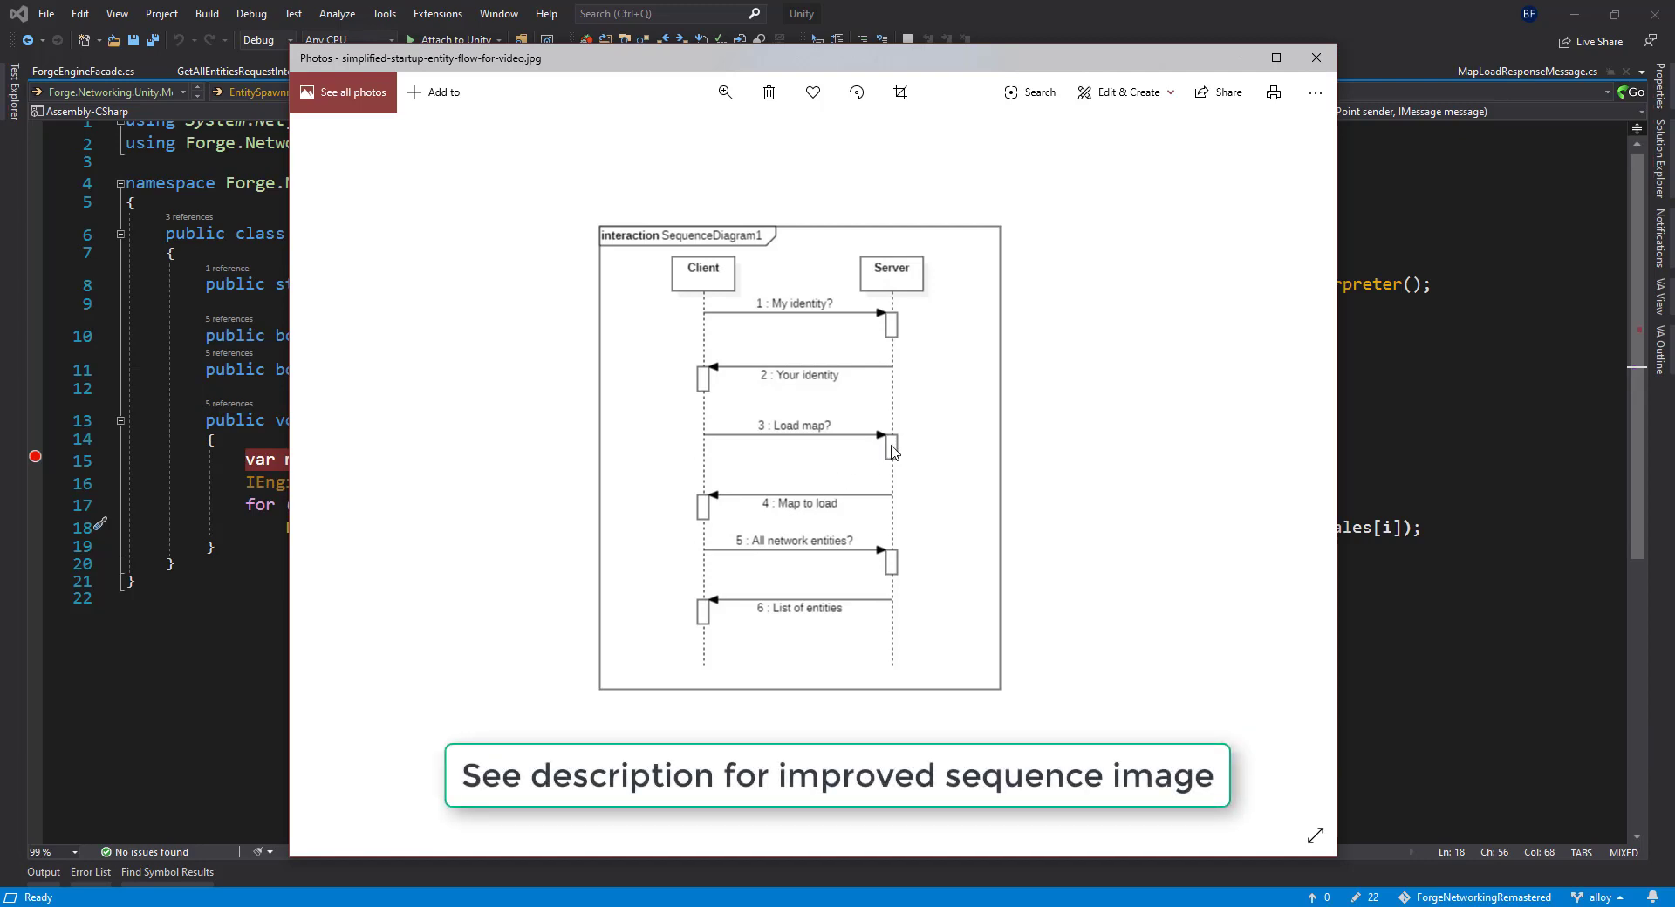
mouse_move(715, 508)
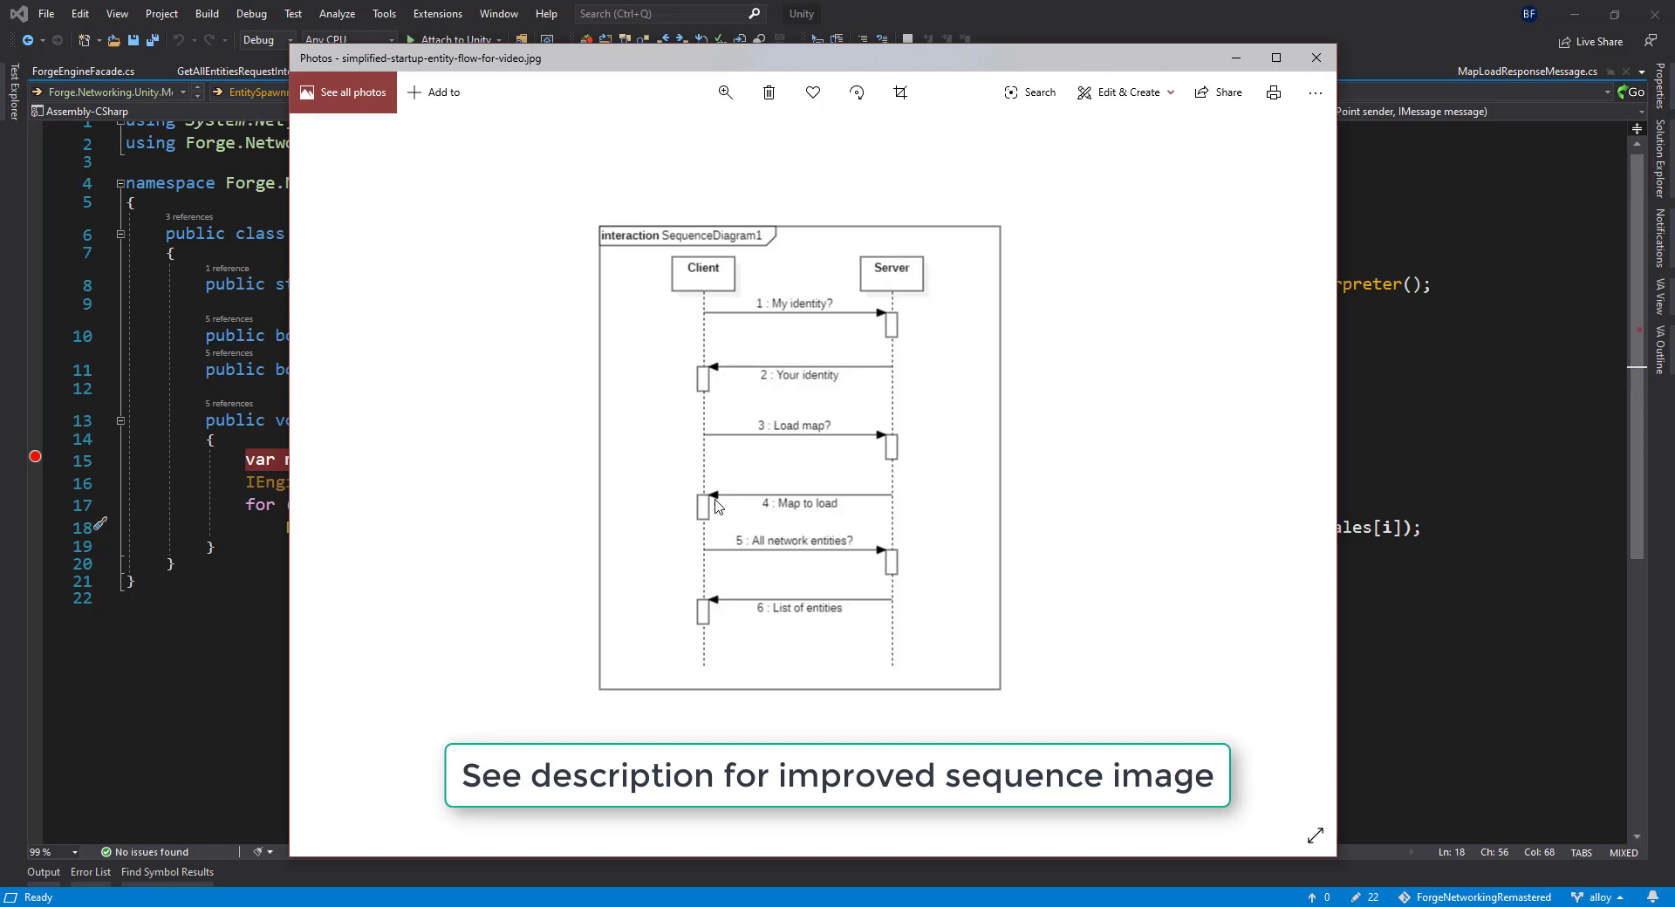
mouse_move(895, 452)
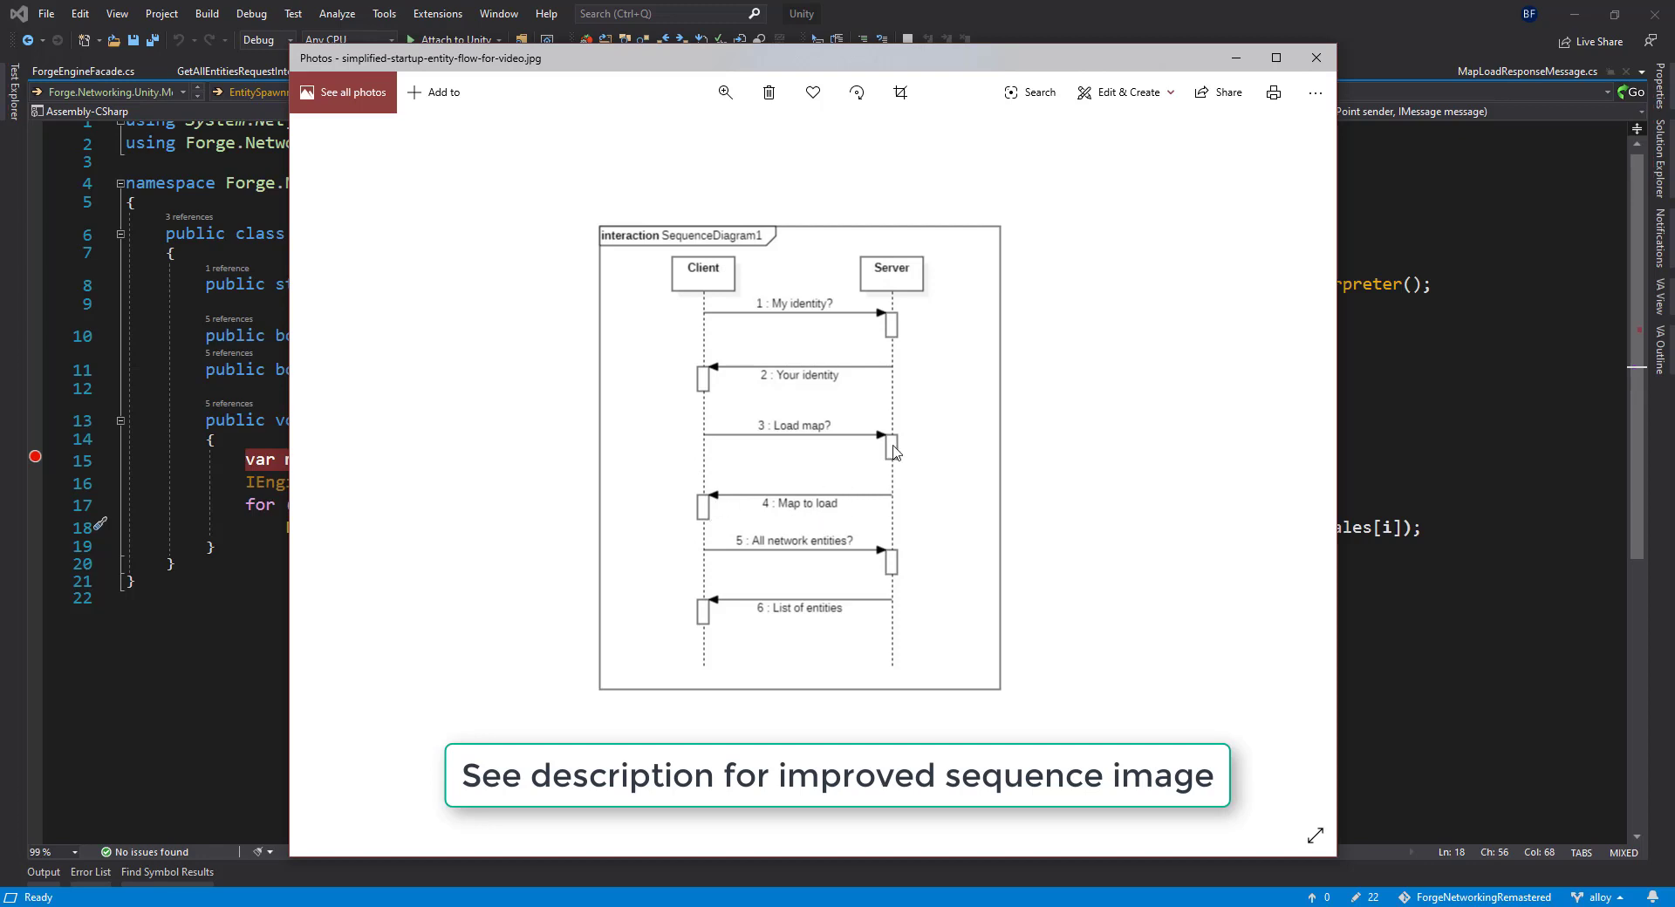
mouse_move(900, 510)
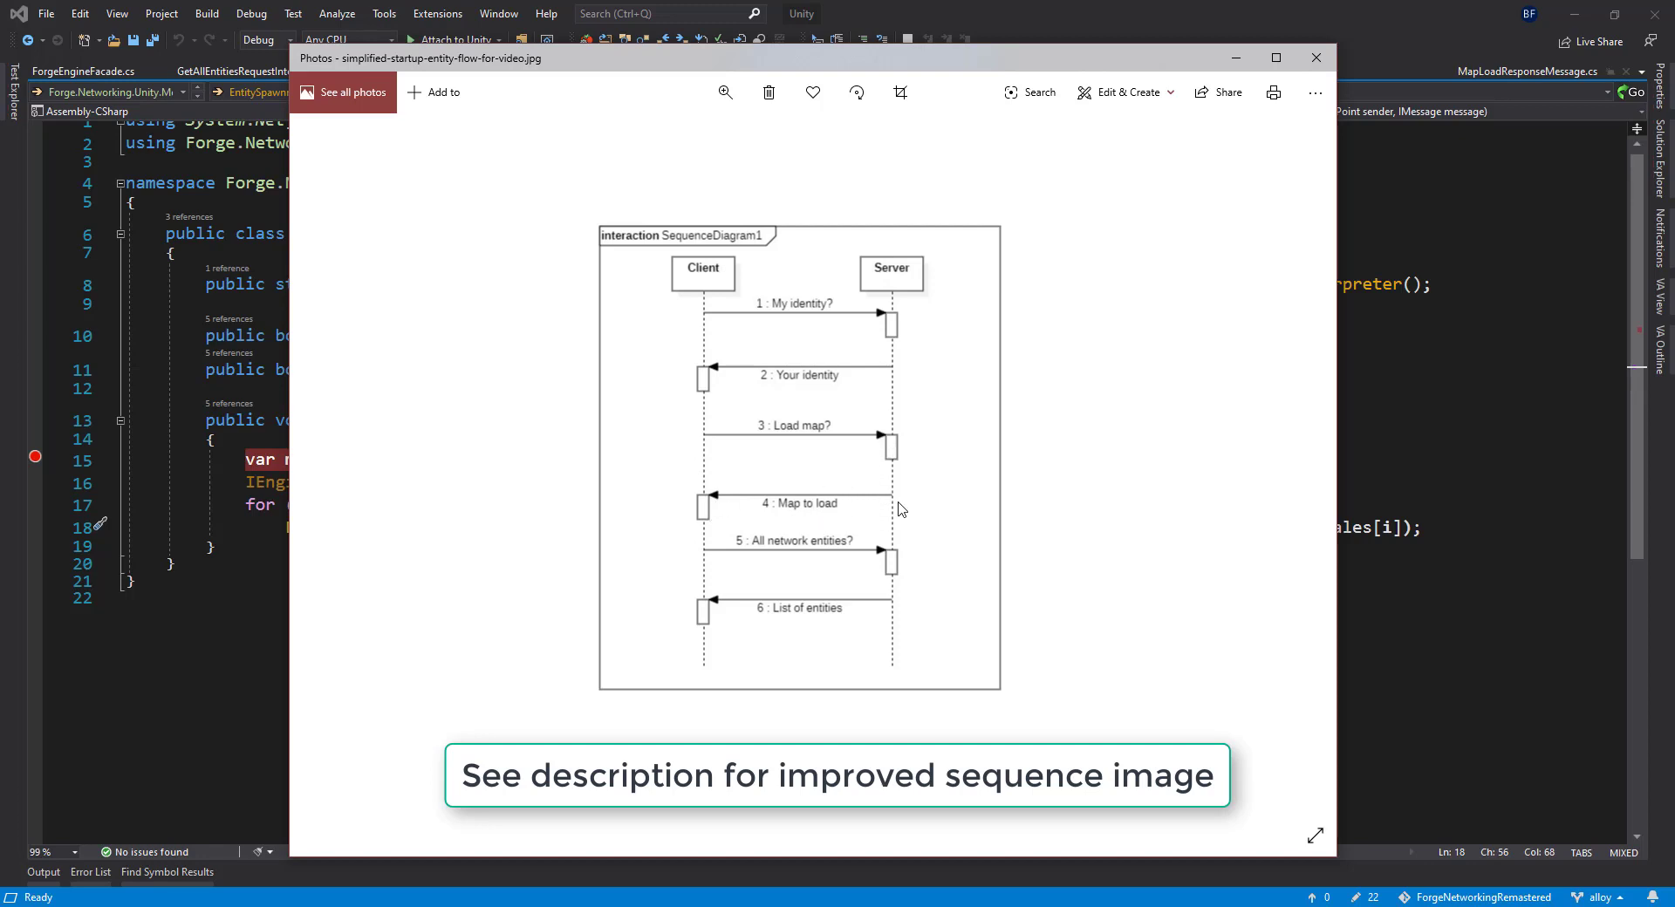
mouse_move(895, 448)
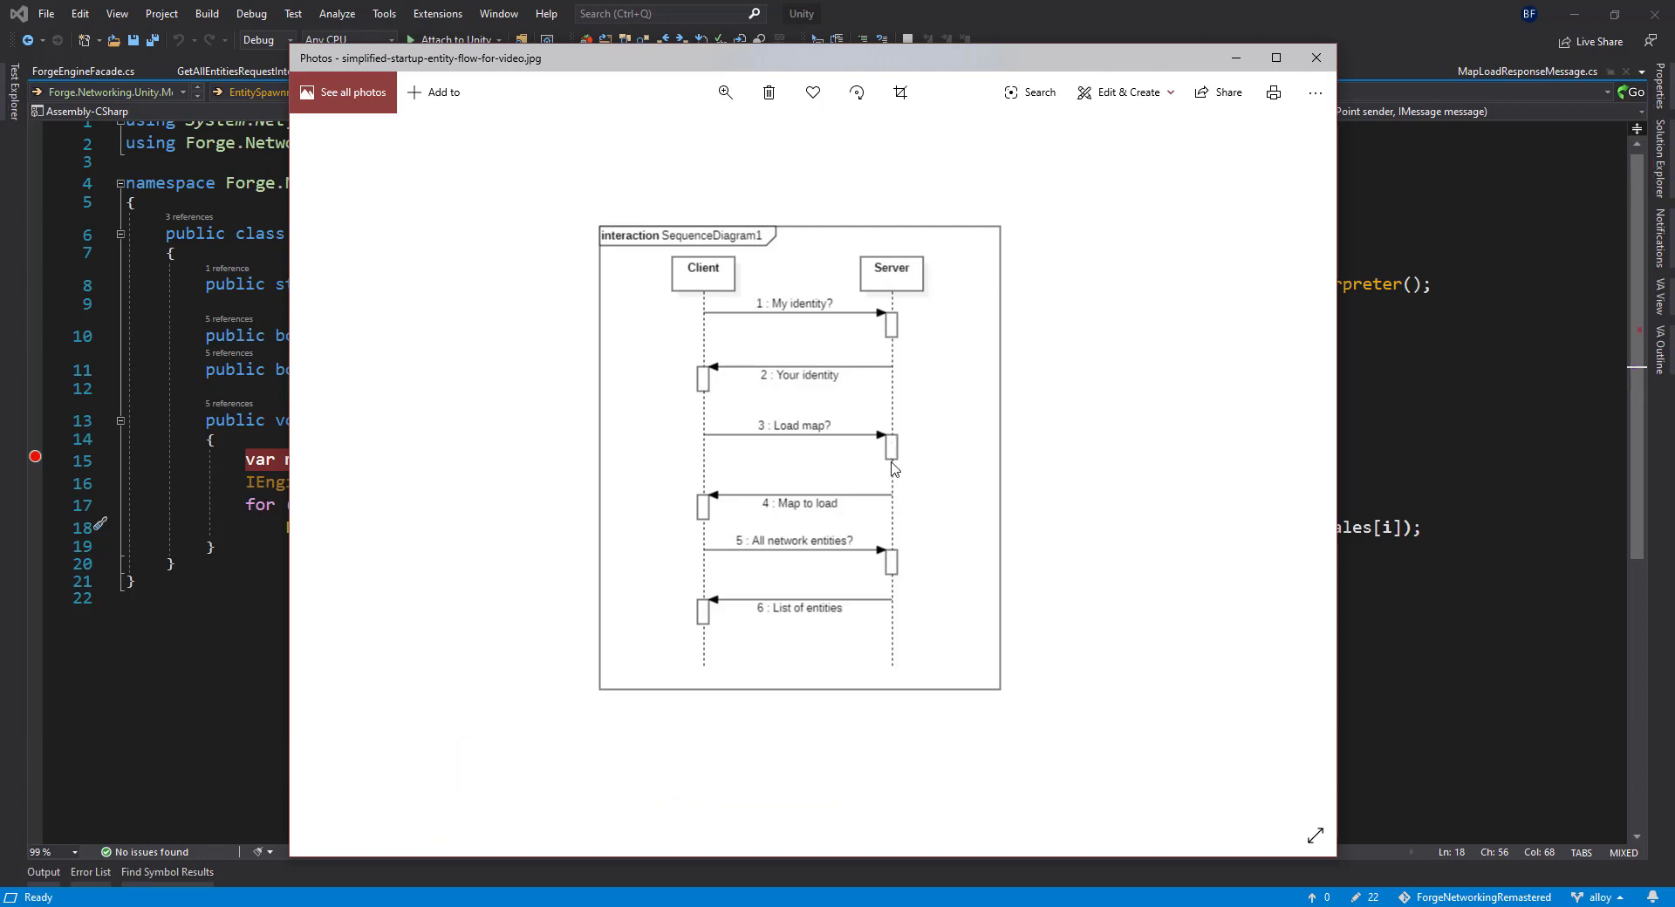
mouse_move(717, 502)
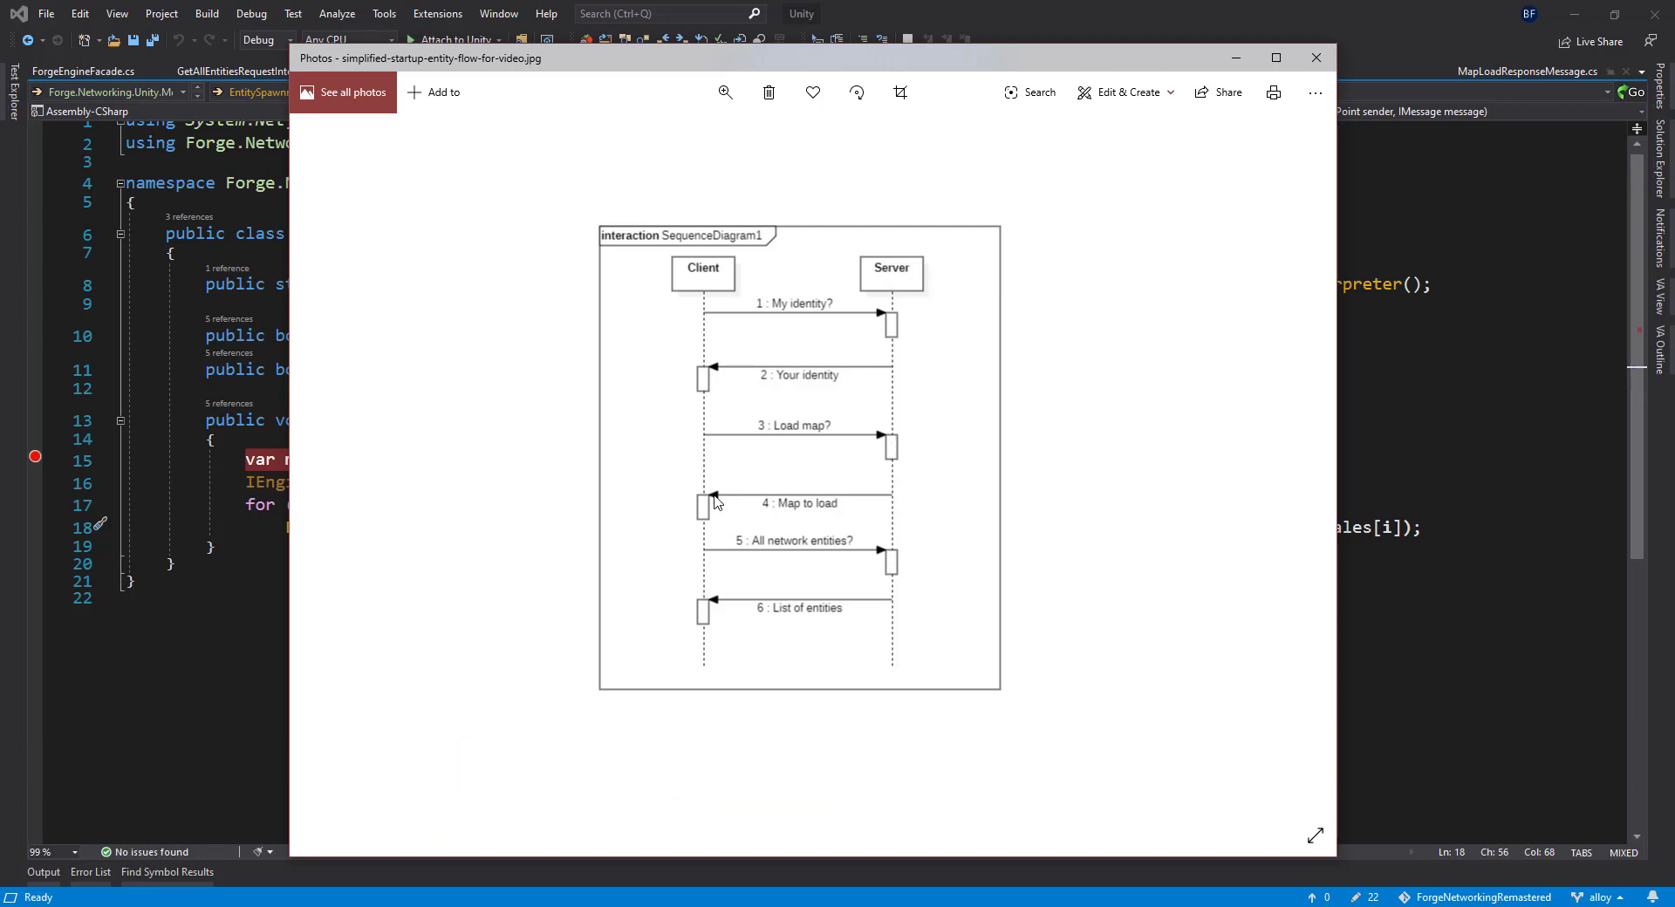
mouse_move(895, 520)
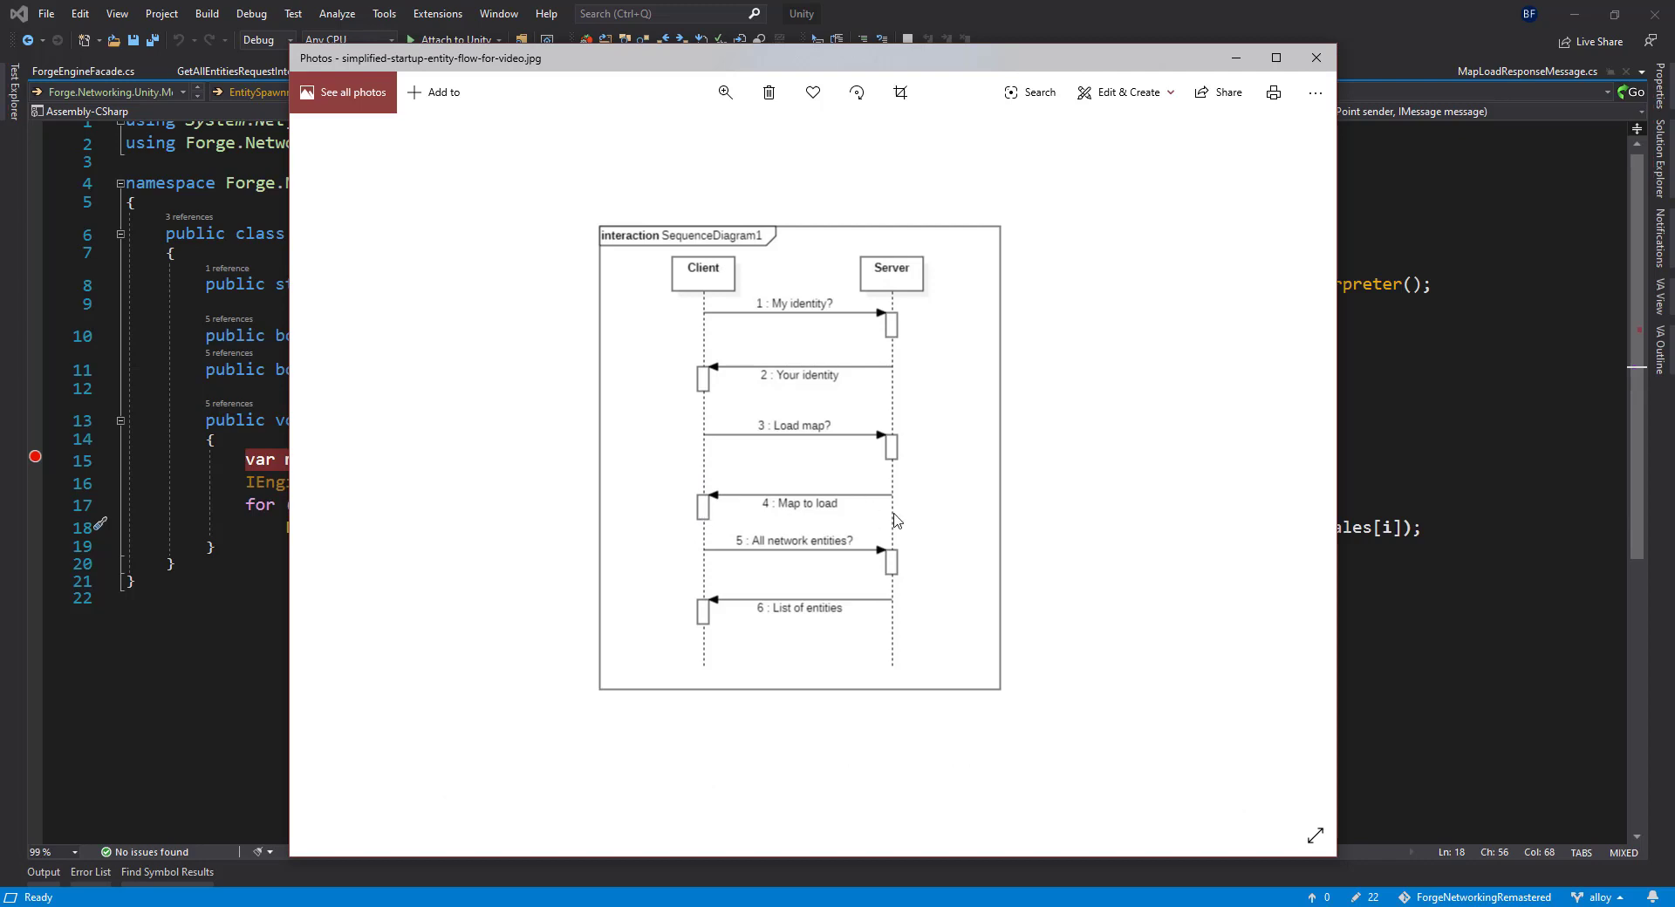
mouse_move(696, 585)
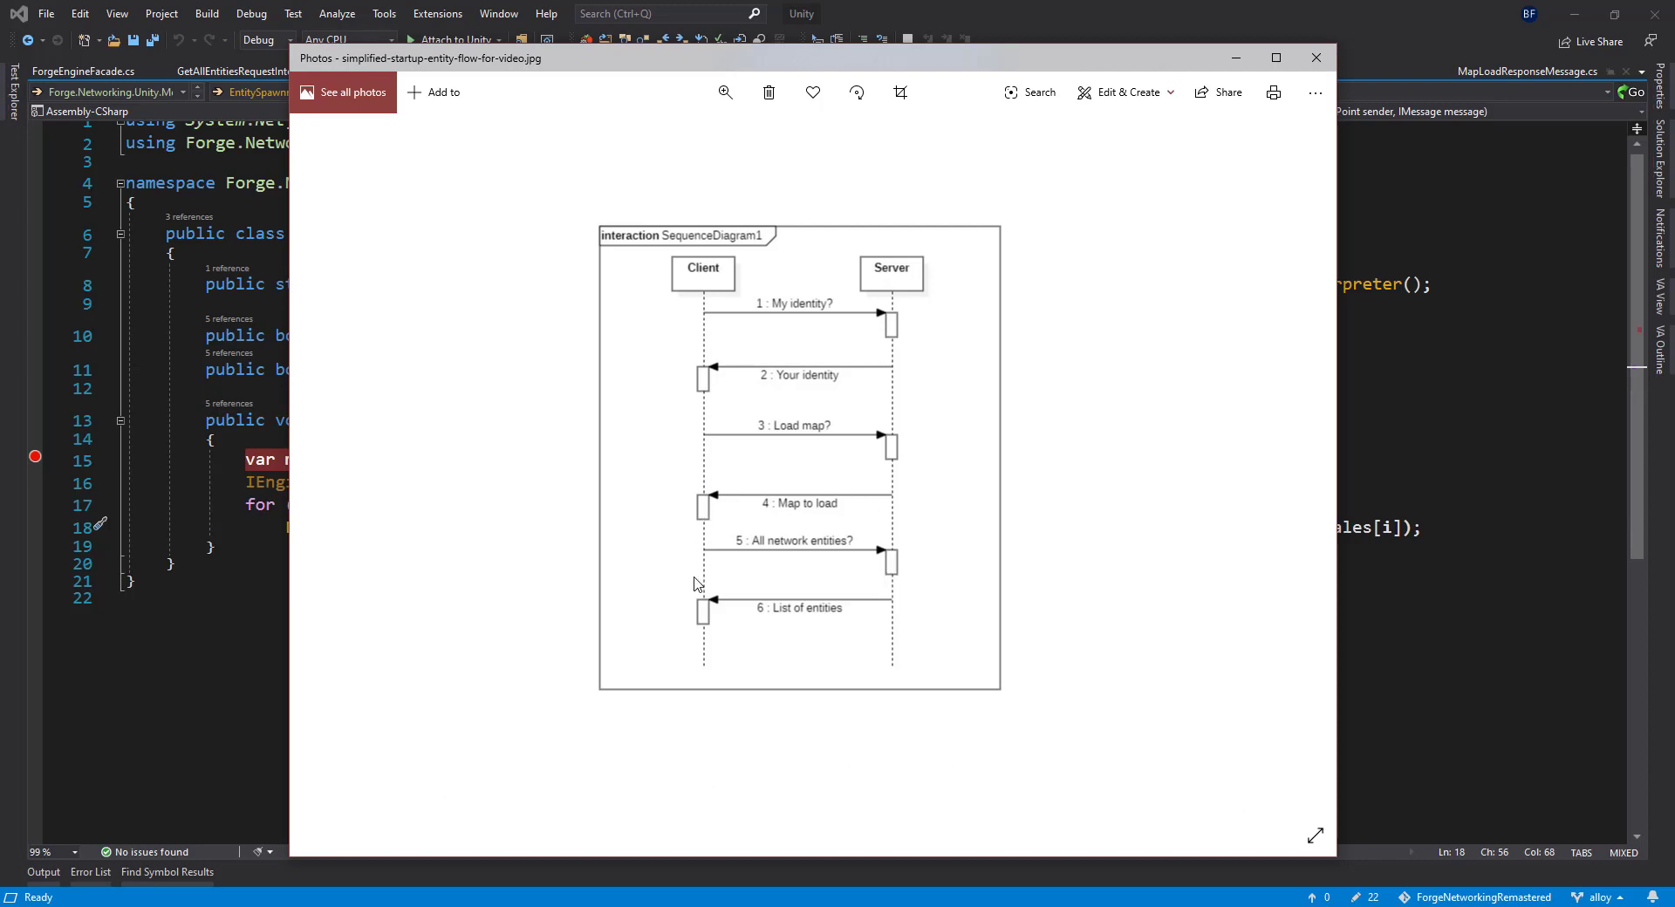
mouse_move(619, 428)
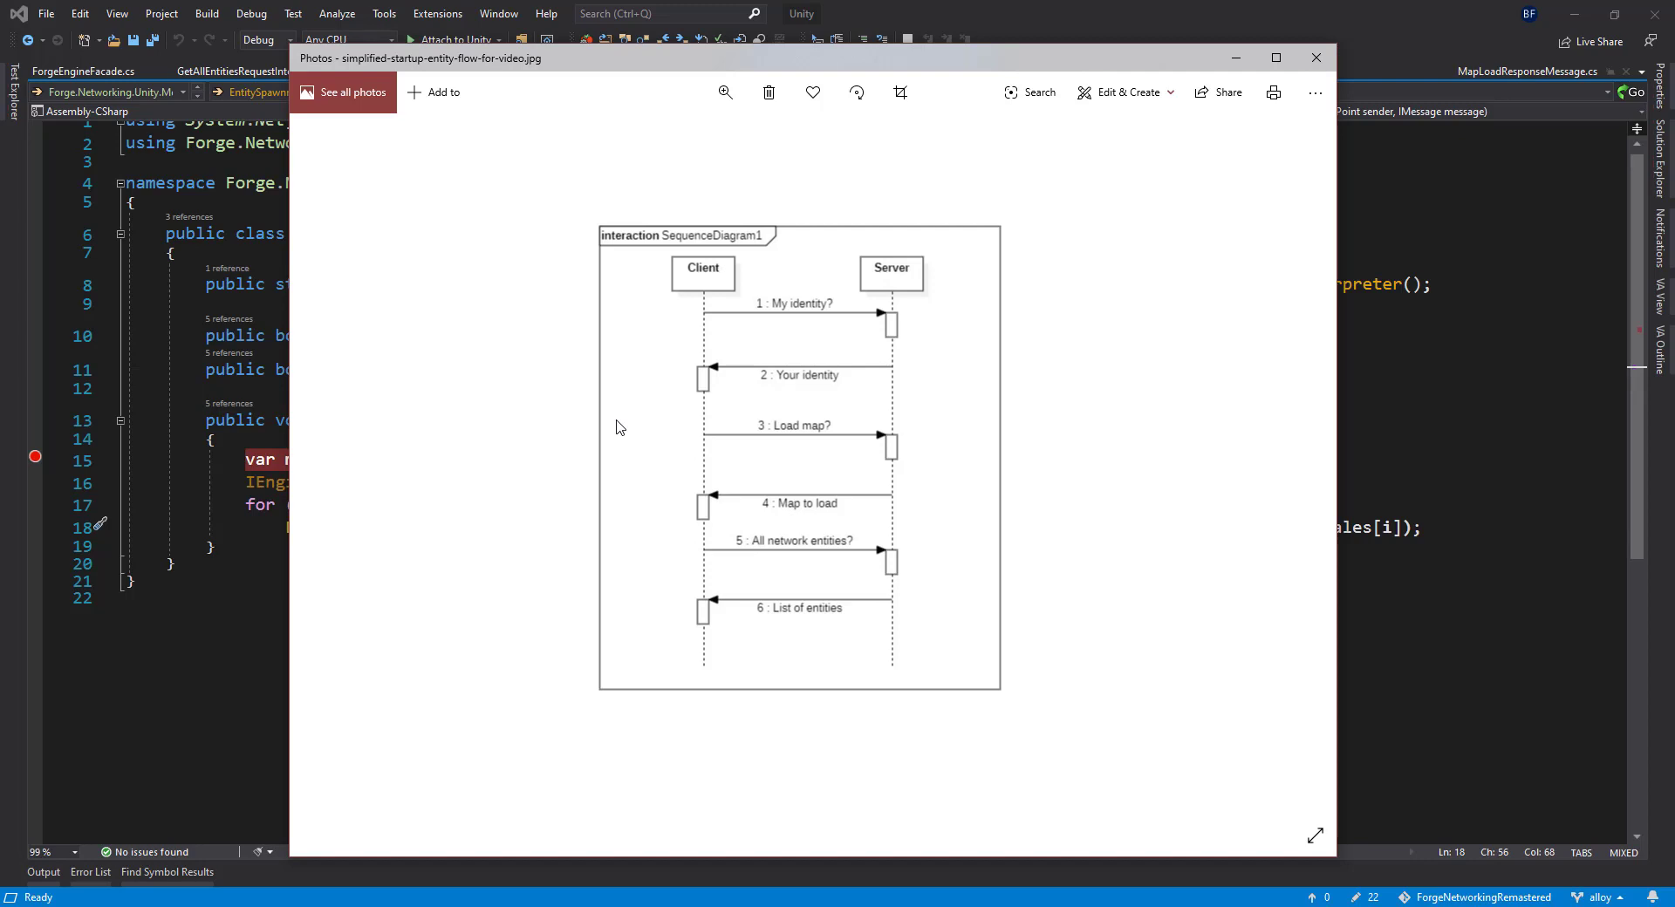
mouse_move(619, 434)
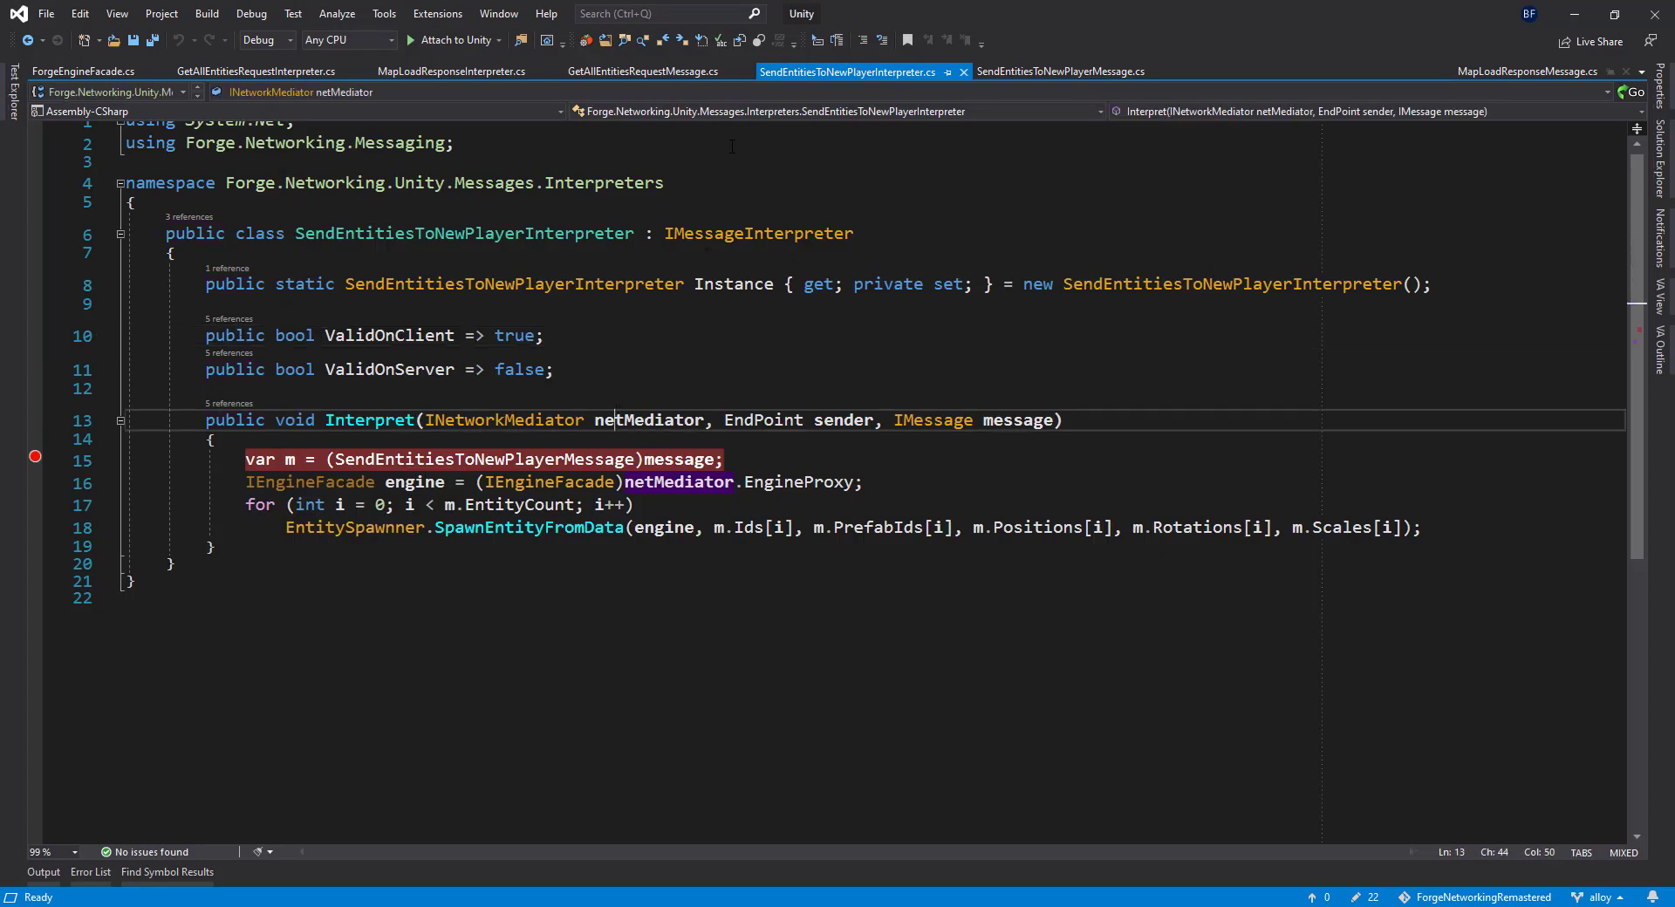
Return to MapLoadResponseInterpreter showing the scene load followed by the all-entities request
left_click(450, 71)
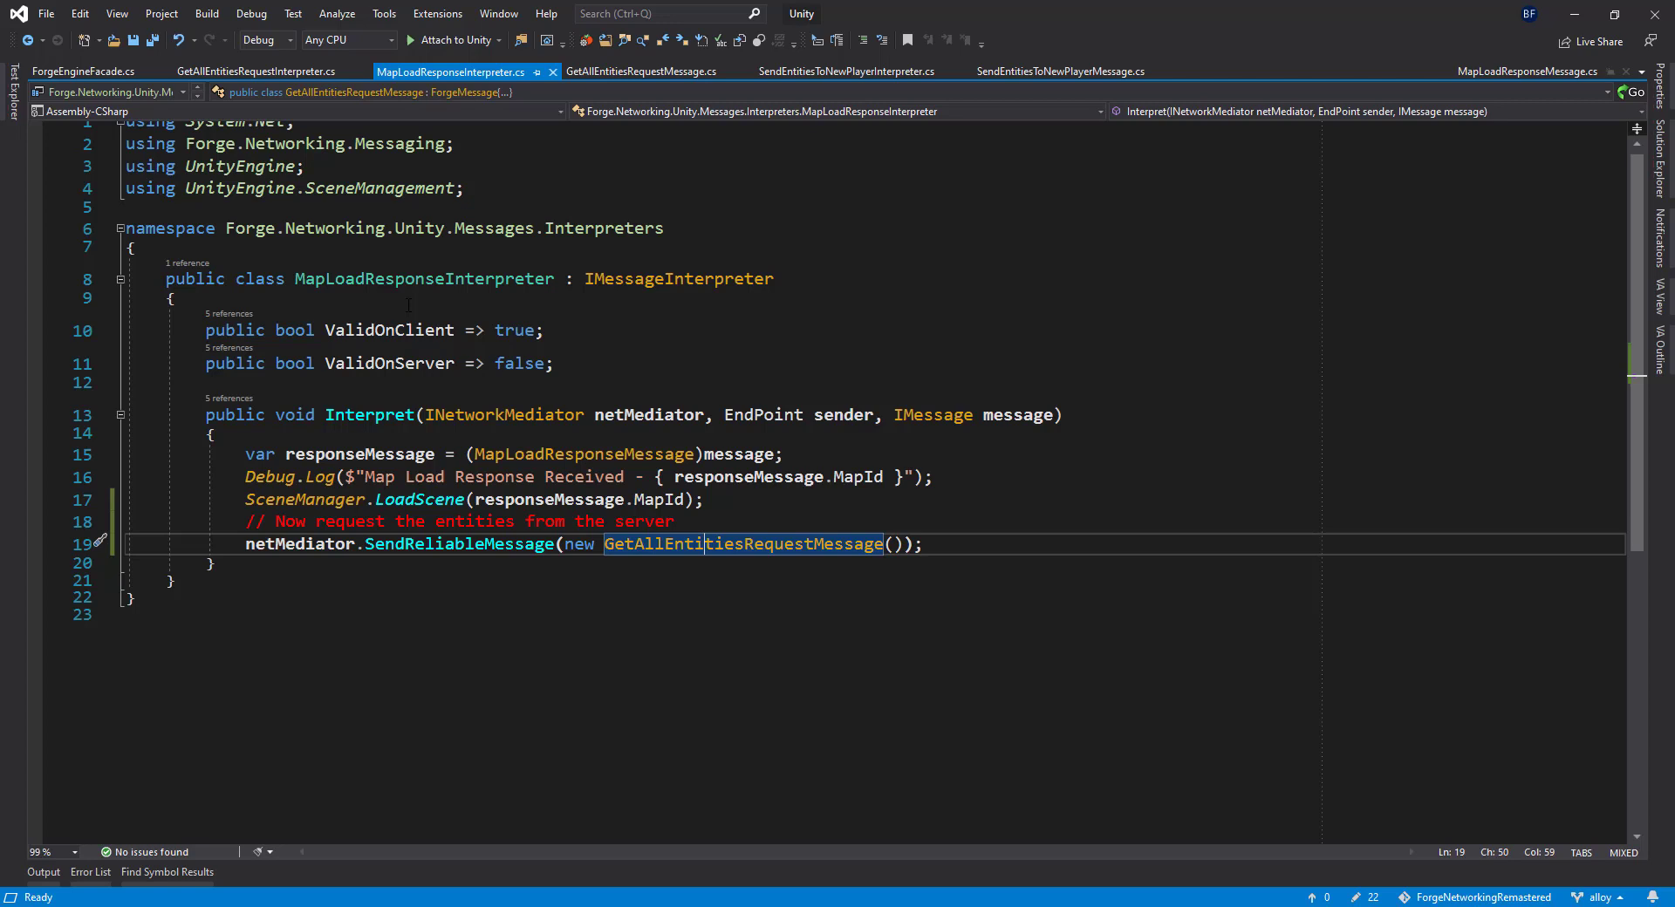
mouse_move(230, 189)
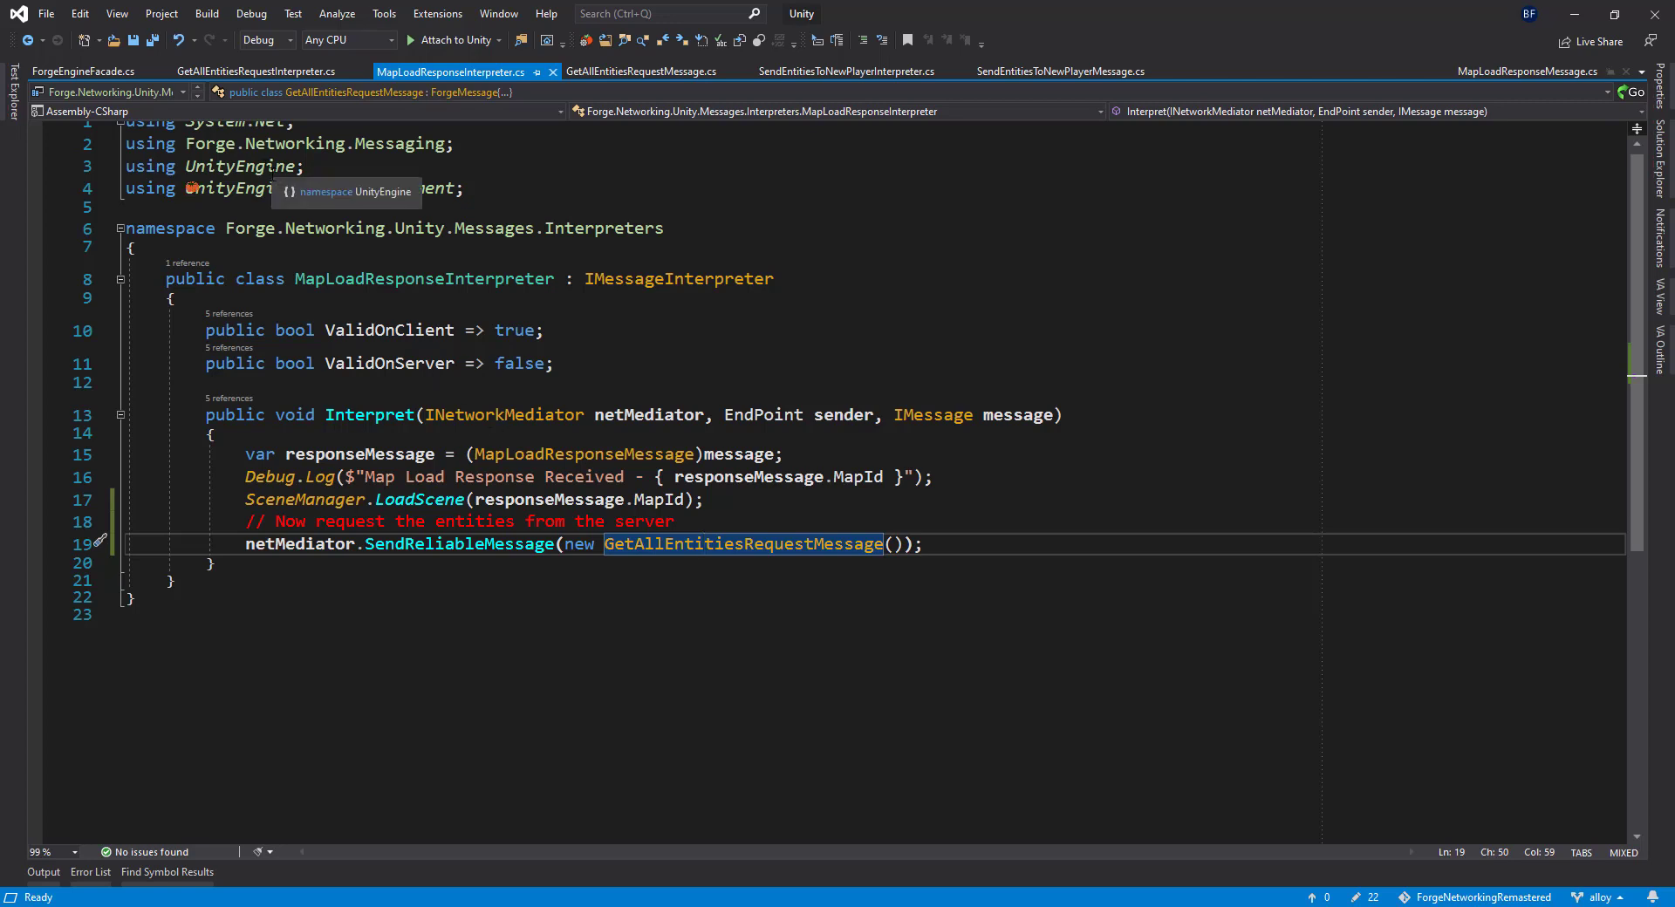